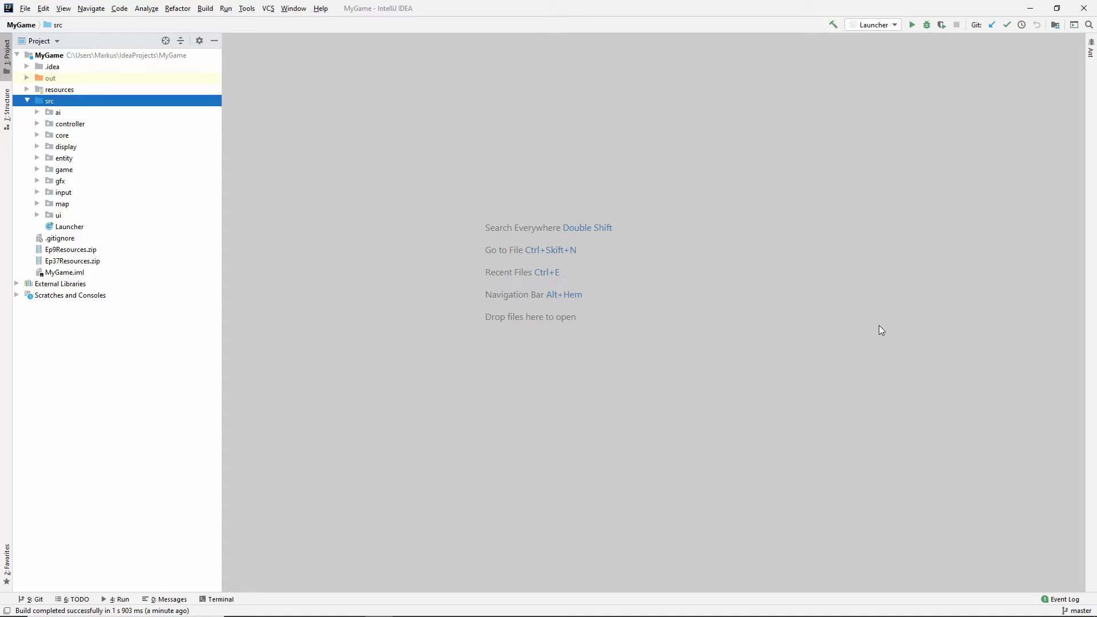
mouse_move(922, 243)
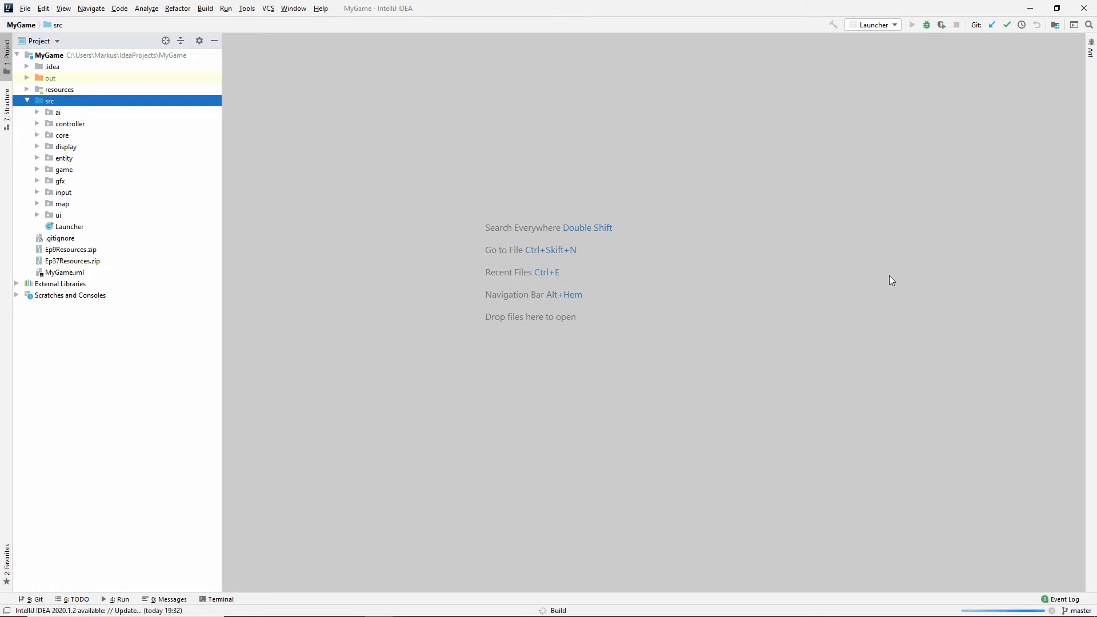
mouse_move(907, 243)
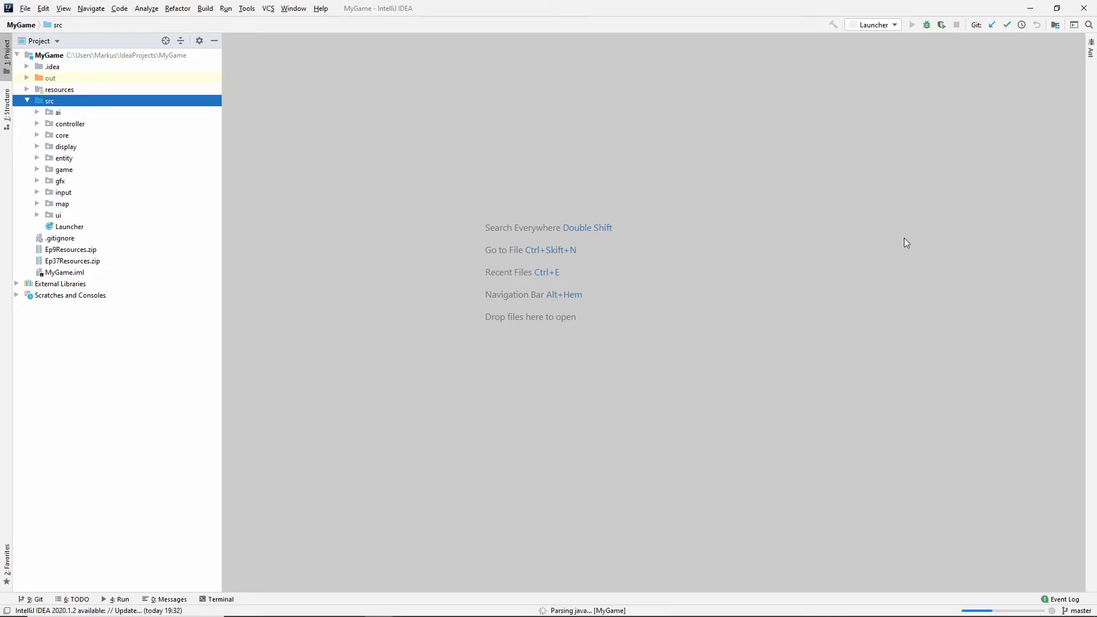
mouse_move(743, 173)
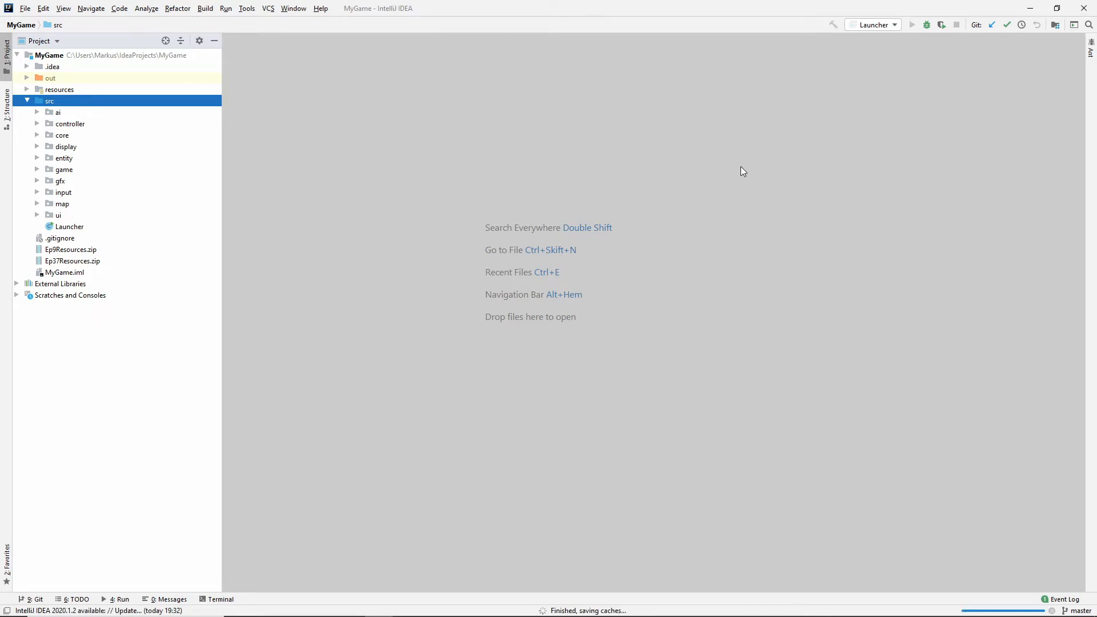
- Launch the game from Launcher, try its in-game menu buttons, then EXIT with code 0
click(912, 24)
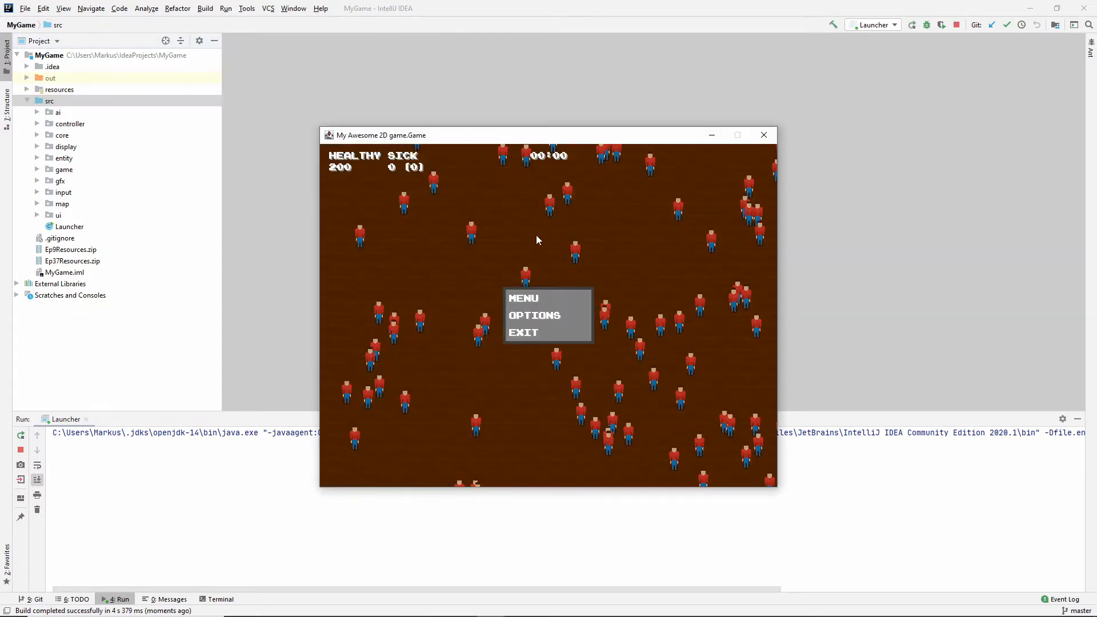
mouse_move(534, 315)
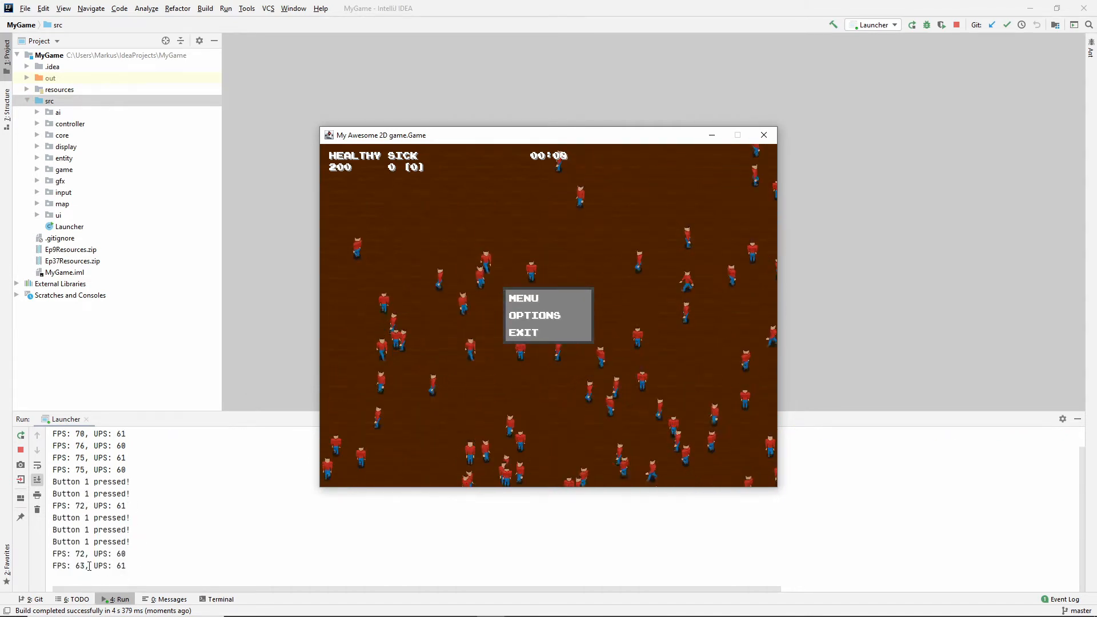
click(523, 333)
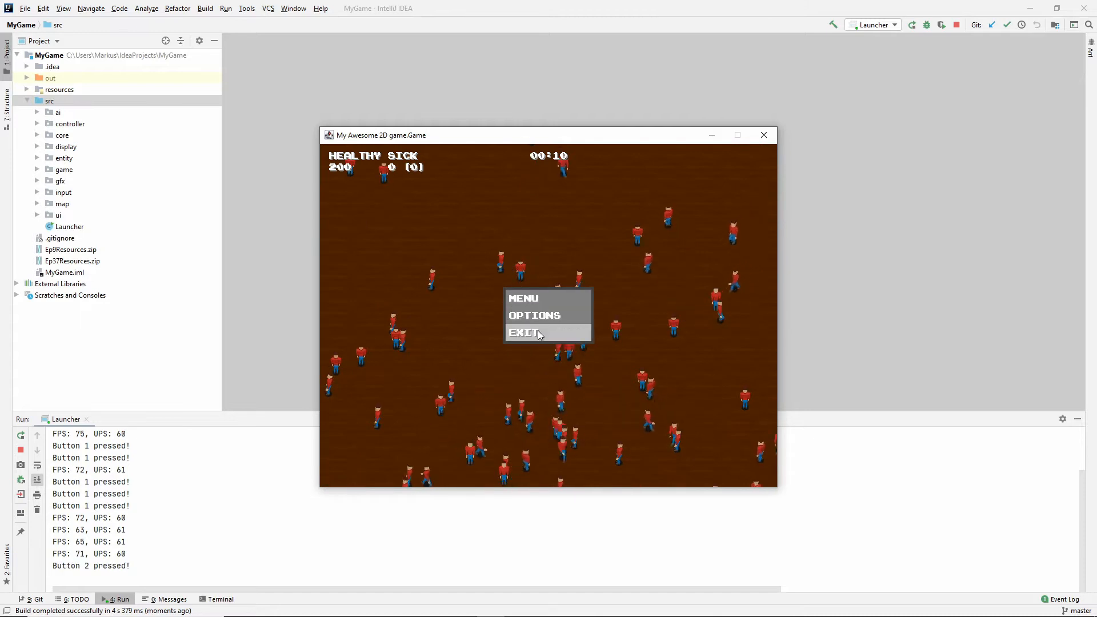
click(524, 332)
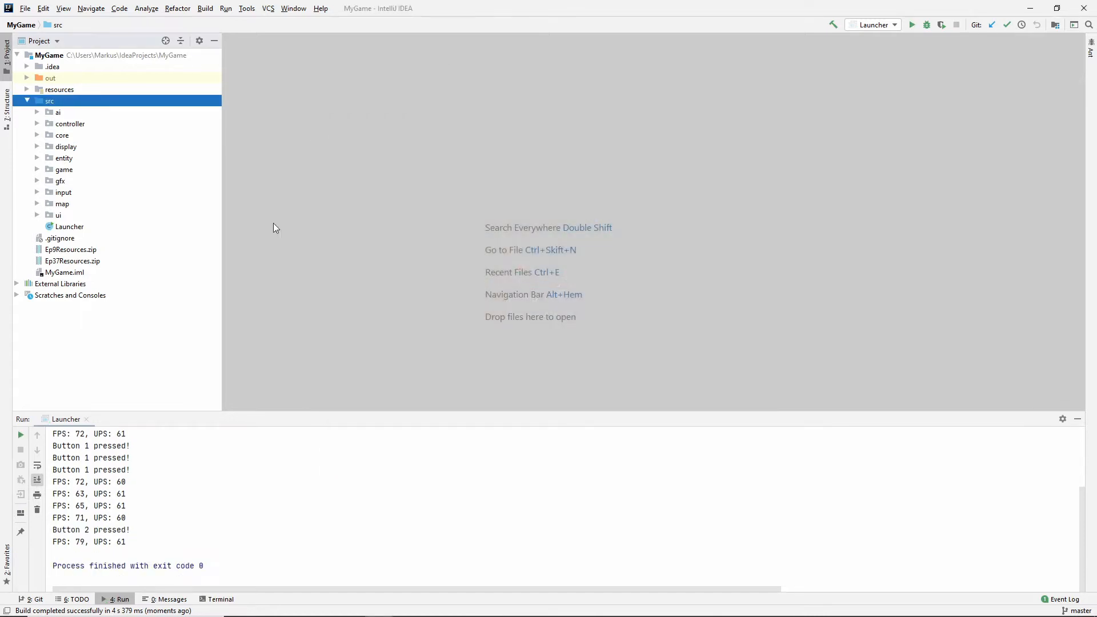
mouse_move(769, 198)
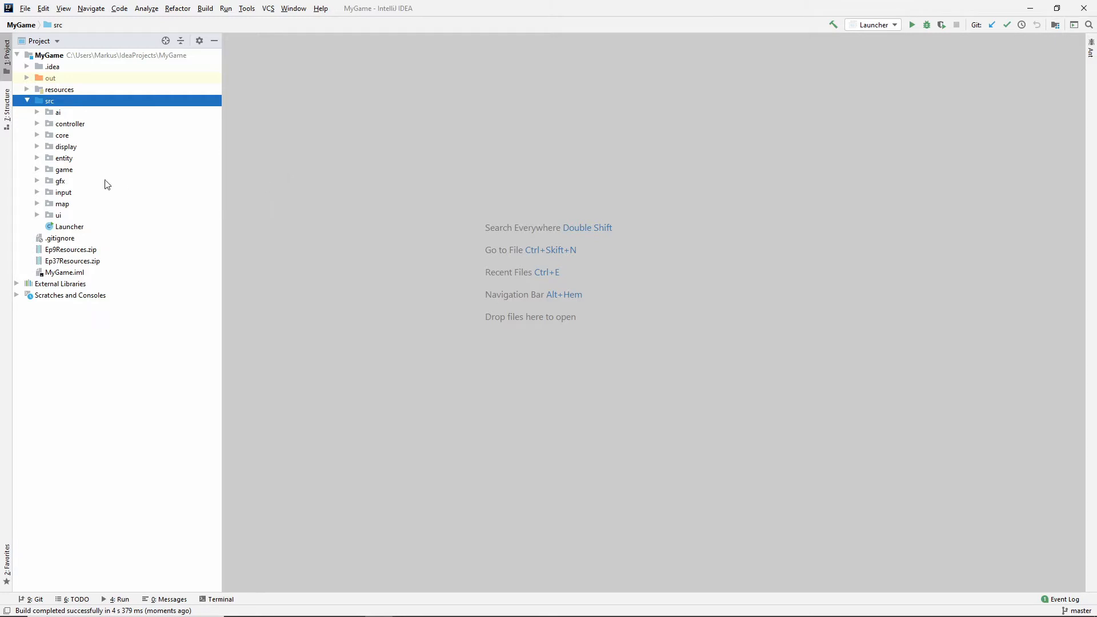
- Move the state package from src/game directly under src, updating 34 occurrences
click(64, 169)
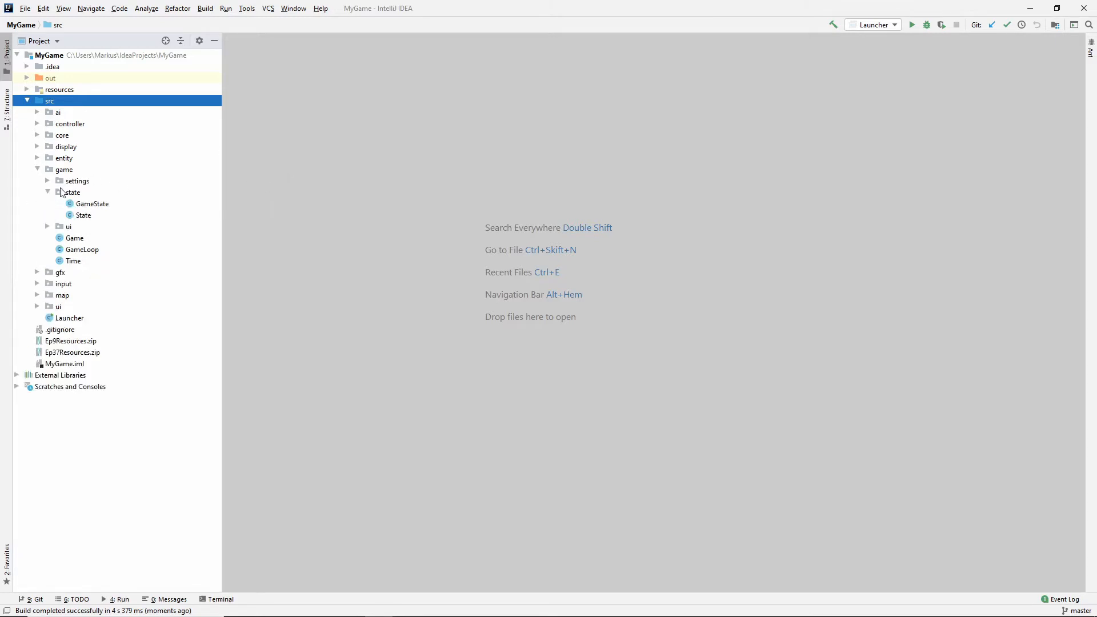
click(73, 192)
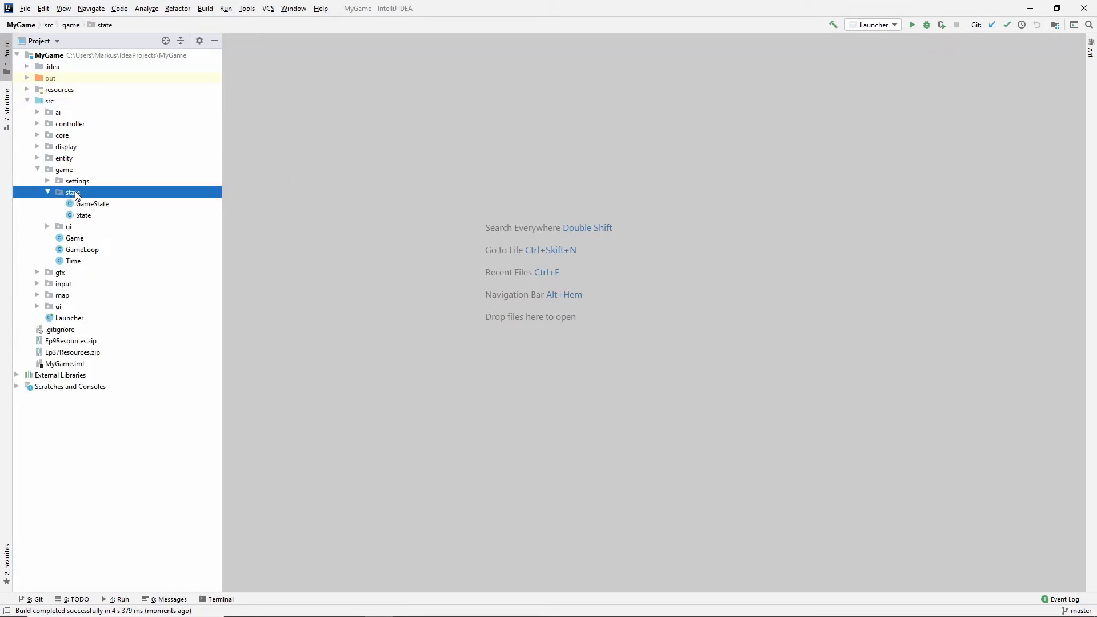
click(49, 101)
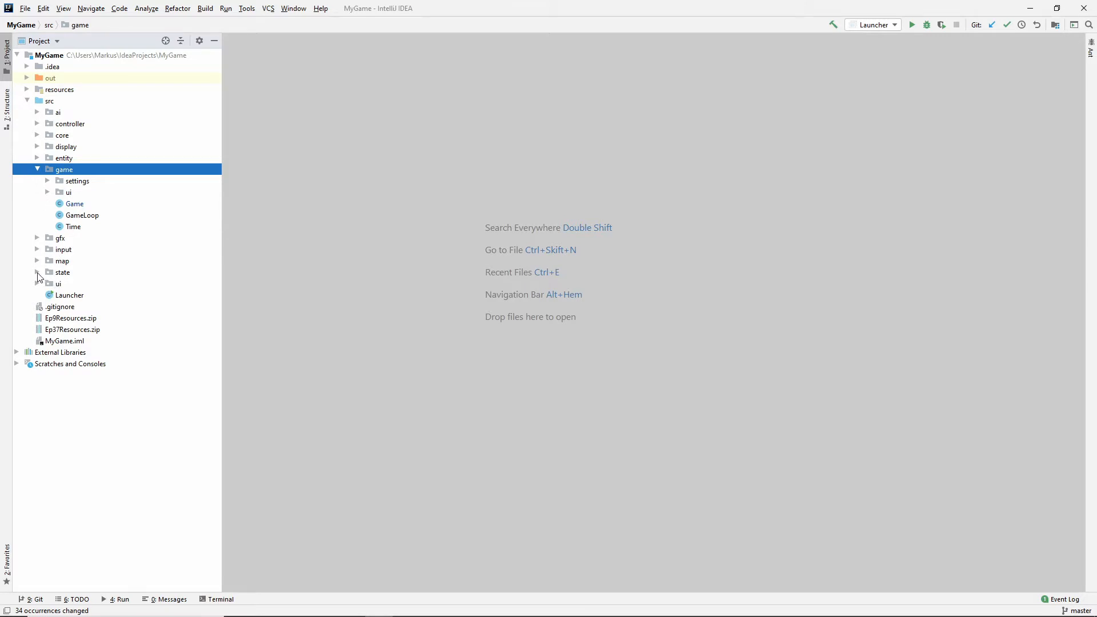
- Create package state.game, move GameState into it, and open GameState in the editor
right_click(62, 272)
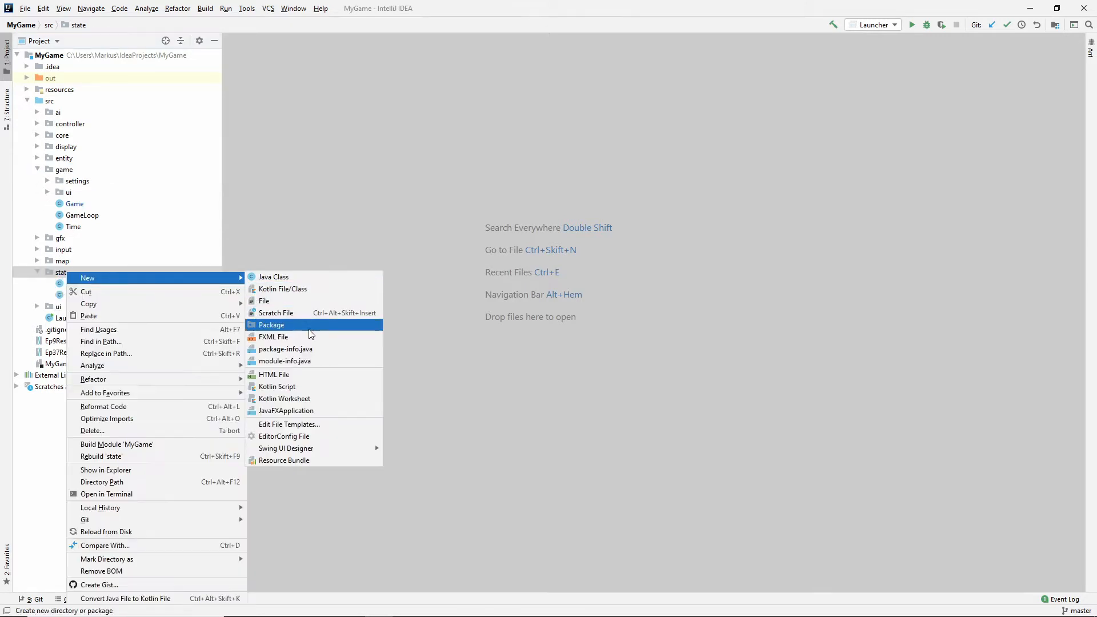
click(271, 324)
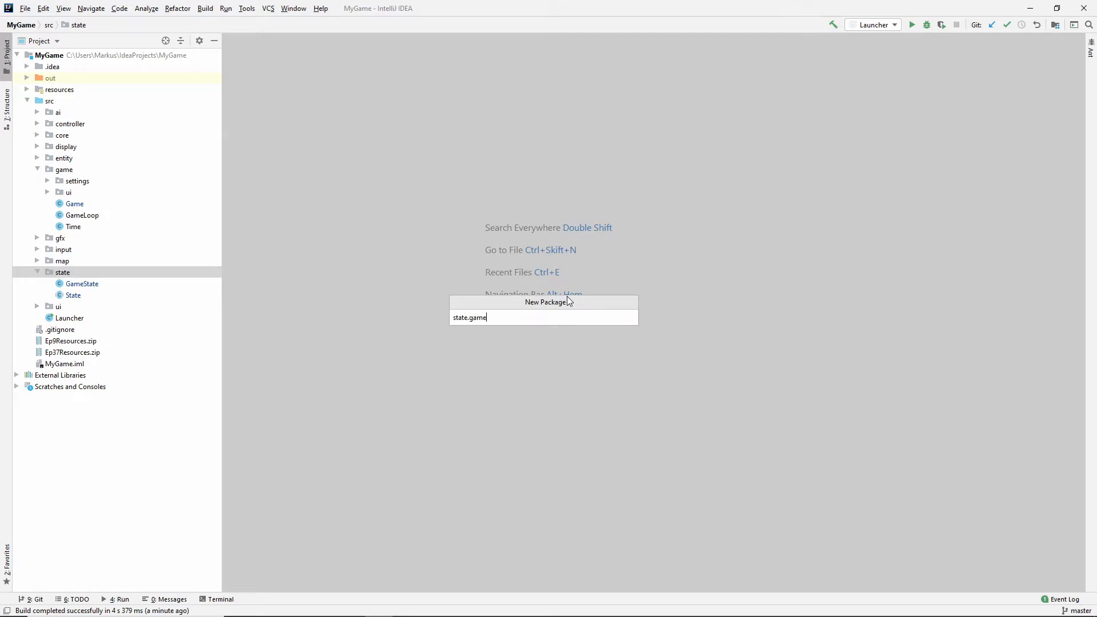
key(Enter)
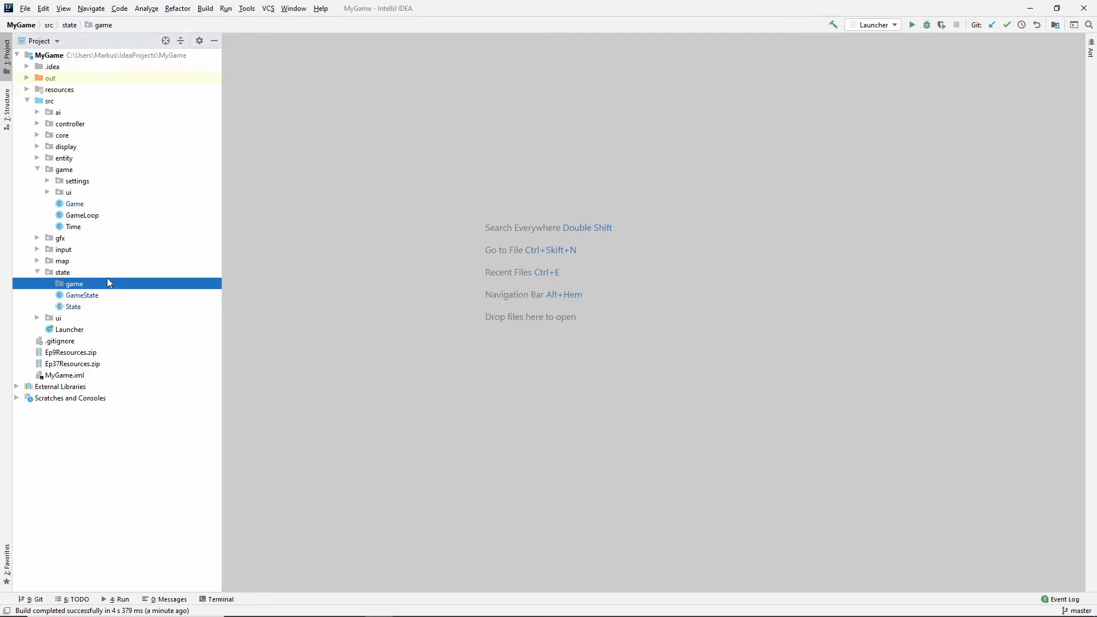
click(81, 295)
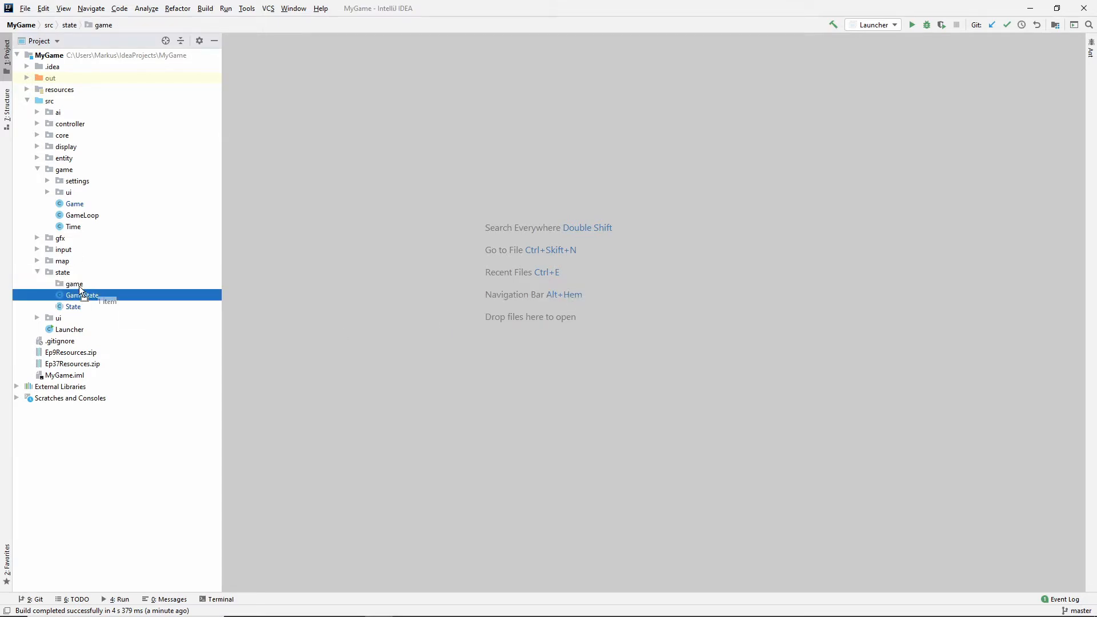
double_click(83, 295)
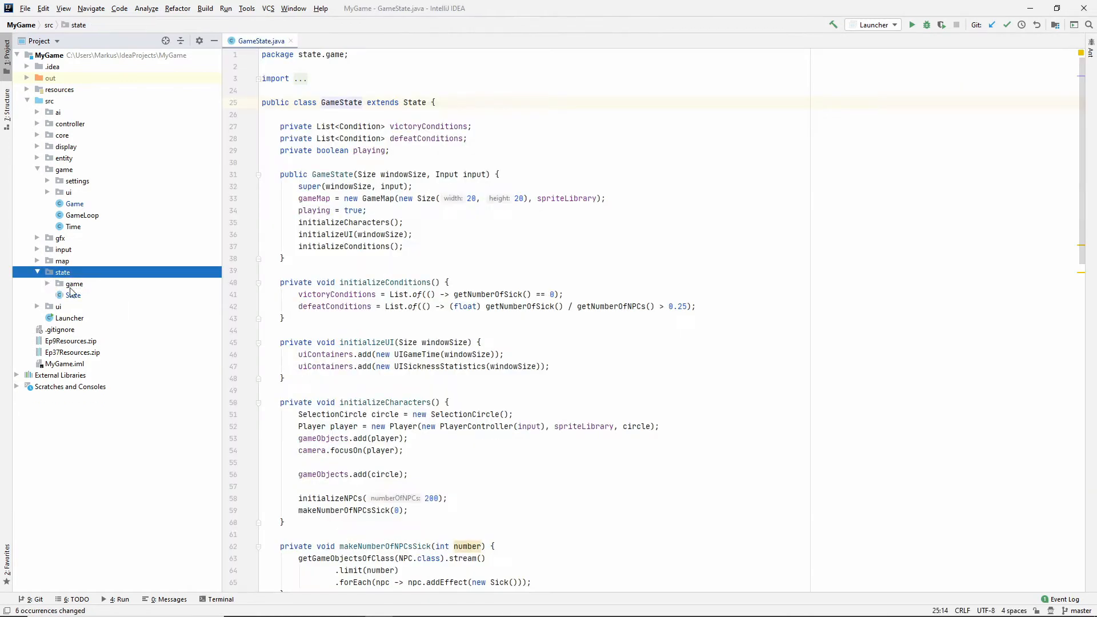
- Expand state's game package in the project tree to show GameState
click(74, 284)
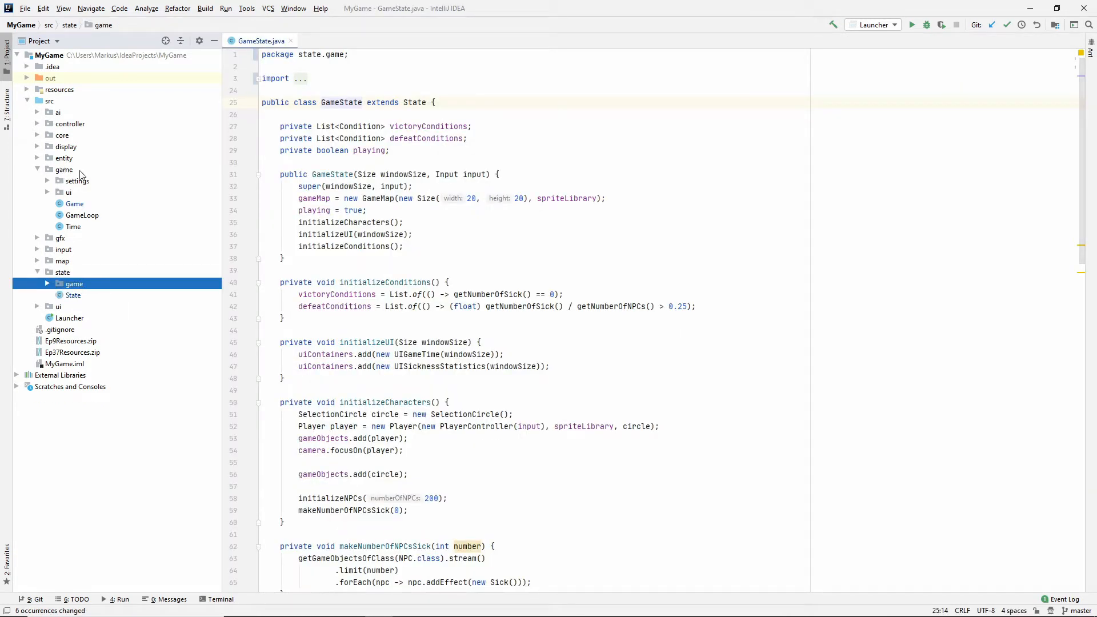
click(64, 170)
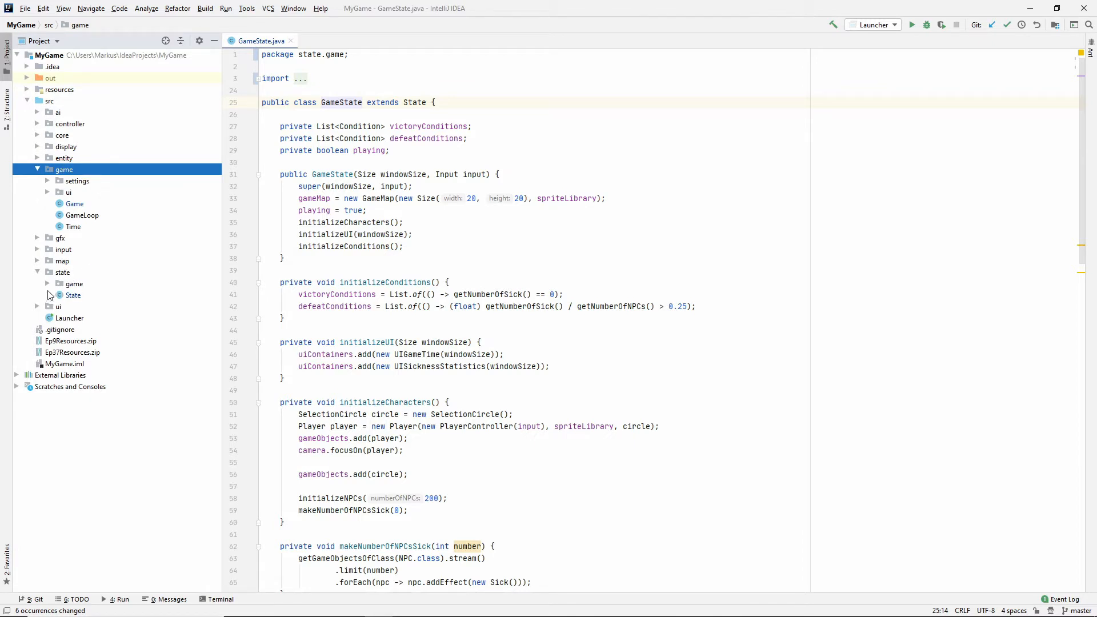
click(75, 284)
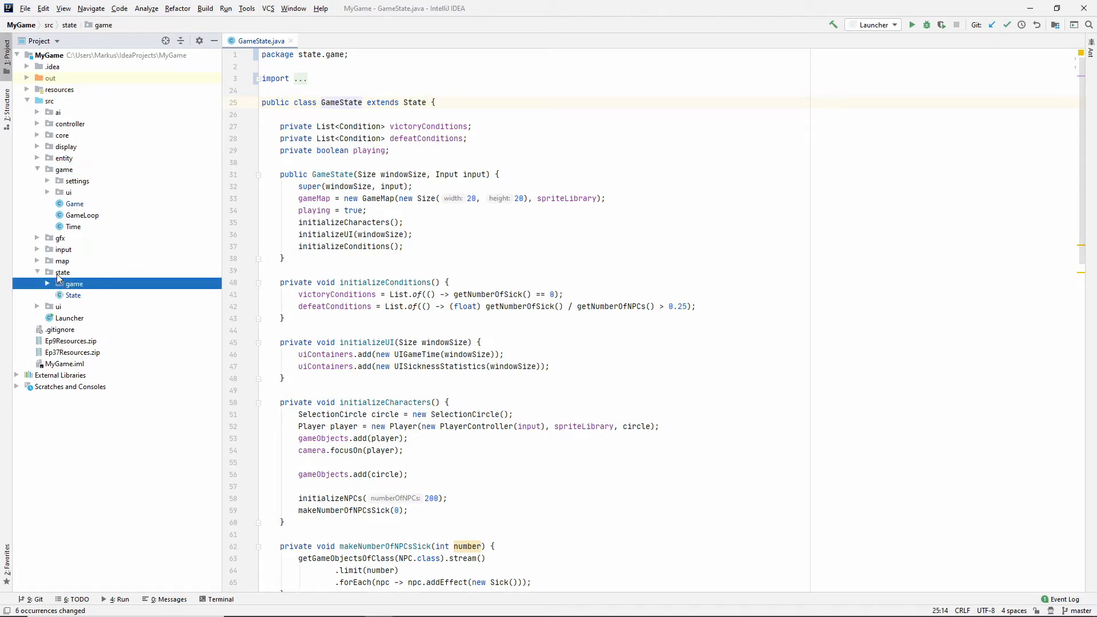
click(47, 284)
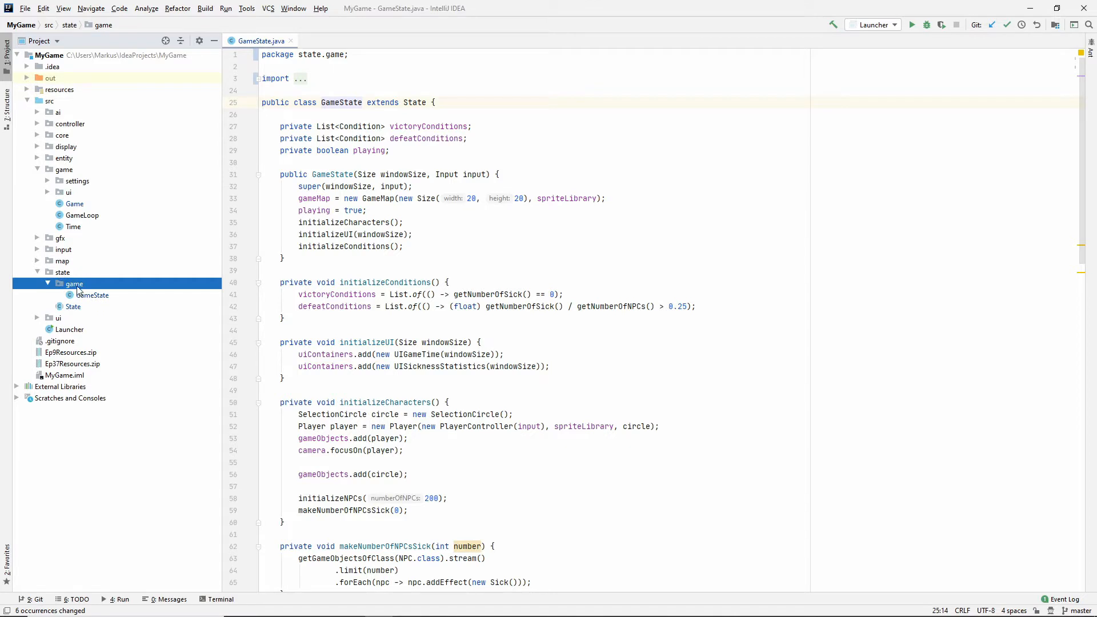
mouse_move(86, 292)
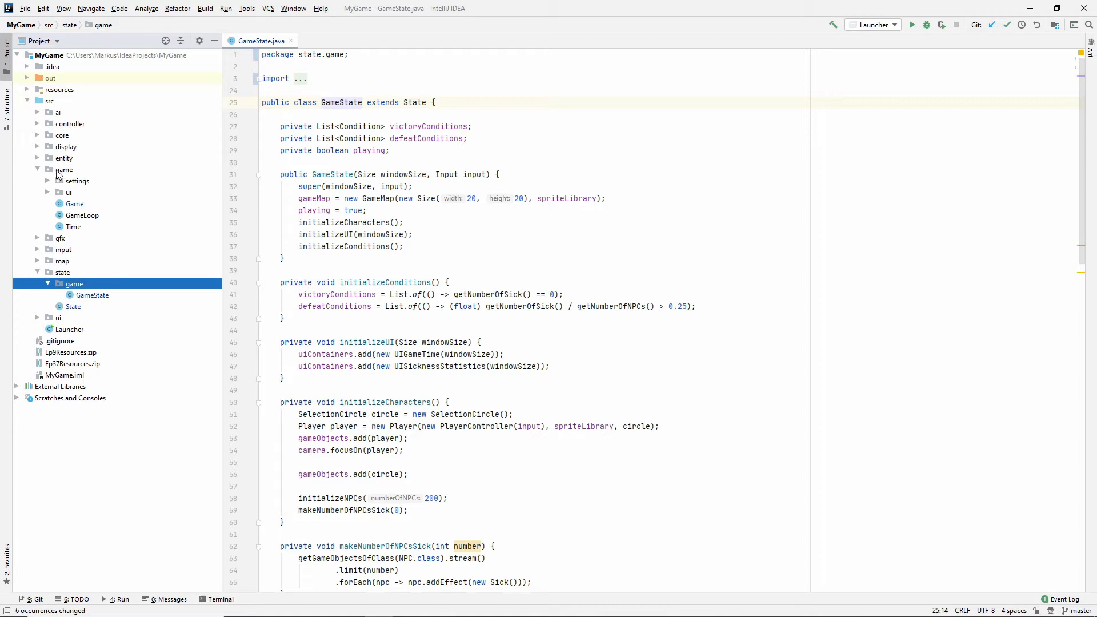
- Move the ui package from game into state.game, updating 4 occurrences
click(69, 192)
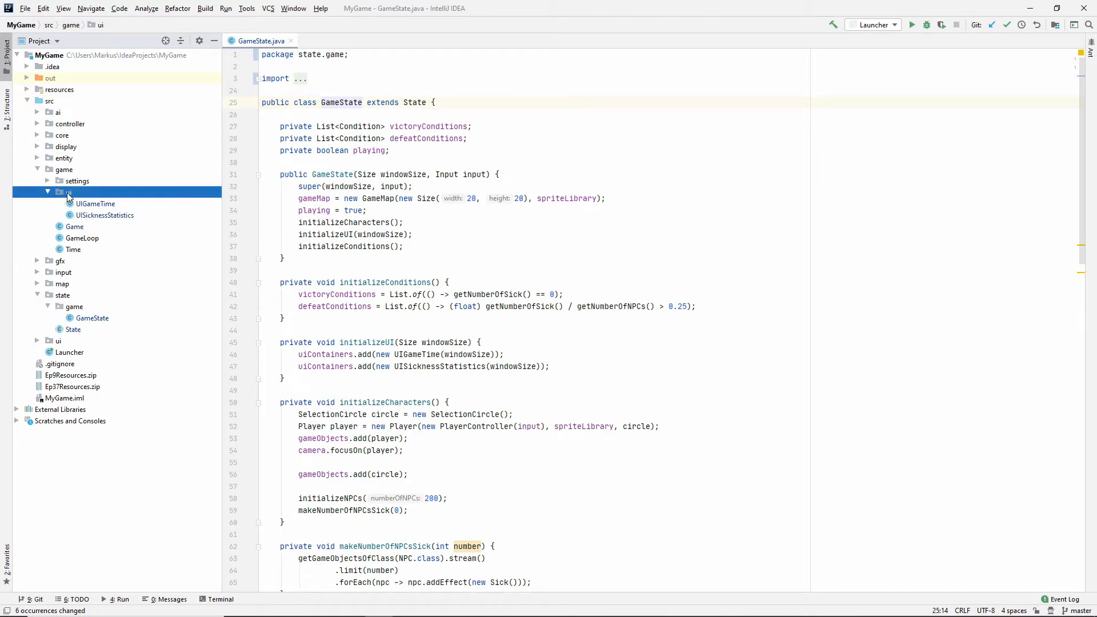
click(74, 307)
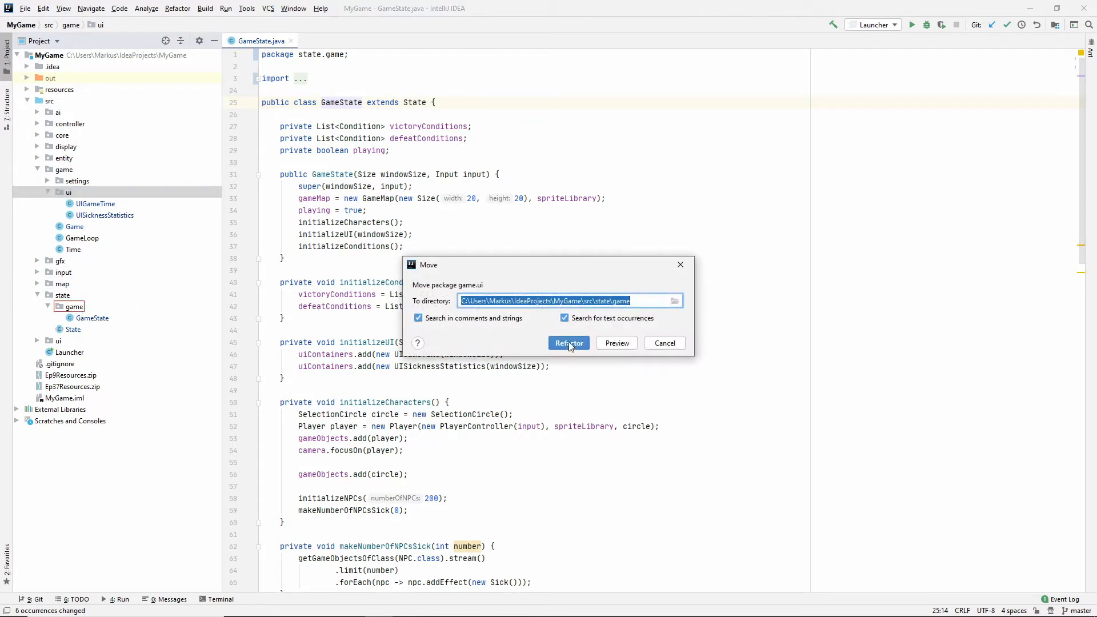
click(568, 343)
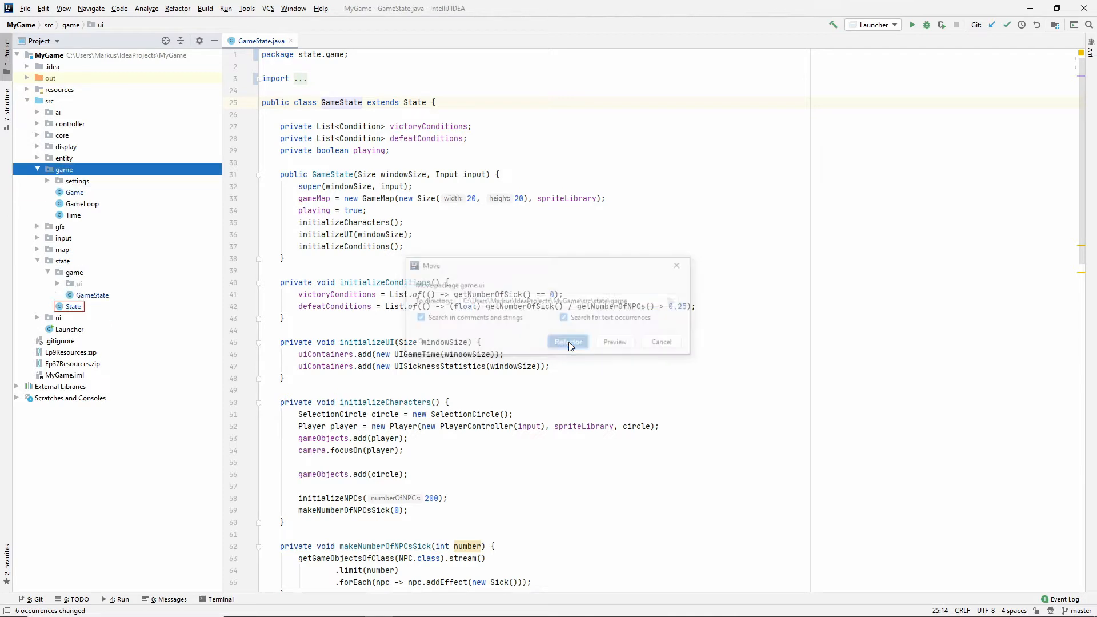
click(567, 343)
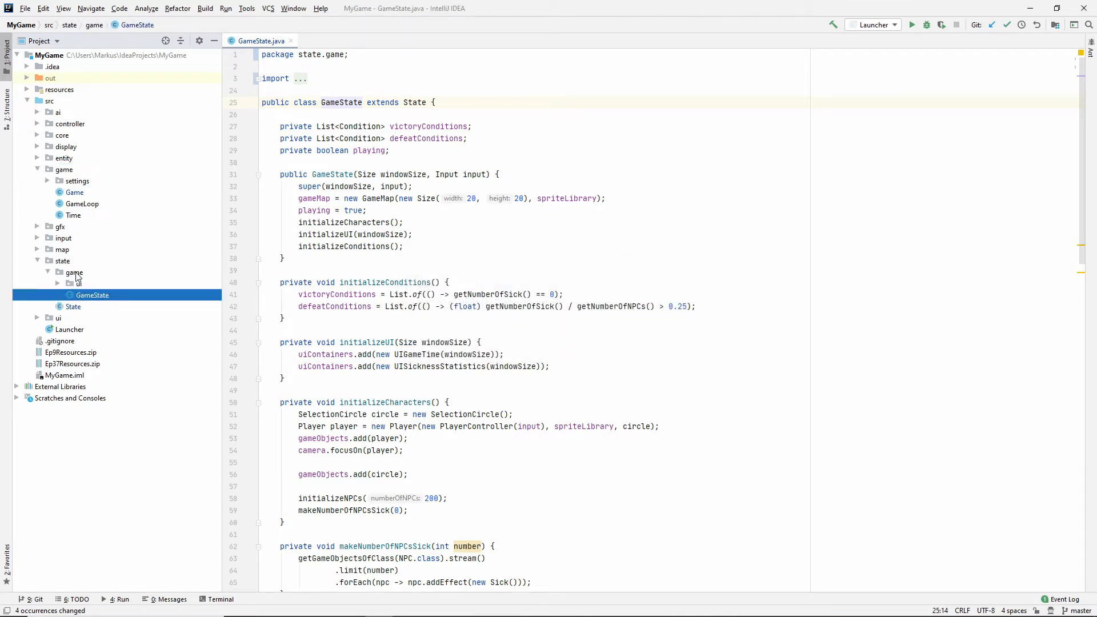
- Expand state.game and its ui package to check UIGameTime and UISicknessStatistics
click(74, 272)
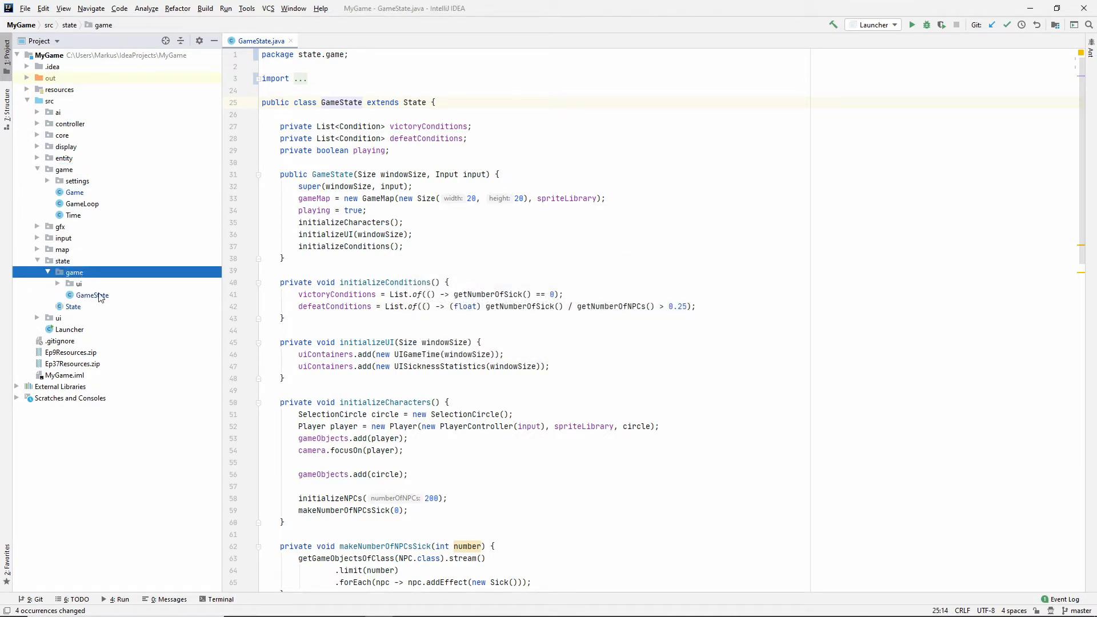
click(91, 295)
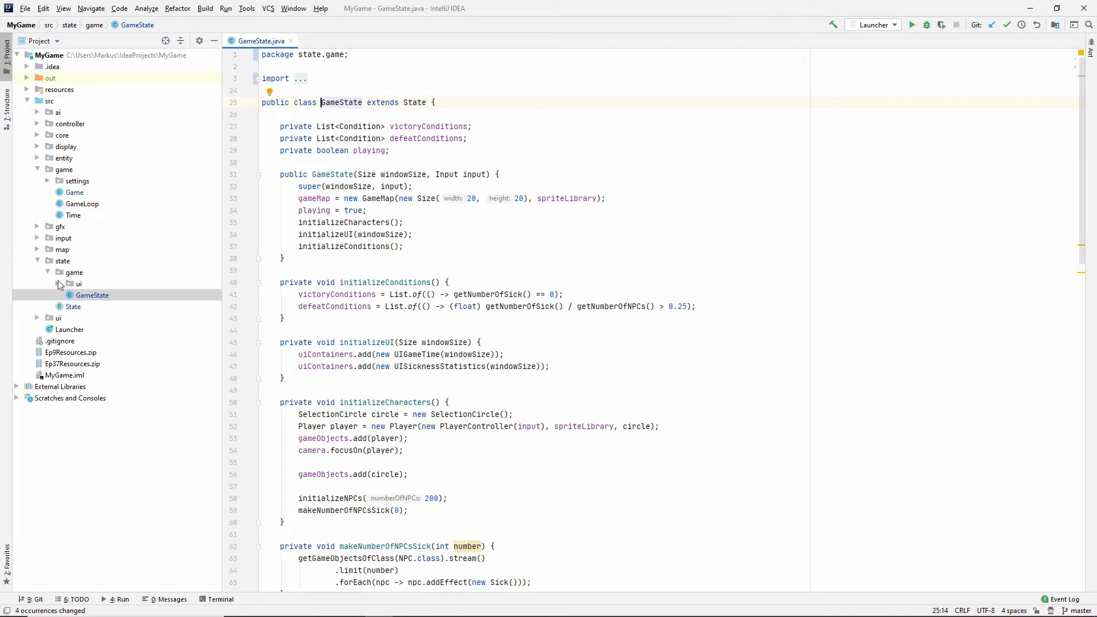
click(79, 284)
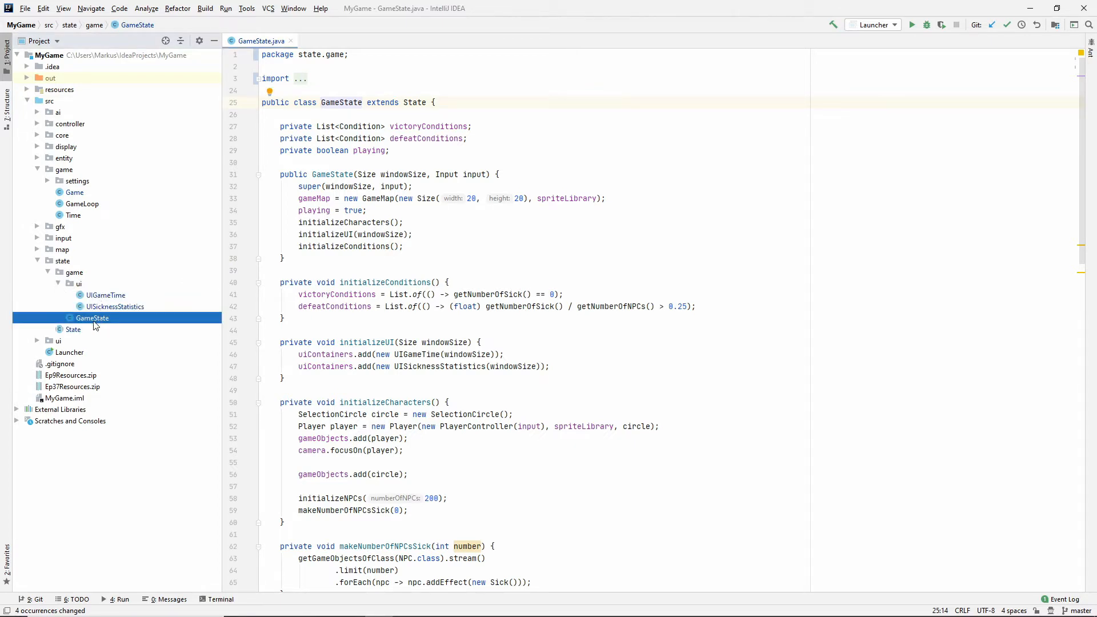
click(49, 272)
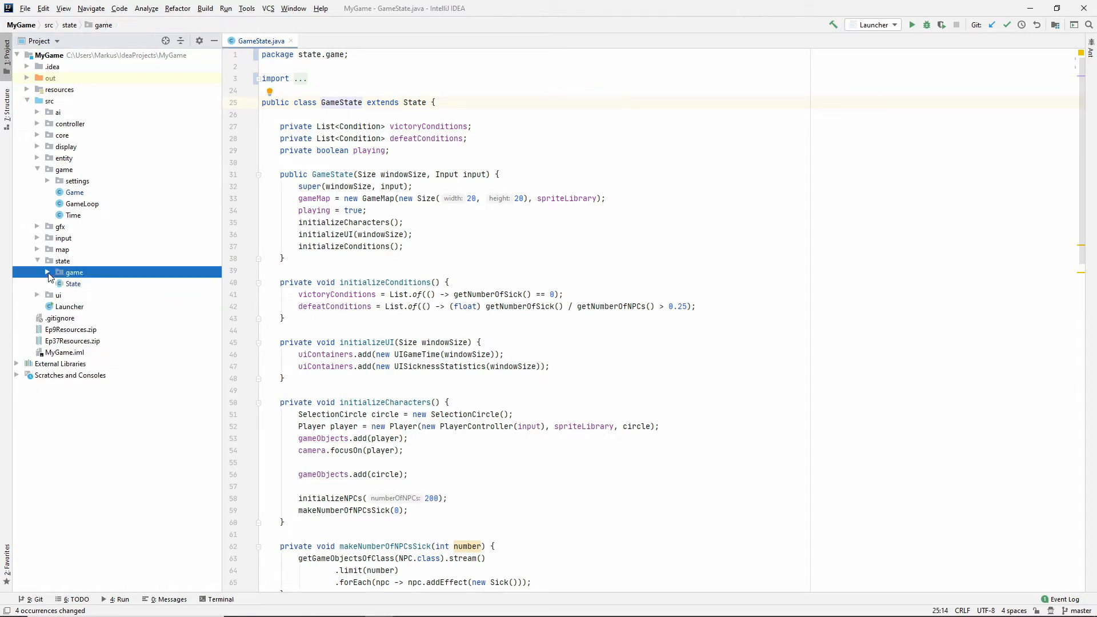
- Create state.menu with a MenuState class extending State and calling super(windowSize, input)
right_click(74, 272)
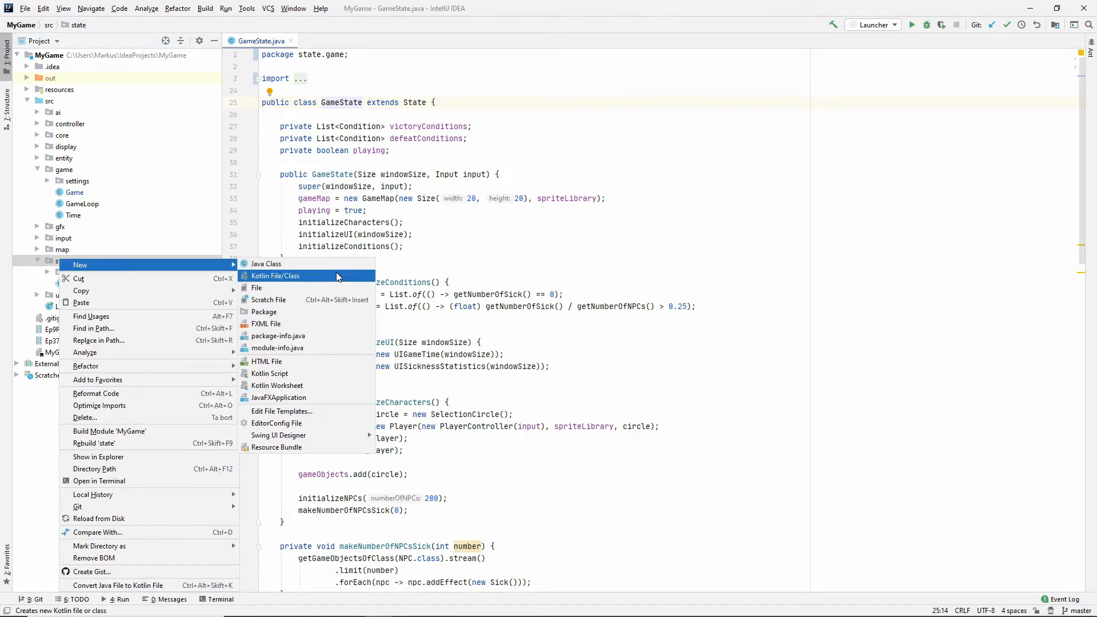
click(264, 311)
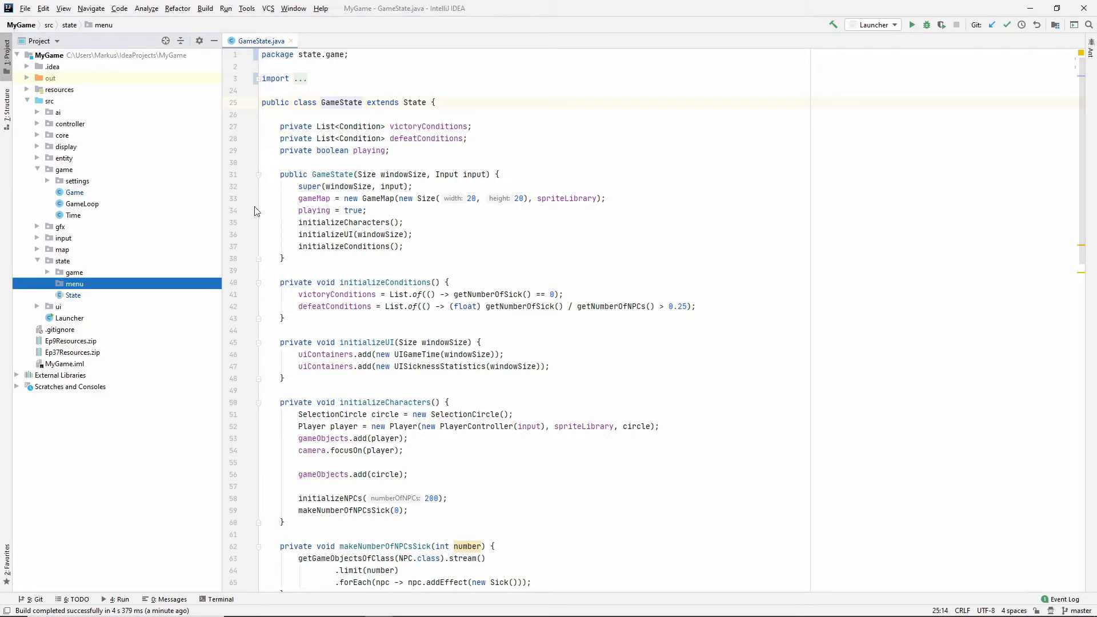
right_click(74, 283)
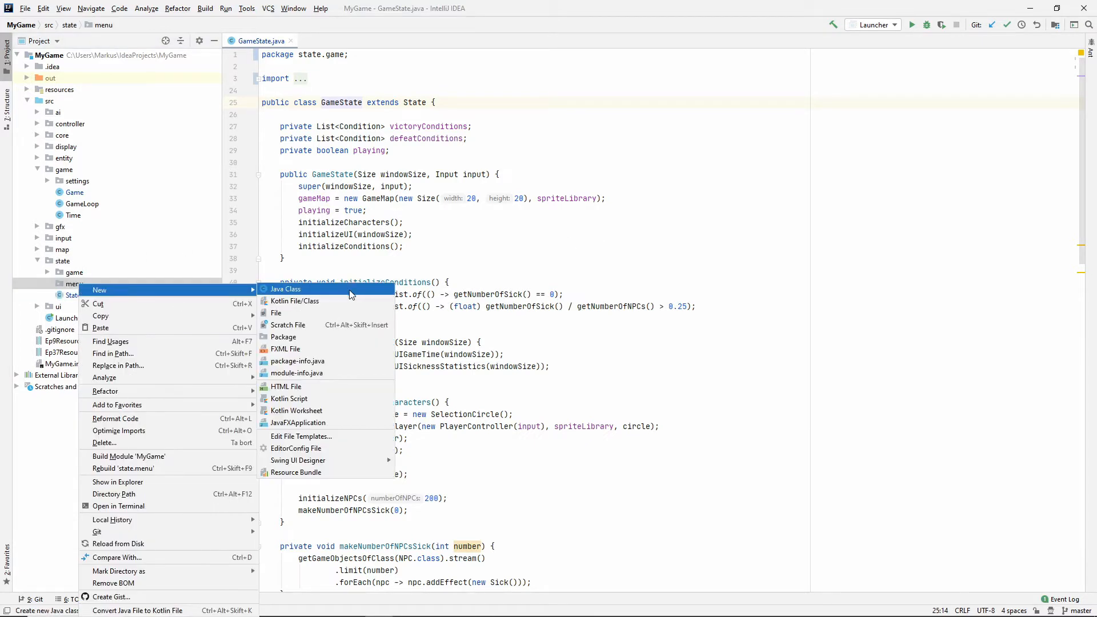
click(285, 288)
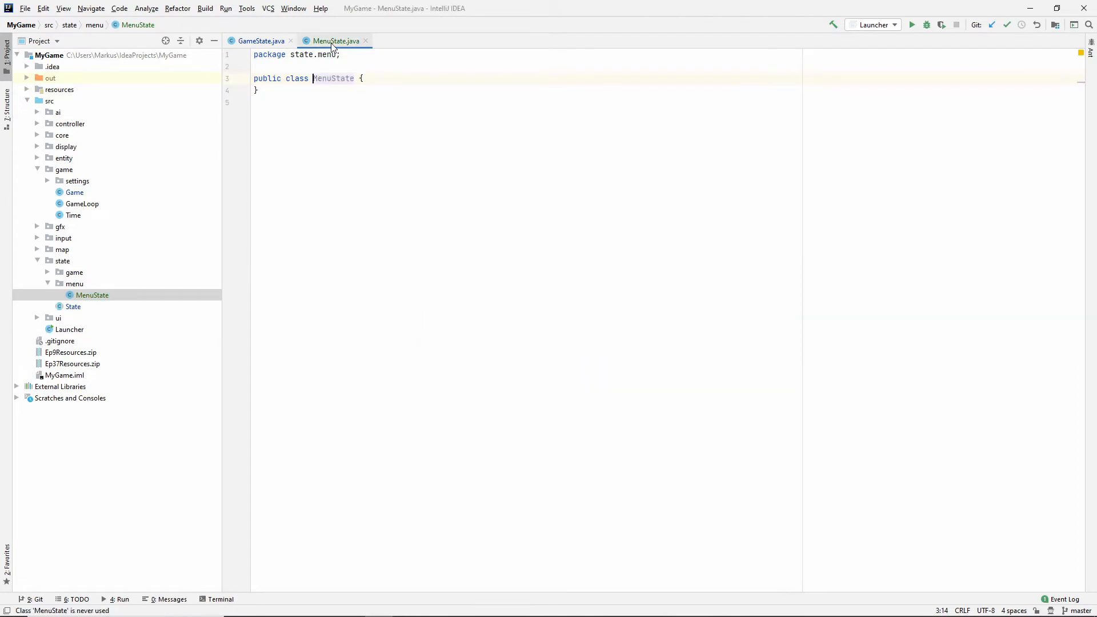
text(extends State)
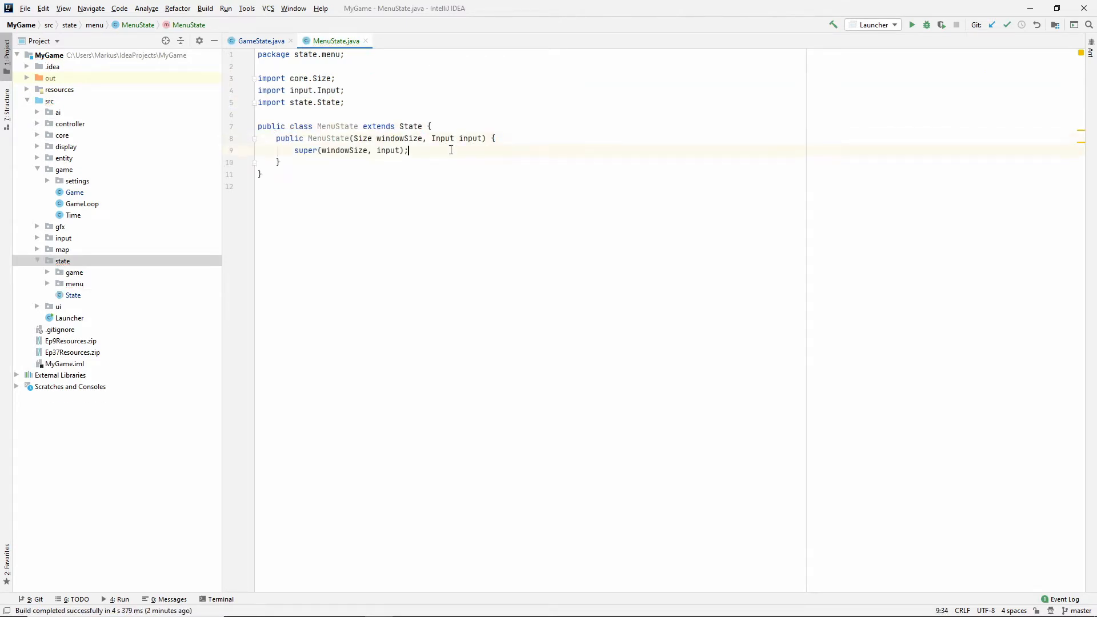
double_click(74, 192)
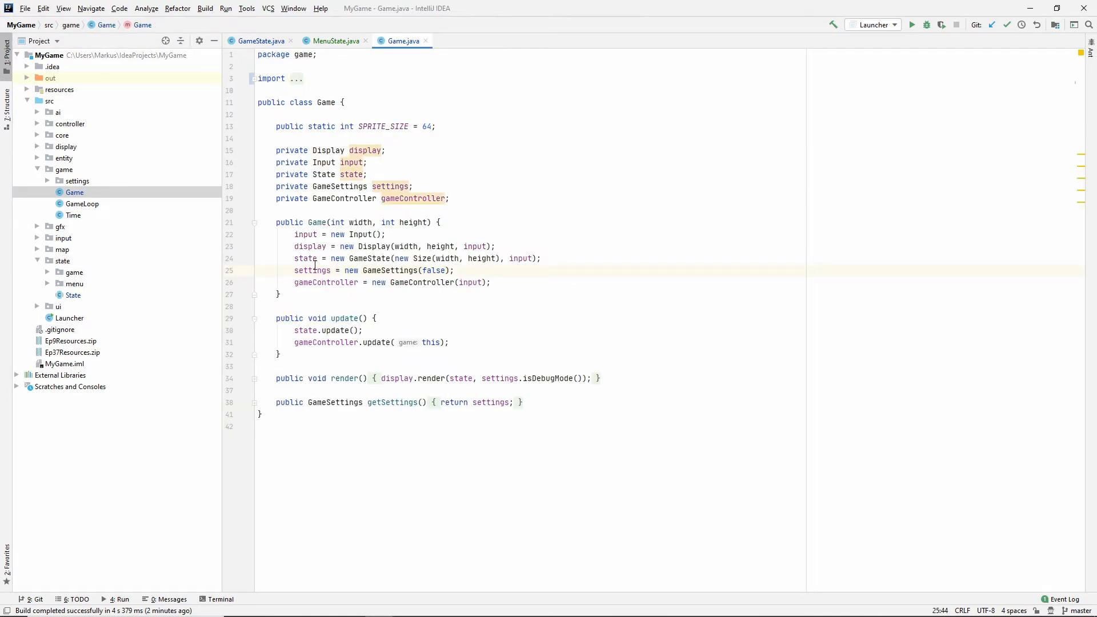
- Replace new GameState(...) with new MenuState(...) in Game's constructor and launch the game
double_click(370, 258)
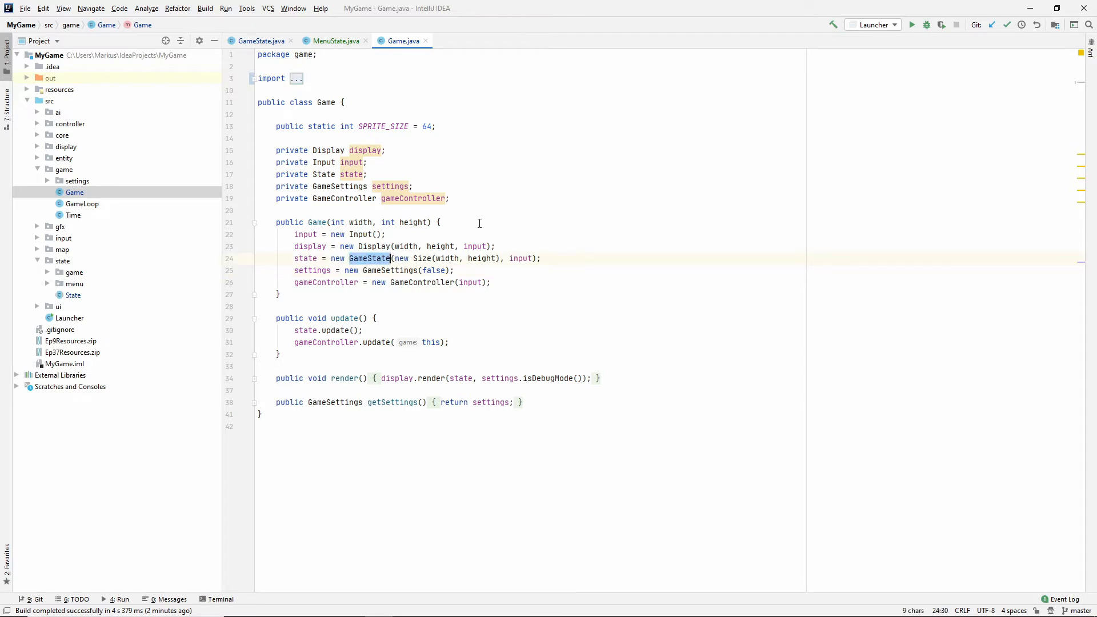
text(MenuState)
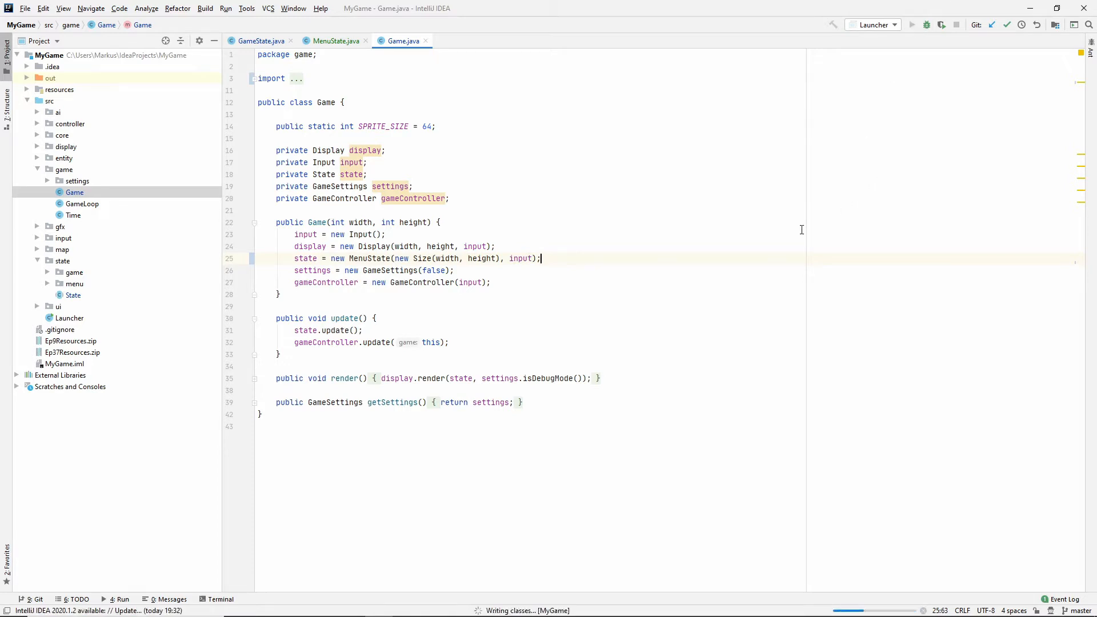
click(912, 24)
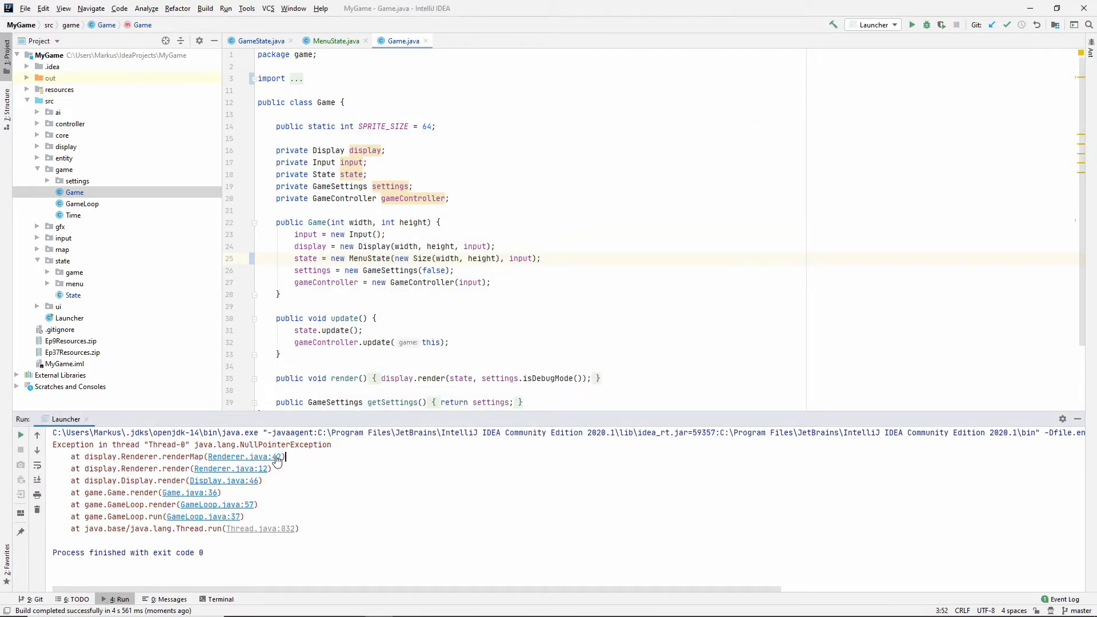
- Follow the Renderer.java:42 link to renderMap's GameMap lookup, then return to MenuState
click(244, 456)
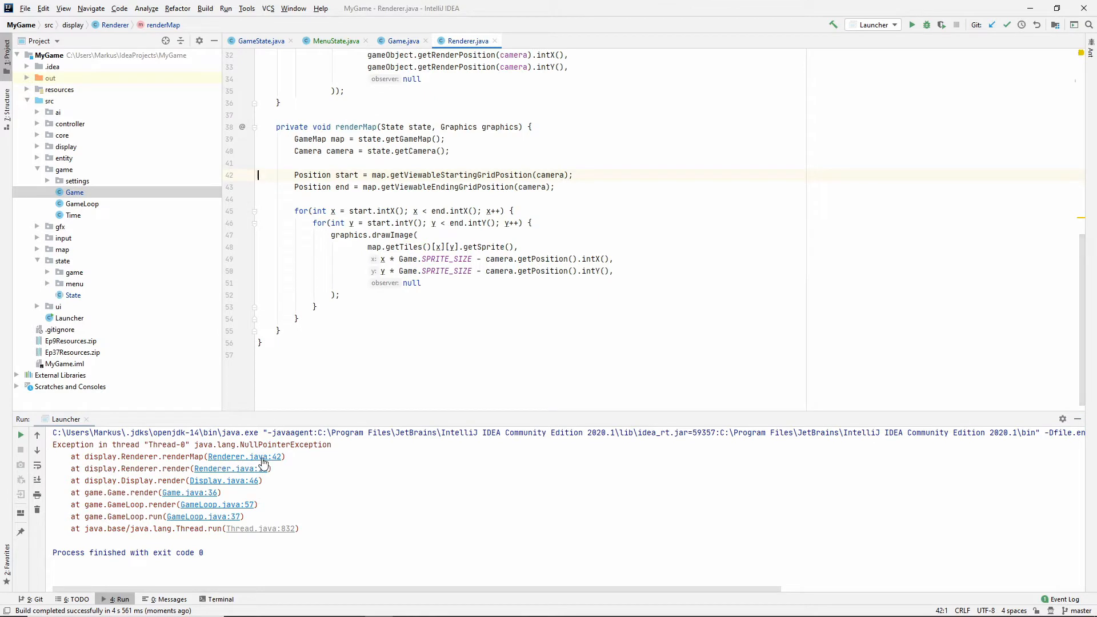
click(573, 175)
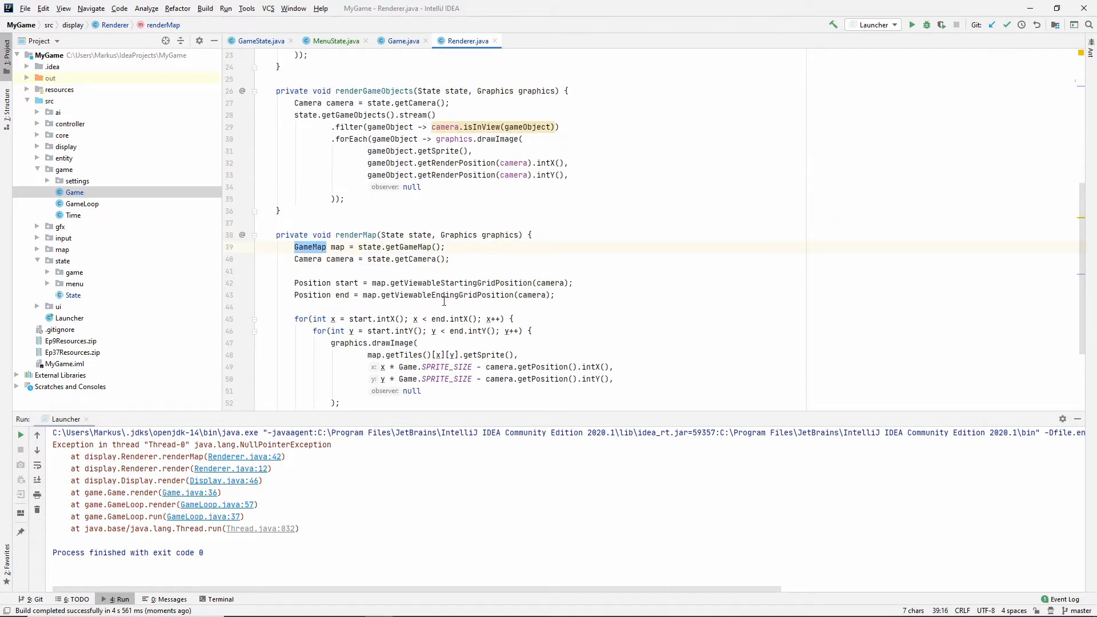
scroll(down, 3)
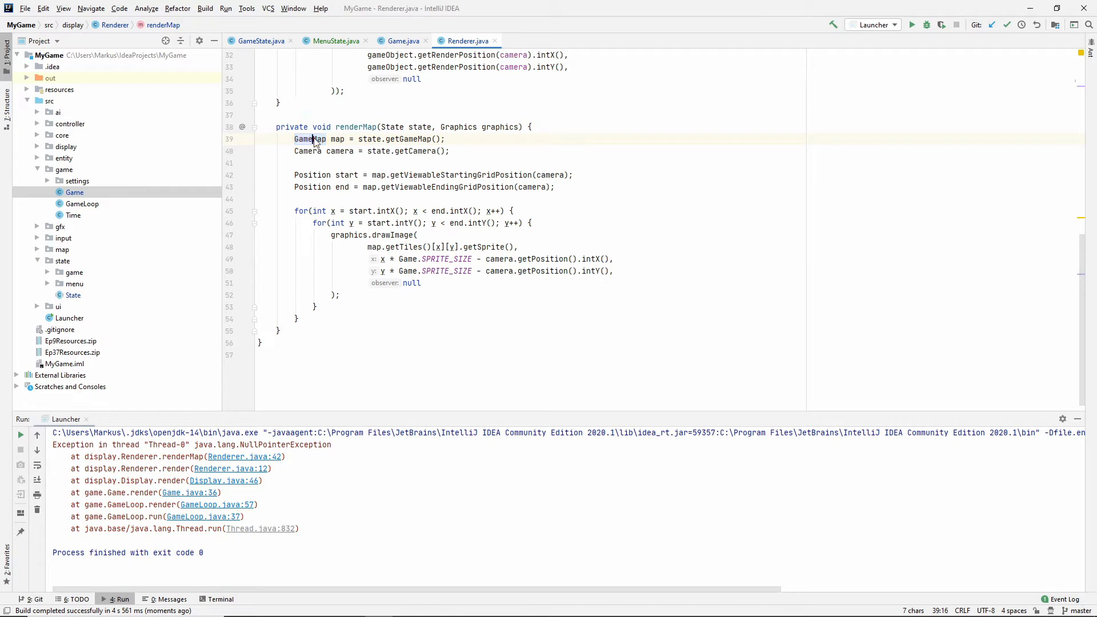
double_click(309, 138)
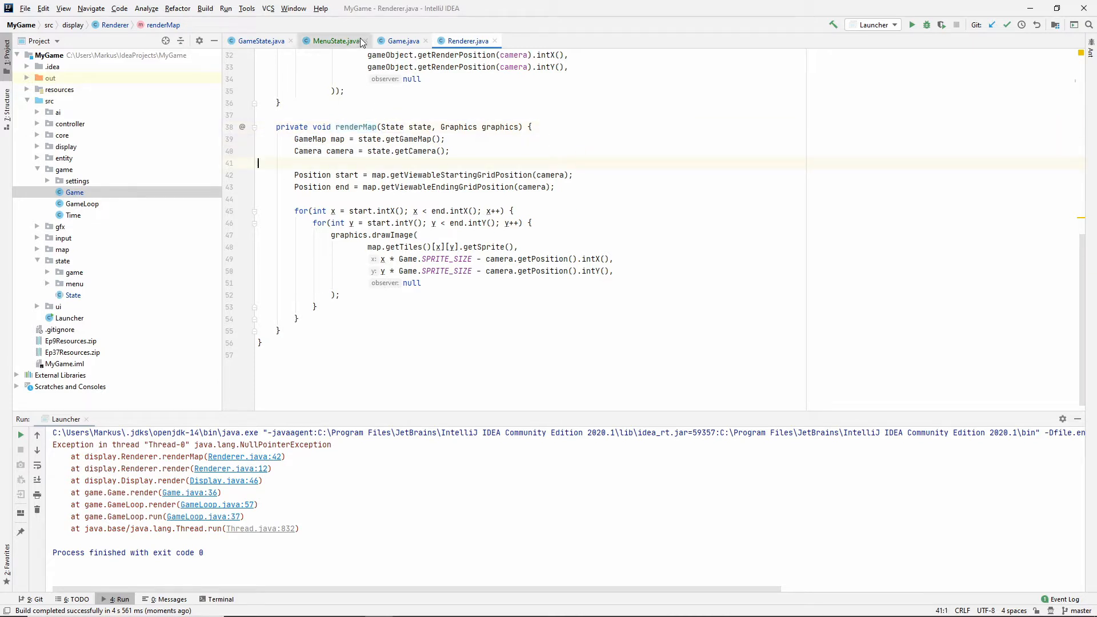
click(334, 41)
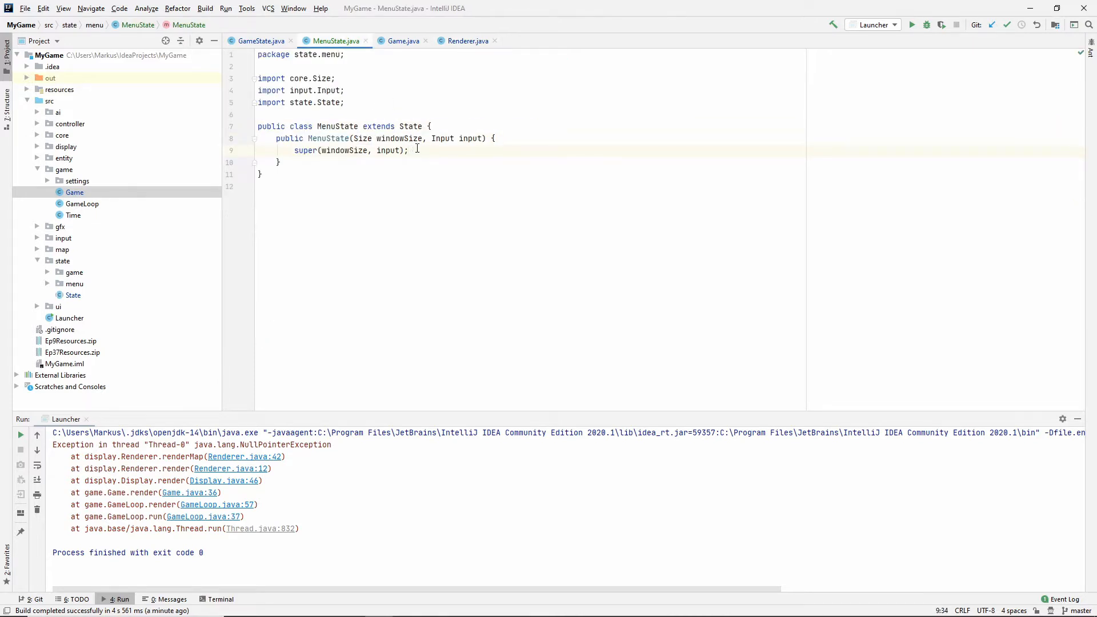
- Copy GameState's 20×20 gameMap = new GameMap(...) line into MenuState's constructor
key(enter)
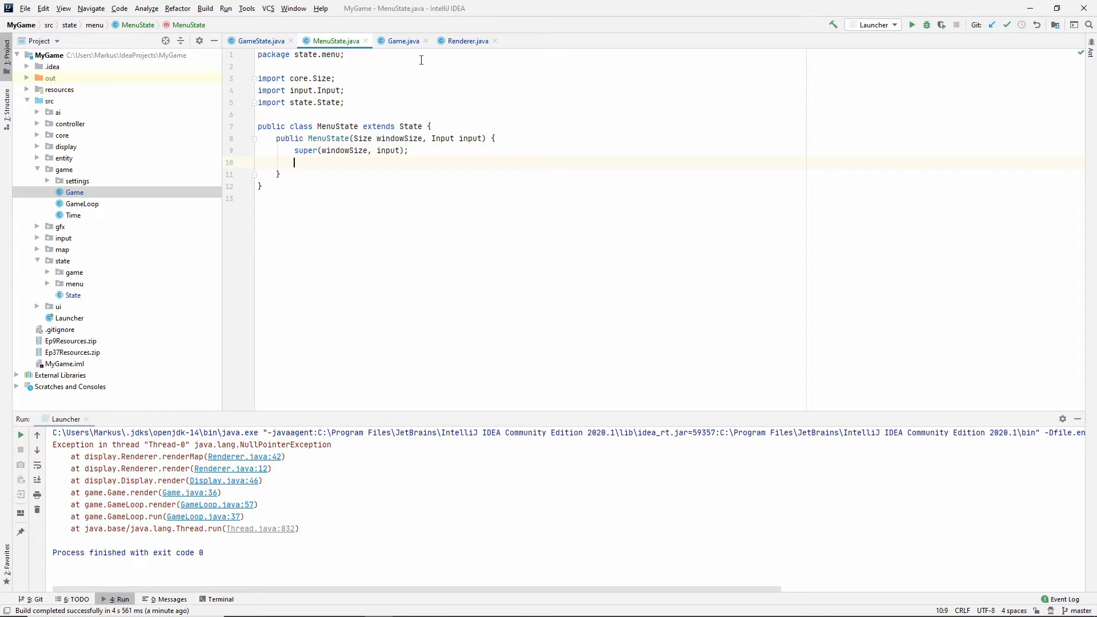
click(402, 41)
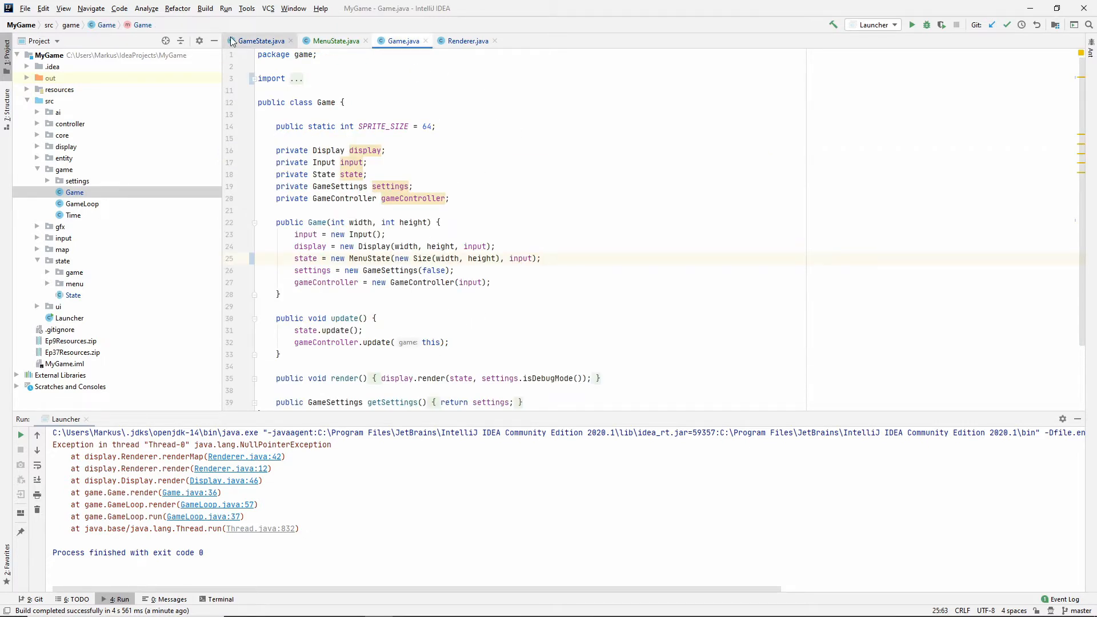
click(259, 41)
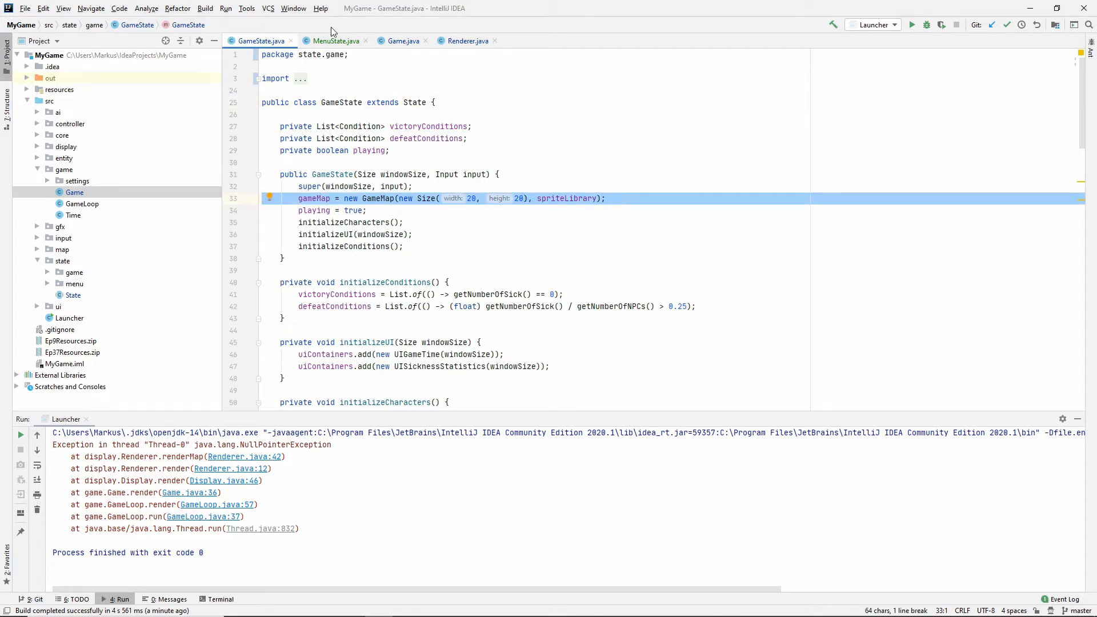
click(334, 40)
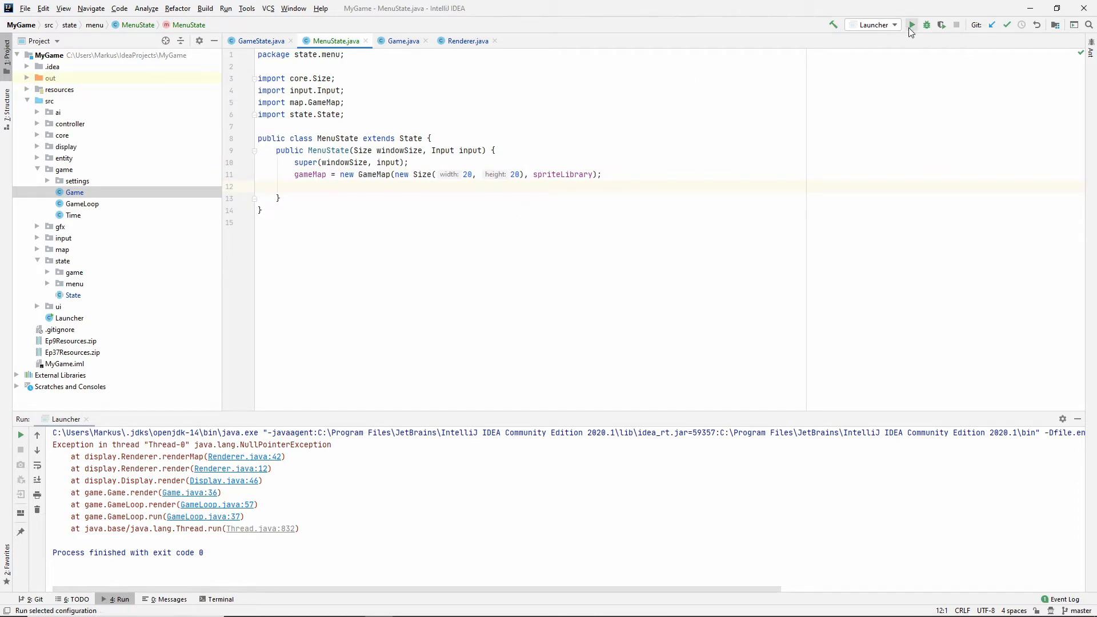
- Relaunch the game, hitting a NullPointerException in Camera.update, and close its window
click(912, 25)
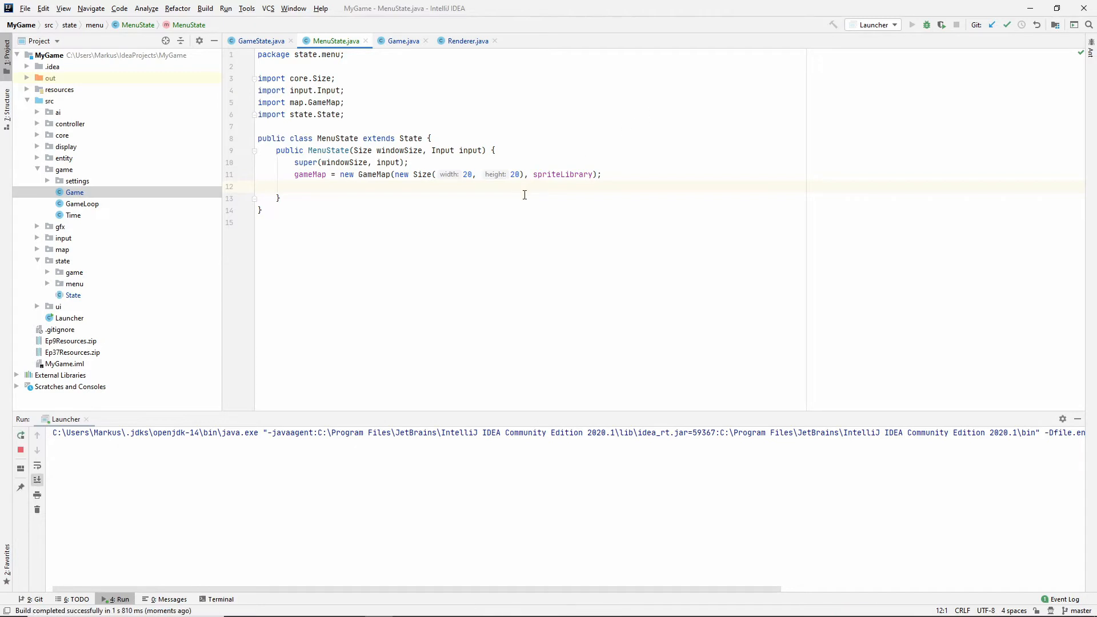
click(913, 25)
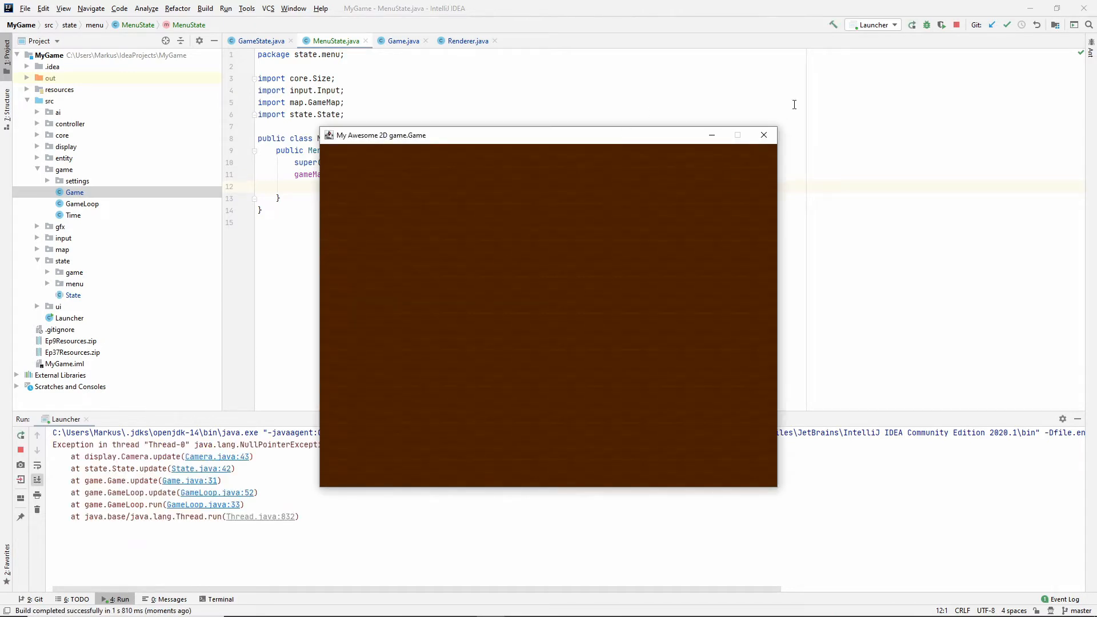
click(763, 135)
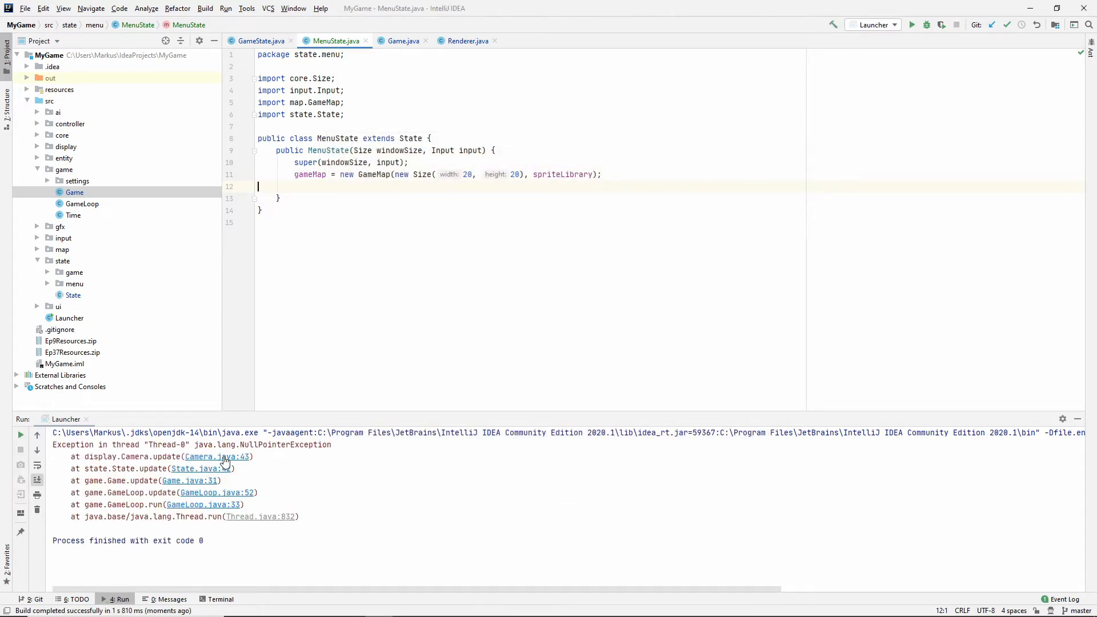
- Jump to Camera.java:43 and add this.objectWithFocus = Optional.empty(); to Camera's constructor
click(216, 457)
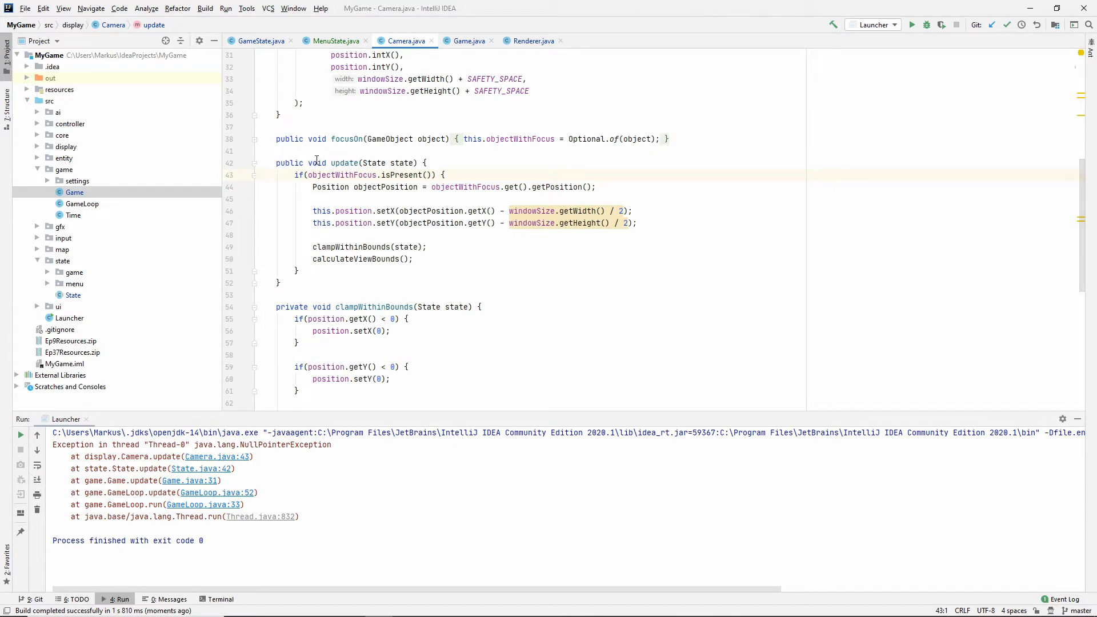
scroll(up, 3)
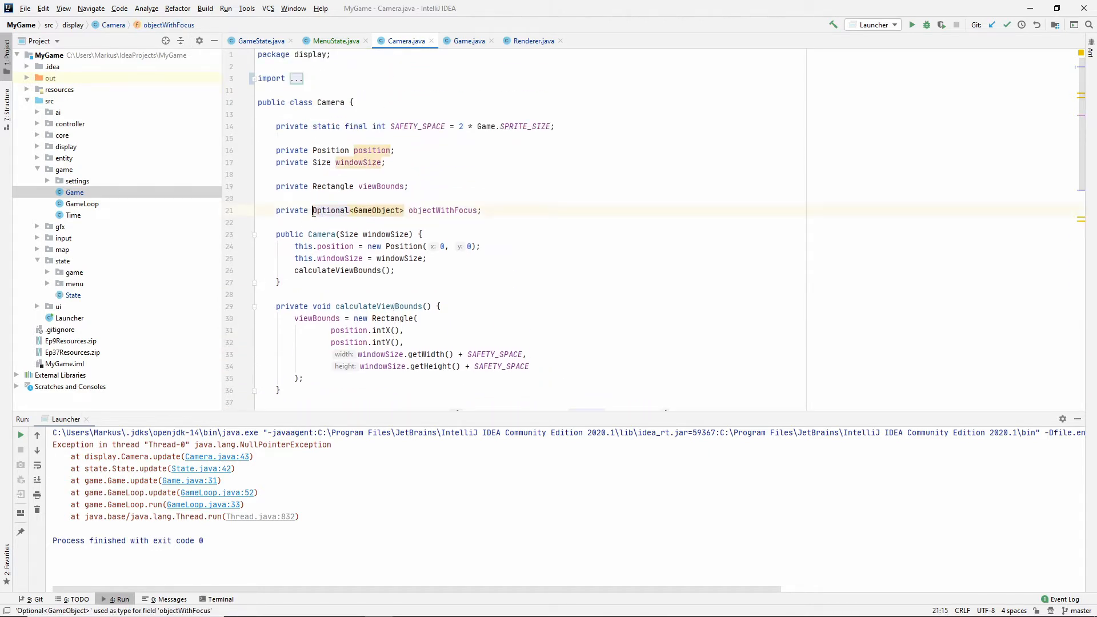
click(427, 258)
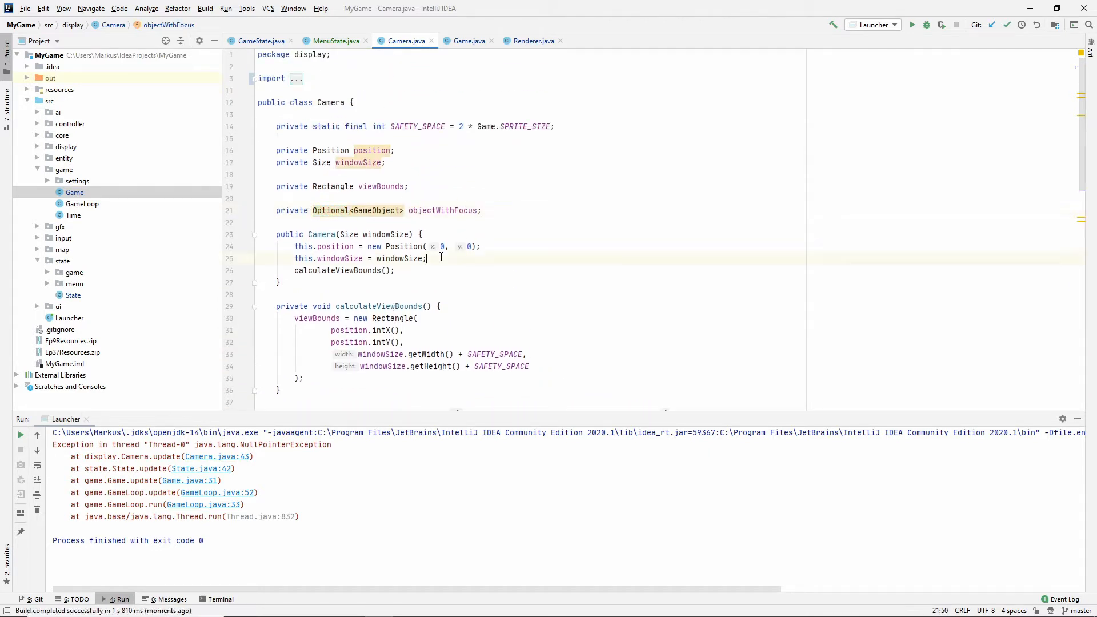
text(this.objectWithFocus =)
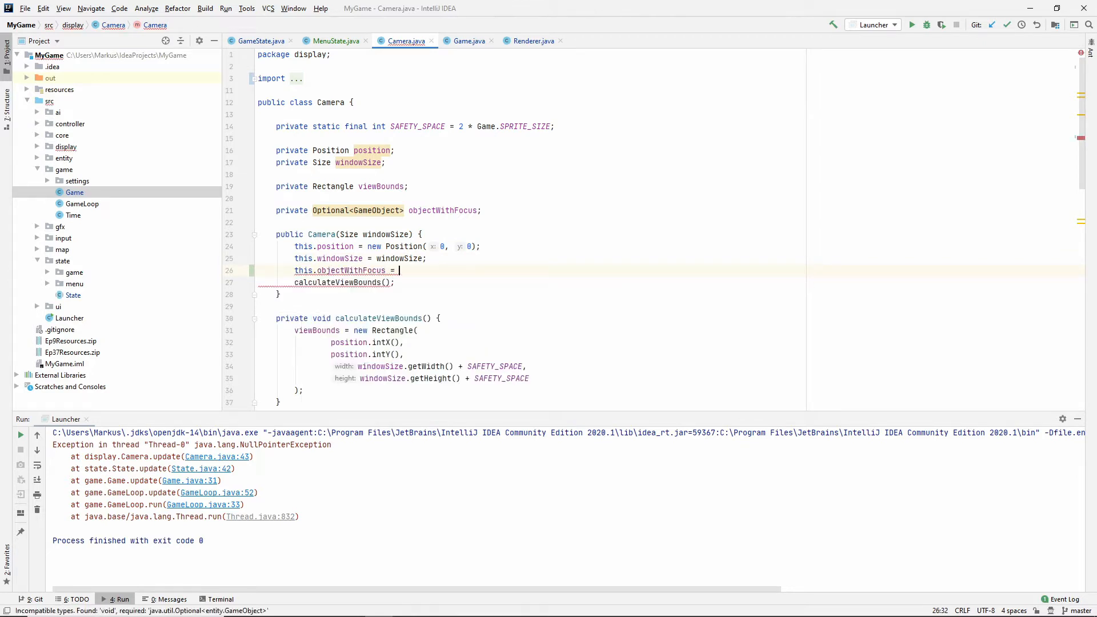
text(Optional.em)
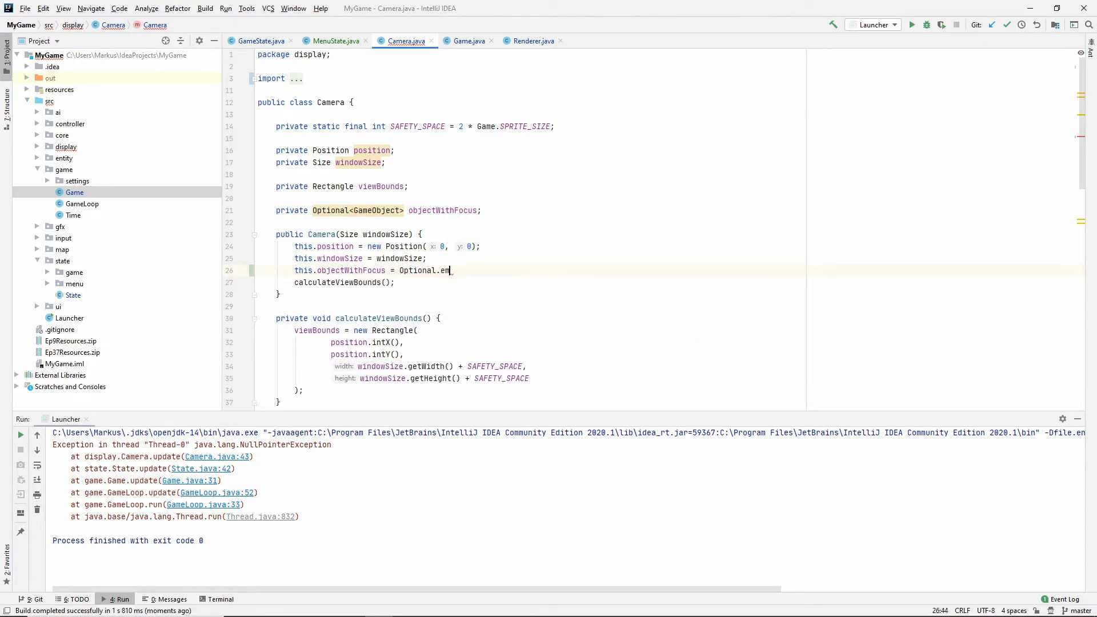
text(pty();)
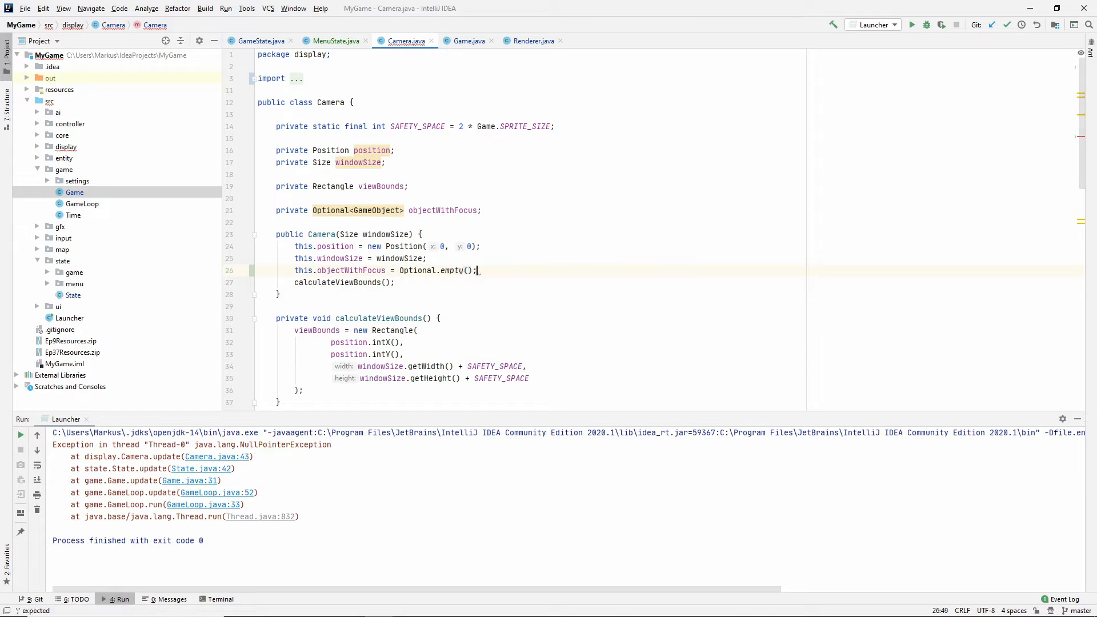
scroll(down, 3)
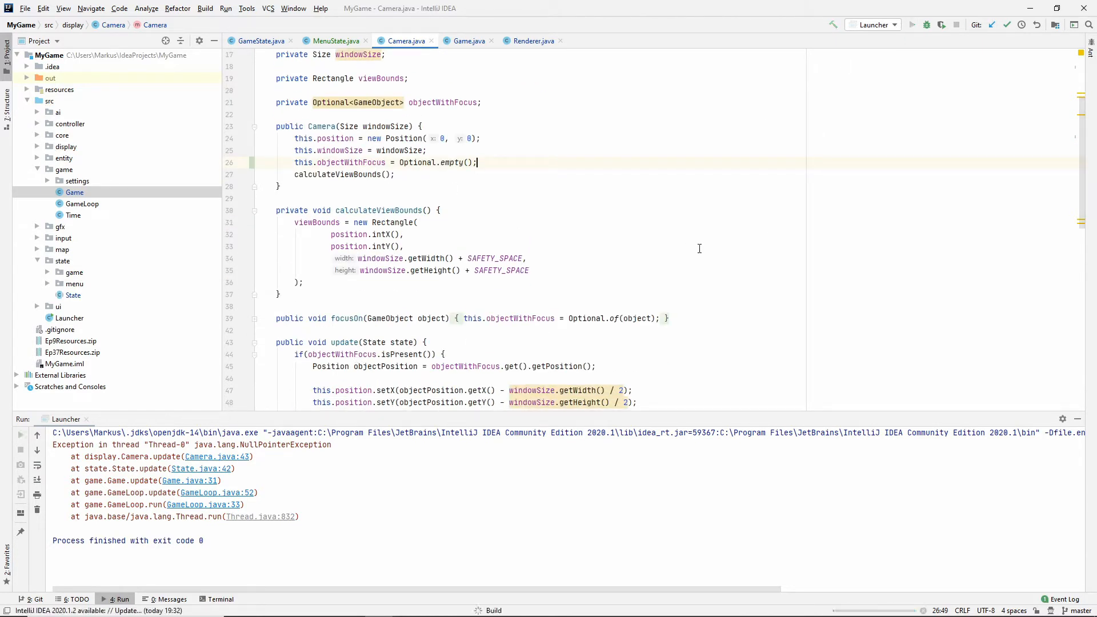
- Relaunch the fixed game, close its window, and collapse the game package in the tree
click(913, 24)
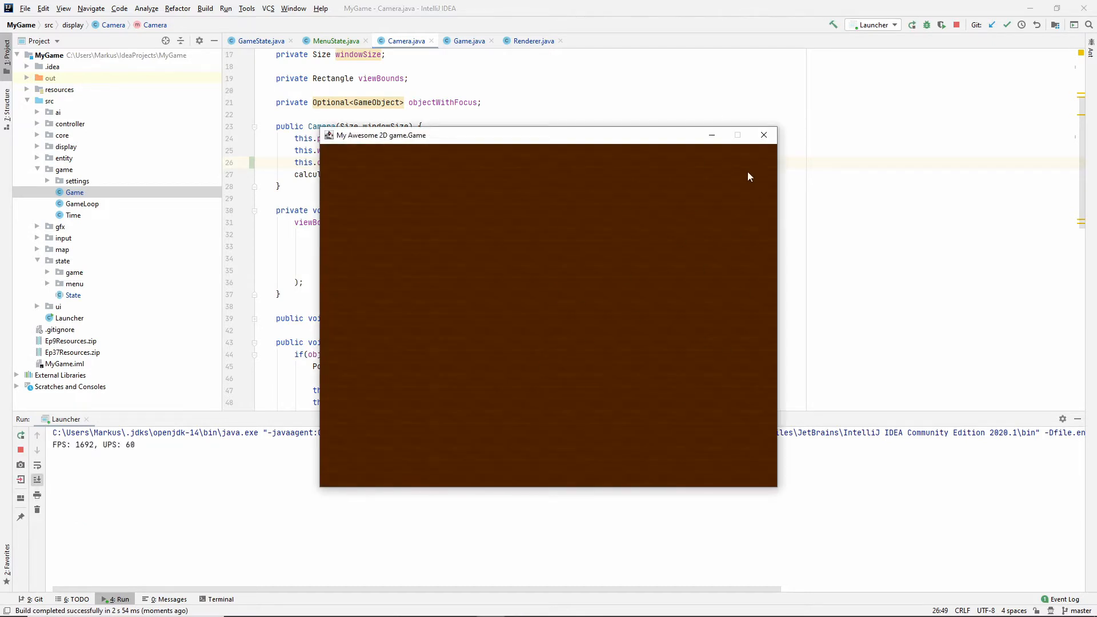
click(764, 135)
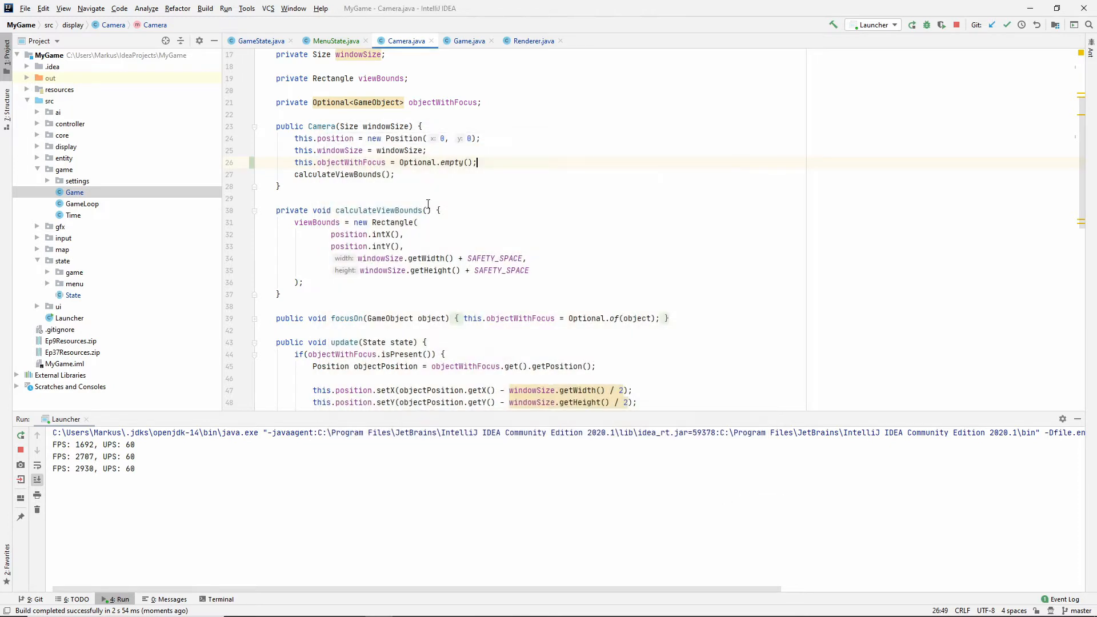
click(37, 169)
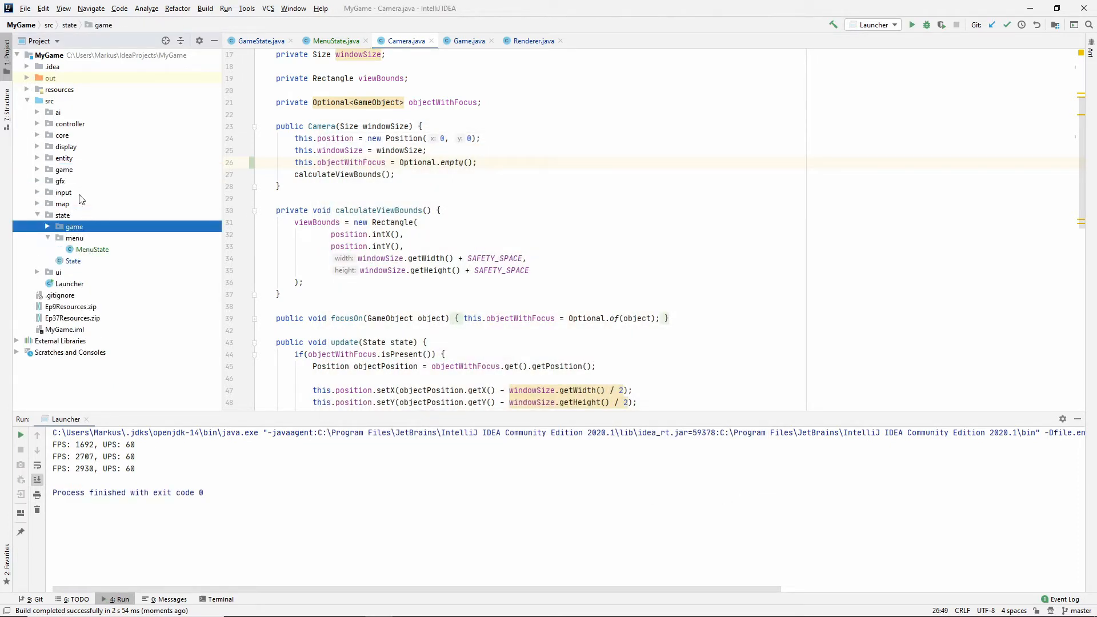
- Create a ui package under state.menu and start a new Java class in it
right_click(72, 238)
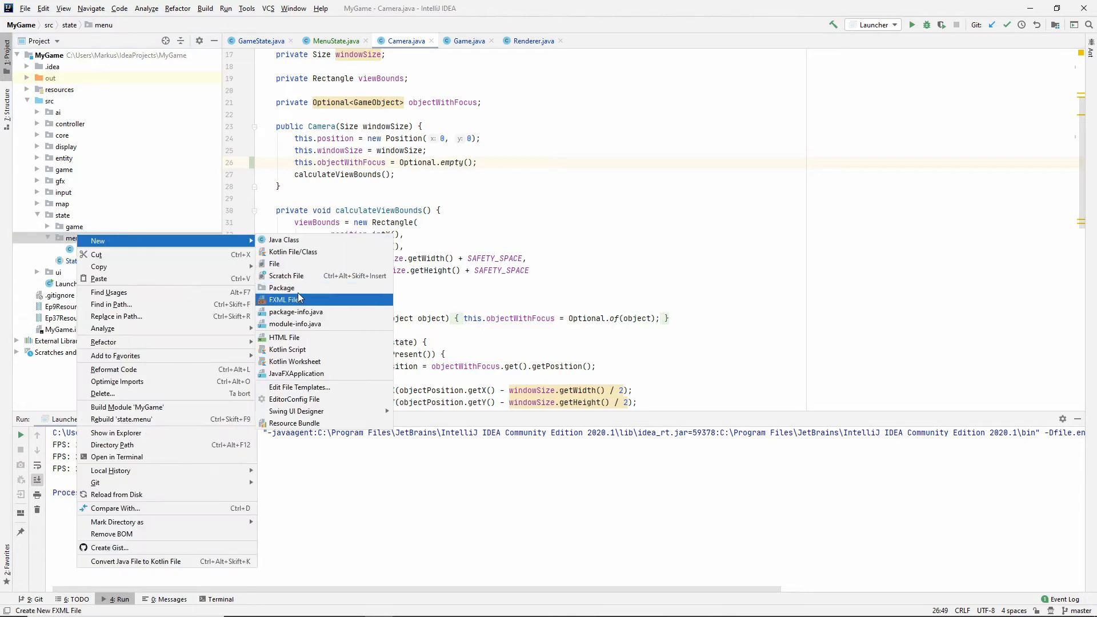
click(281, 288)
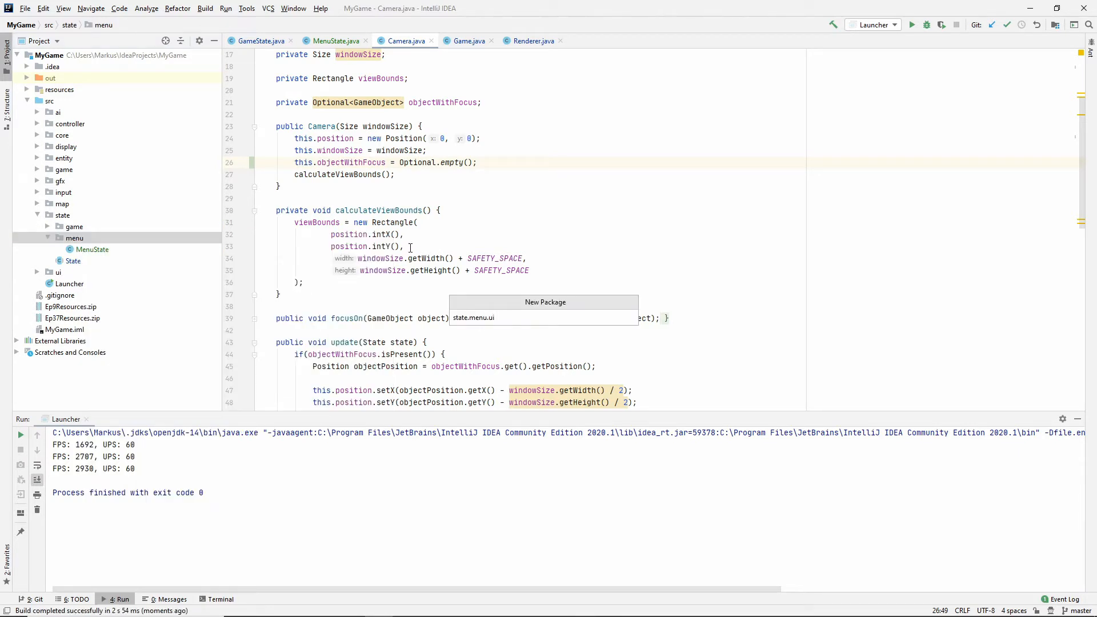
right_click(79, 249)
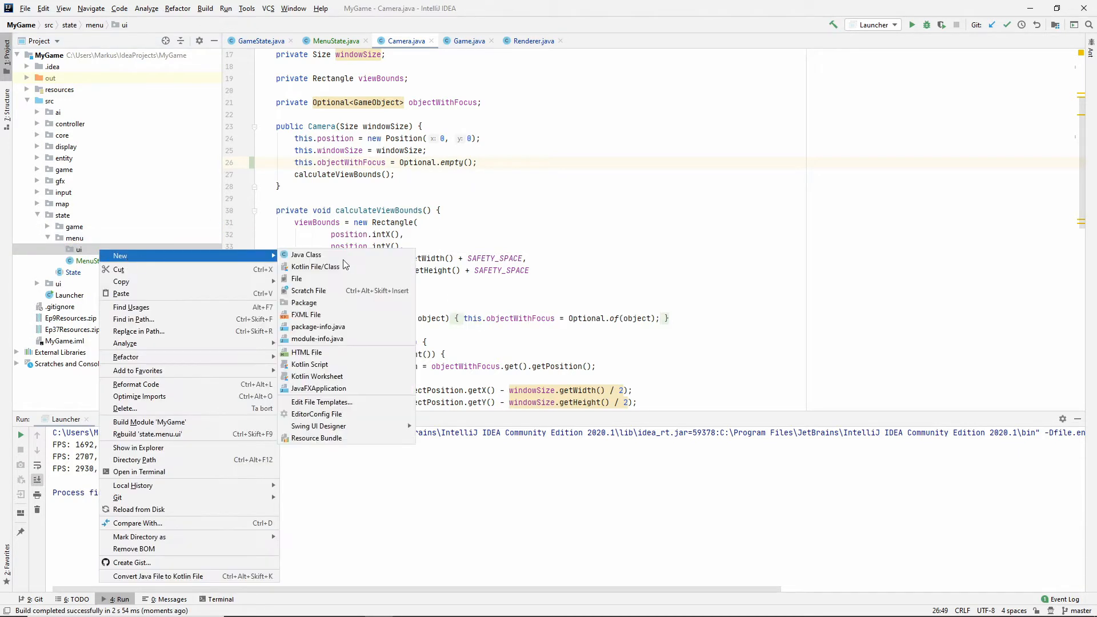
click(307, 254)
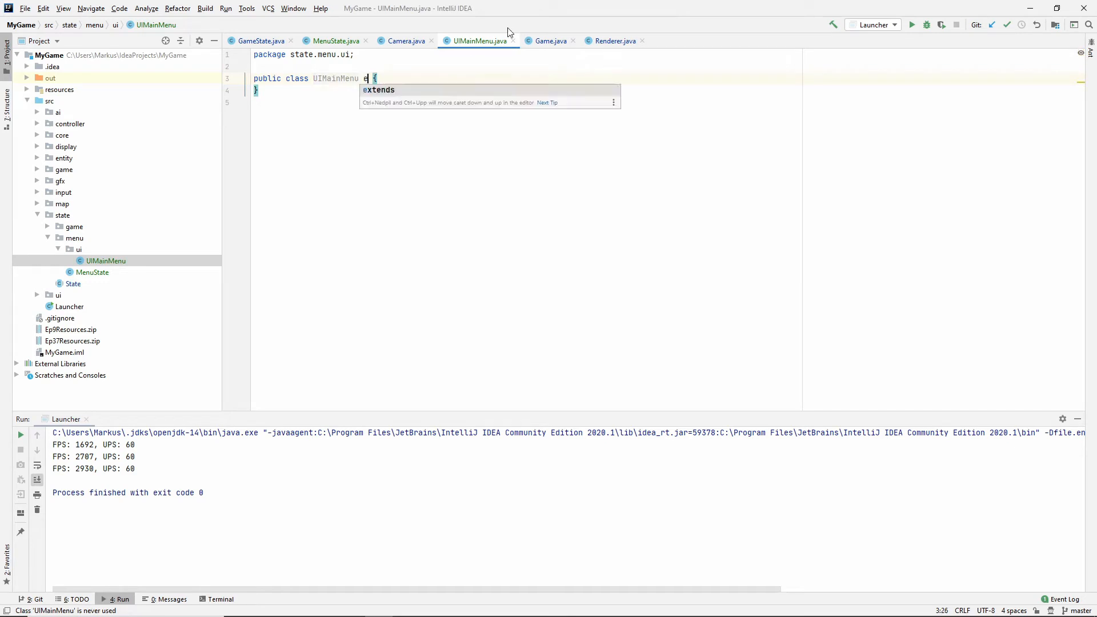
- Make UIMainMenu extend VerticalContainer and add an ISOBUBBLER UIText title
text(xtends Verti)
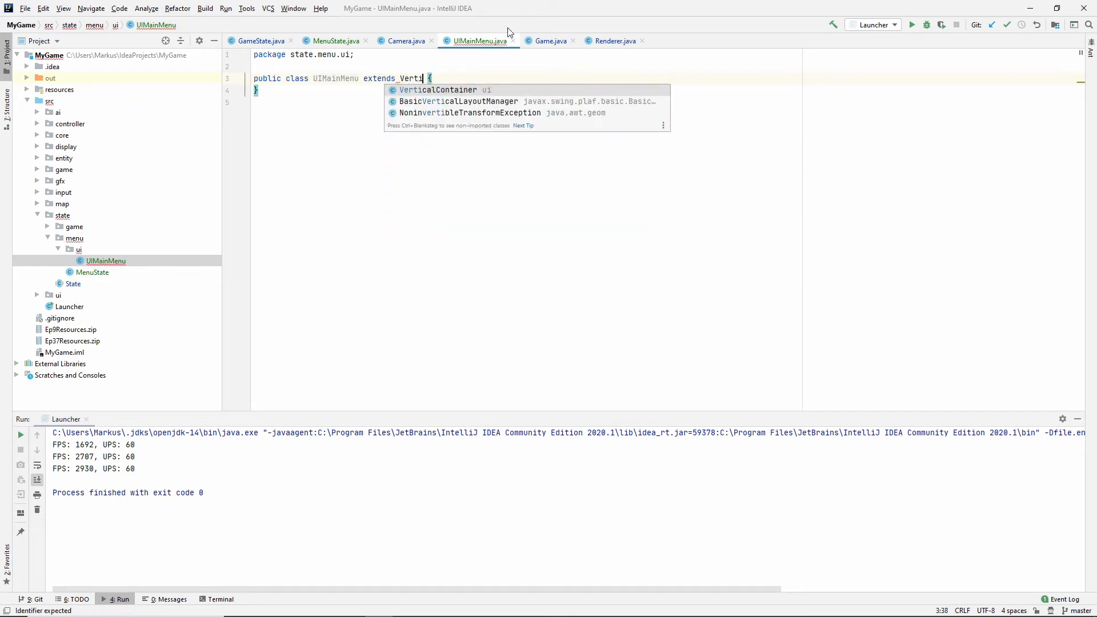
click(437, 90)
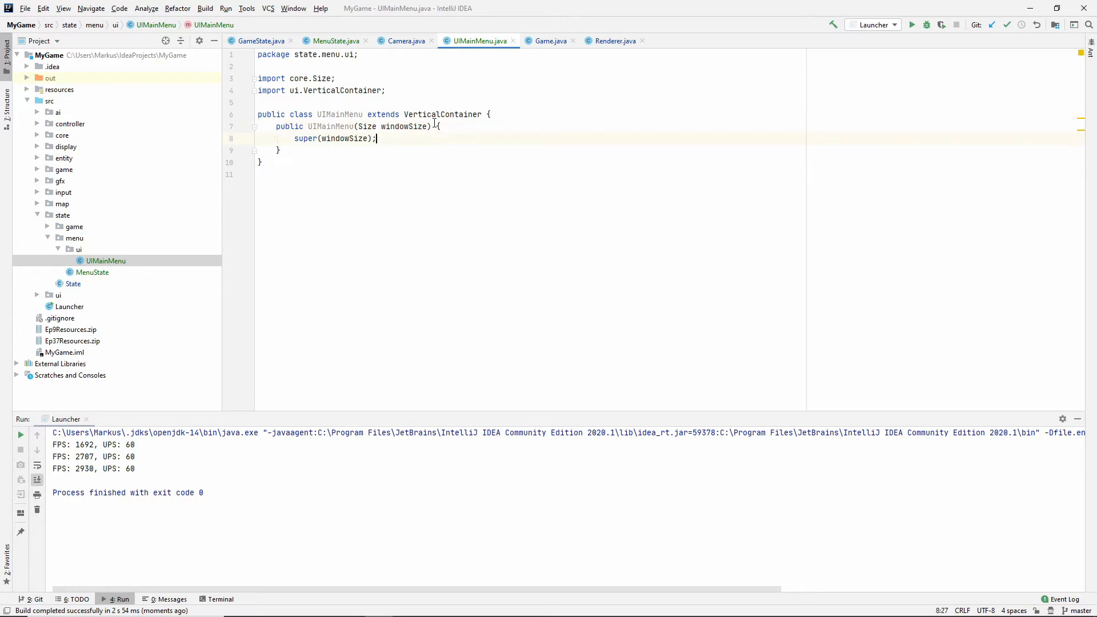
key(enter)
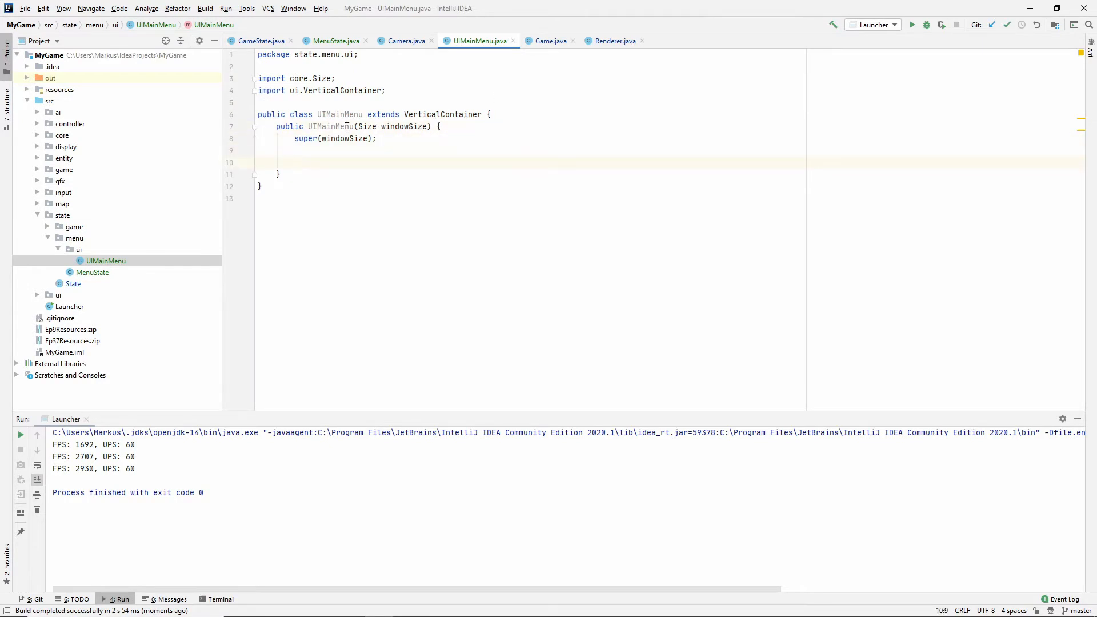
text(addUIComponent(new UIT);)
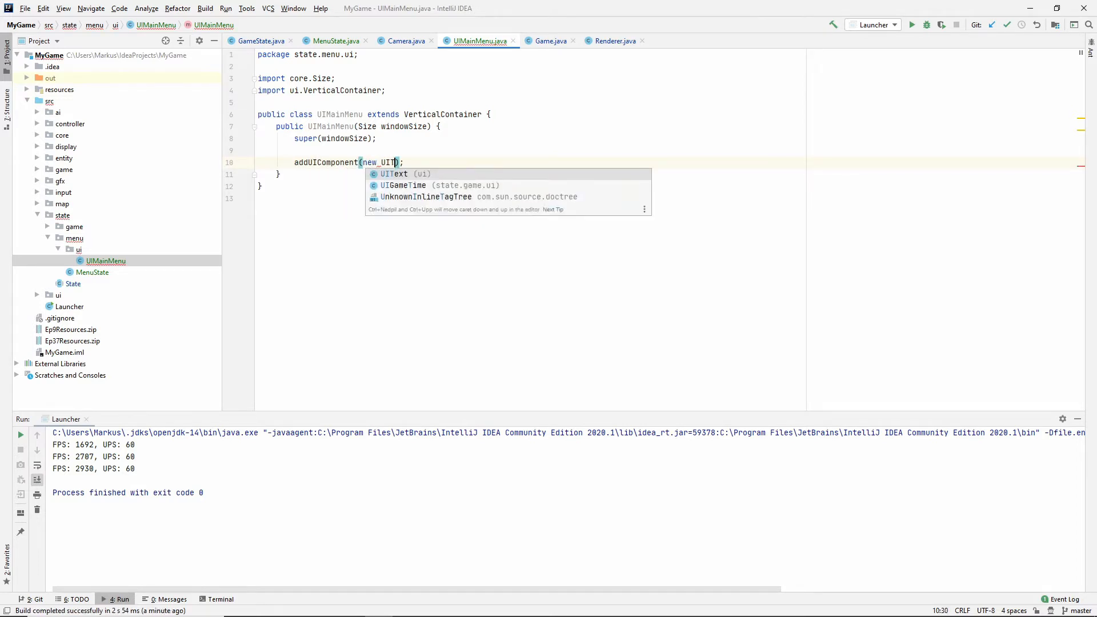
click(399, 174)
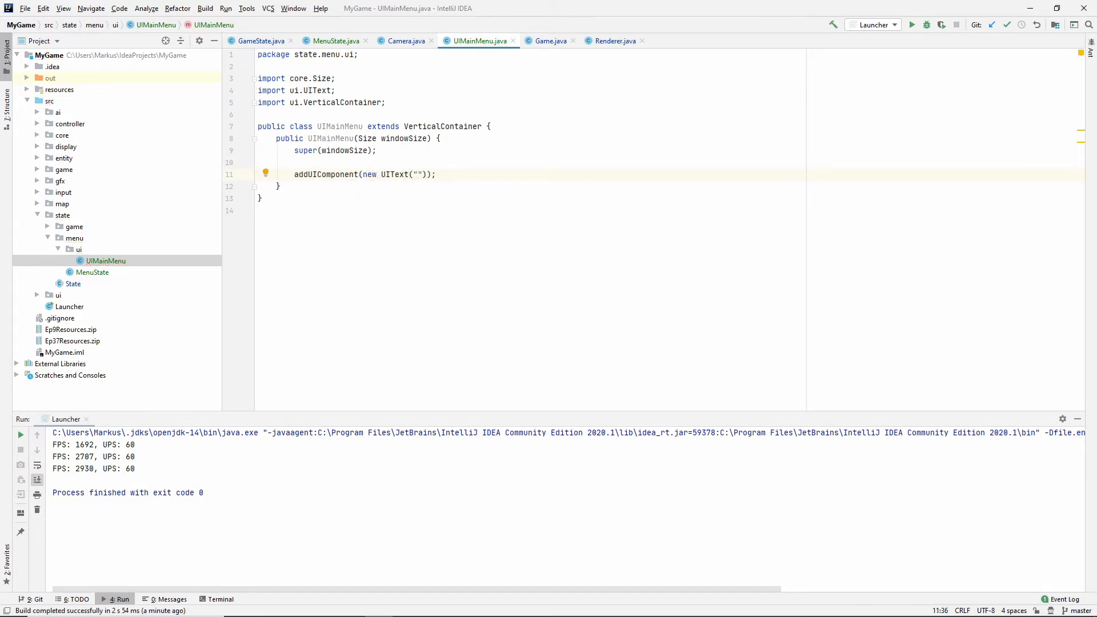
text(ISOB)
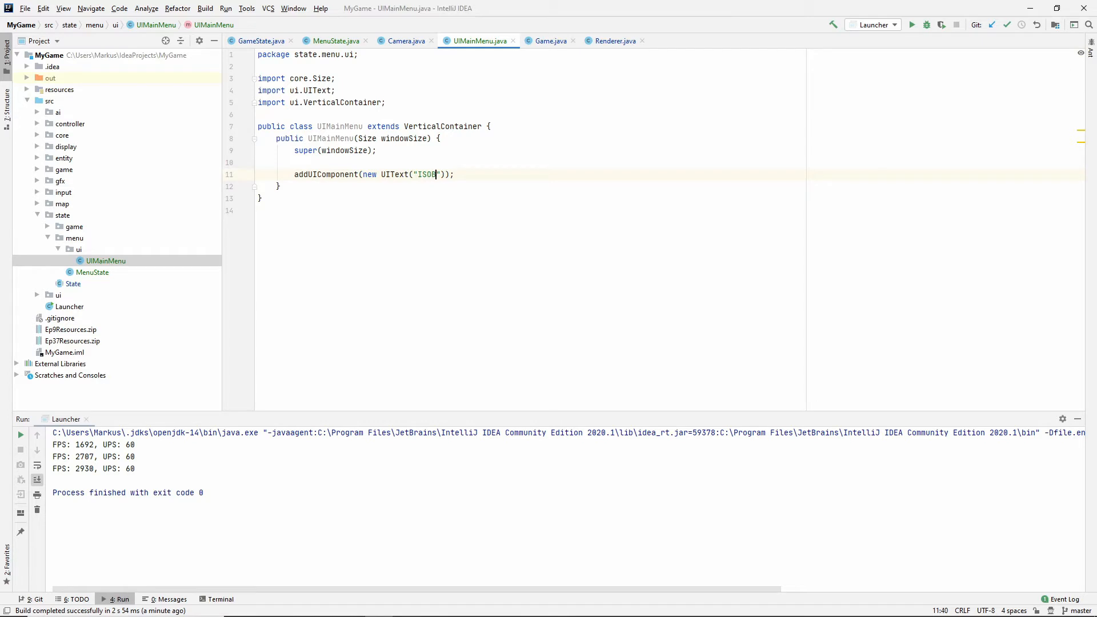
text(UBBLER)
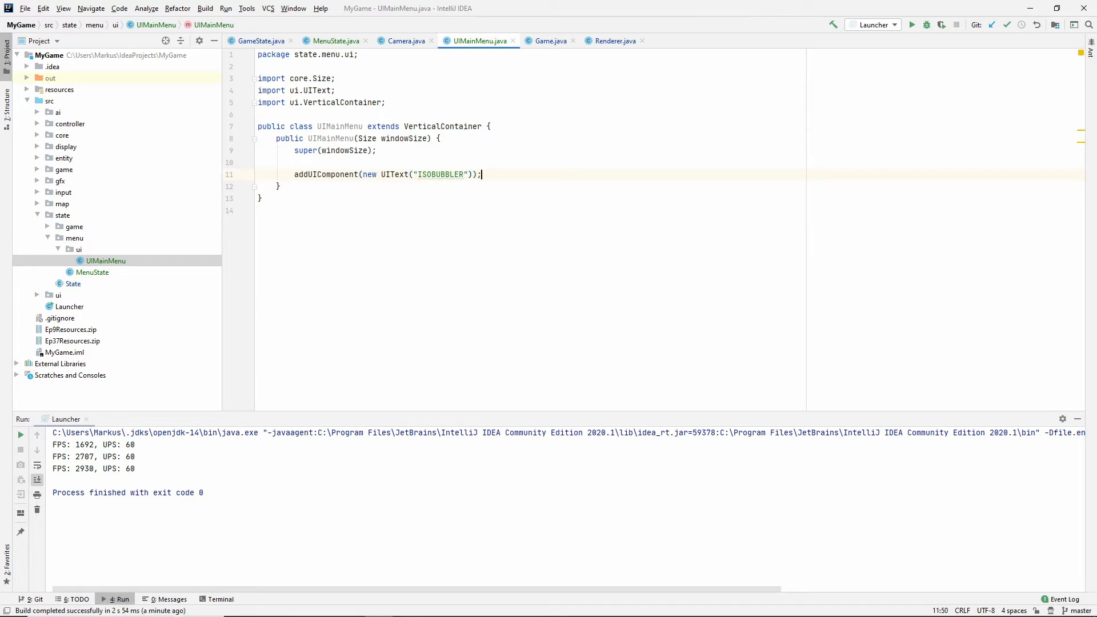
- Add PLAY, OPTIONS and EXIT UIButtons with lambdas that print their action
text(addUIComponent();)
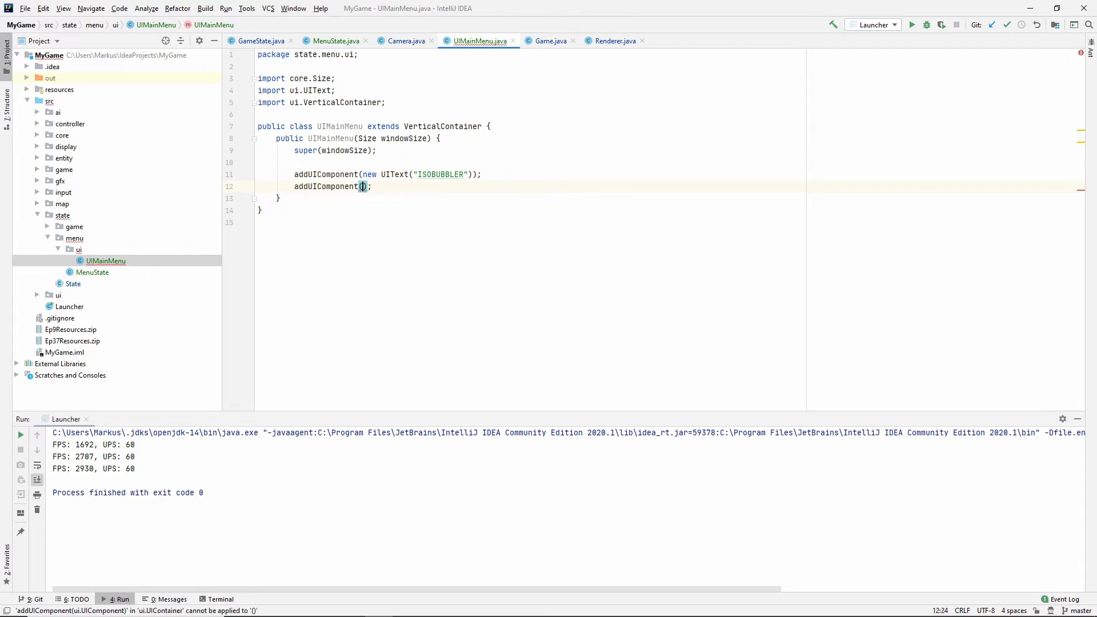
text(new_UIButton("PLAY",)
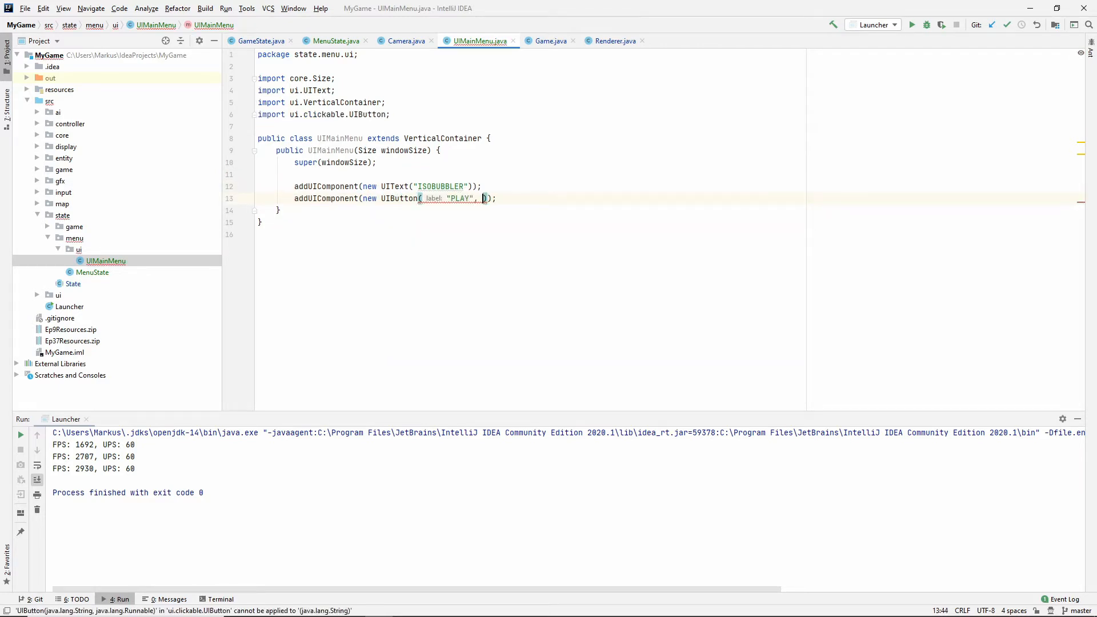
text(() ->)
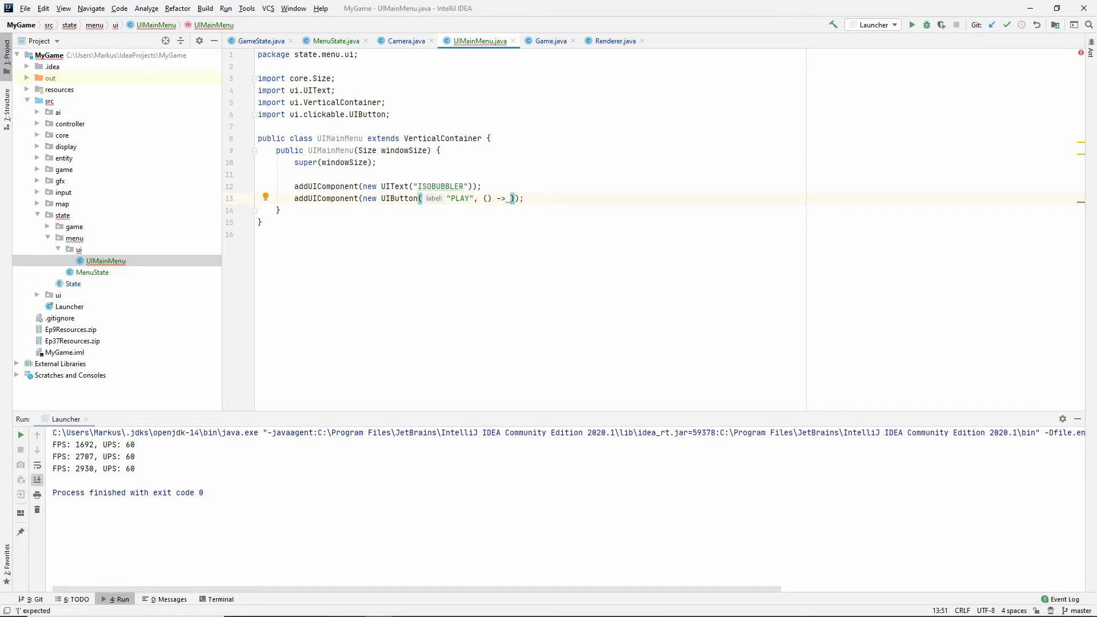
text(System.out.println("ACTION"))
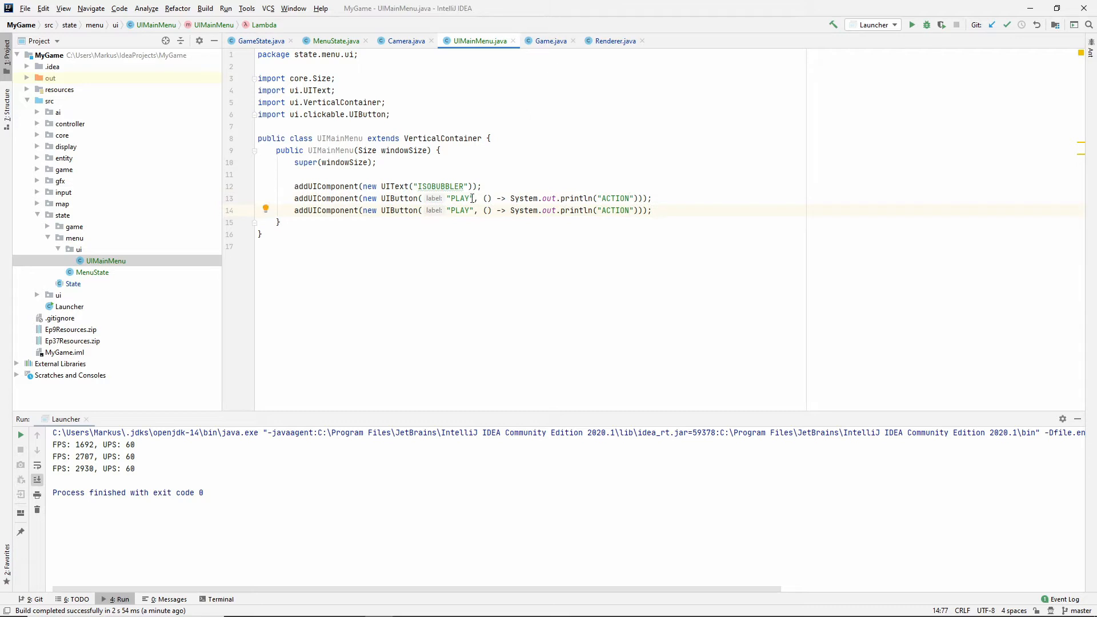
text(OPTIONS)
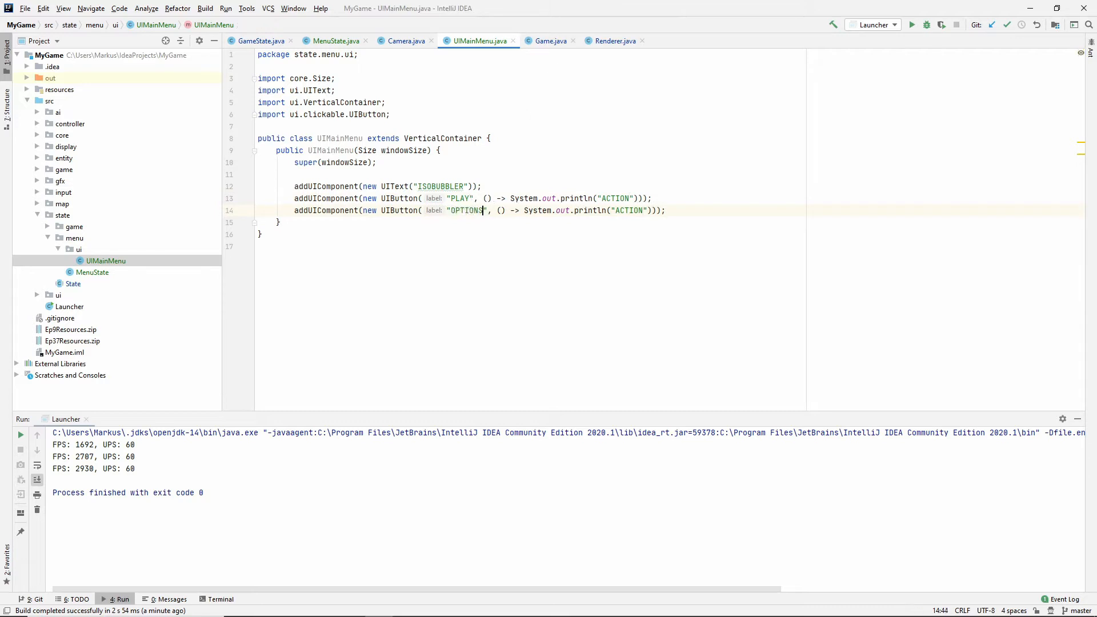
double_click(629, 211)
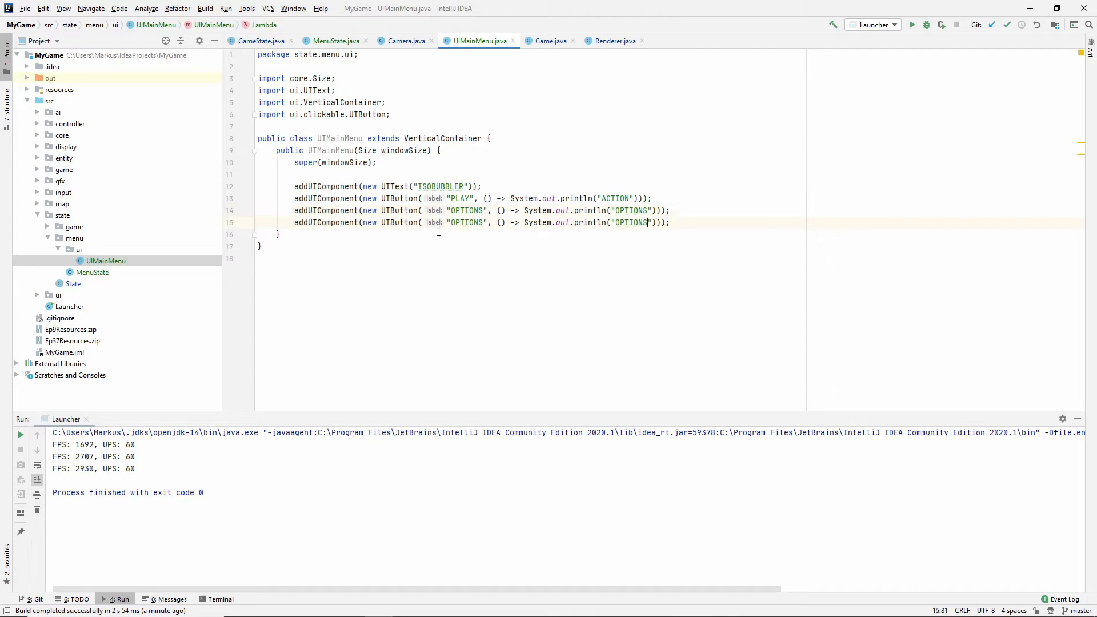
text(EXIT)
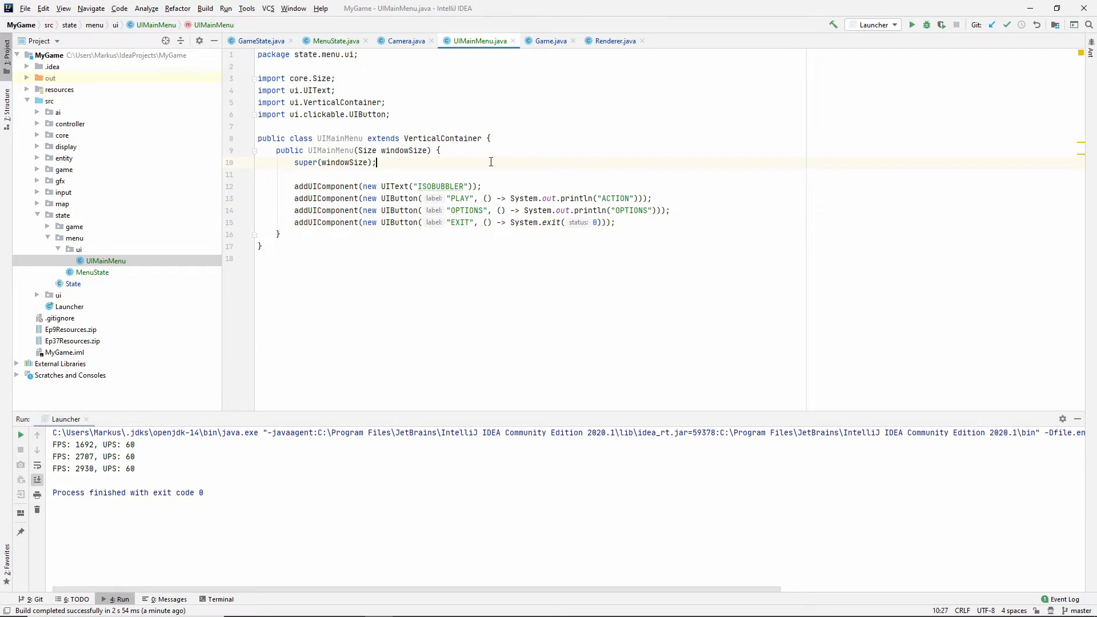
- Set alignment to a CENTER/CENTER Alignment in the UIMainMenu constructor
text(alignment)
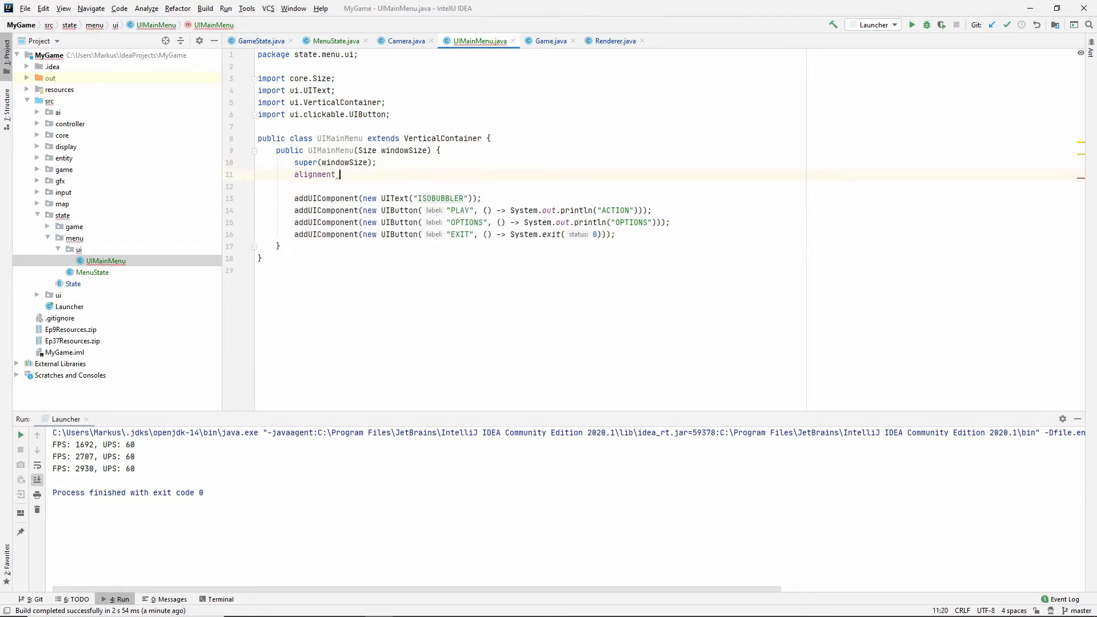
text(= new Alignment(Alignment.Position.CENTER, Alignment.Position.CENTER);)
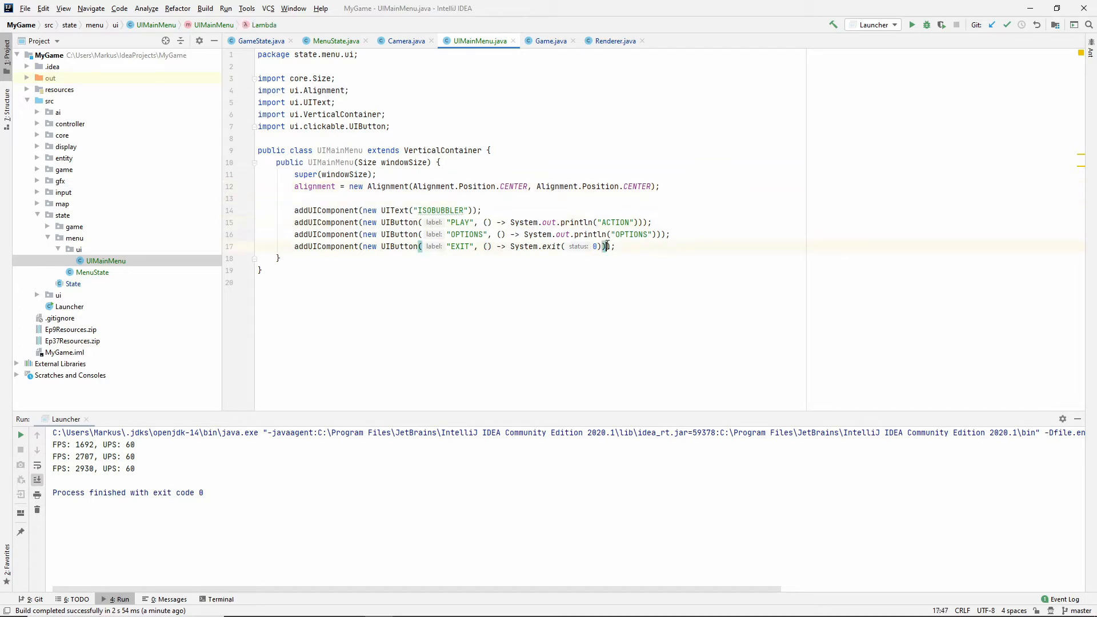
click(336, 40)
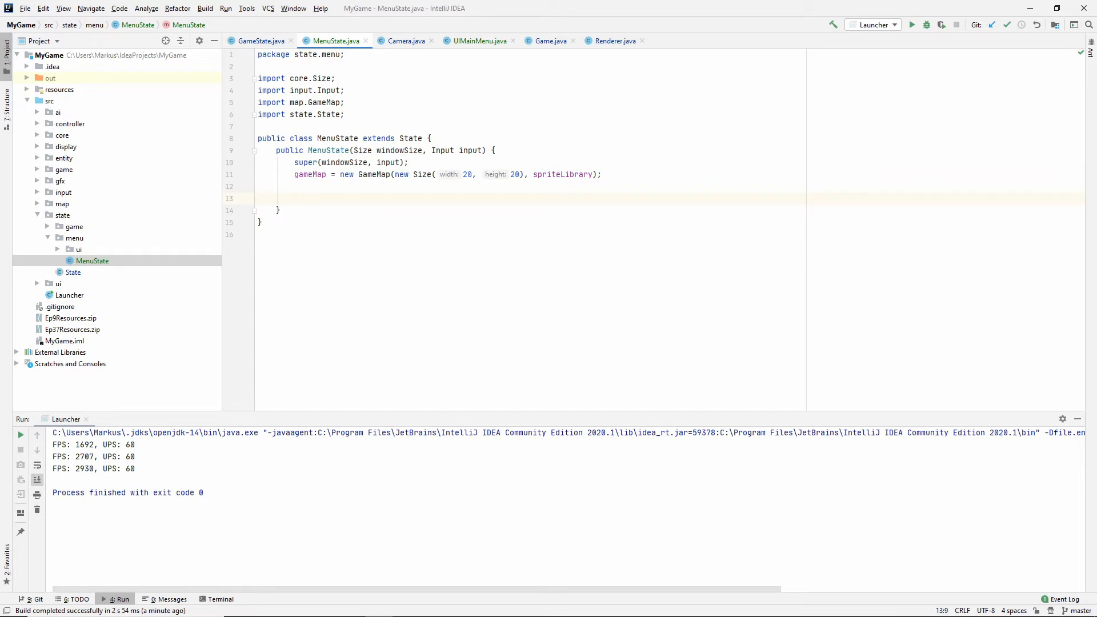
- Add uiContainers.add(new UIMainMenu(windowSize)) to the MenuState constructor
text(uiContainers.add(new UIMainMenu(windowSize));)
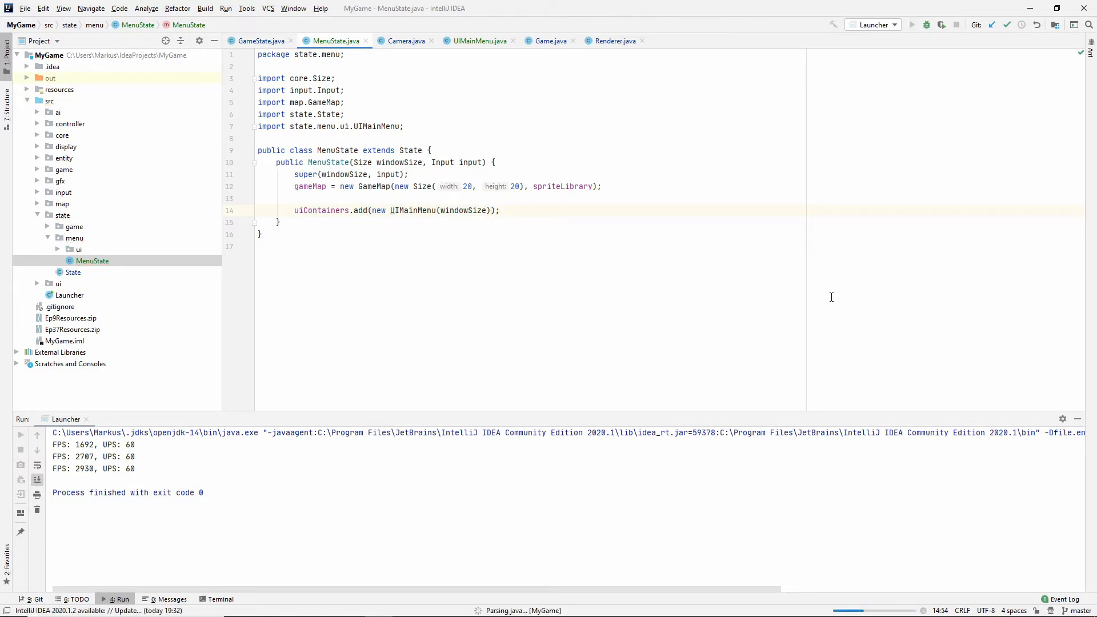
- Run the Launcher and click PLAY in the ISOBUBBLER menu, checking the console log
click(912, 25)
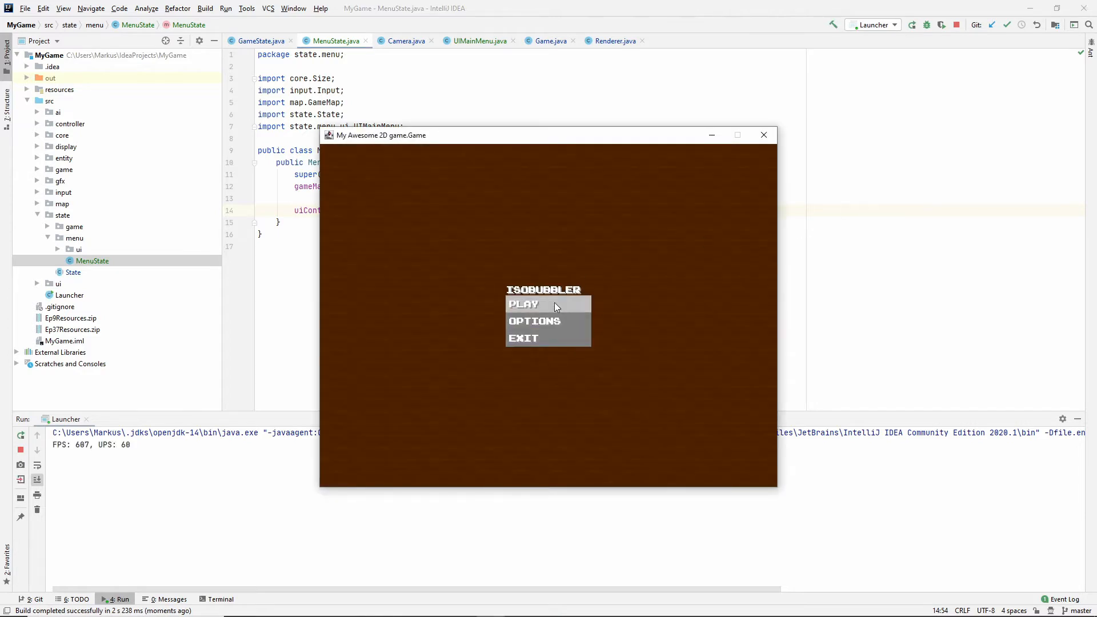
click(524, 303)
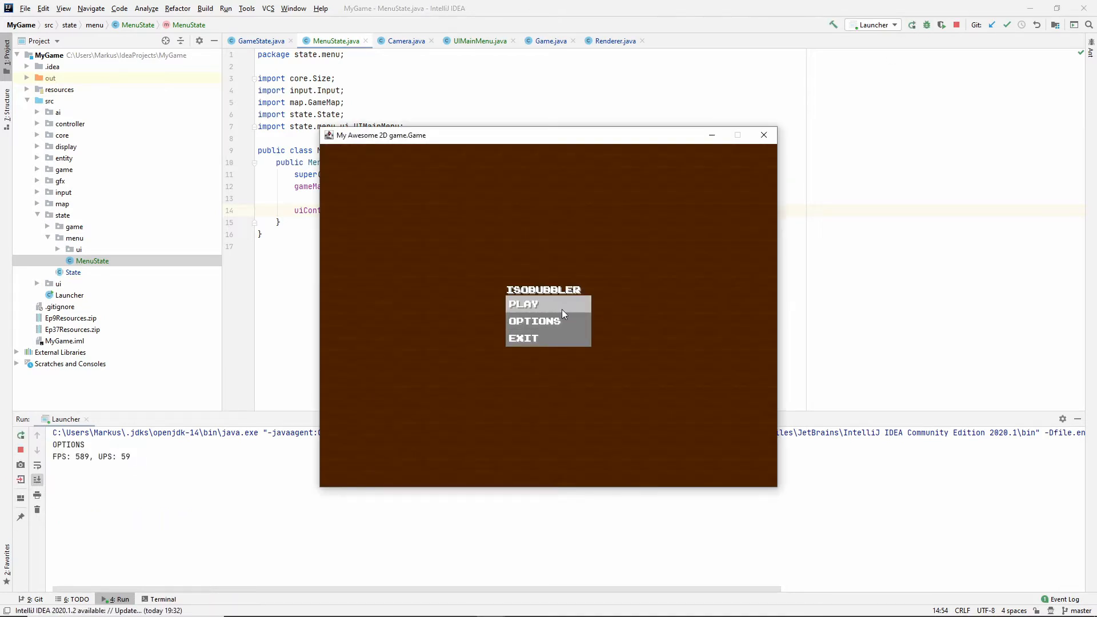
click(524, 304)
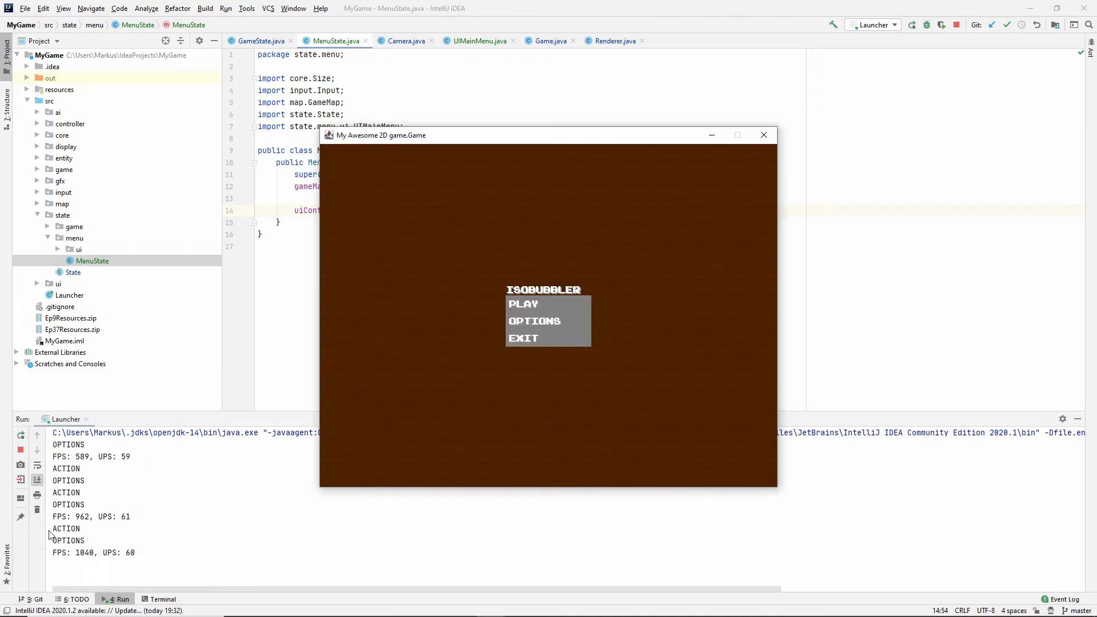
mouse_move(548, 304)
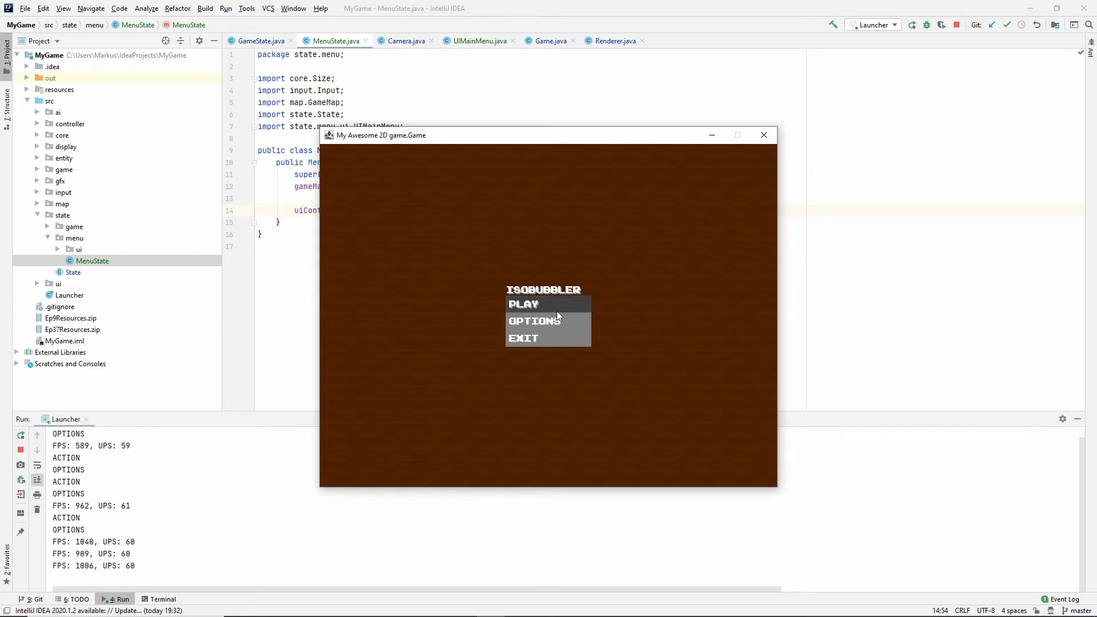
mouse_move(549, 321)
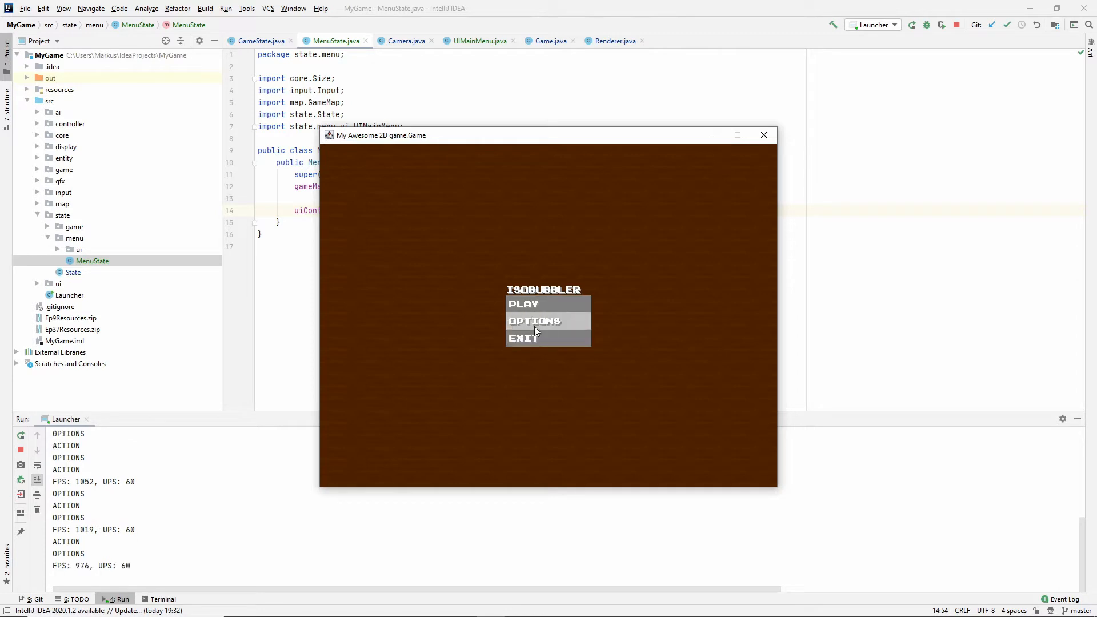
mouse_move(723, 301)
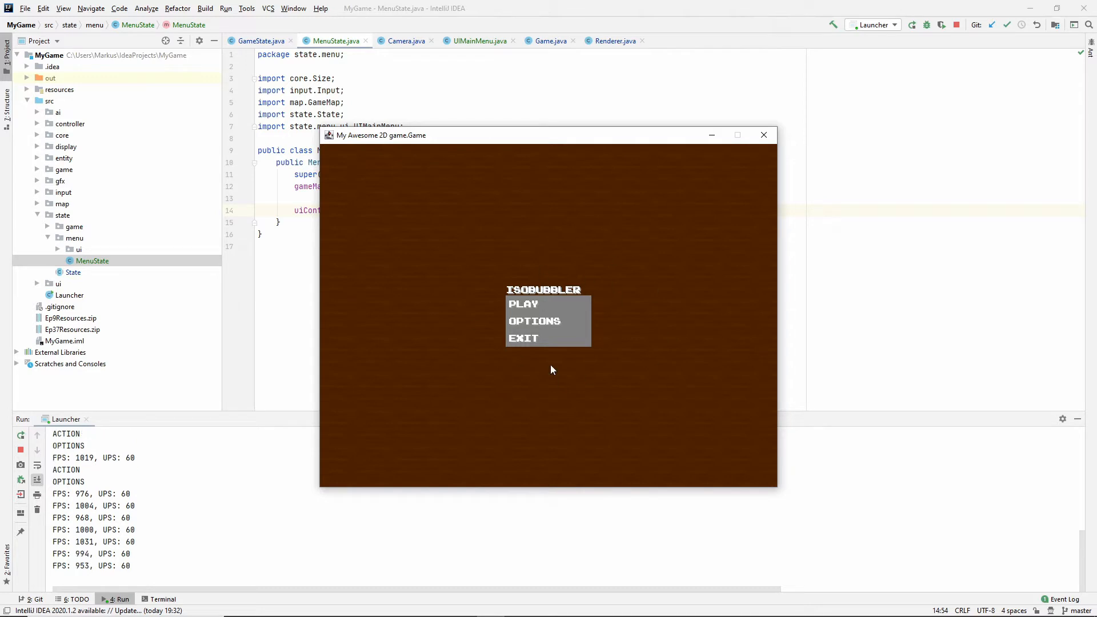
mouse_move(530, 310)
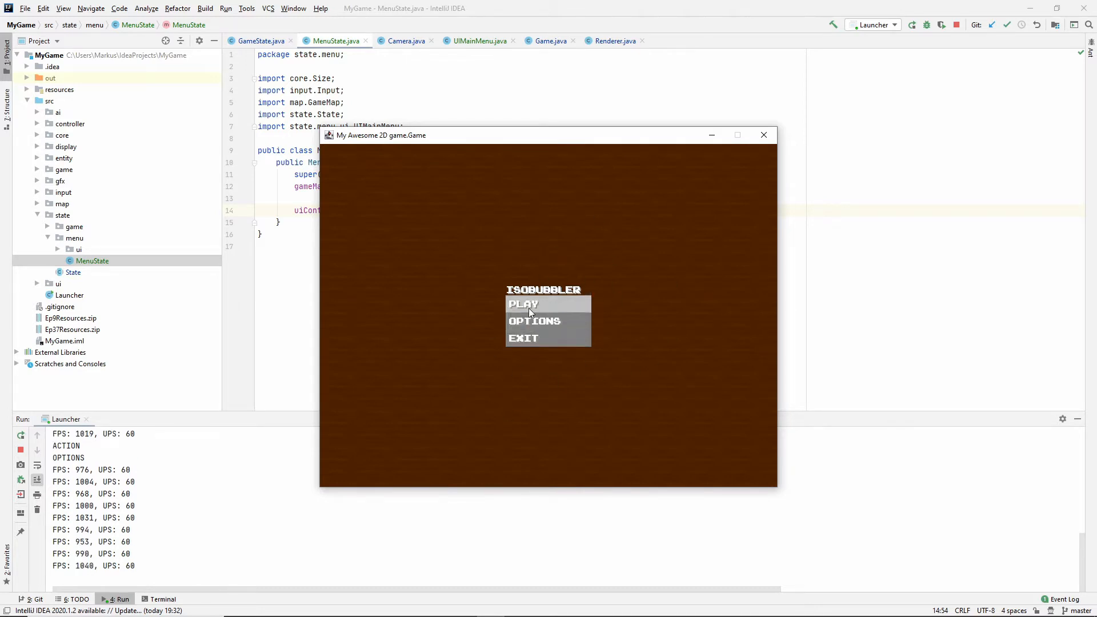
mouse_move(569, 228)
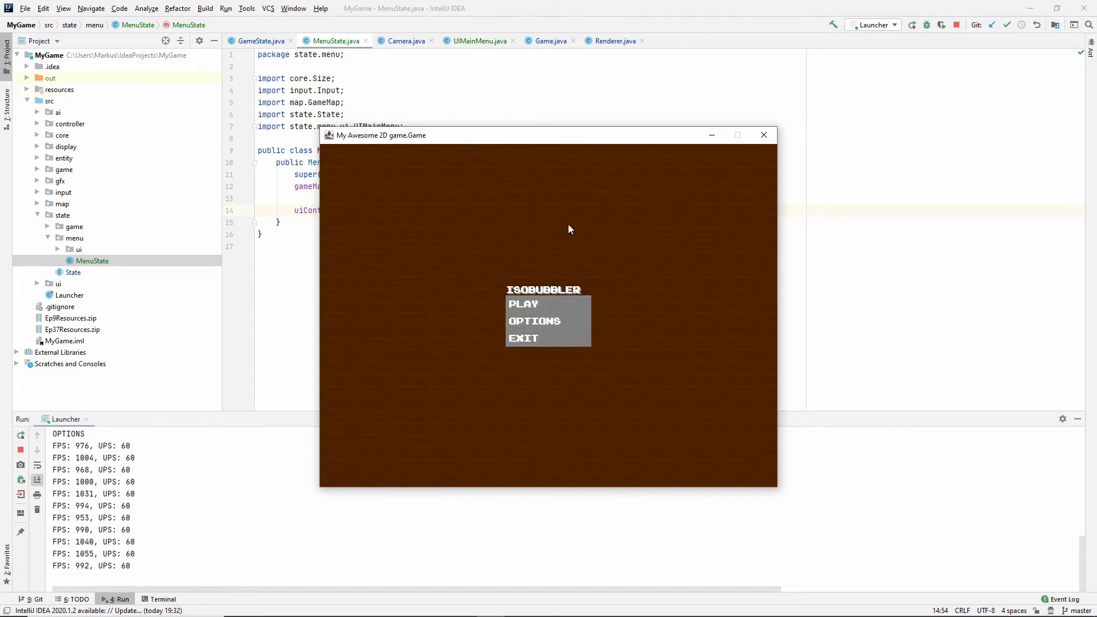
mouse_move(402, 306)
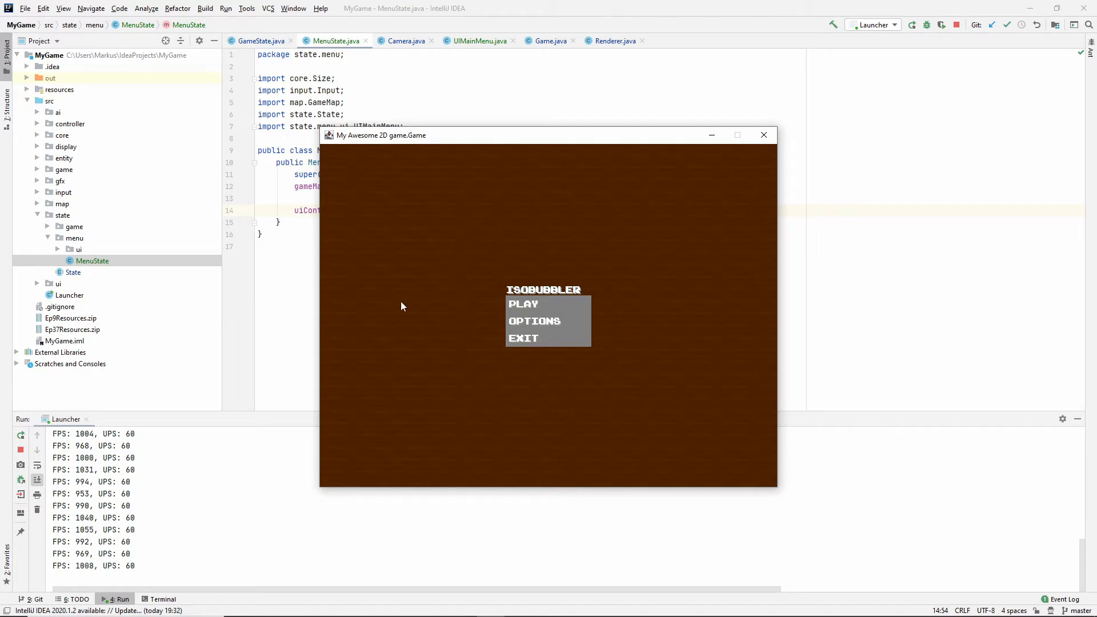
mouse_move(605, 344)
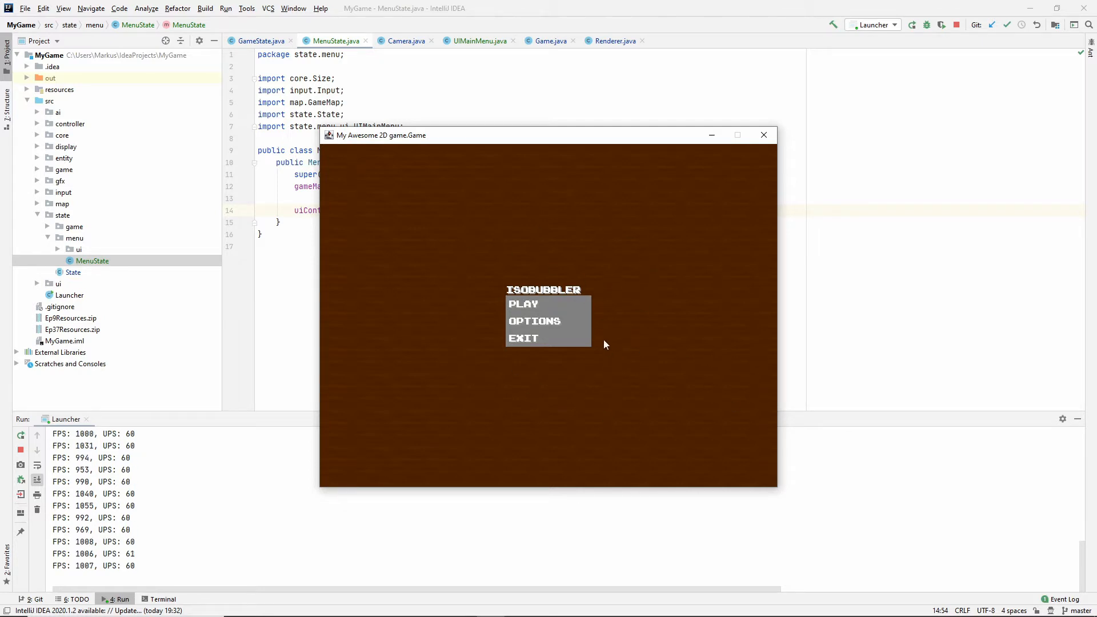
mouse_move(549, 339)
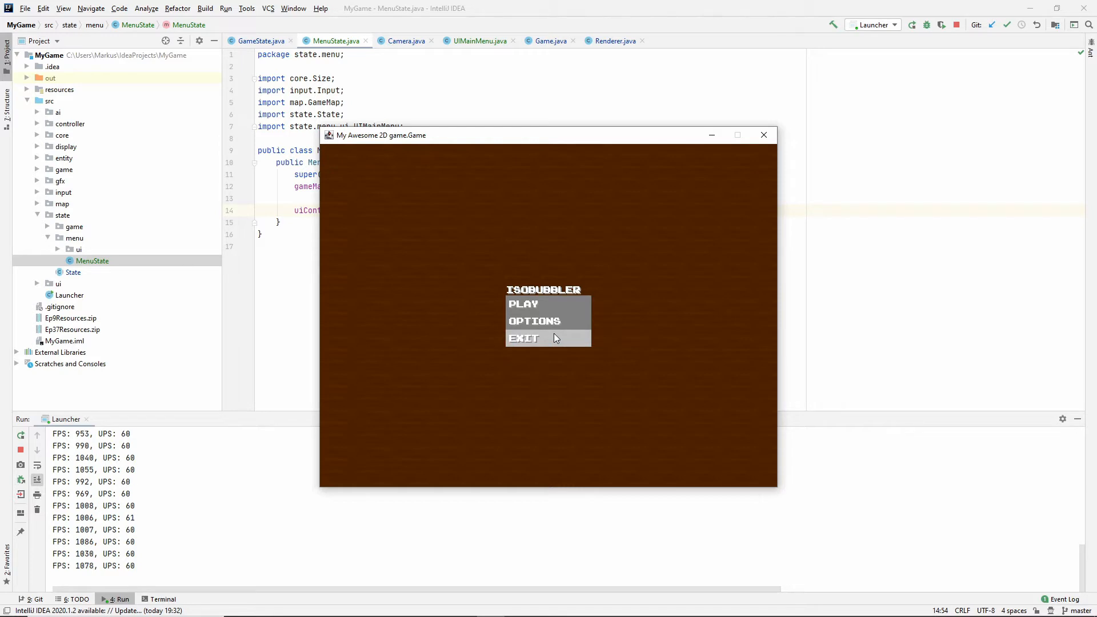
mouse_move(570, 321)
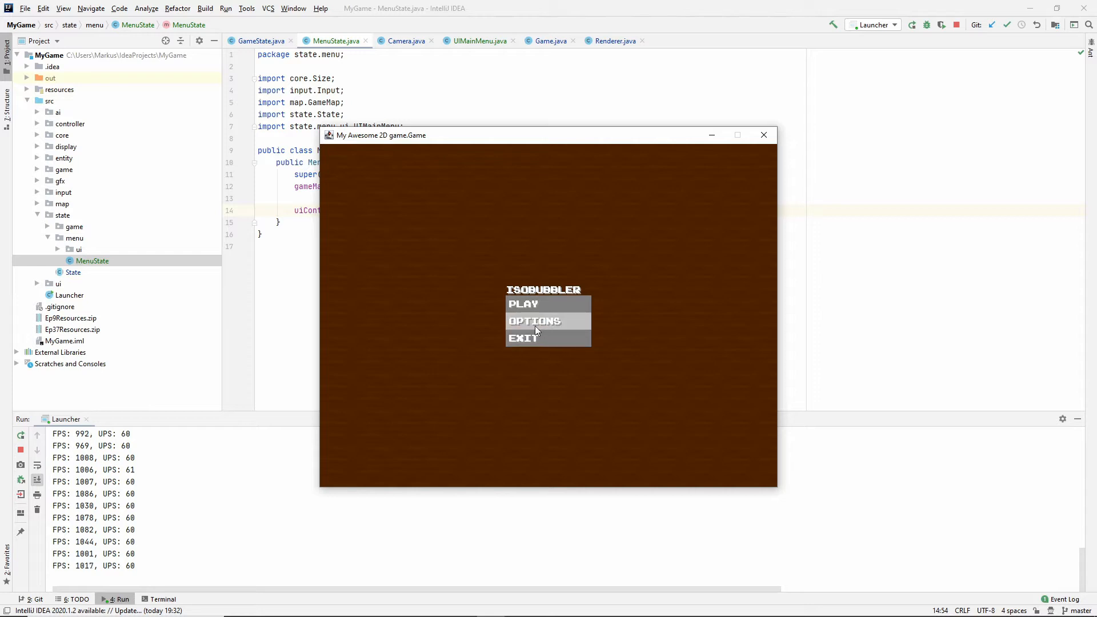
- Close the game and add a UIOptionMenu class extending VerticalContainer in state.menu.ui
click(534, 321)
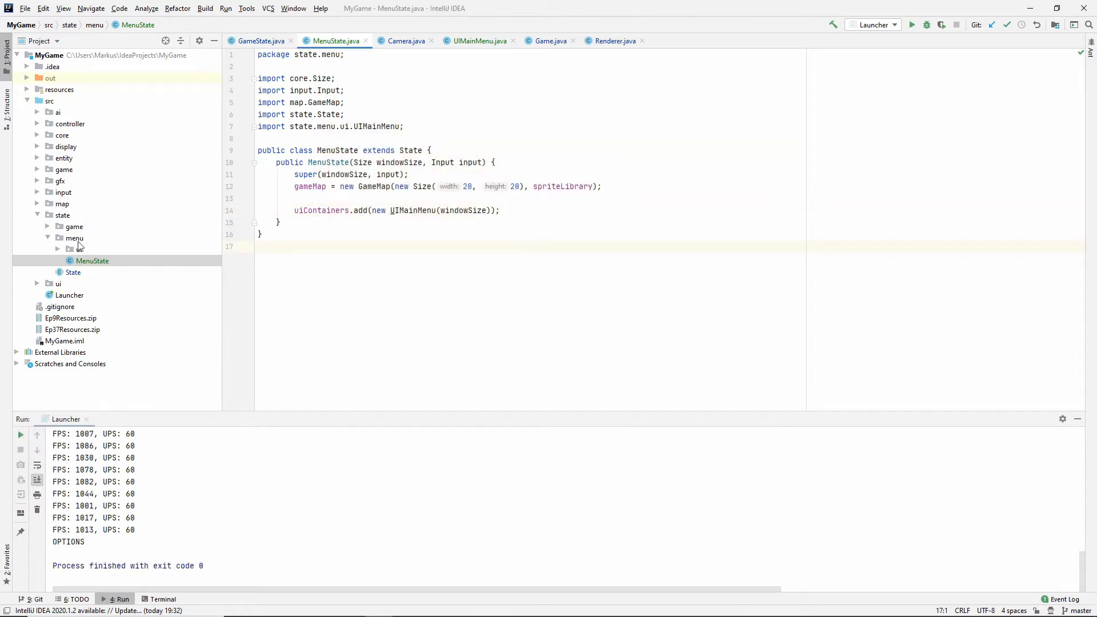
right_click(59, 249)
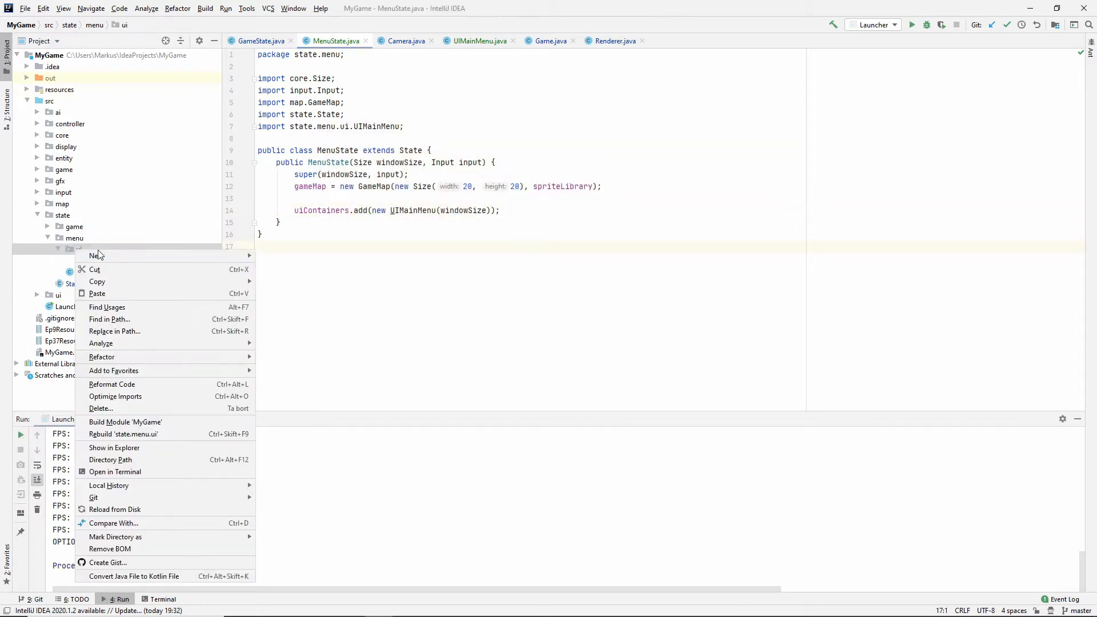
click(94, 255)
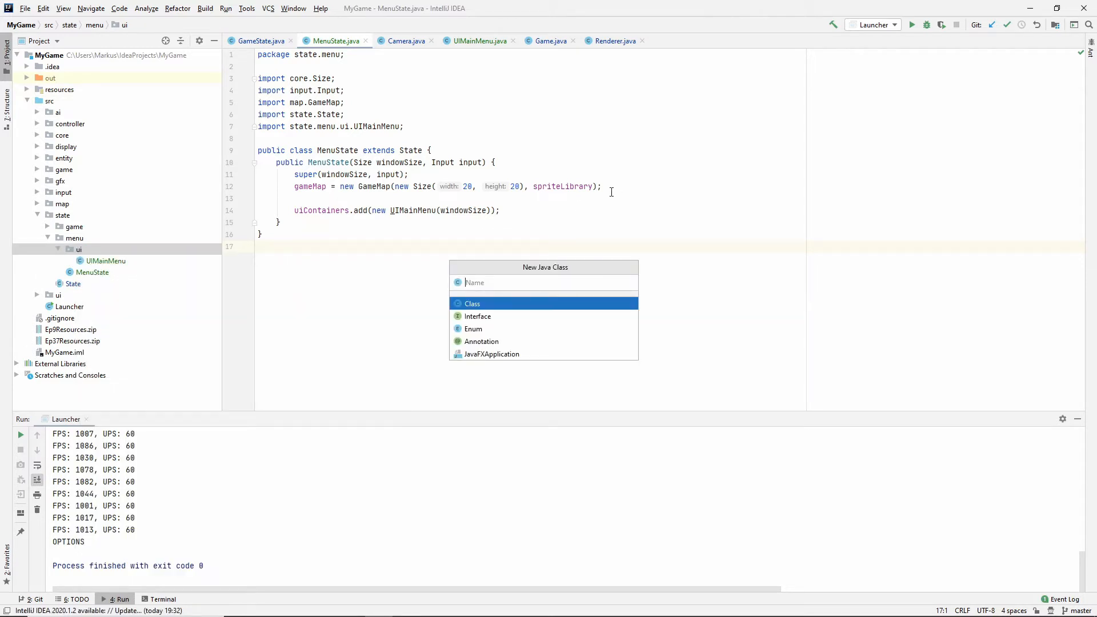
key(Escape)
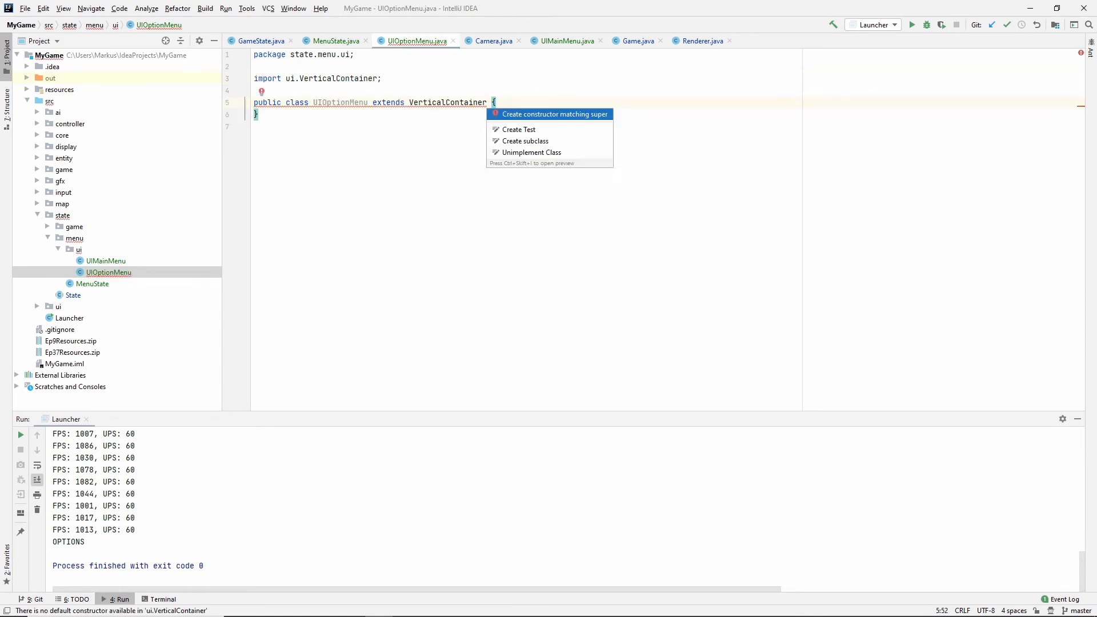
- Generate a super-matching constructor and add an OPTIONS UIText title
click(555, 114)
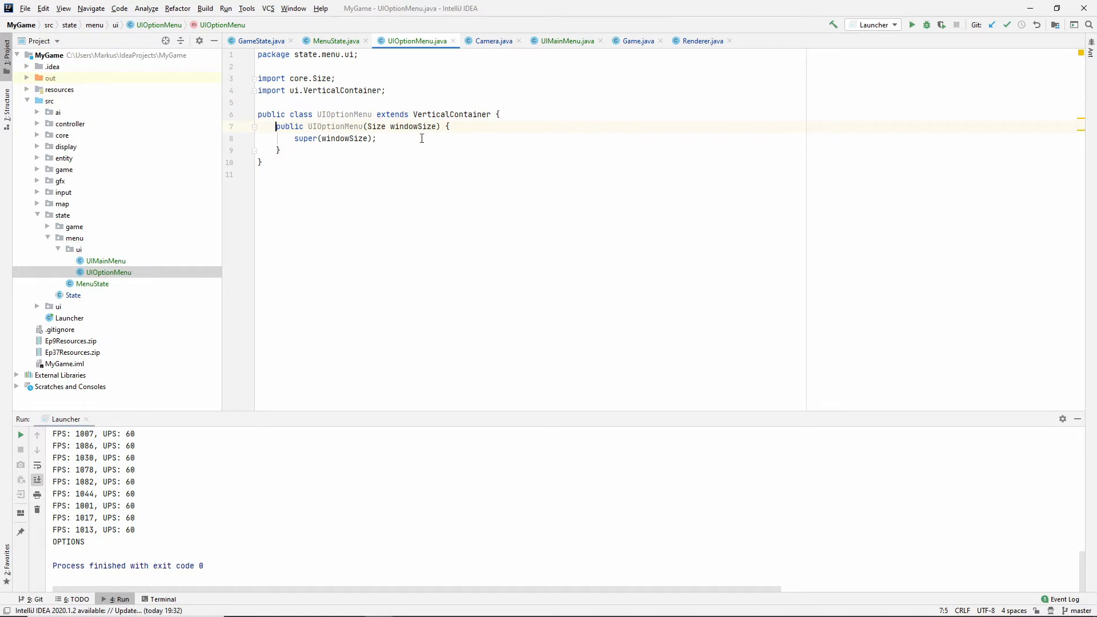
key(enter)
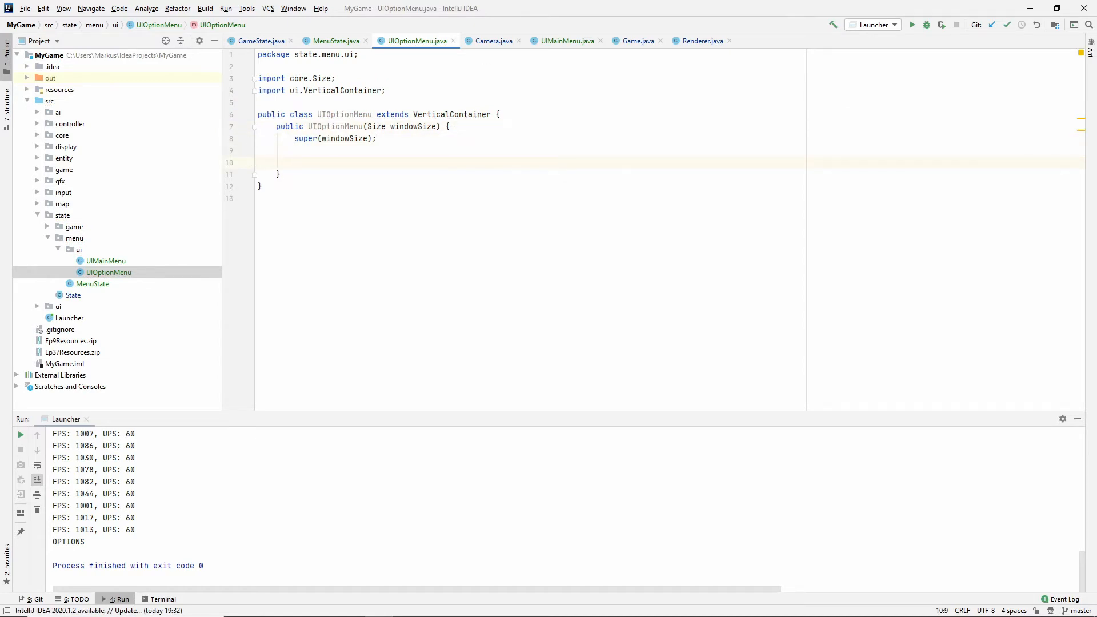
text(addUIComponent())
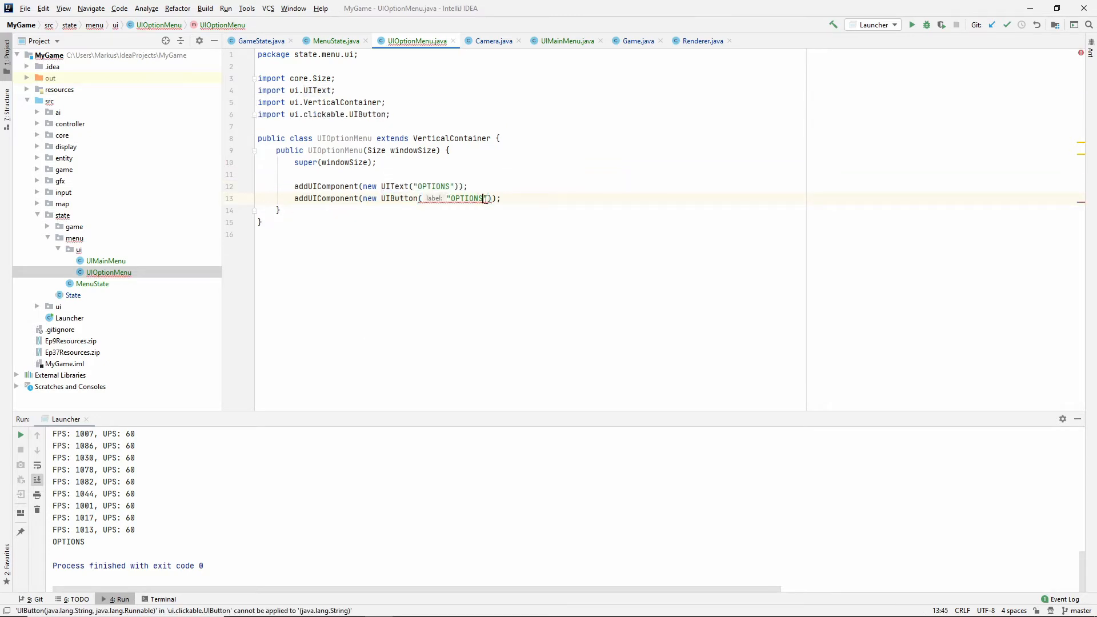
- Add a BACK button whose lambda calls state.enterMenu(new UIMainMenu(windowSize))
double_click(464, 198)
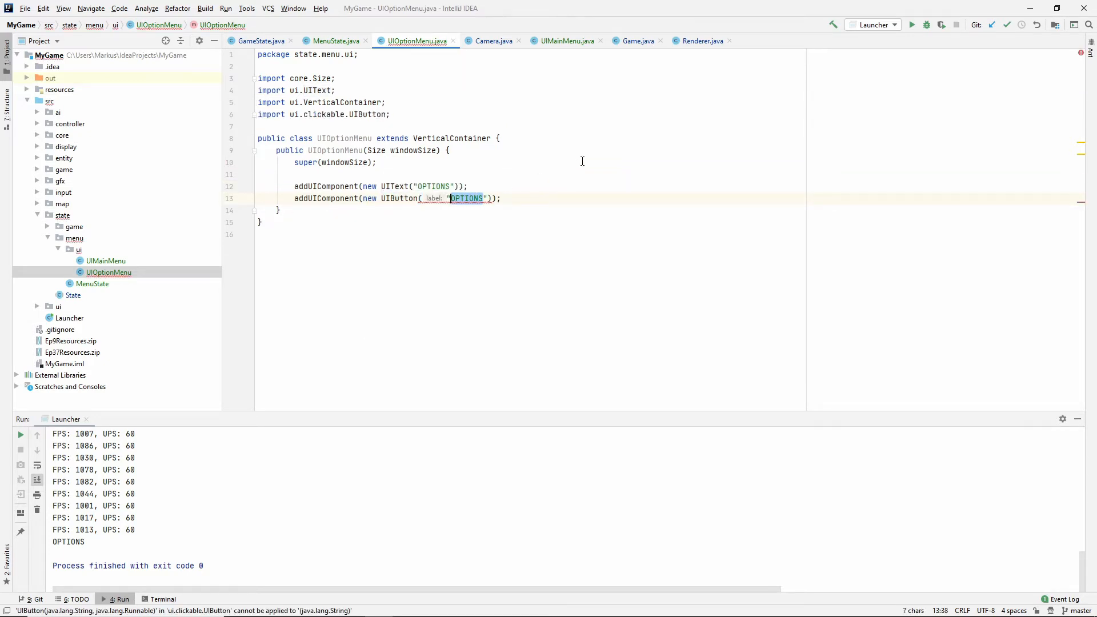
text(BACK", () ->)
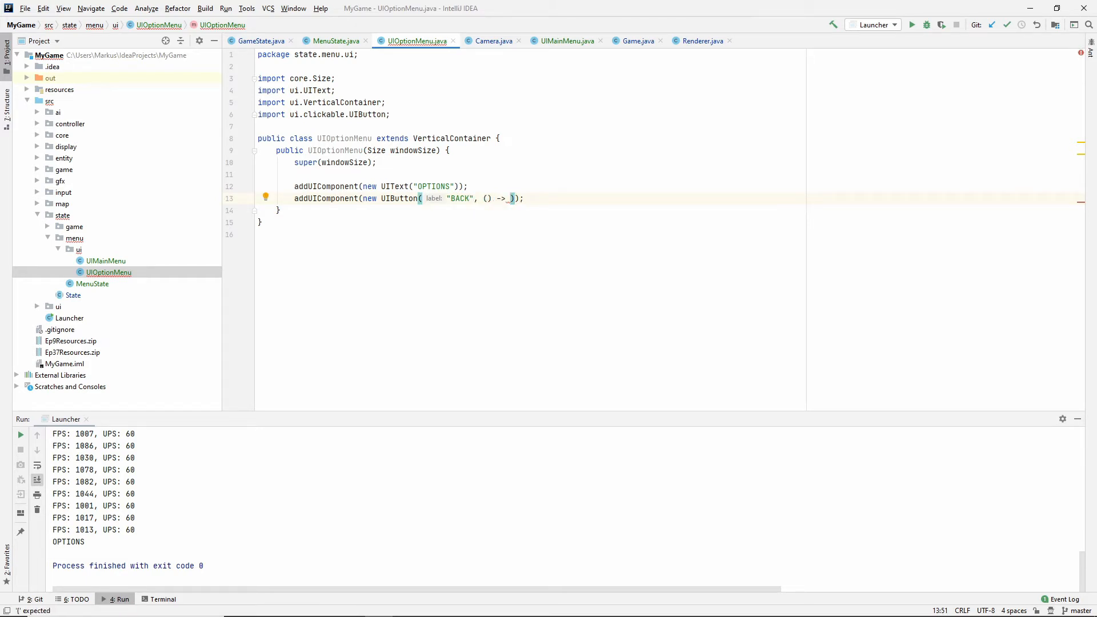
text(state.)
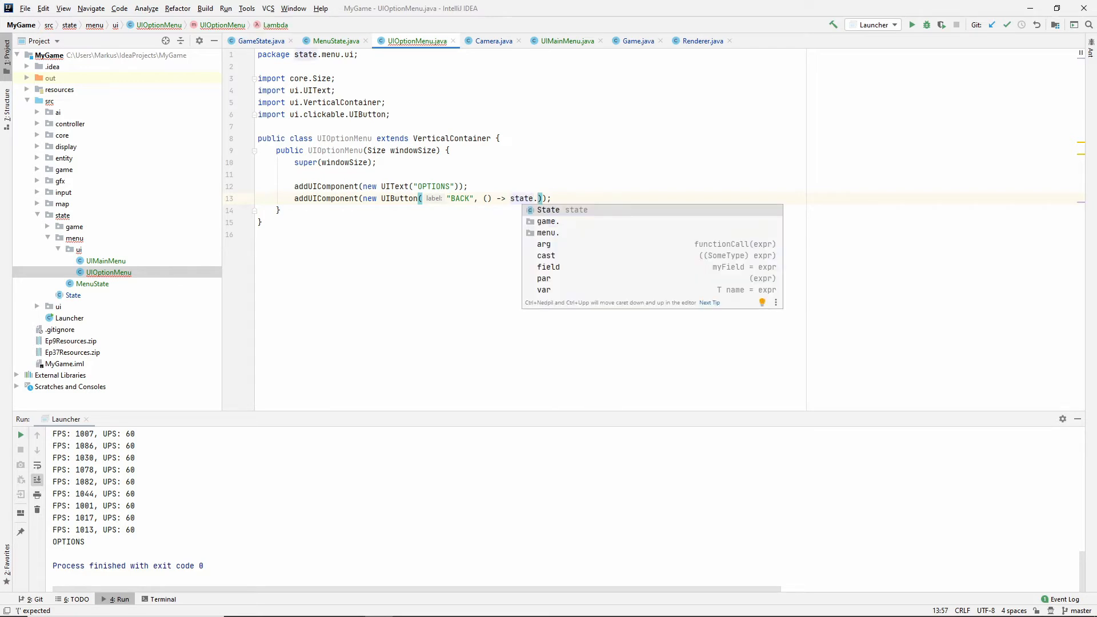
text(enter)
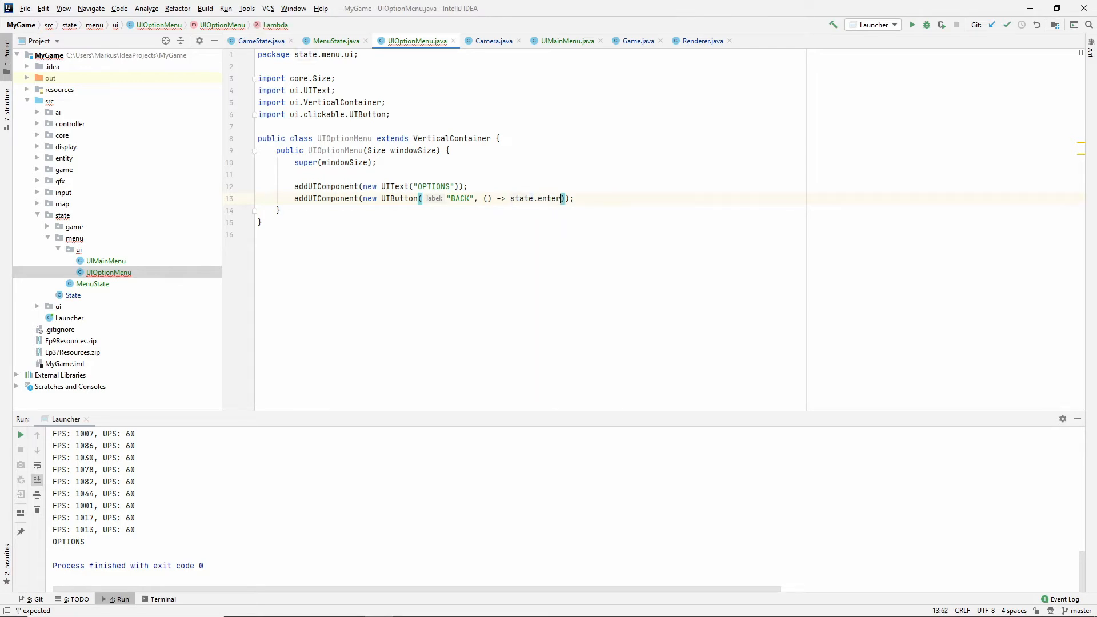
text(Menu())
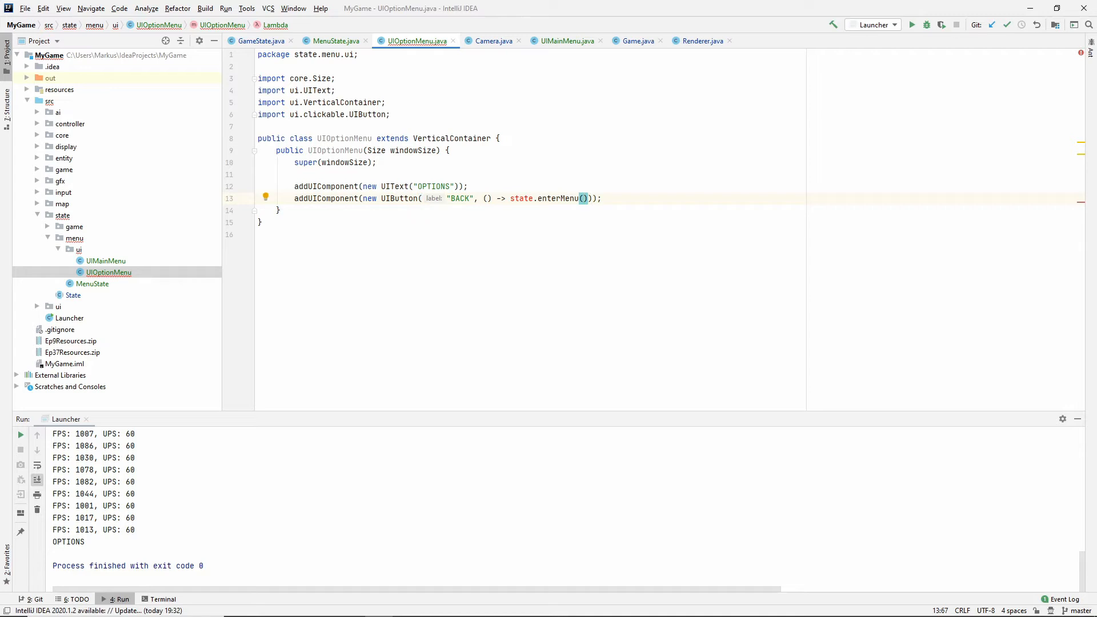
text(new_UIMainMenu()
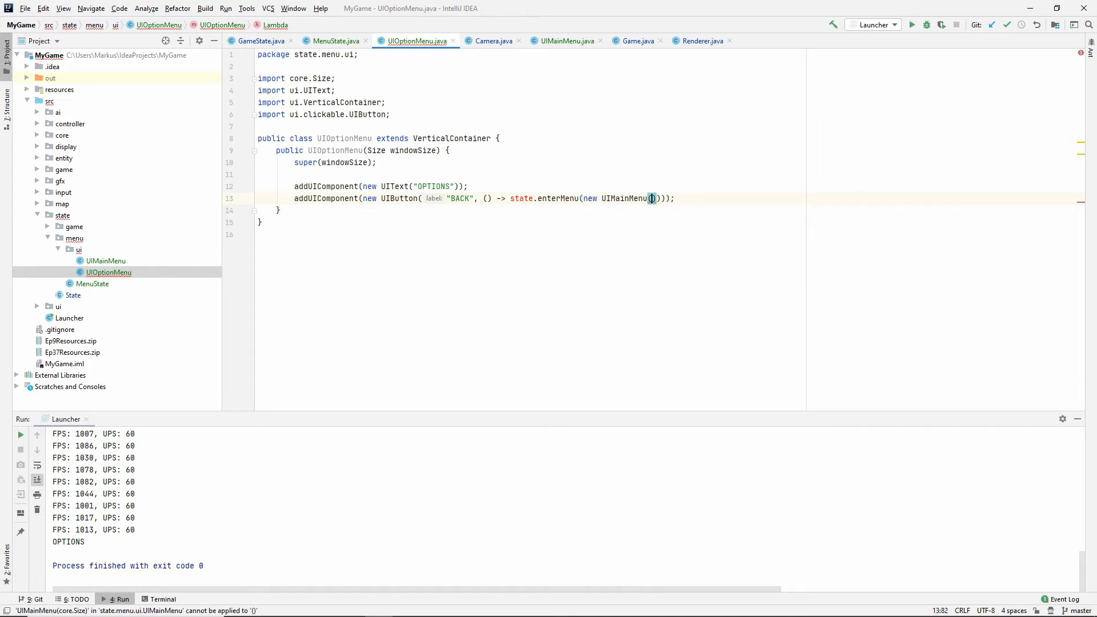
text(windowSize)
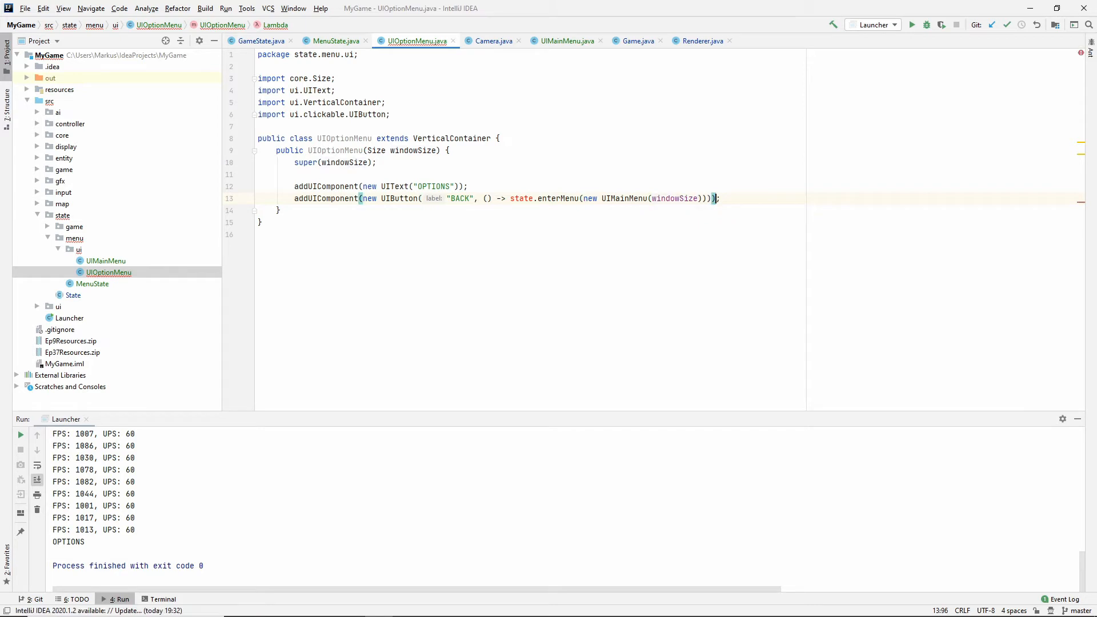
click(525, 198)
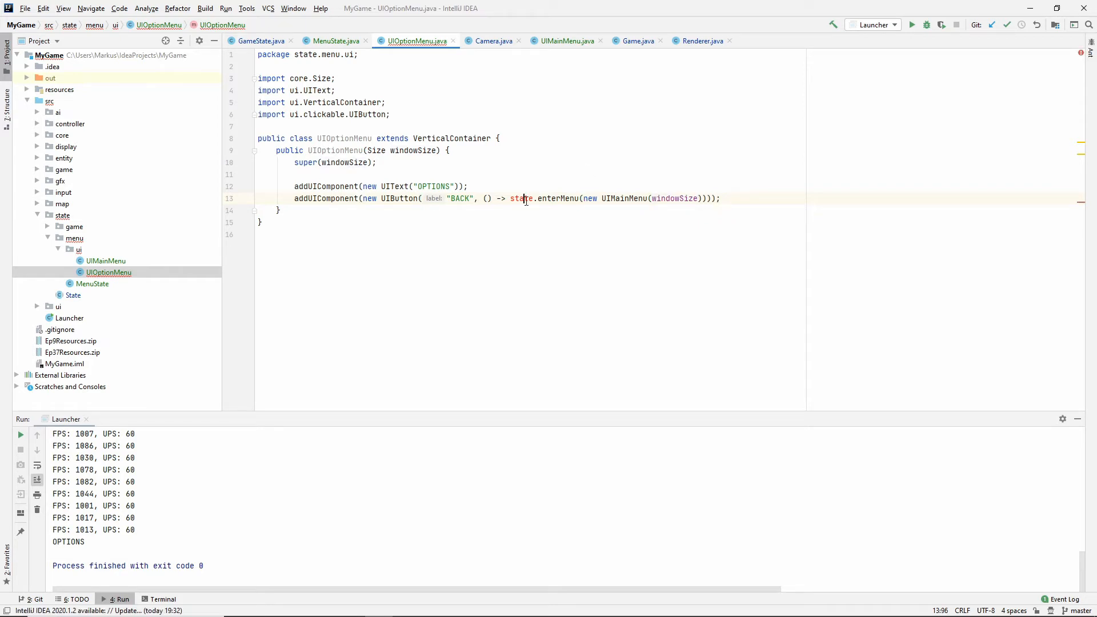
double_click(522, 198)
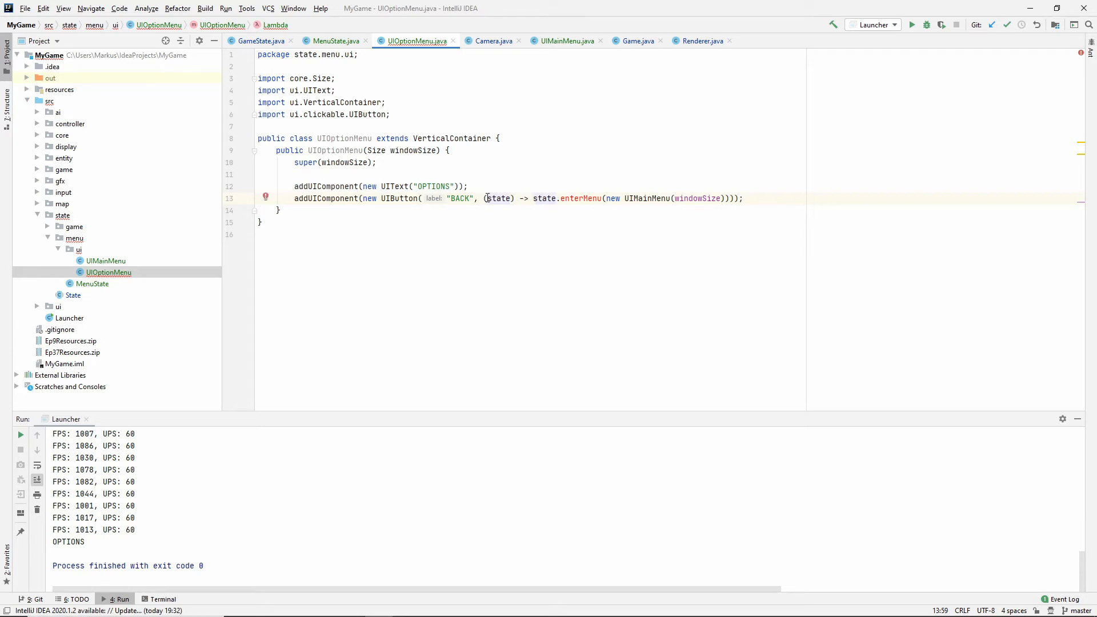
- Create a ClickAction interface in ui.clickable to replace UIButton's Runnable
click(644, 41)
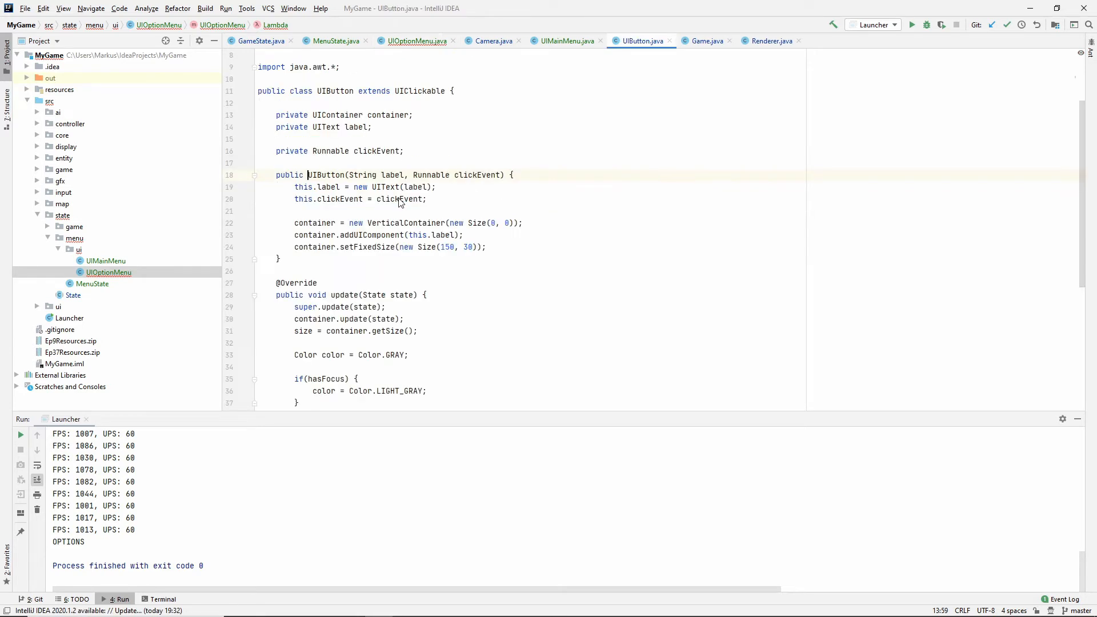
double_click(330, 150)
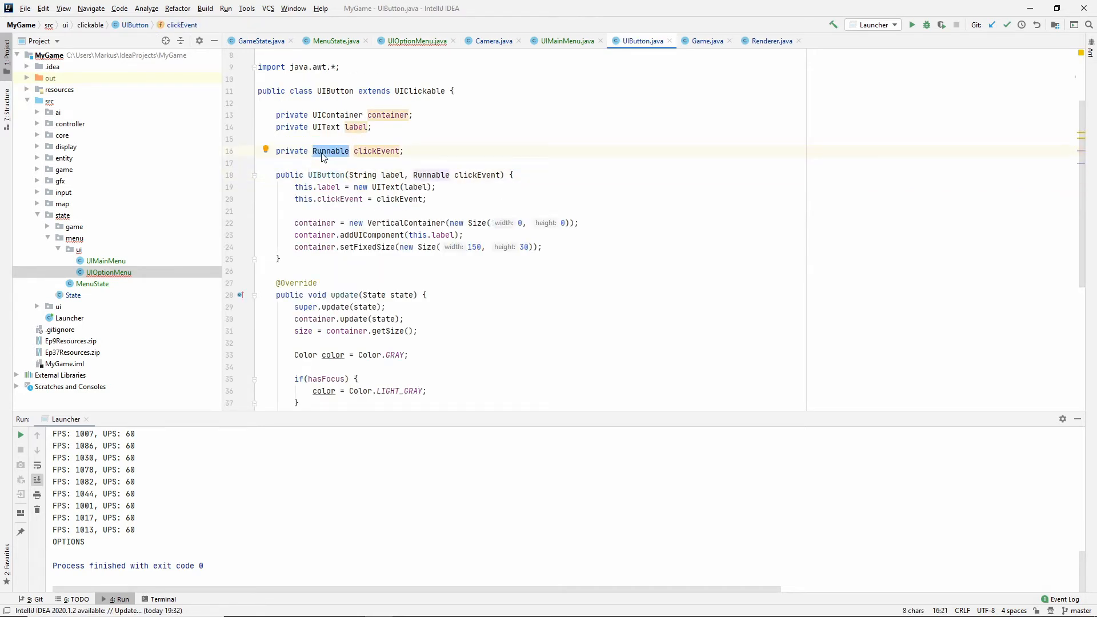
mouse_move(246, 289)
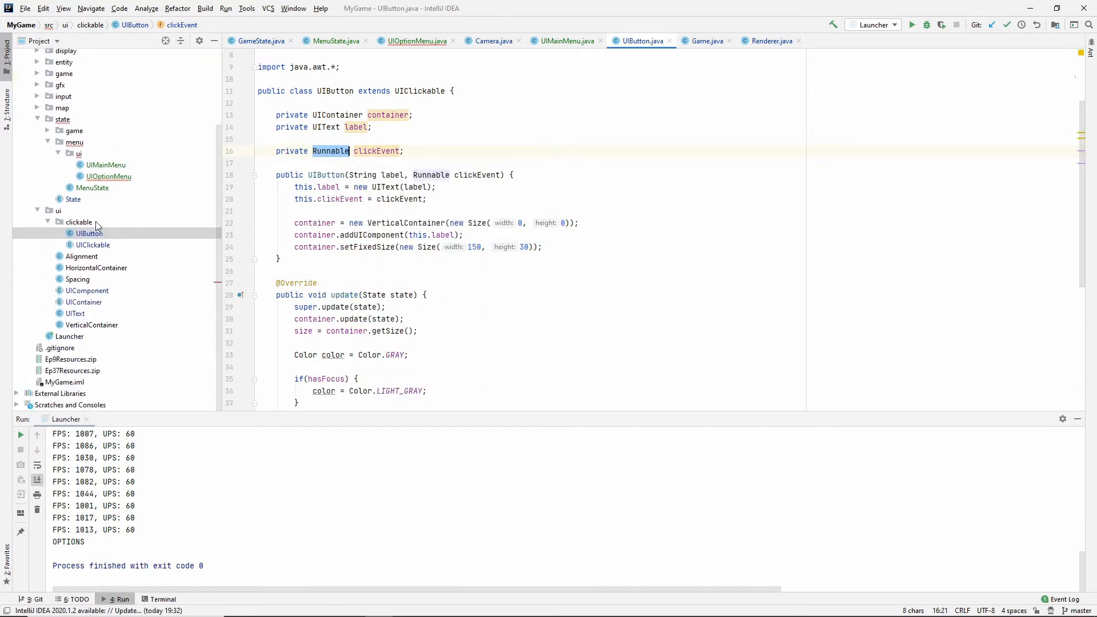
click(79, 222)
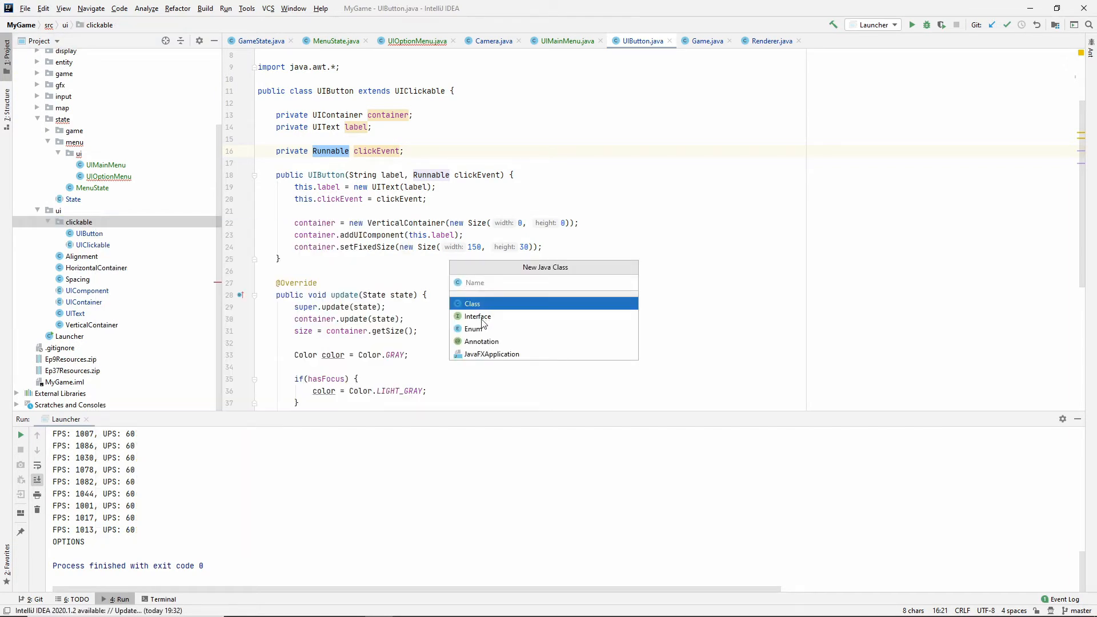
text(ClickA)
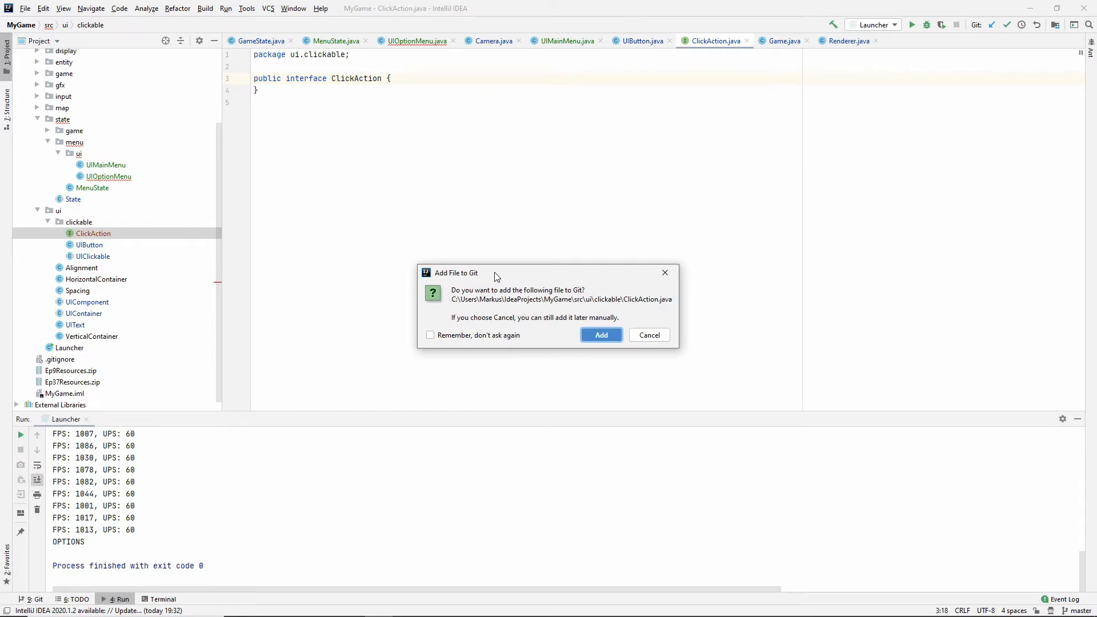
- Declare void execute(State state) in the ClickAction interface
click(601, 334)
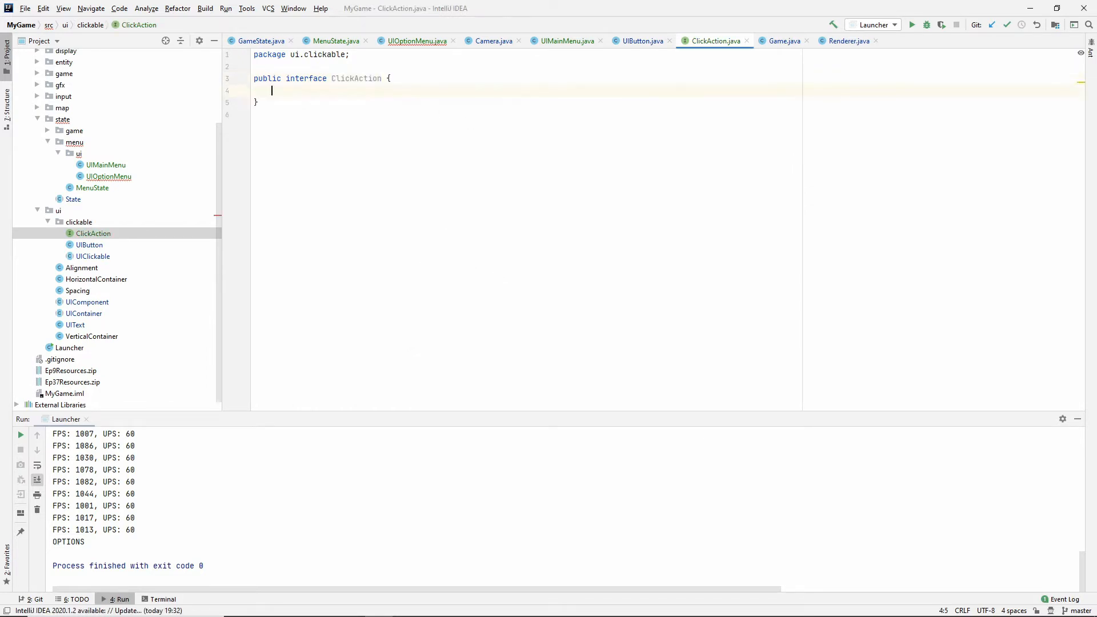
text(void)
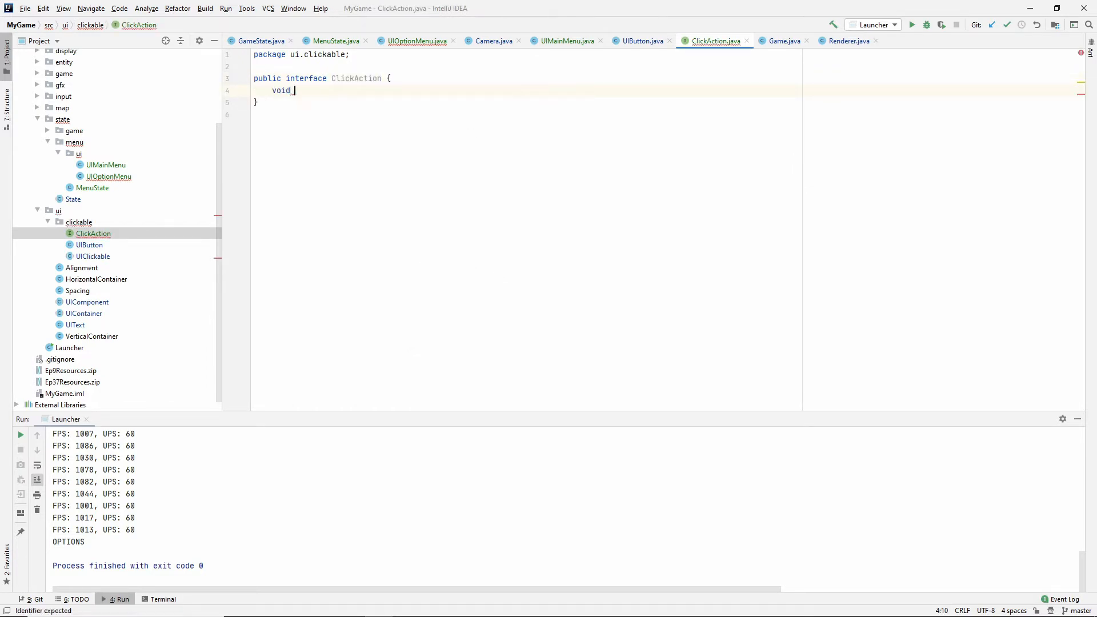
text(execute())
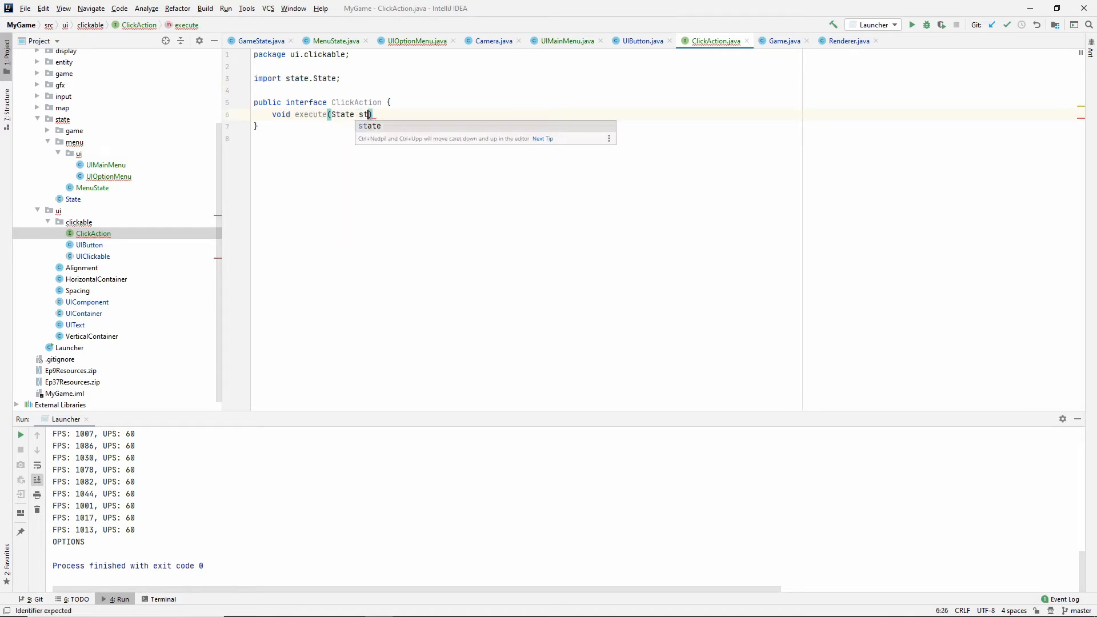
text(ate);)
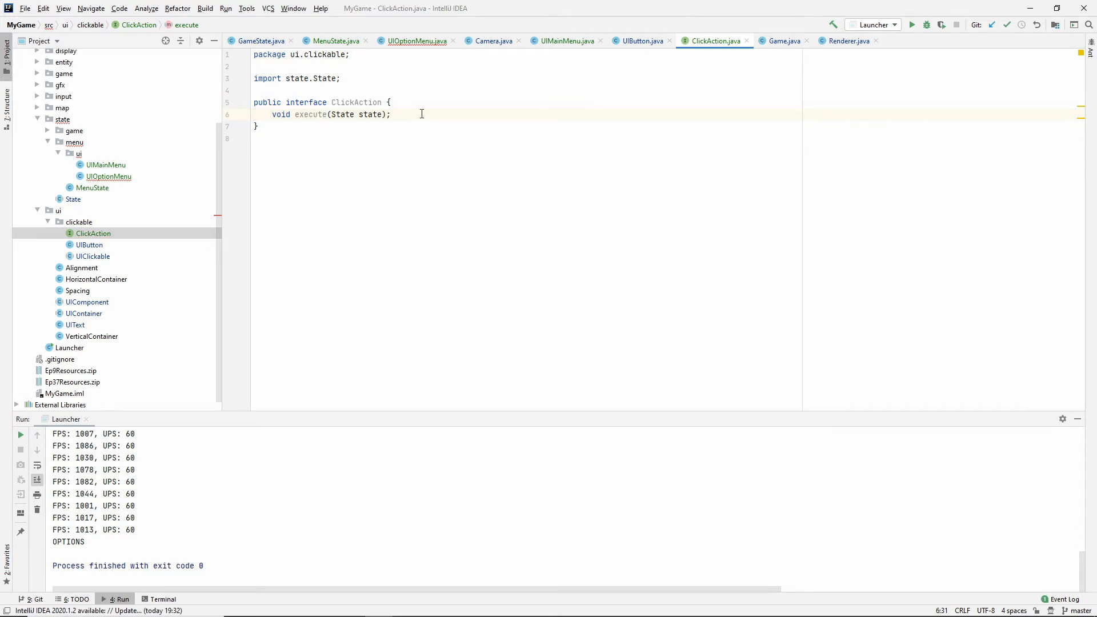
click(89, 245)
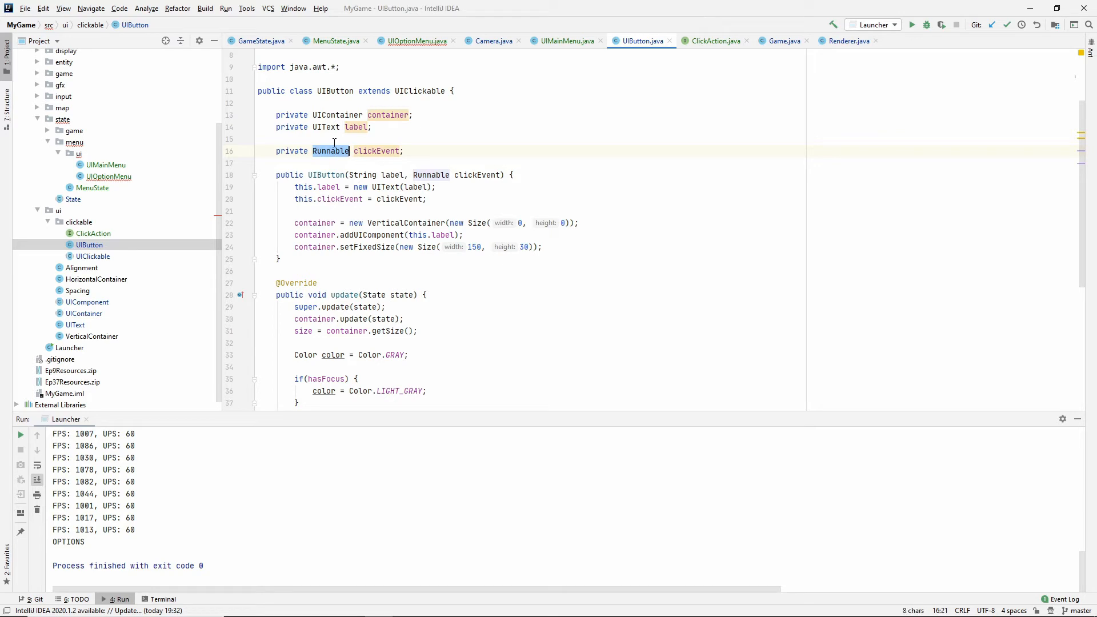
- Replace Runnable with a ClickAction clickAction; onClick(State state) calls clickAction.execute(state)
text(ClickAction)
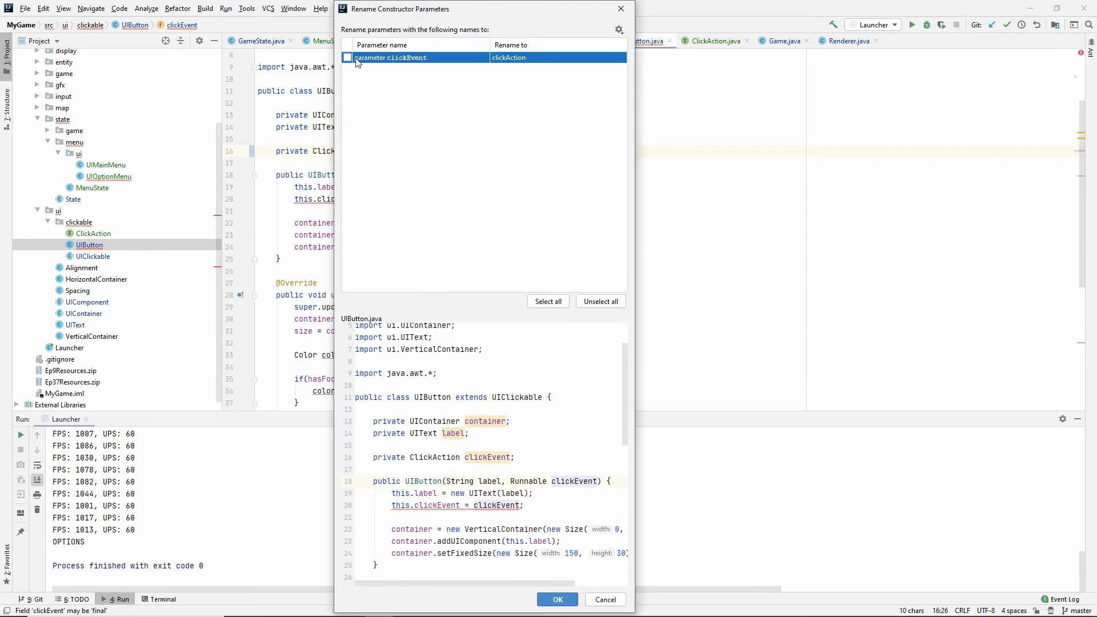
click(557, 599)
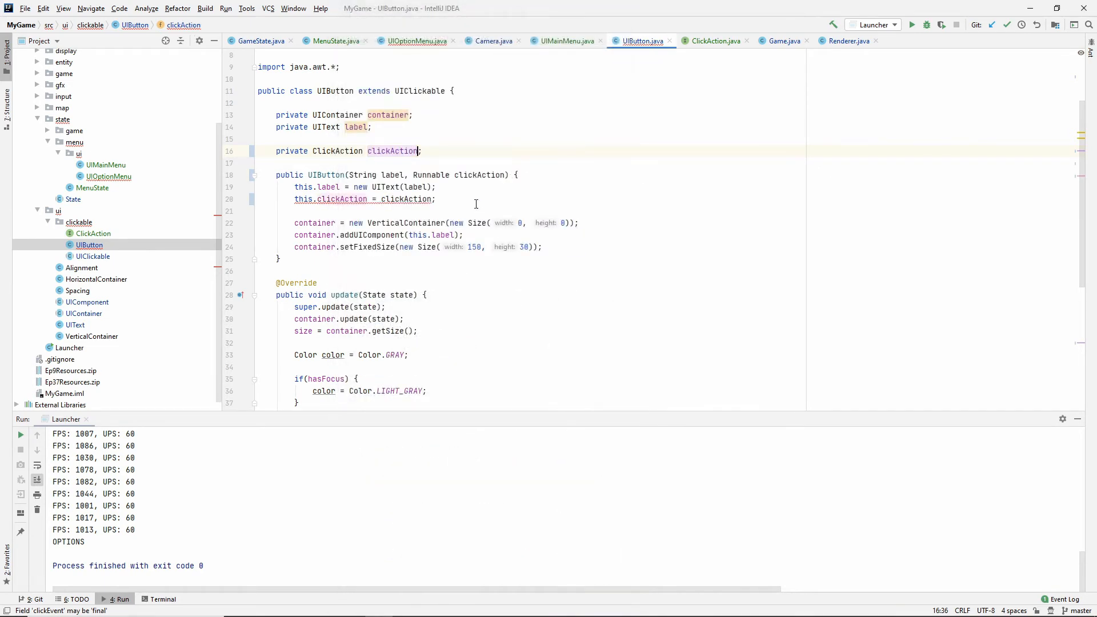
text(Click() { clickAction.execute();)
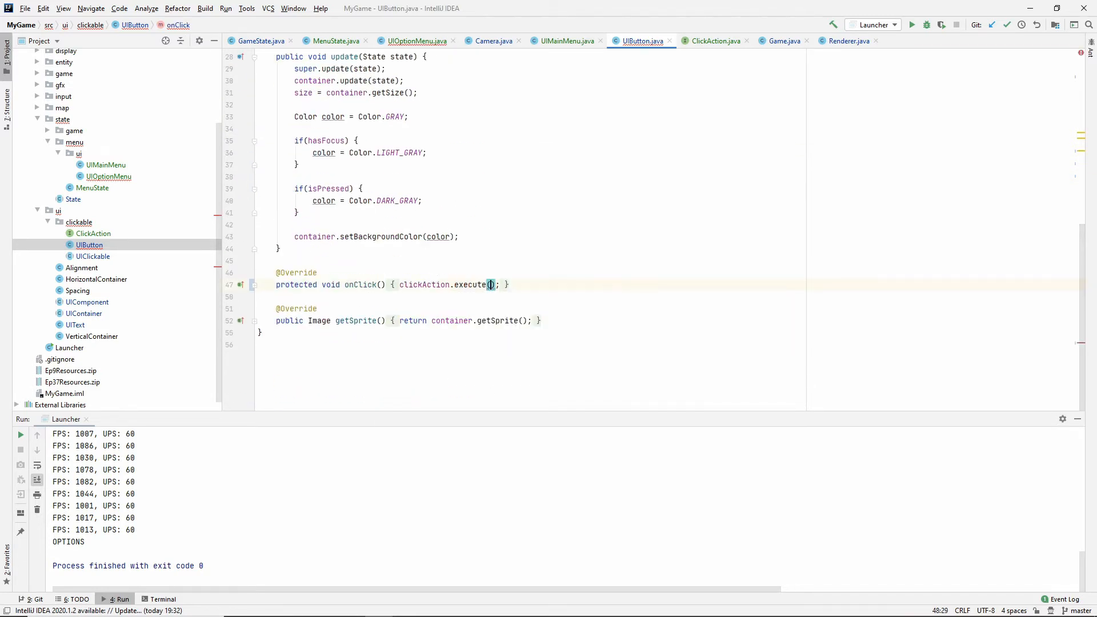
text(state)
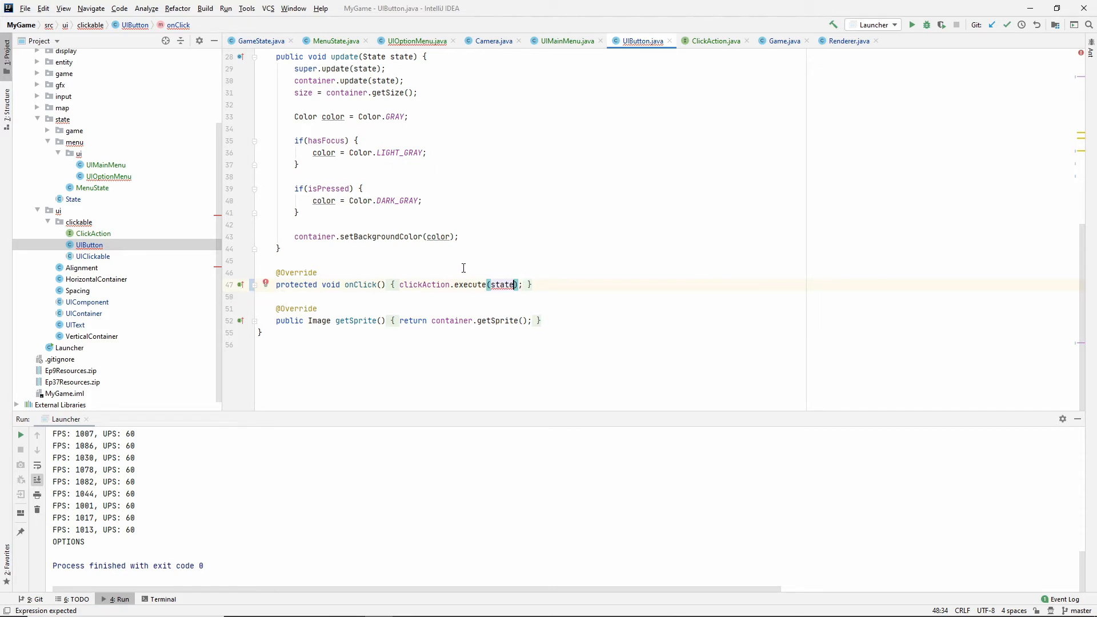
click(382, 285)
text(sta)
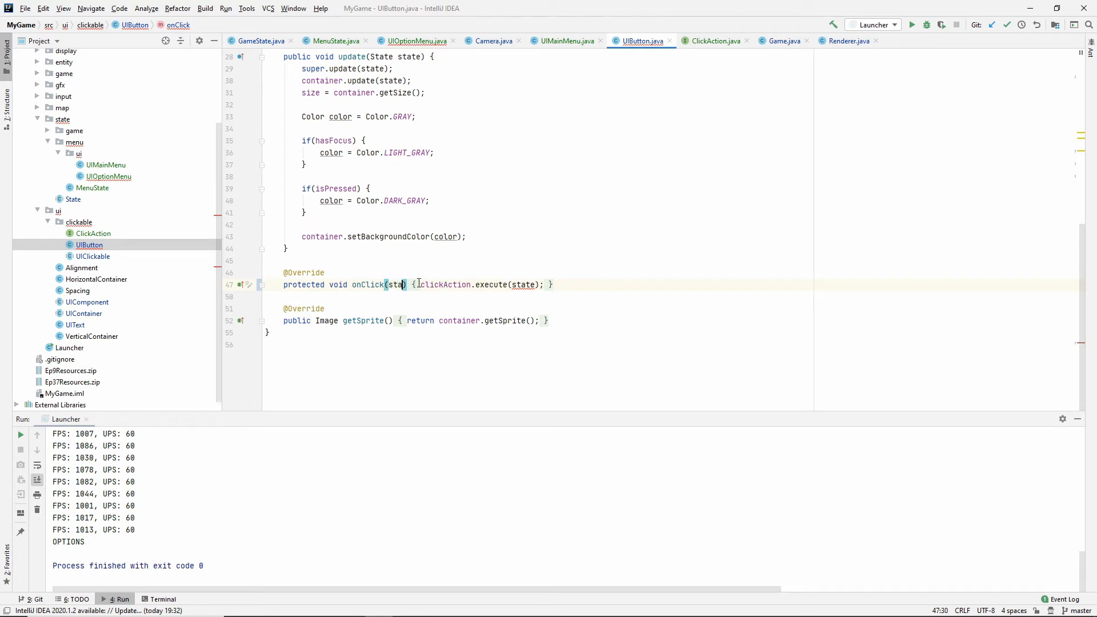
text(State)
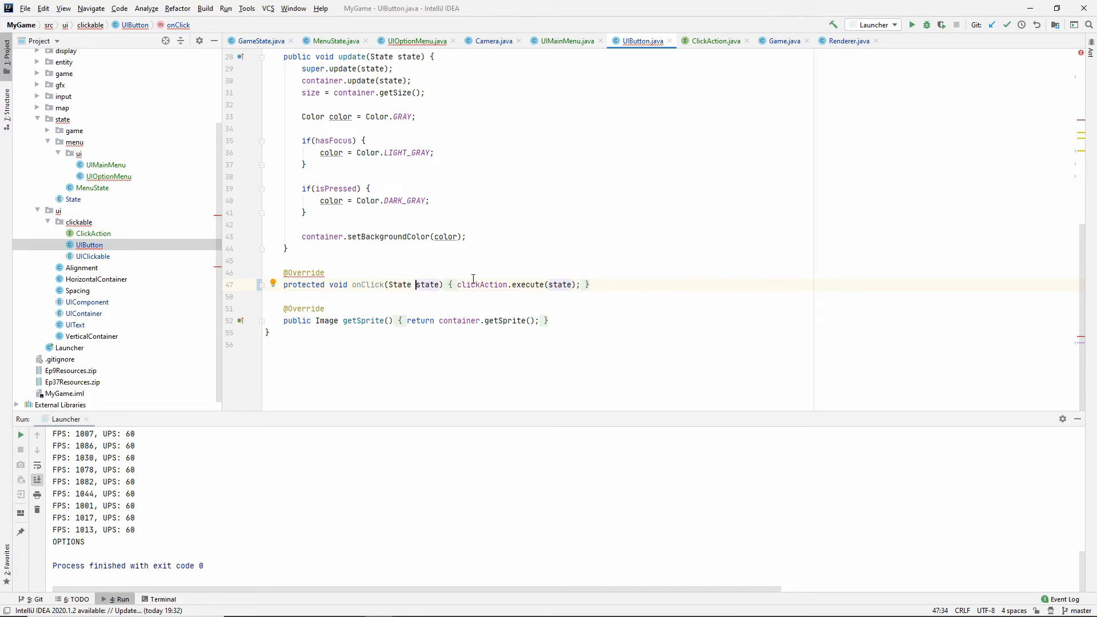
- Make UIClickable's onClick take a State parameter
click(93, 256)
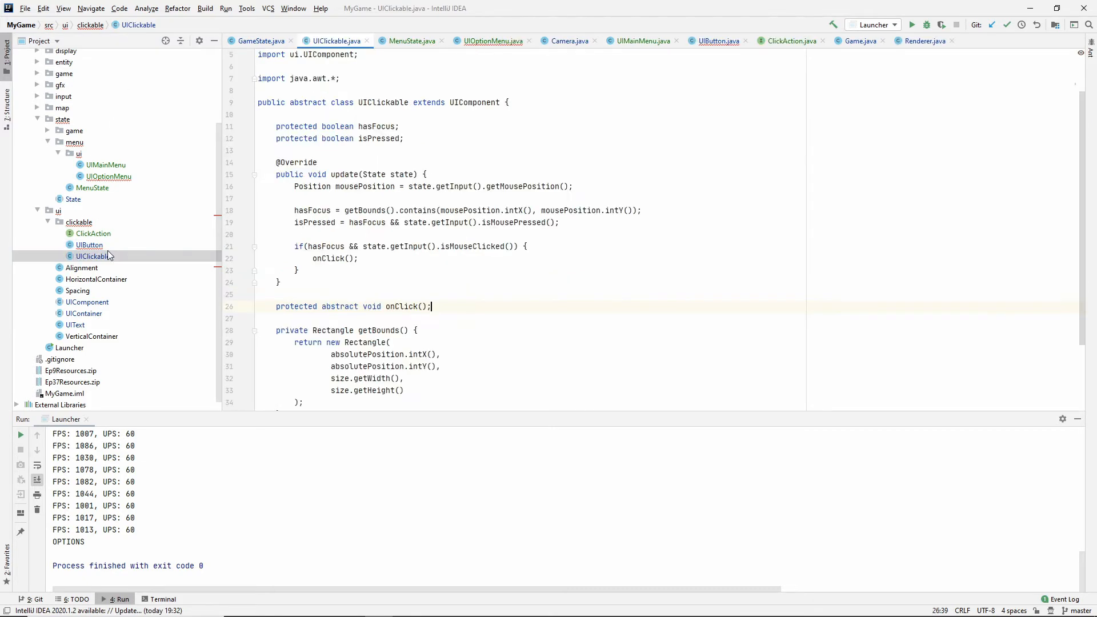
double_click(359, 174)
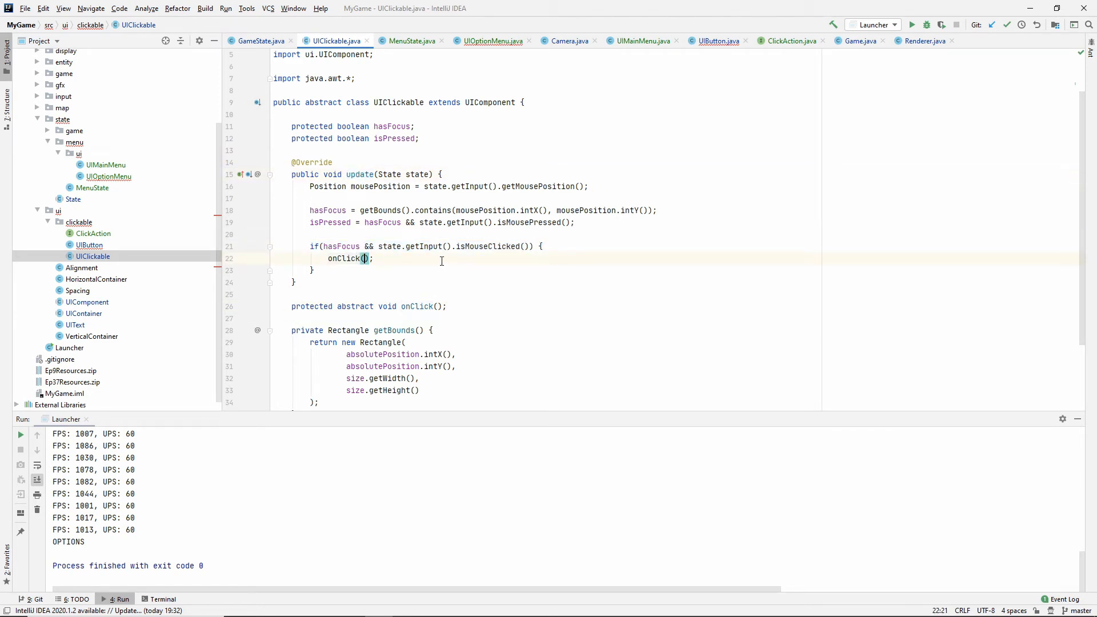
text(State state)
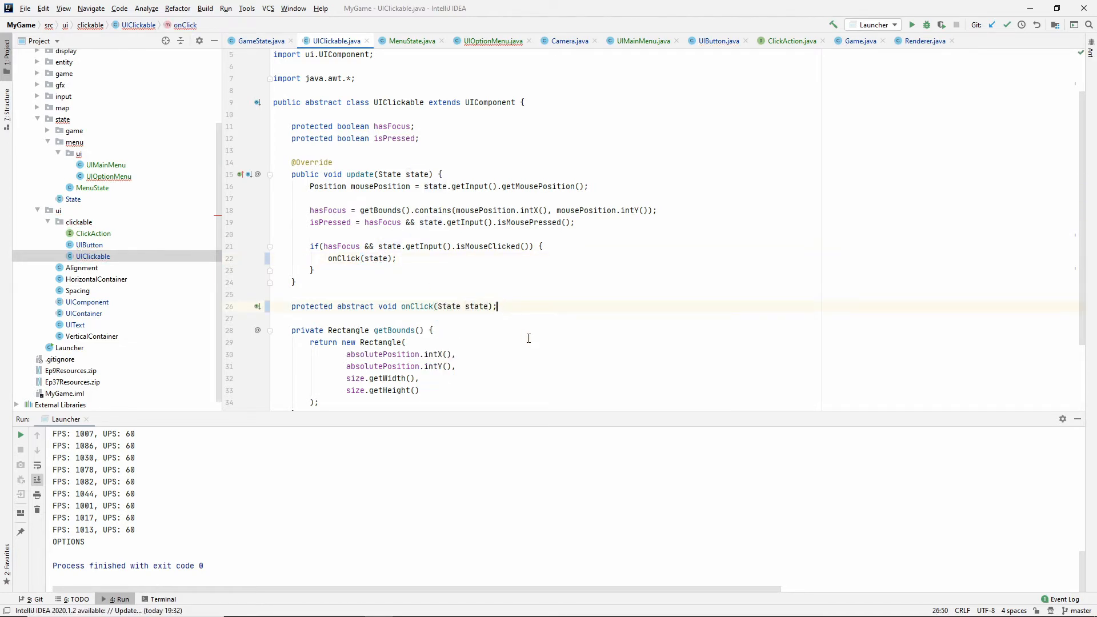
scroll(up, 3)
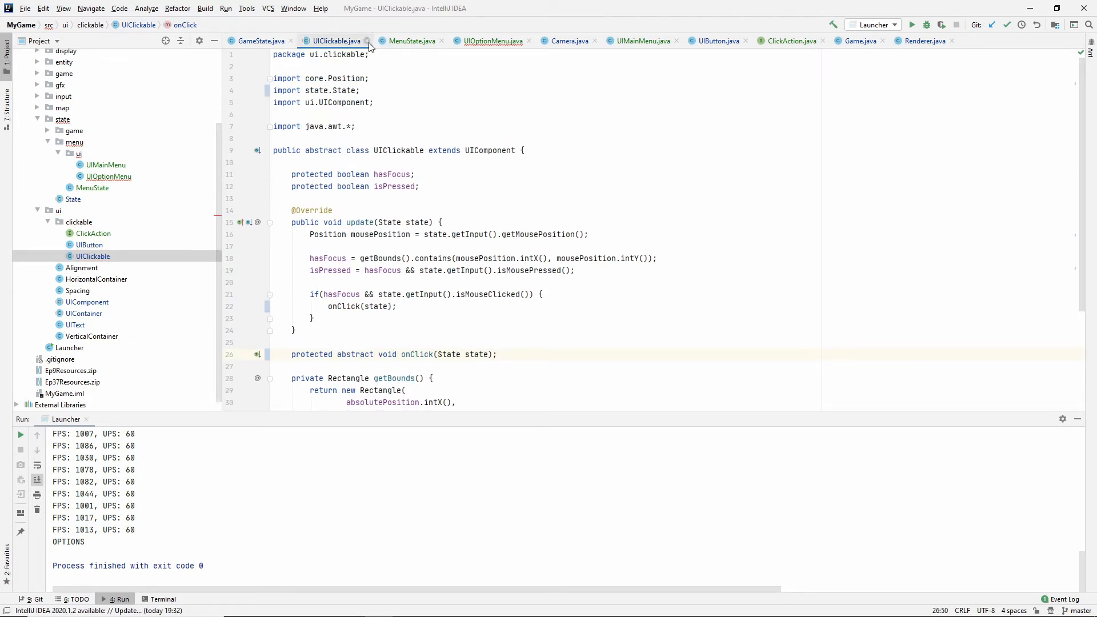
click(641, 41)
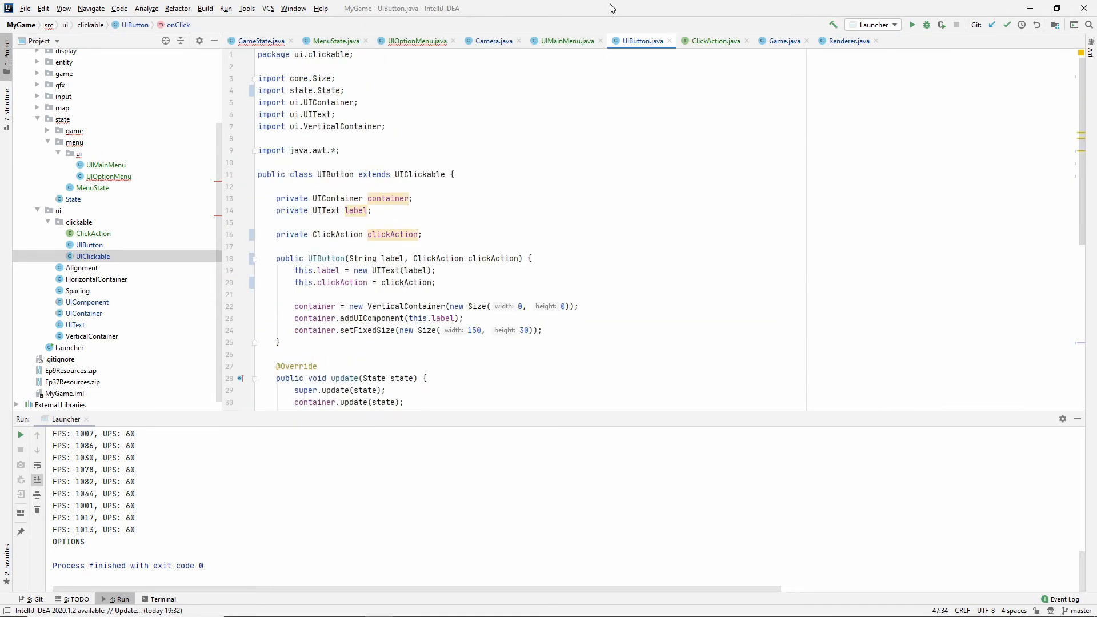
- Add a state parameter to the PLAY and OPTIONS lambdas in UIMainMenu
click(567, 41)
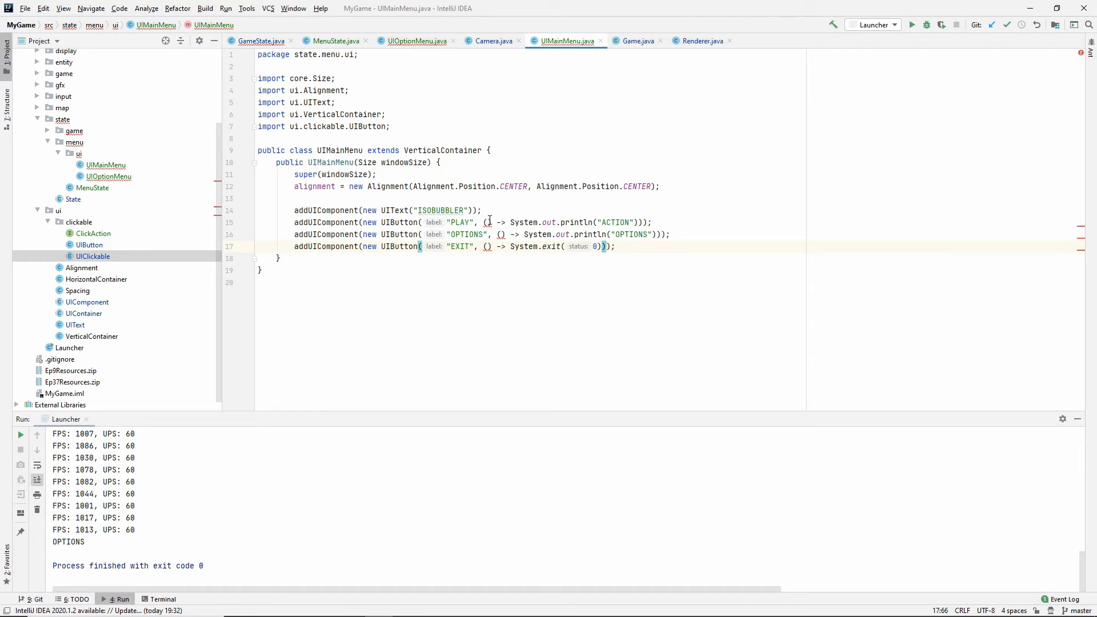
text(state)
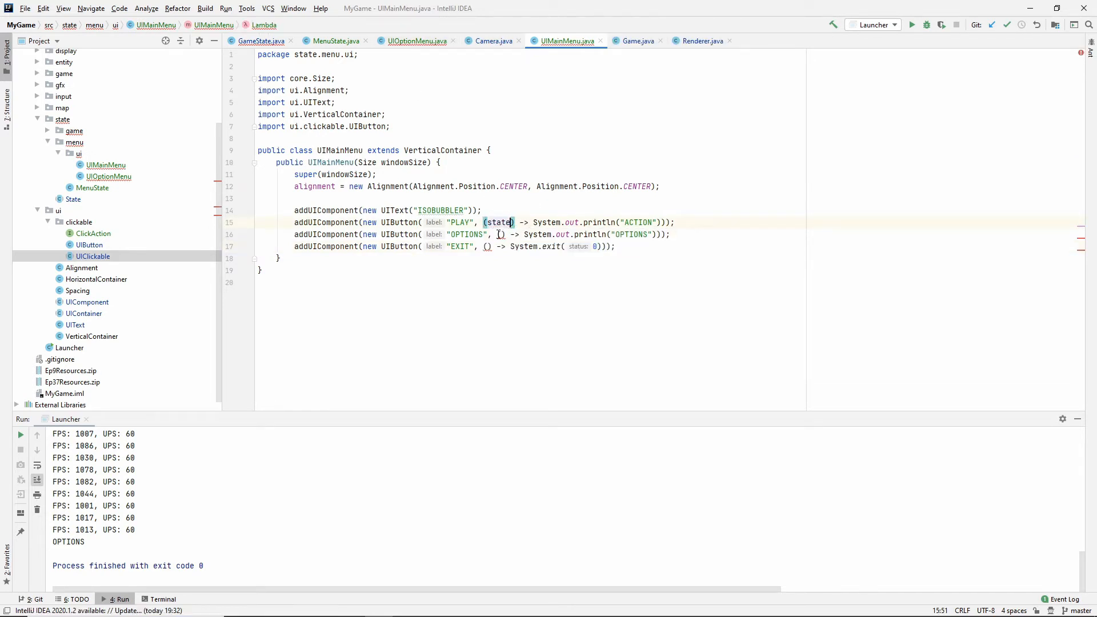
text(st)
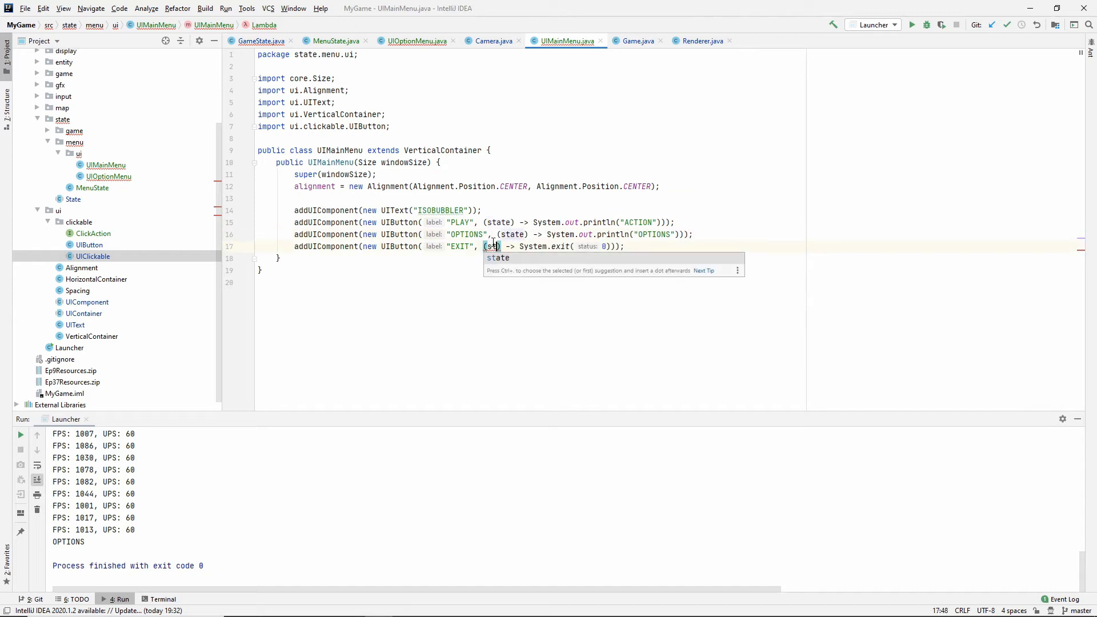
- Inspect the unresolved state.enterMenu call in UIOptionMenu's BACK button
click(418, 40)
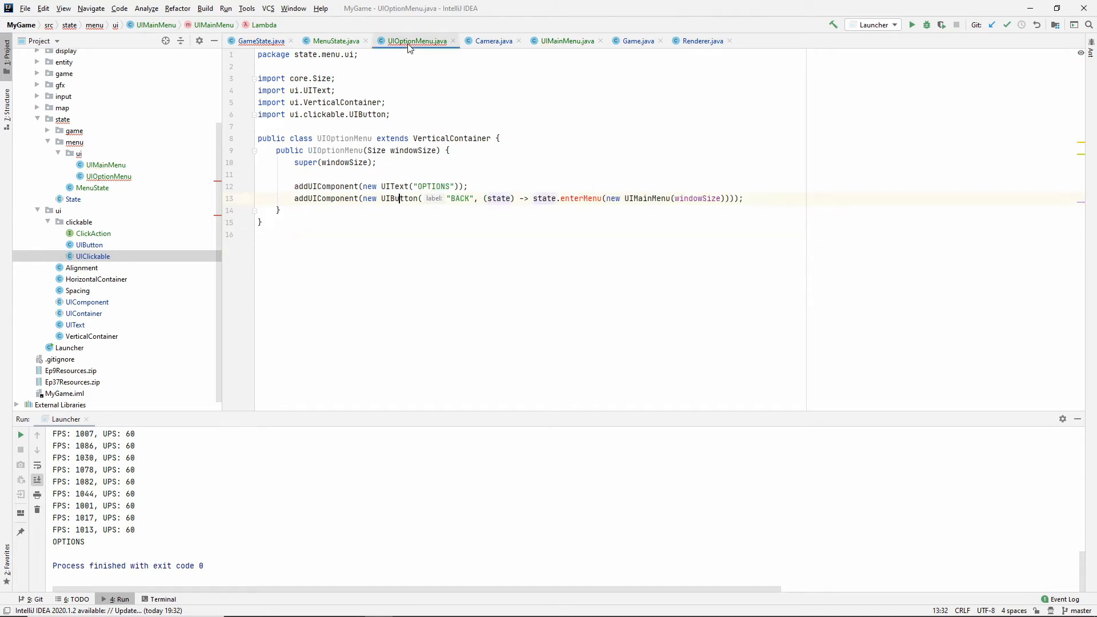
click(531, 198)
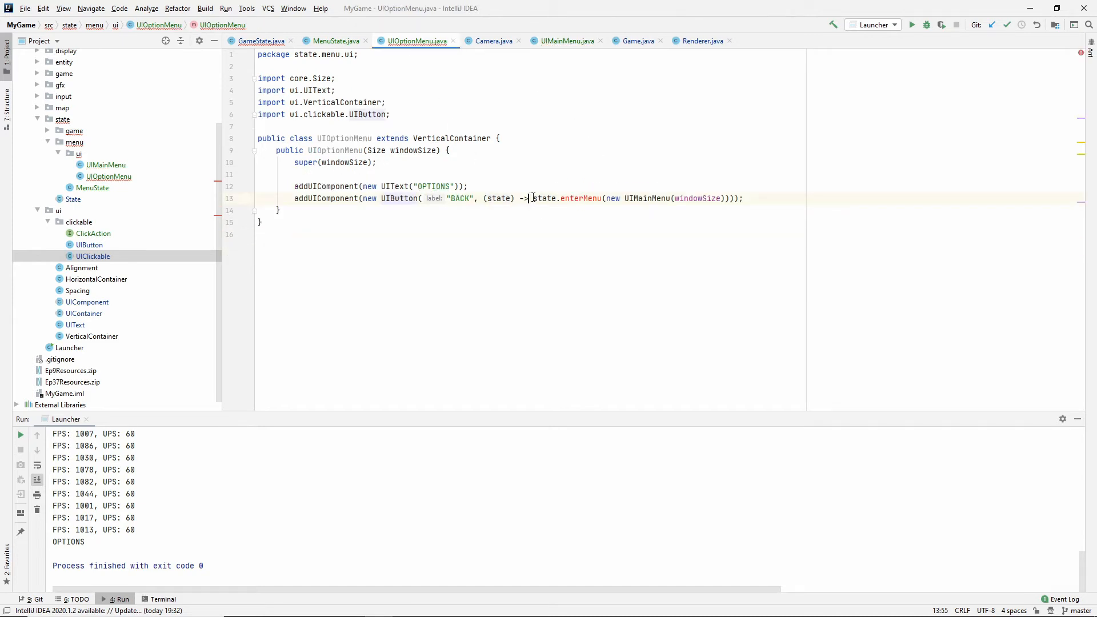
click(584, 198)
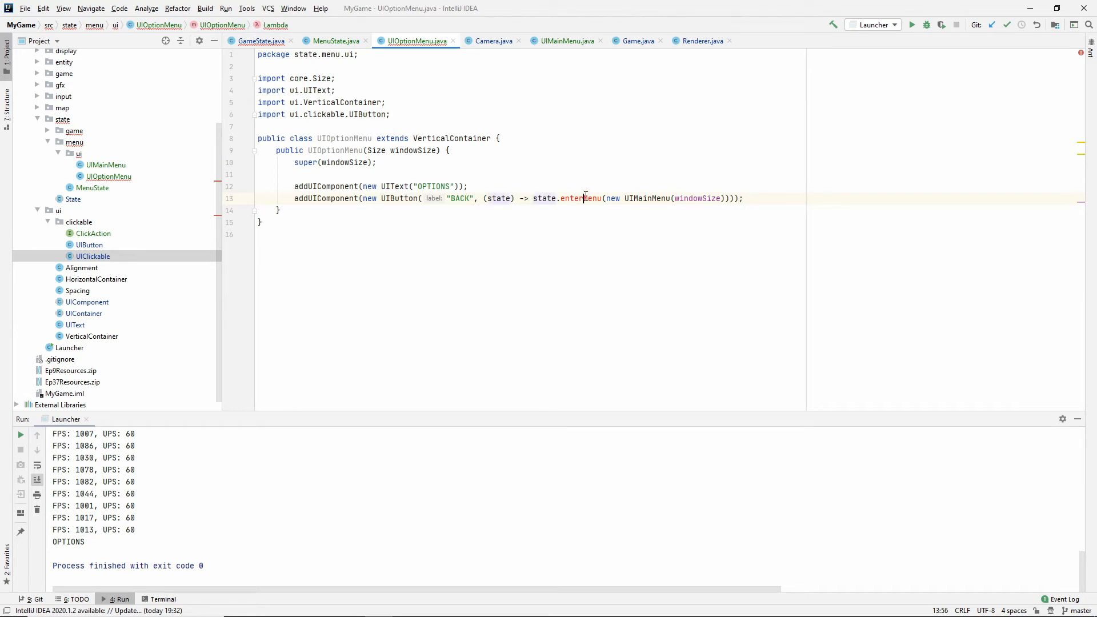
double_click(581, 199)
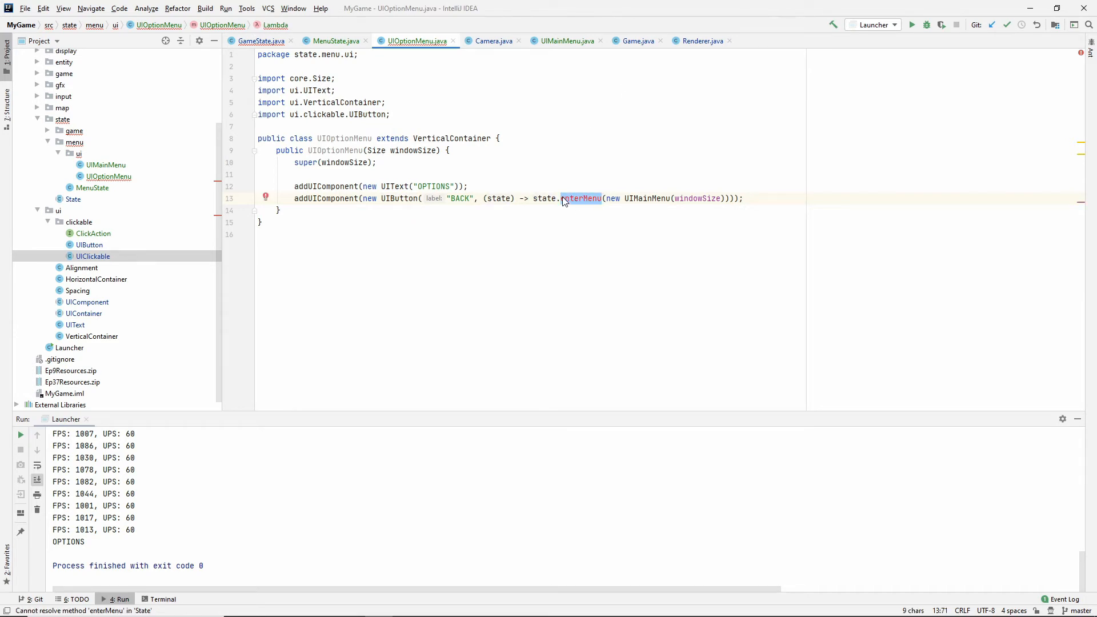
mouse_move(537, 191)
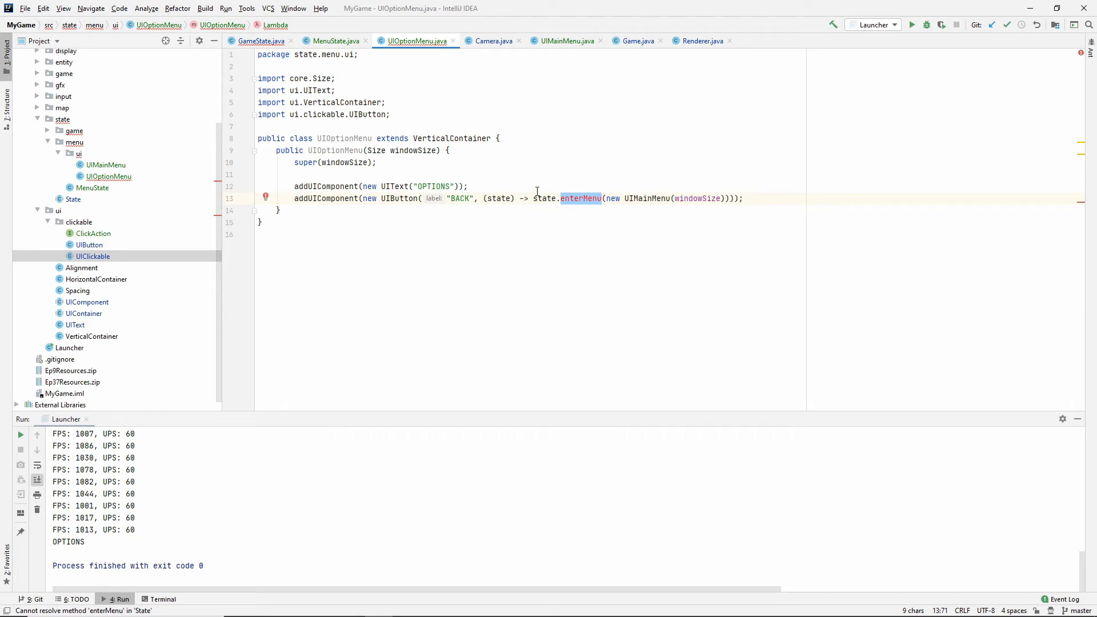
click(535, 199)
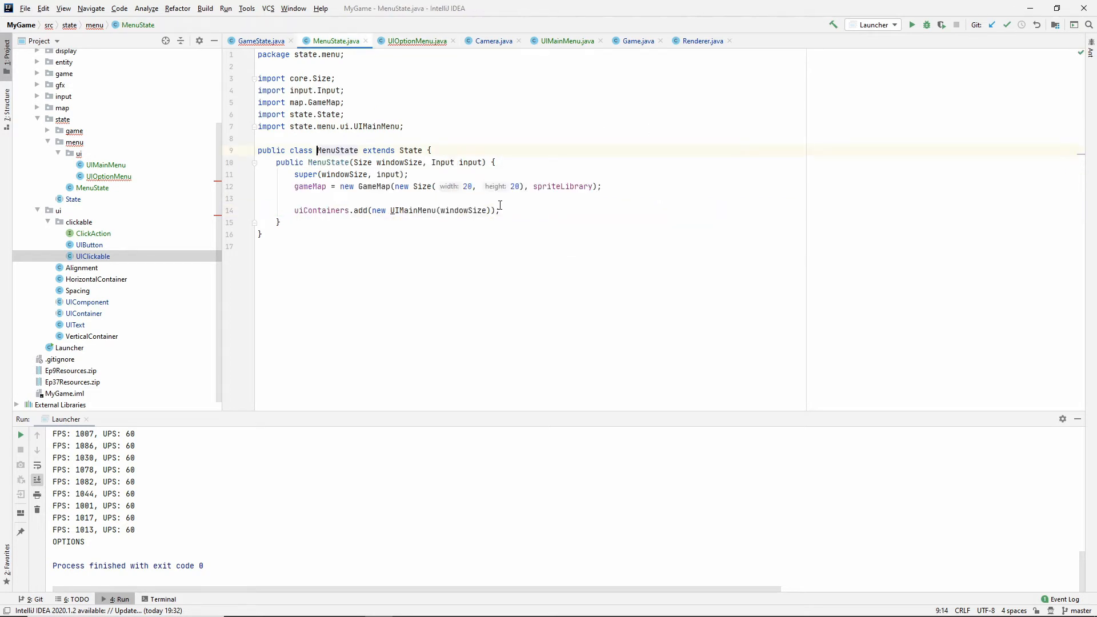
- Declare public void enterMenu(UIContainer container) below the MenuState constructor
key(enter)
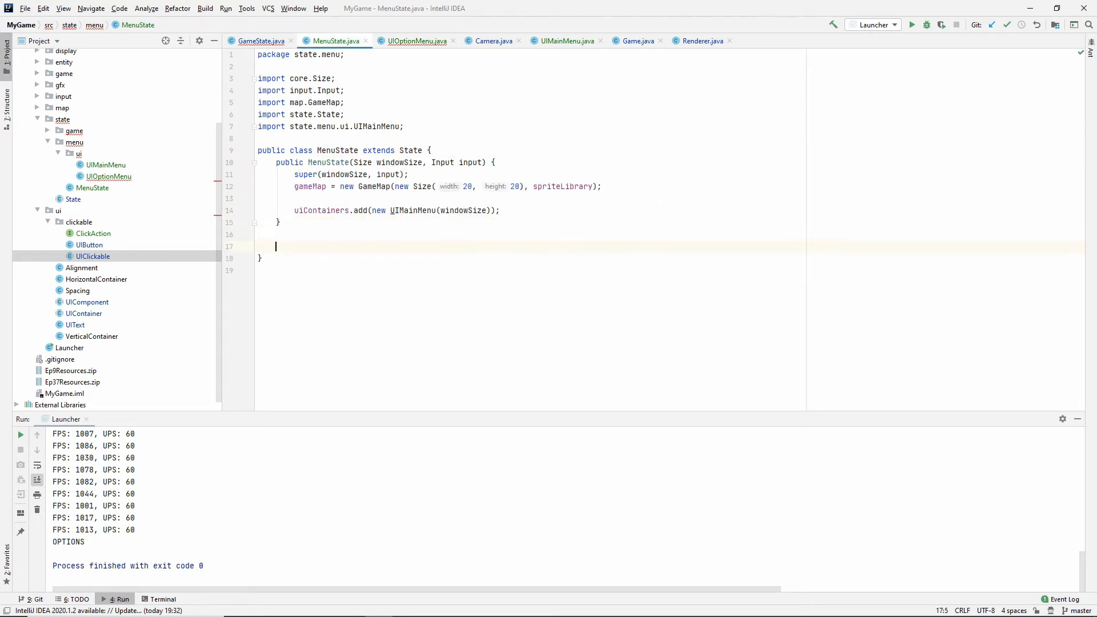
text(public void)
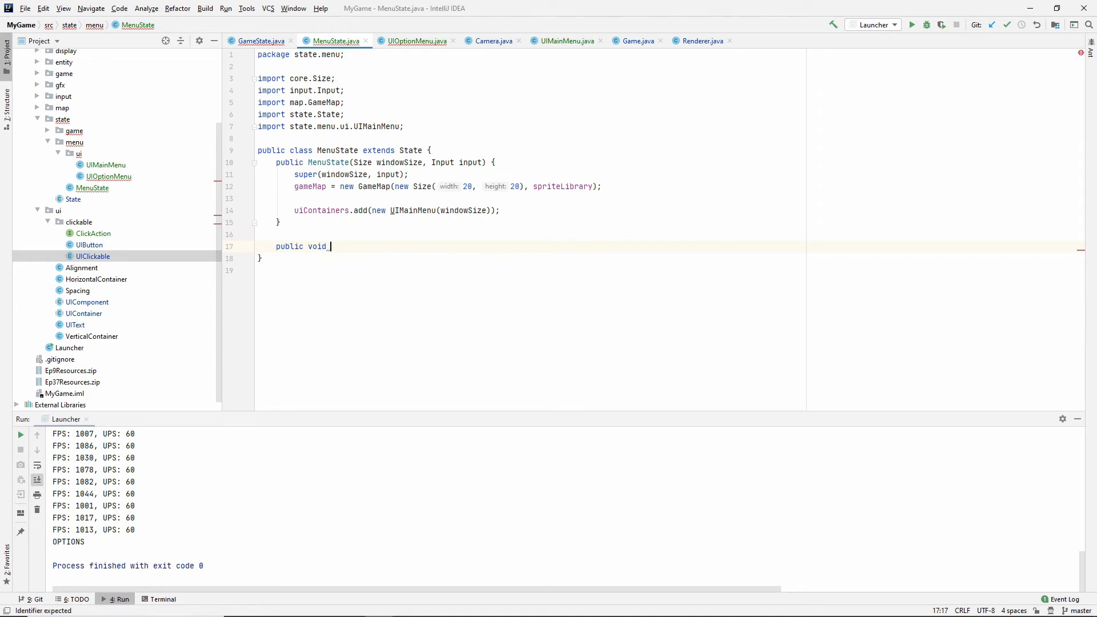
text(enterMenu())
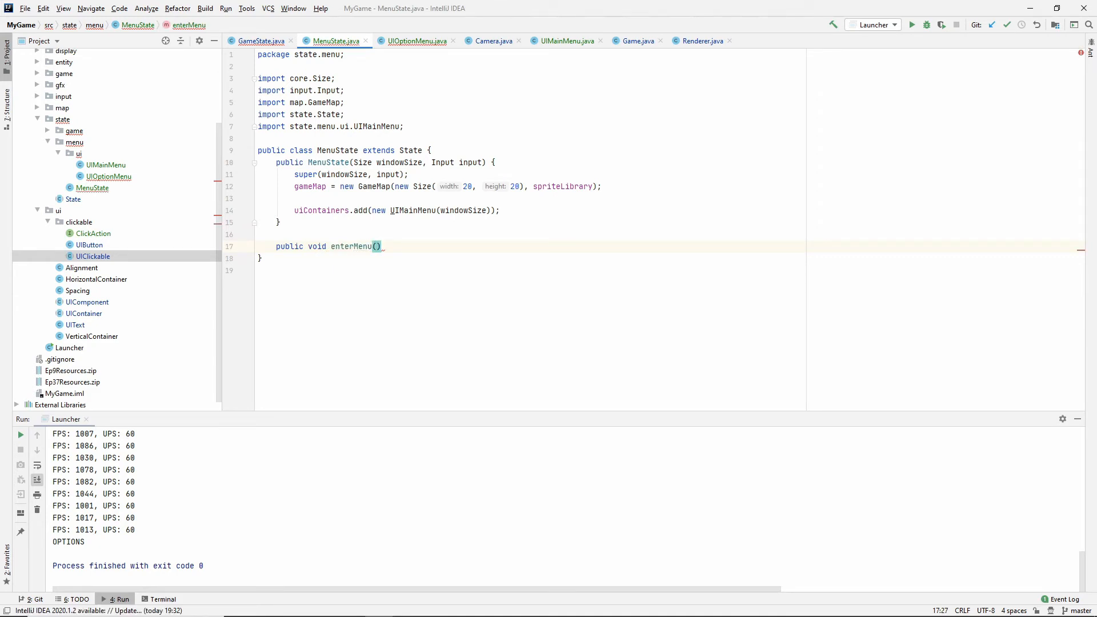
text(UIContainer_container)
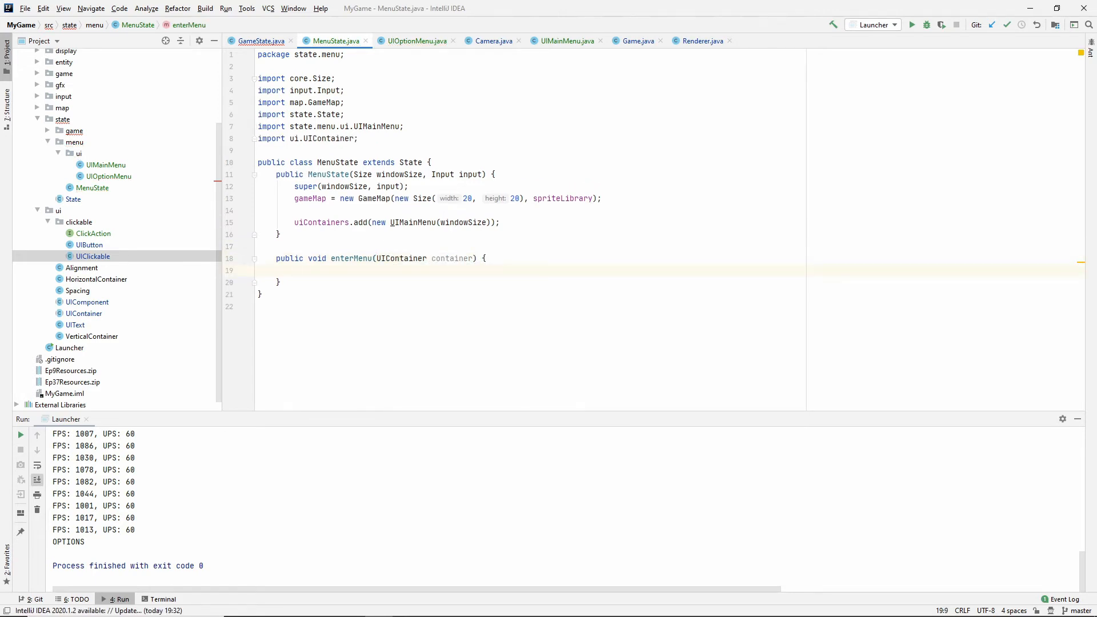
click(294, 271)
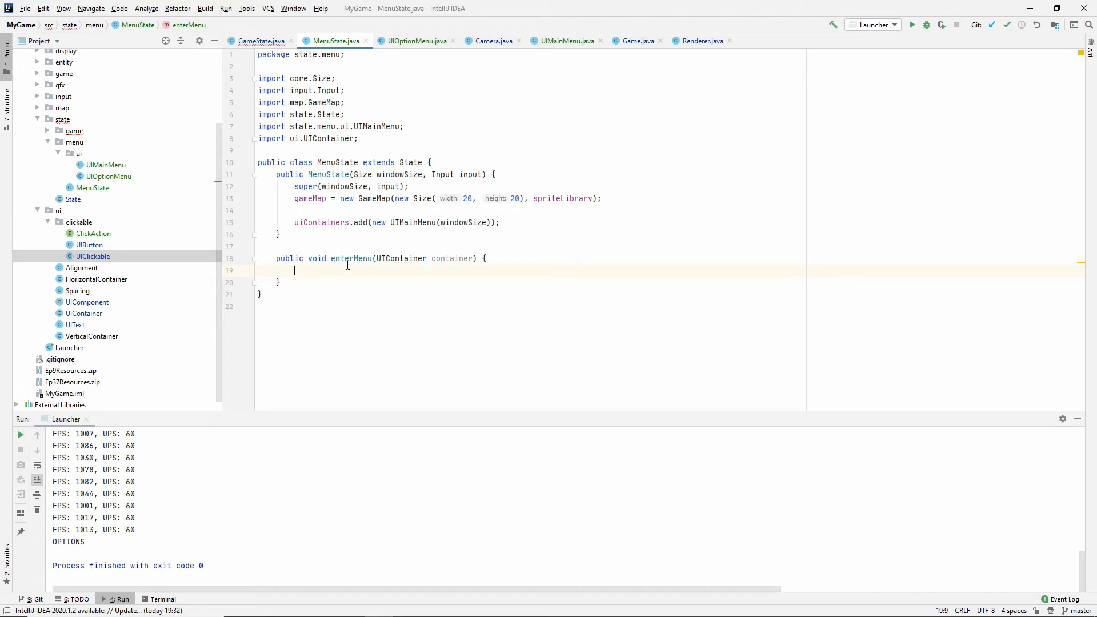
- Fill enterMenu with uiContainers.clear() followed by uiContainers.add(container)
text(uiContainers.clear();)
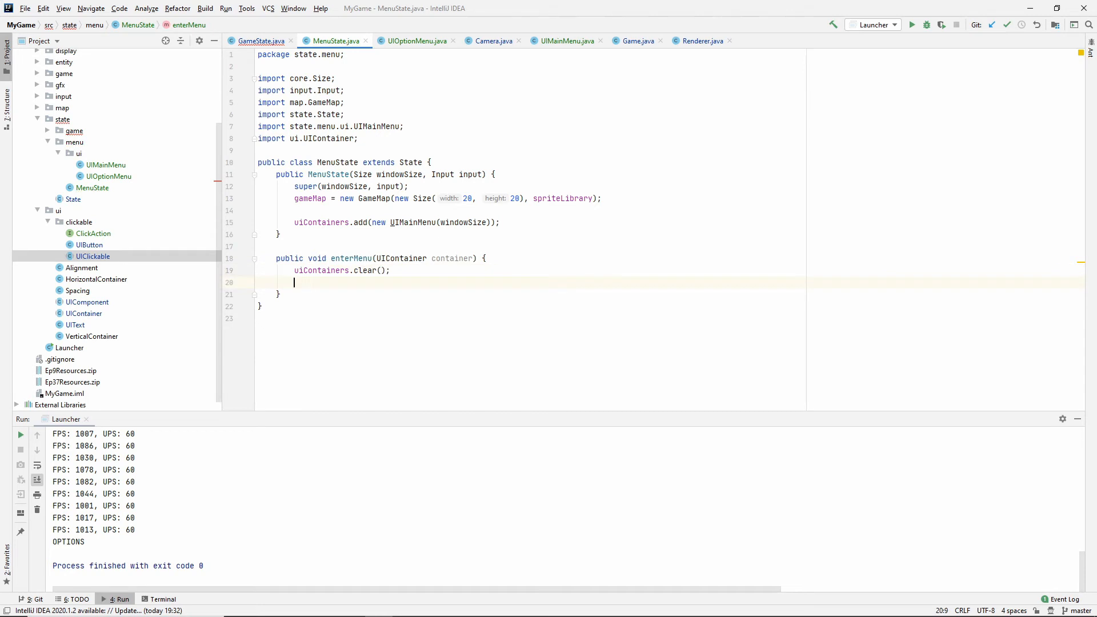
mouse_move(414, 258)
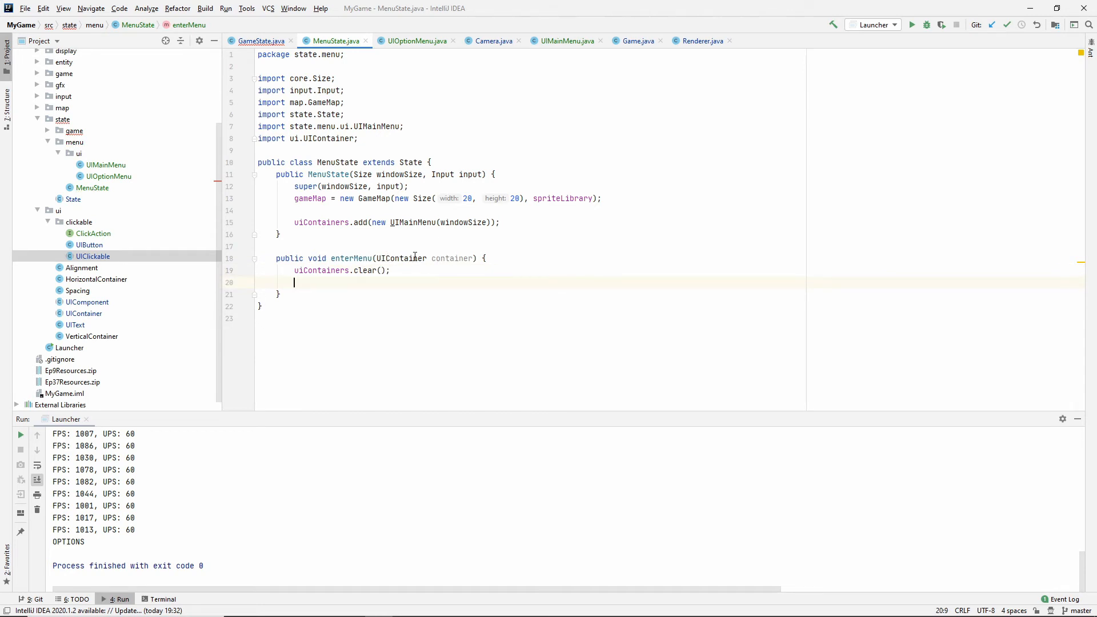
double_click(350, 258)
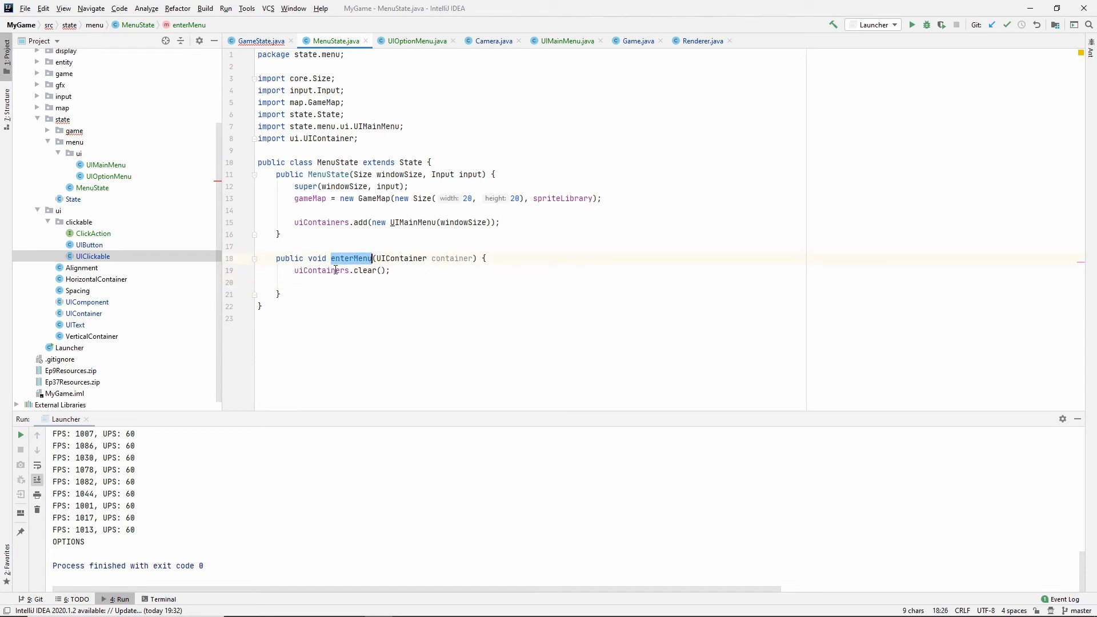
click(409, 271)
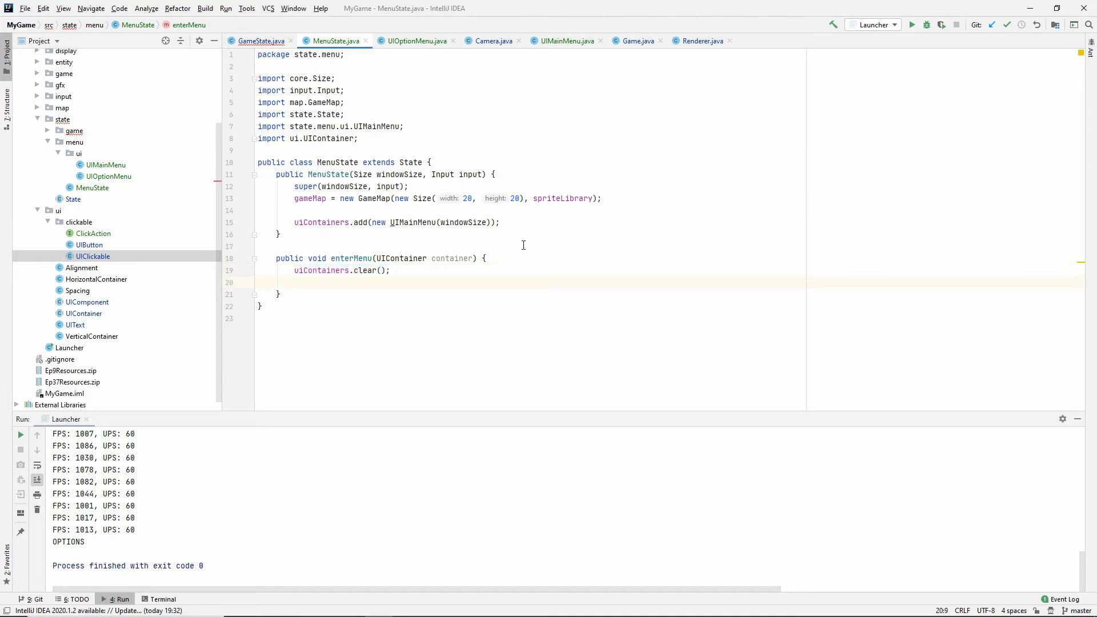
text(uiContainers.add(container);)
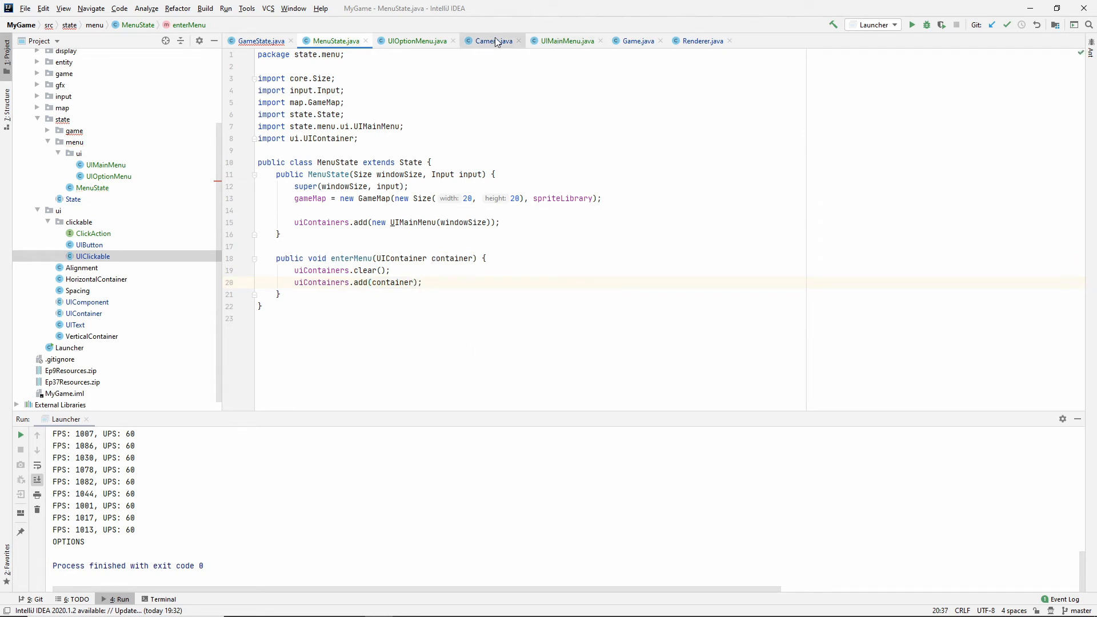
- Replace UIMainMenu with UIOptionMenu in UIMainMenu's OPTIONS button lambda
click(416, 41)
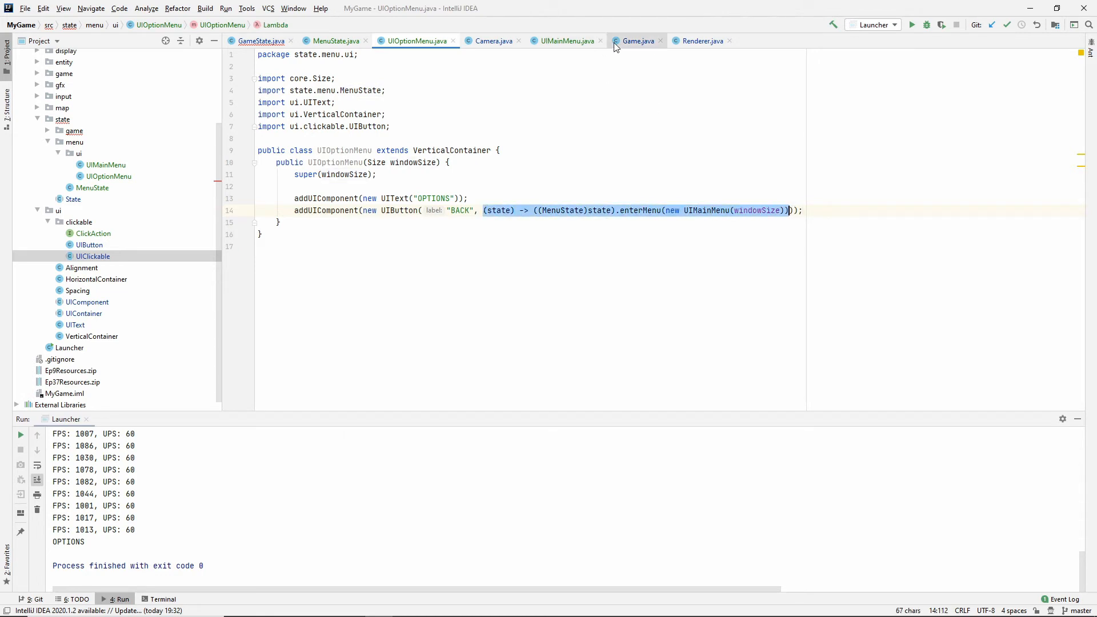
click(565, 41)
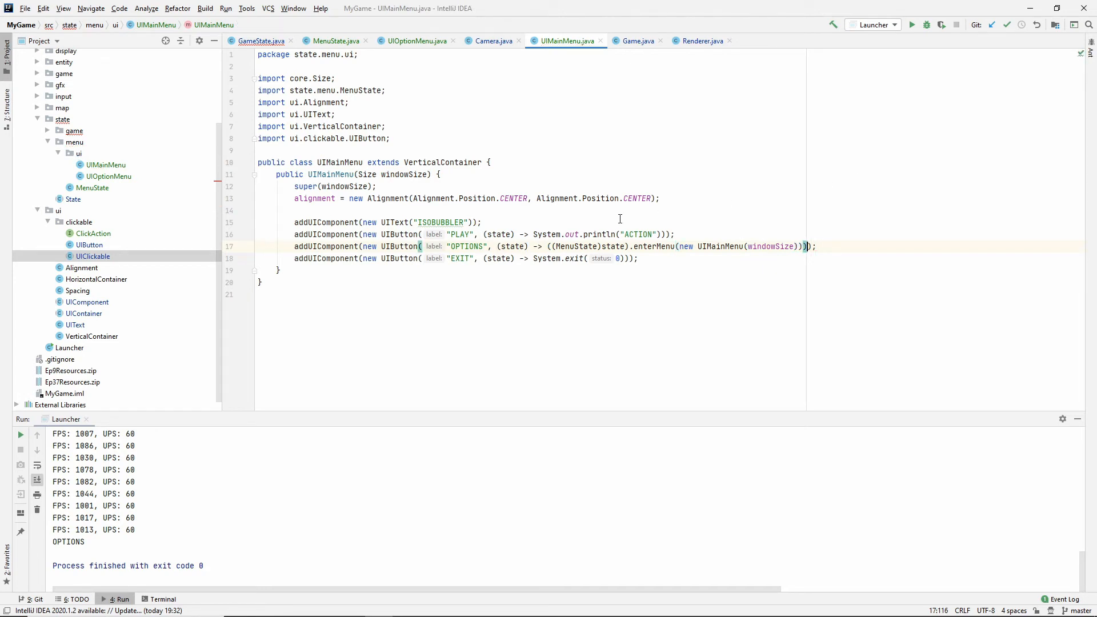
double_click(721, 247)
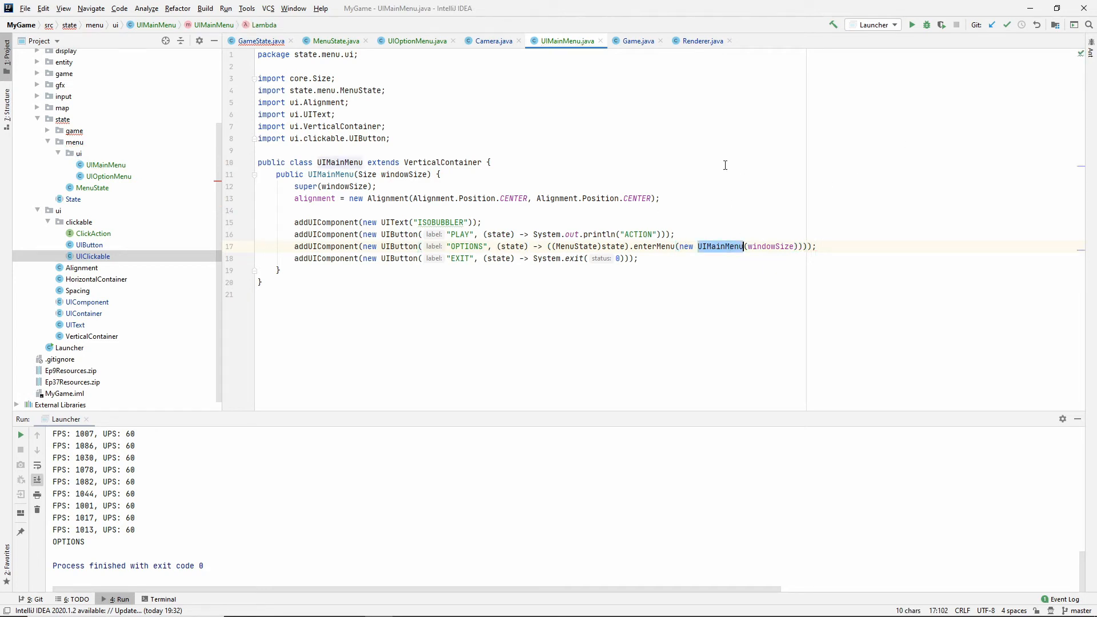
text(UIOptionMenu)
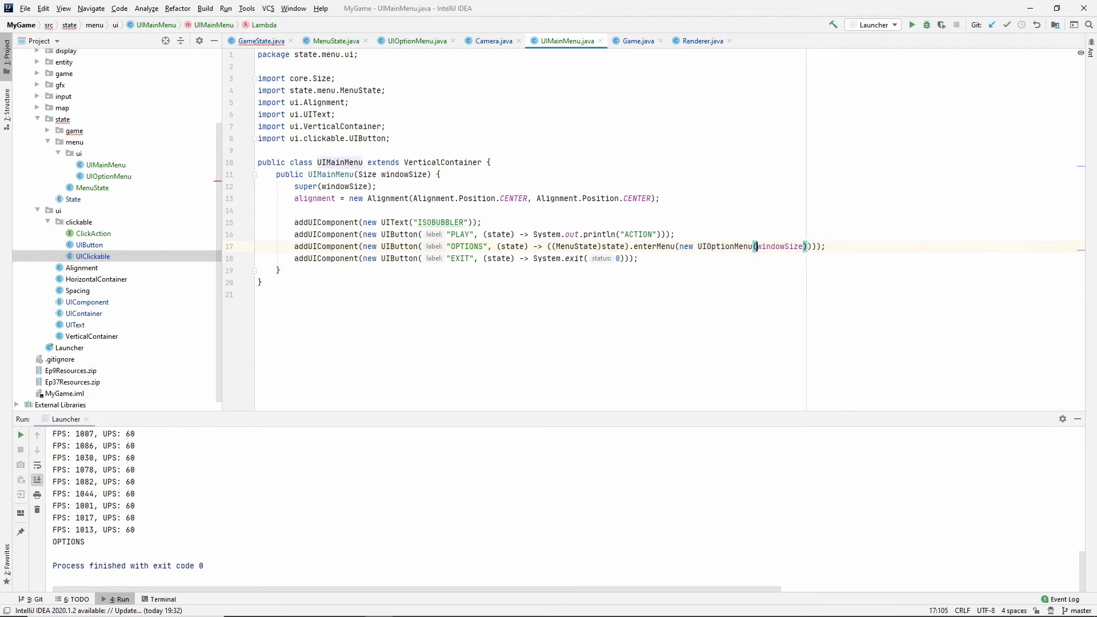
click(826, 246)
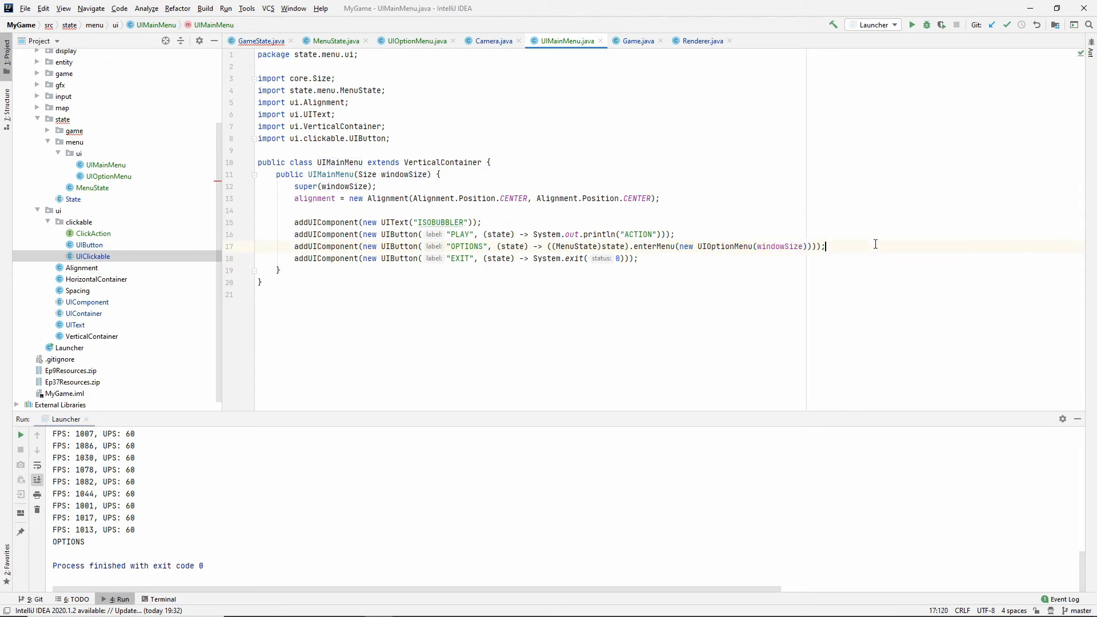
mouse_move(409, 40)
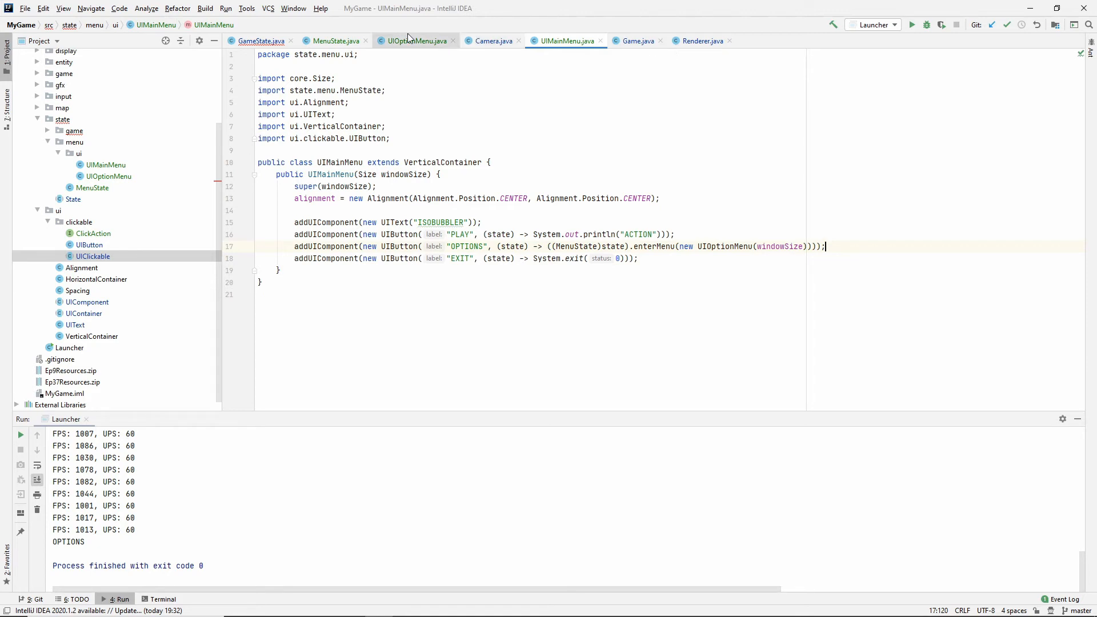
- Add alignment = new Alignment(CENTER, CENTER) after super(windowSize) in UIOptionMenu
click(416, 40)
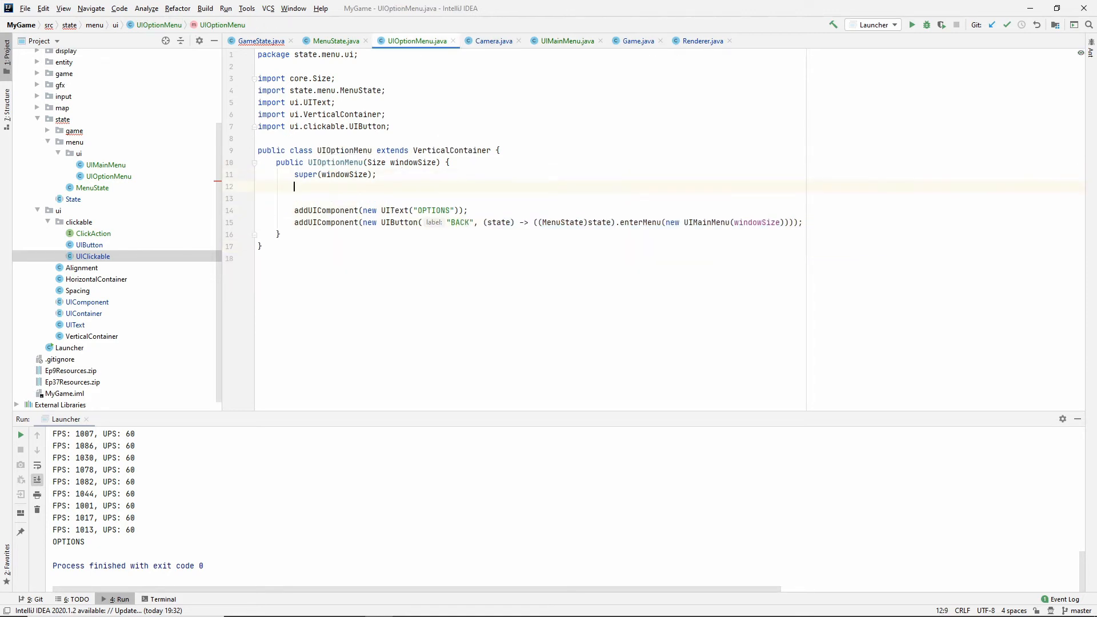
text(alignment = new)
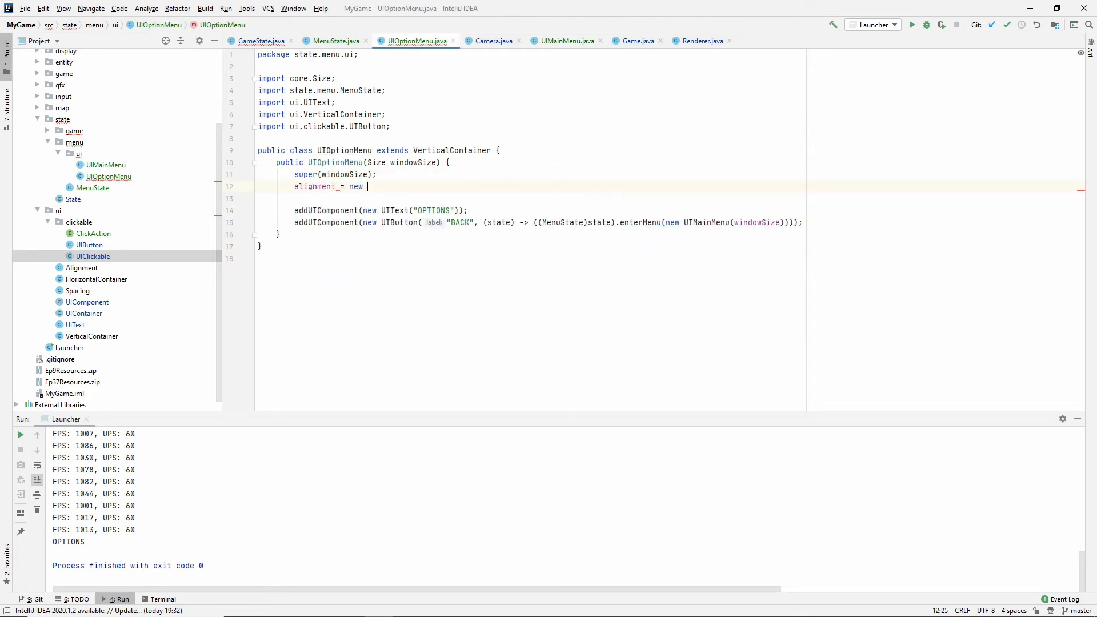
text(Alignment())
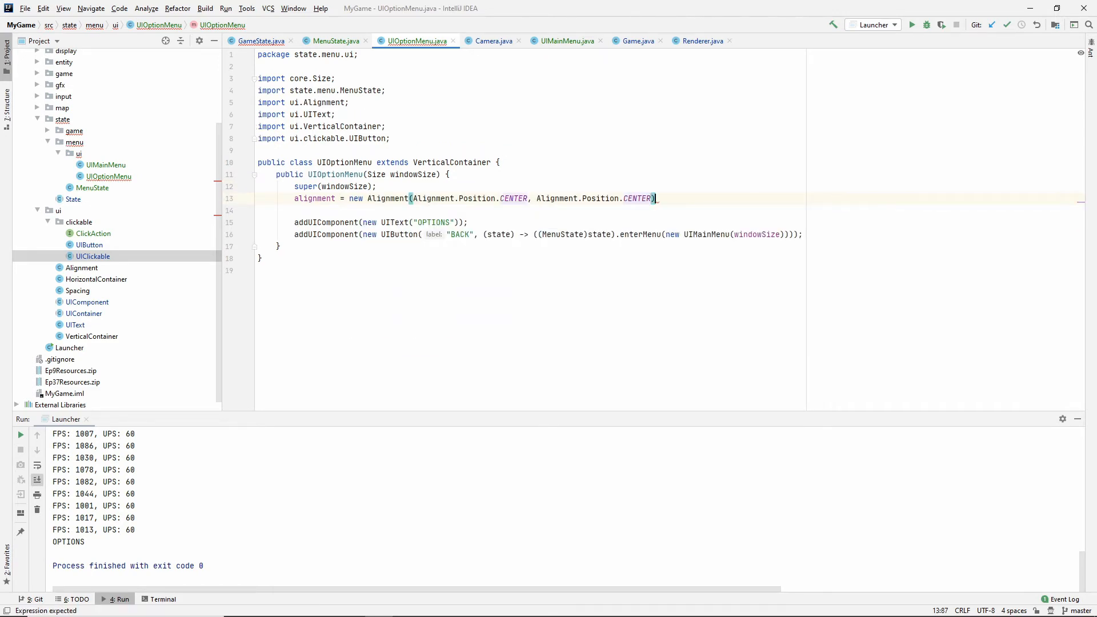
text(;)
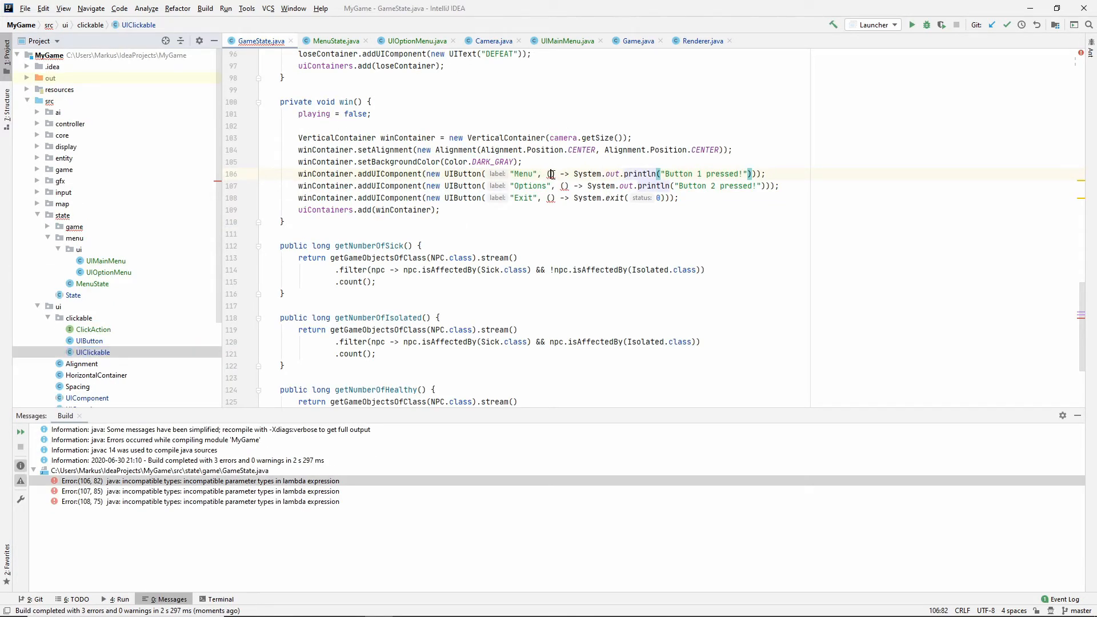
- Change GameState's win-screen button lambdas from () to (state), then run the game
text(state)
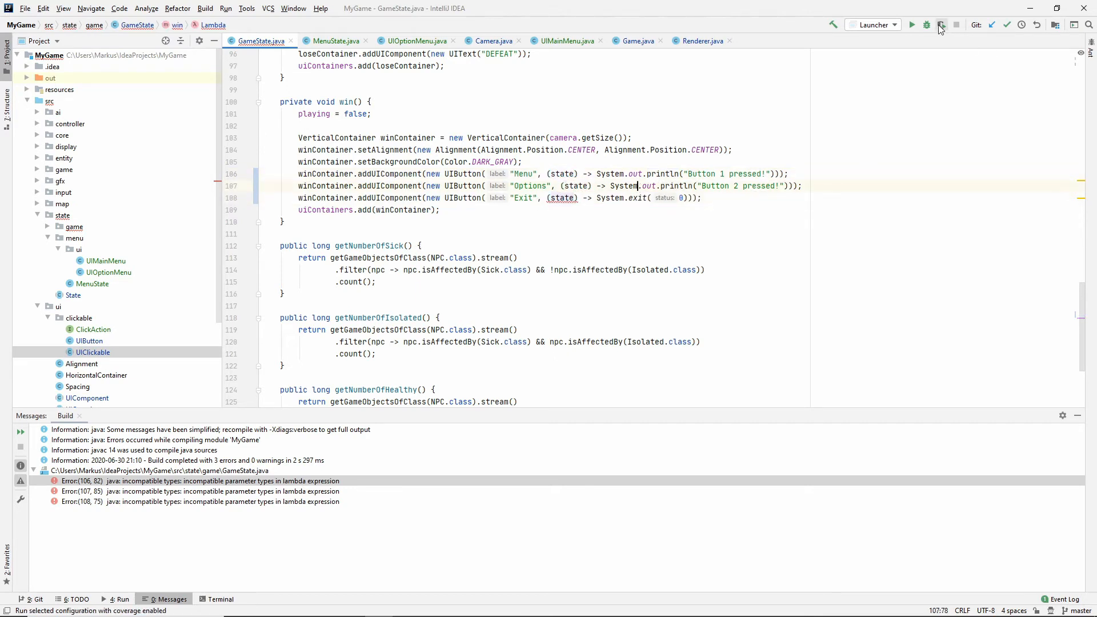
click(942, 24)
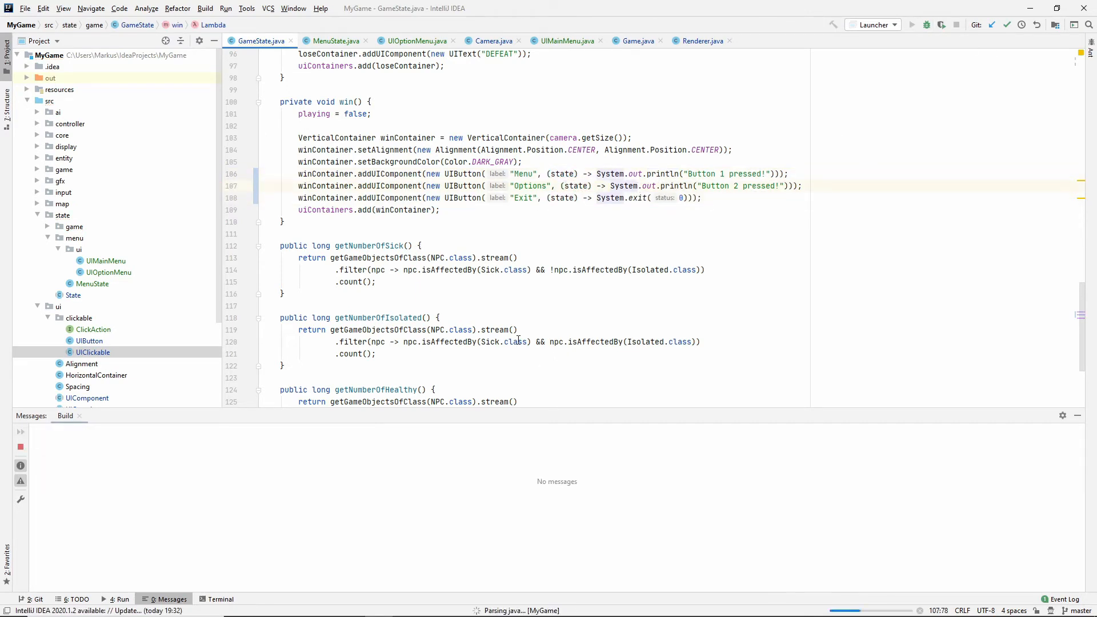
click(912, 24)
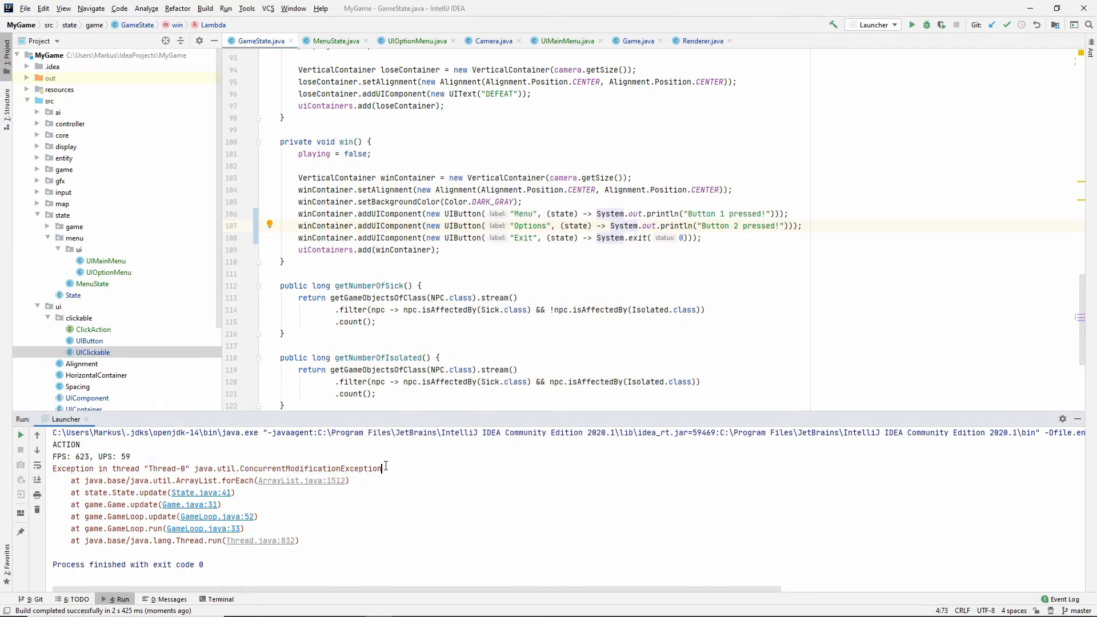
- At State.java:41, wrap uiContainers in List.copyOf(...) before the forEach call
click(209, 492)
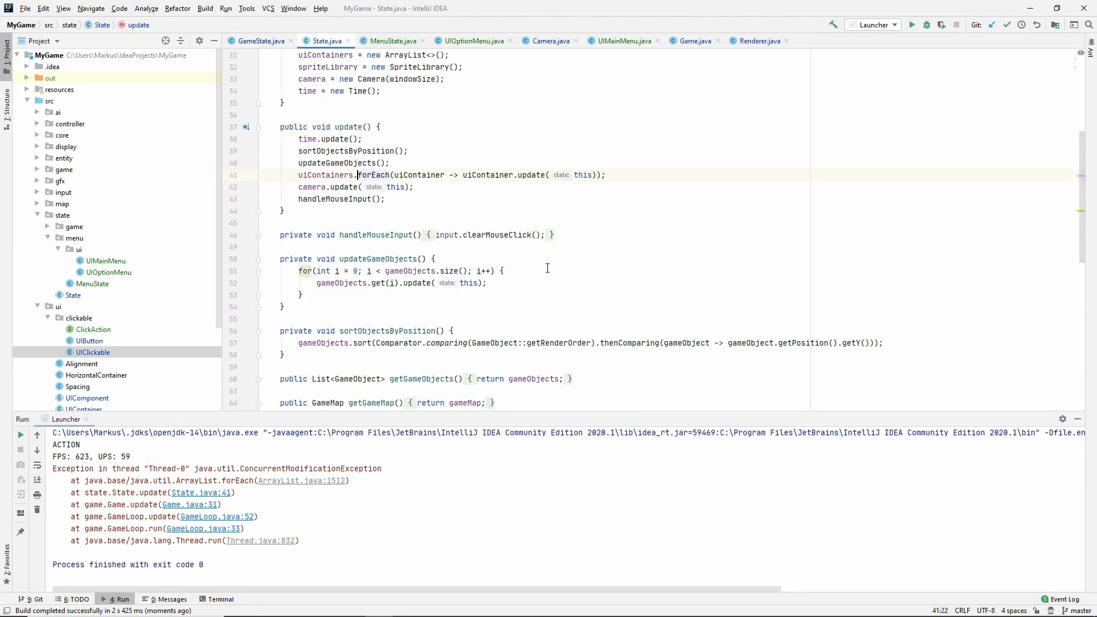
double_click(374, 175)
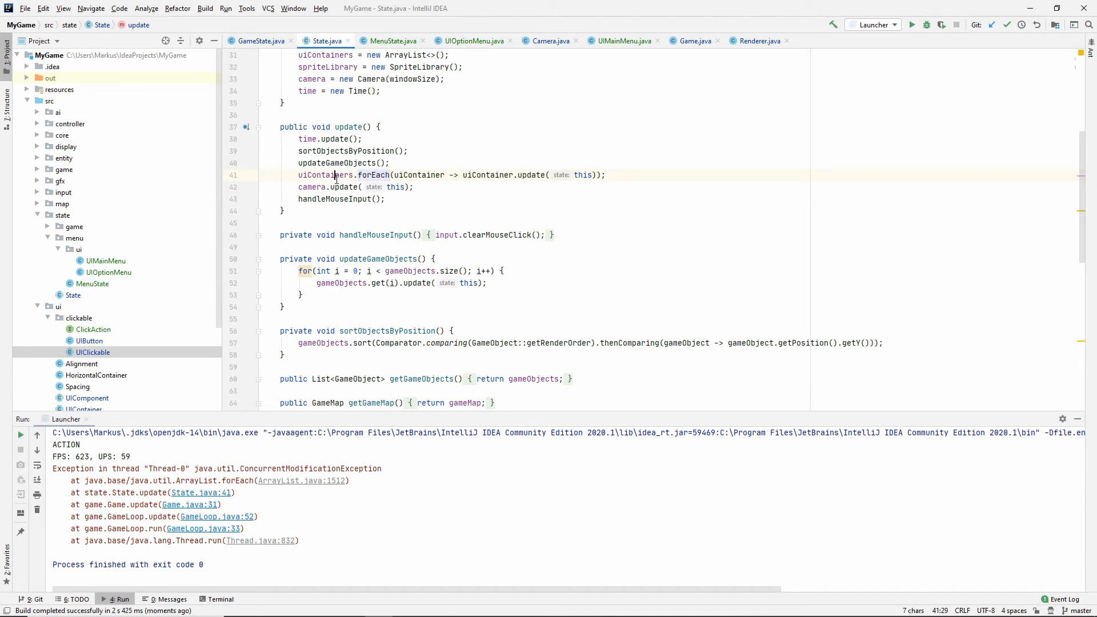
double_click(324, 175)
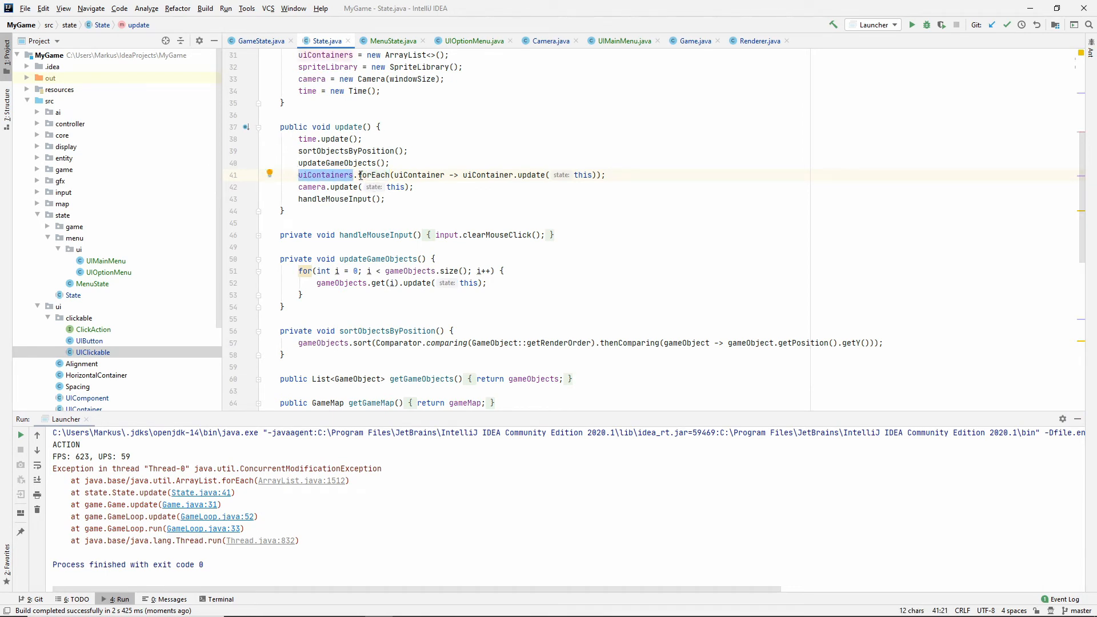
mouse_move(325, 175)
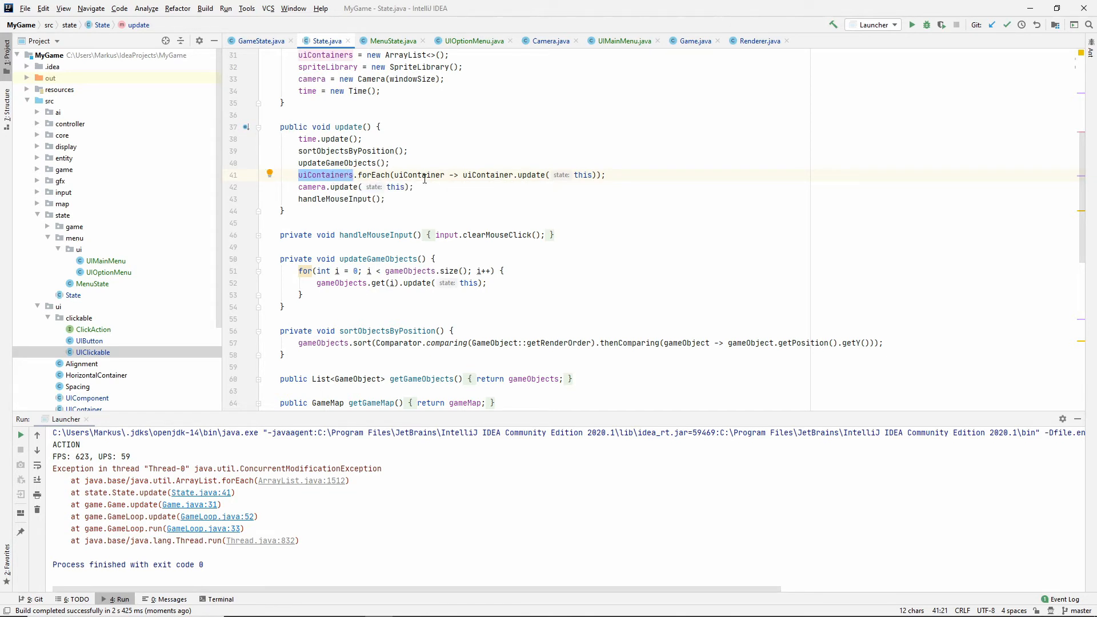
click(300, 175)
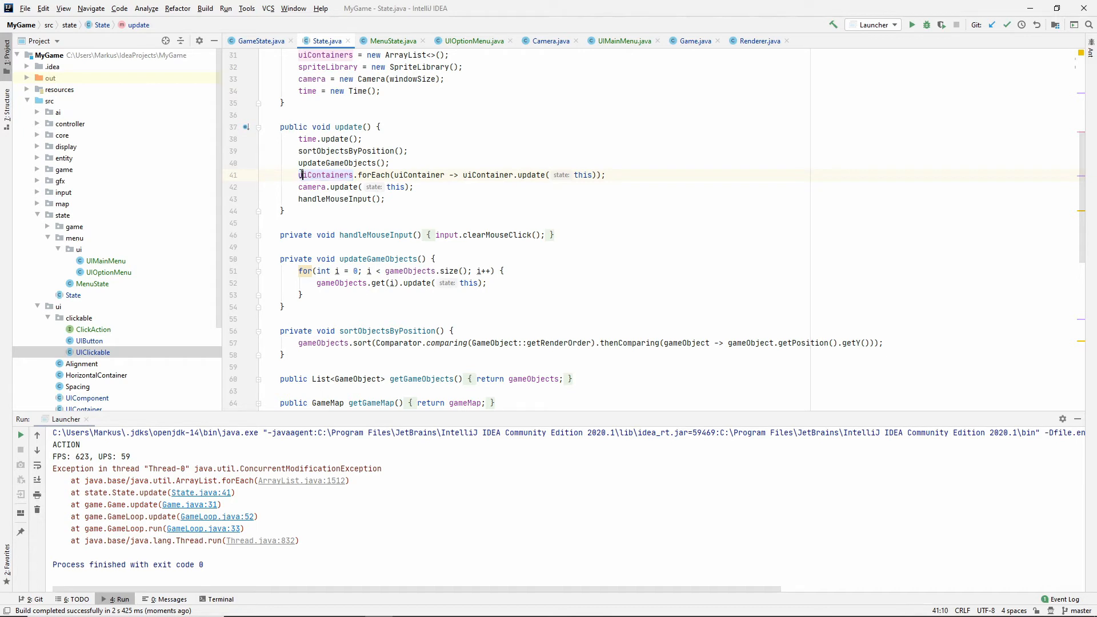
double_click(325, 175)
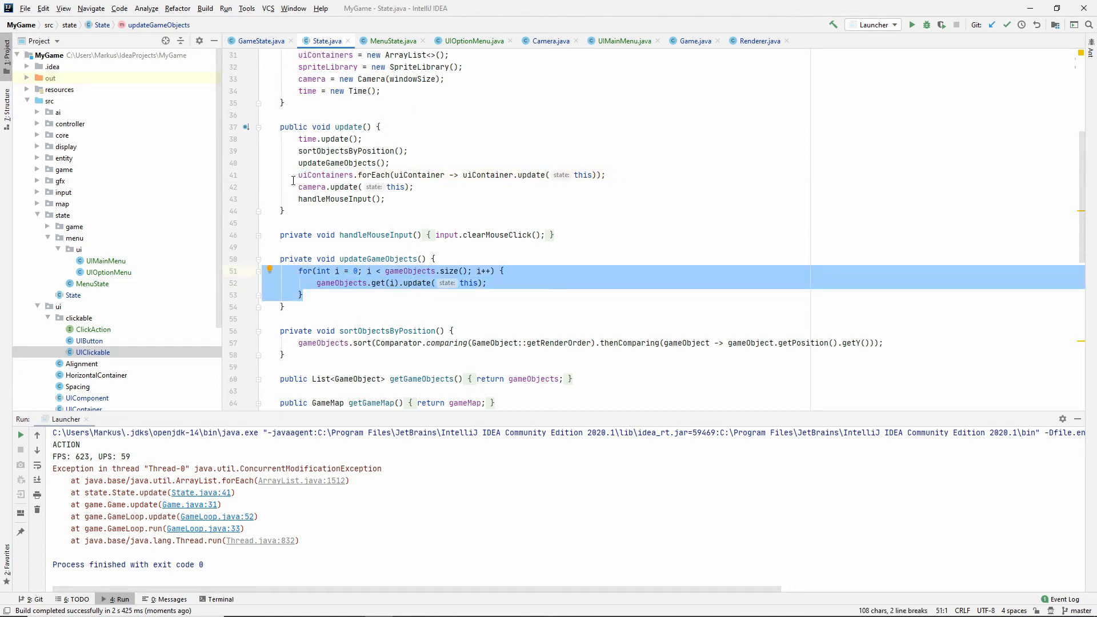
click(349, 174)
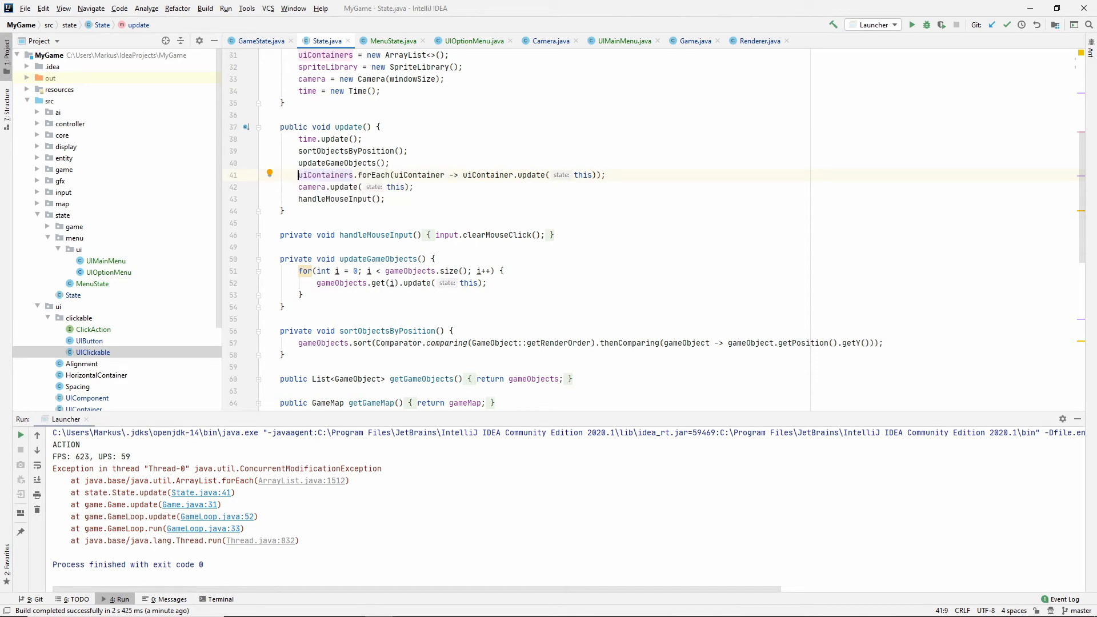
text(List.copyOf()
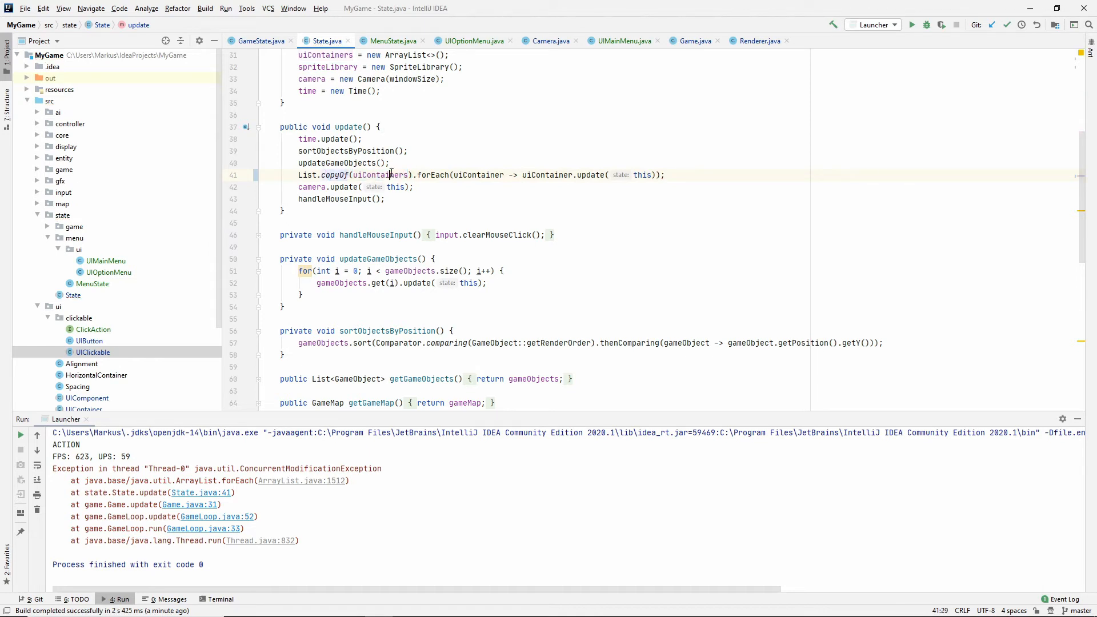
mouse_move(692, 137)
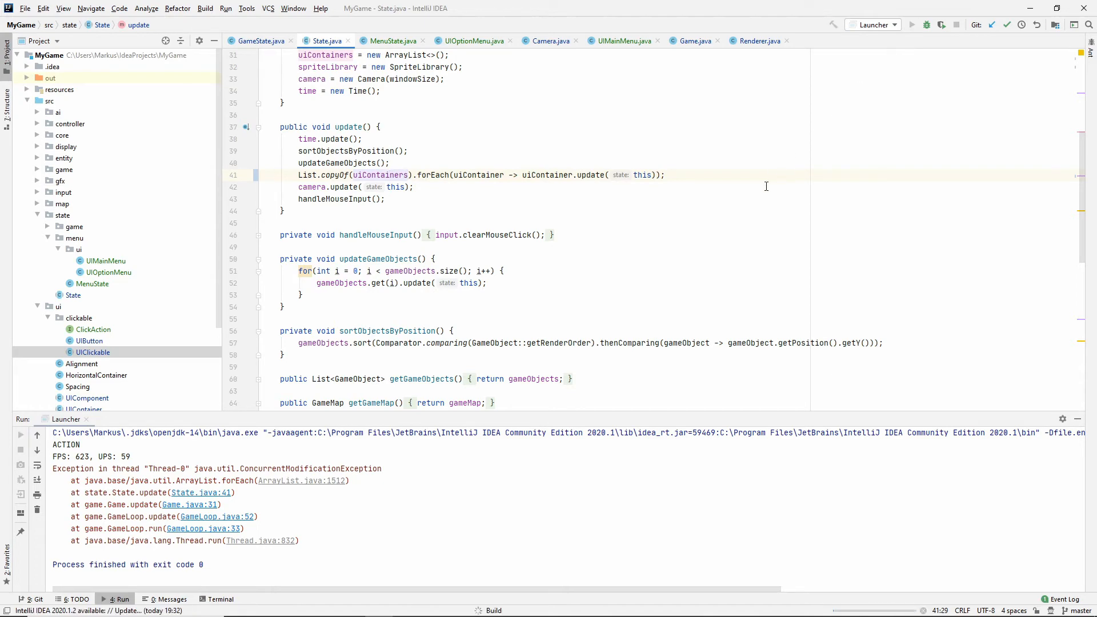
- Relaunch the game, try OPTIONS, BACK and PLAY, then close the game window
click(912, 24)
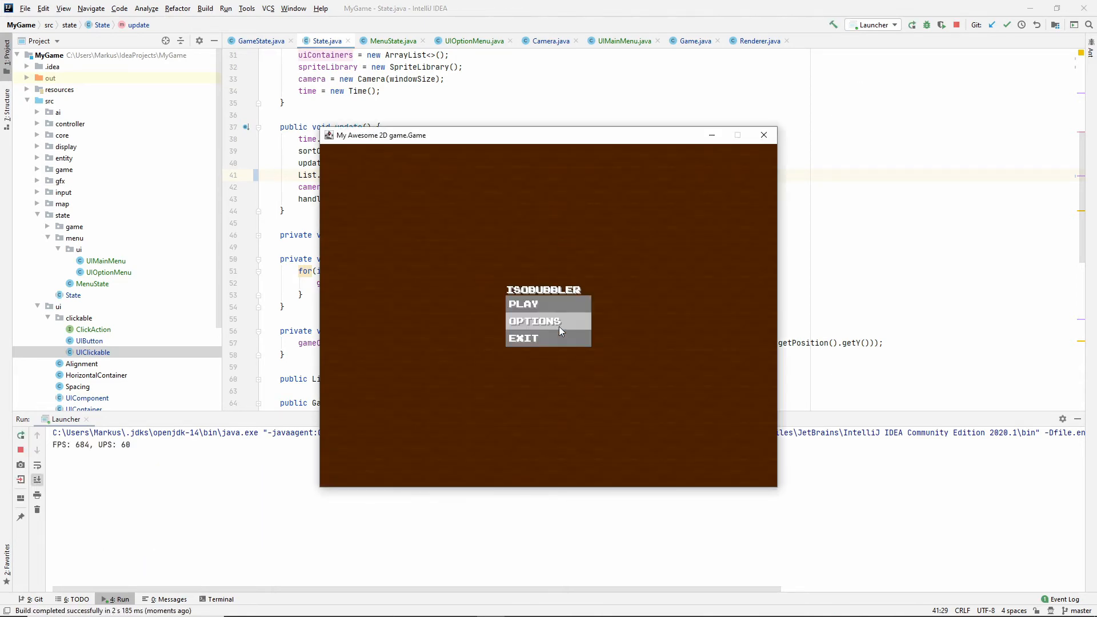
click(534, 321)
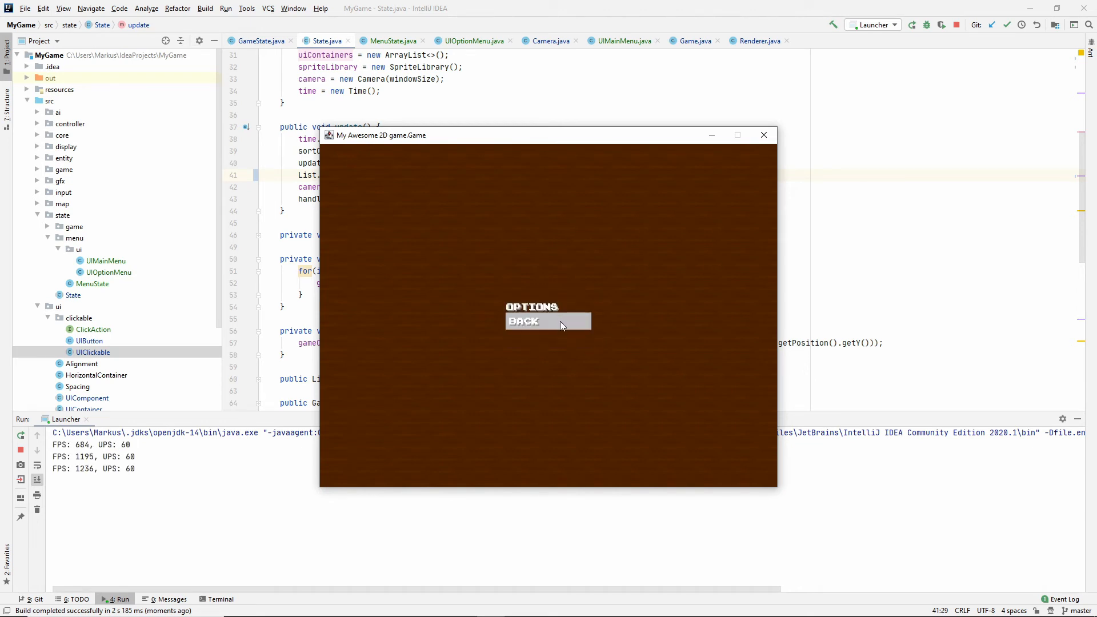
click(548, 321)
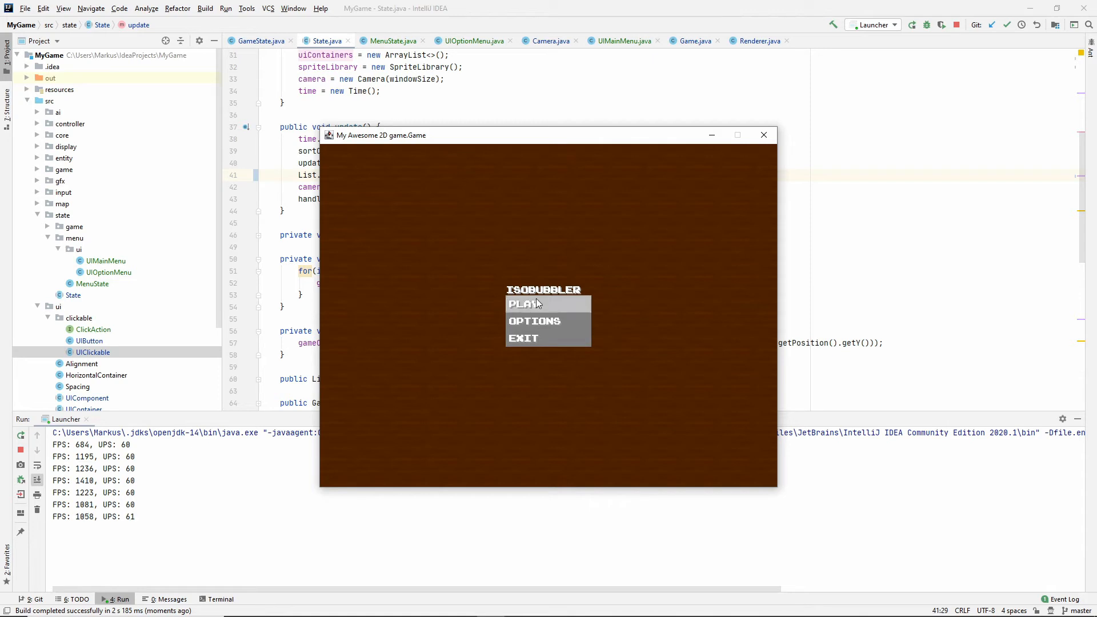
click(548, 304)
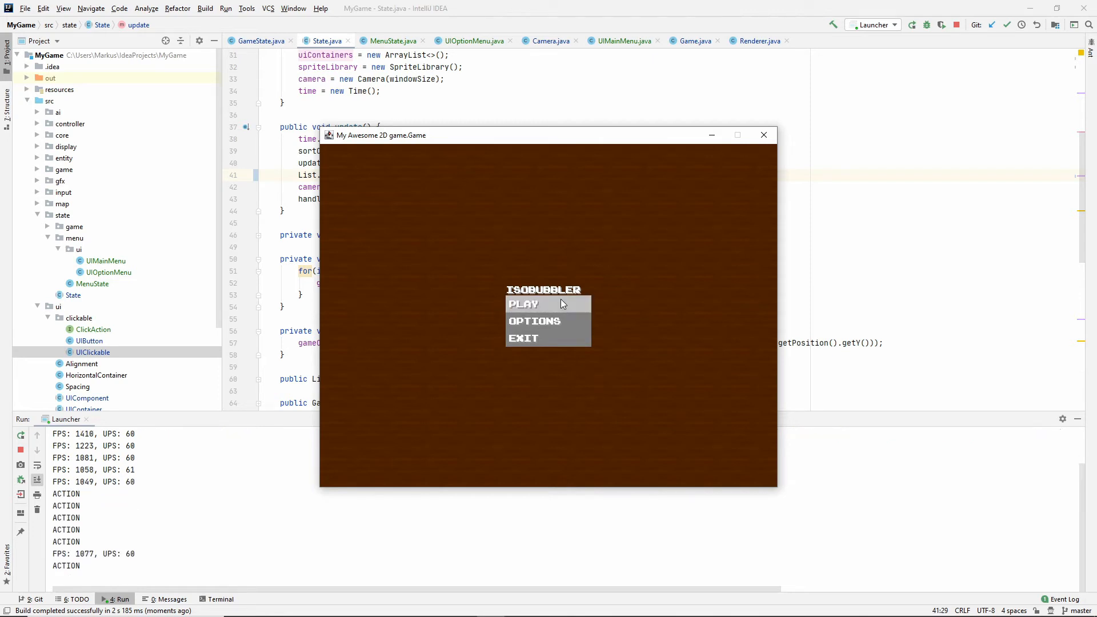
mouse_move(720, 168)
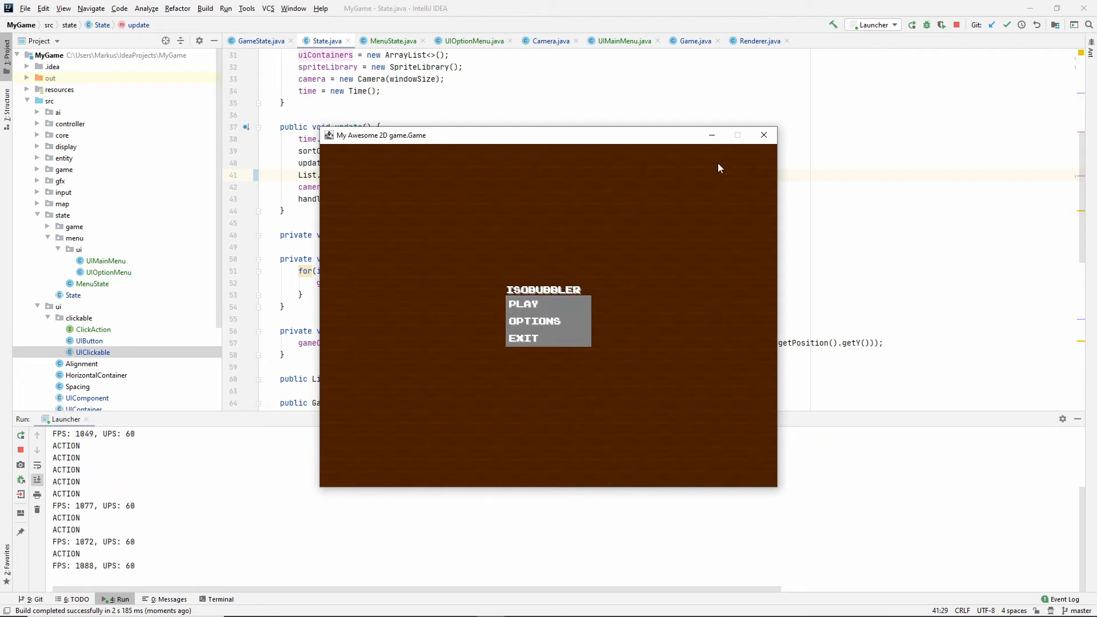
click(764, 135)
text(Game game)
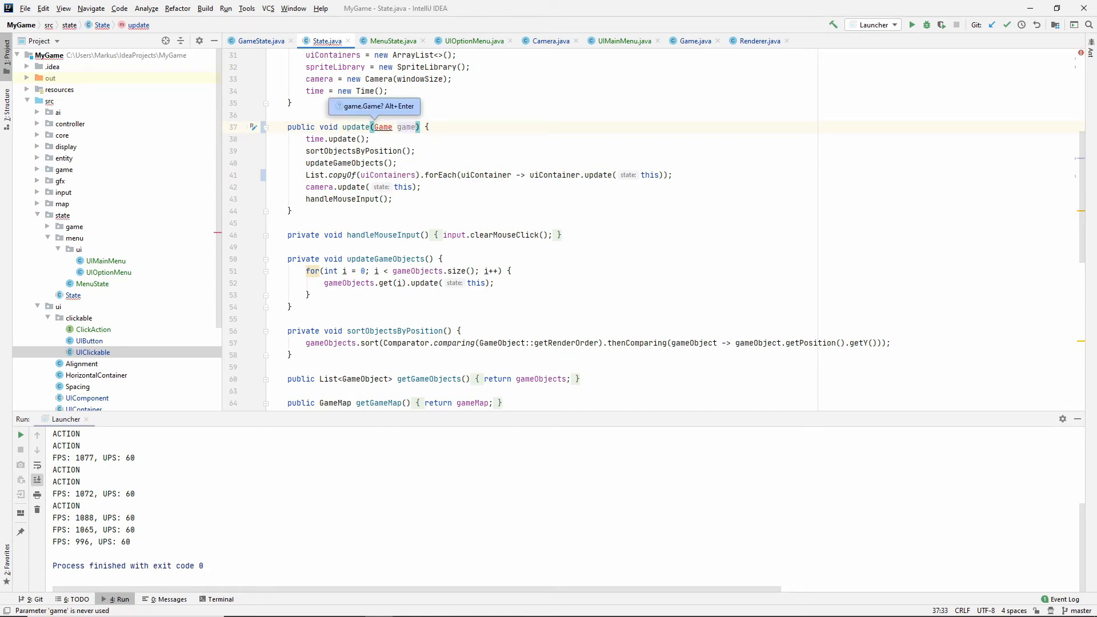
- Insert a blank line after 'protected Time time;' in State, then view UIOptionMenu's class header
scroll(up, 3)
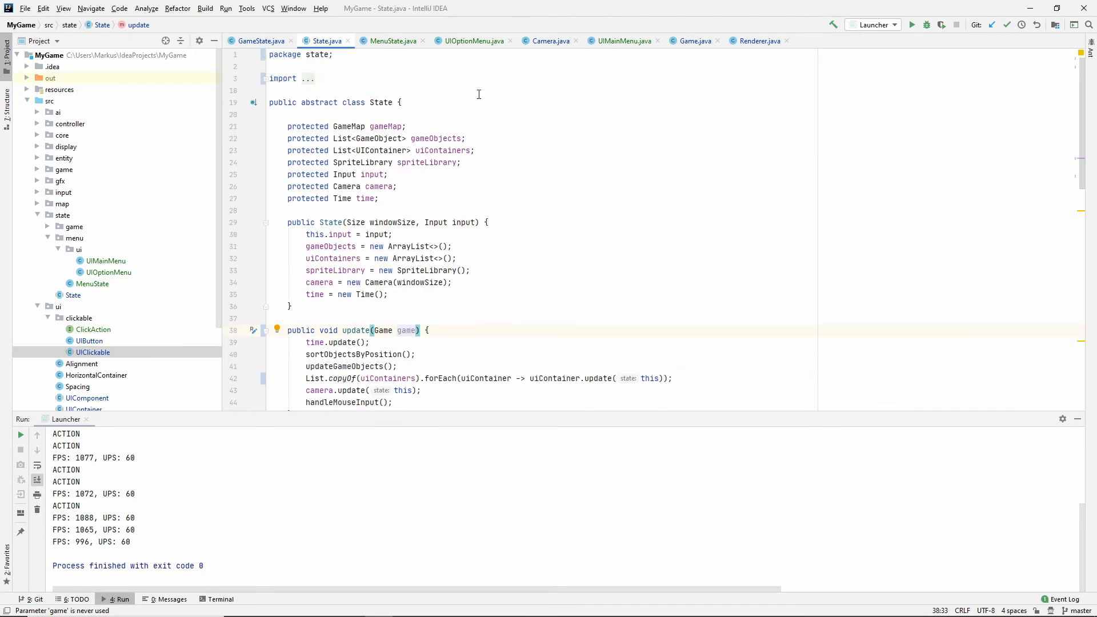
mouse_move(425, 115)
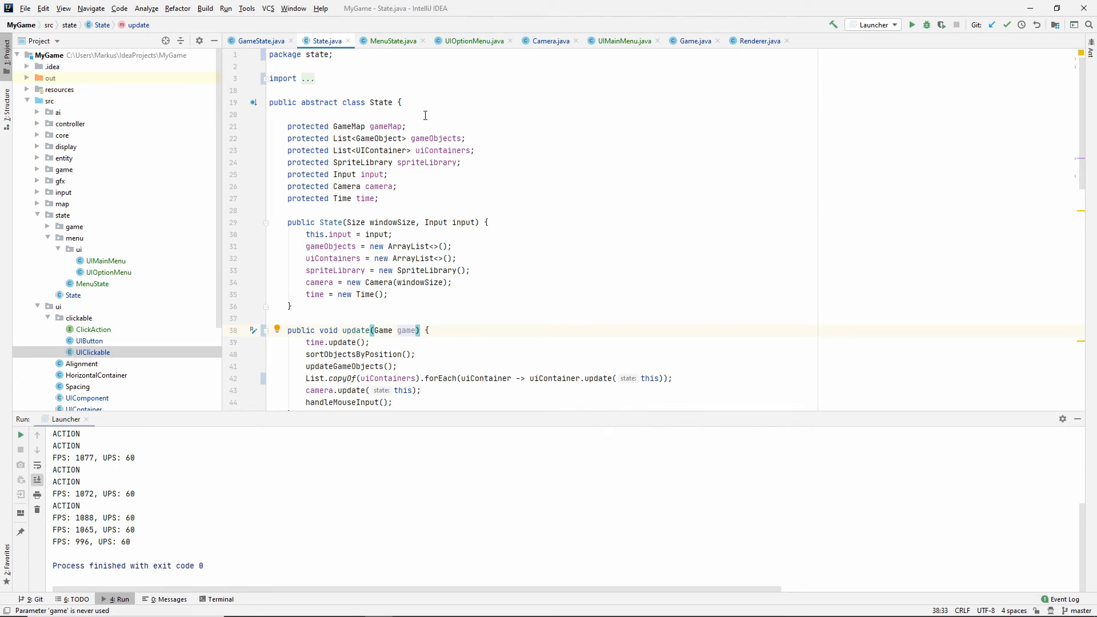
mouse_move(436, 169)
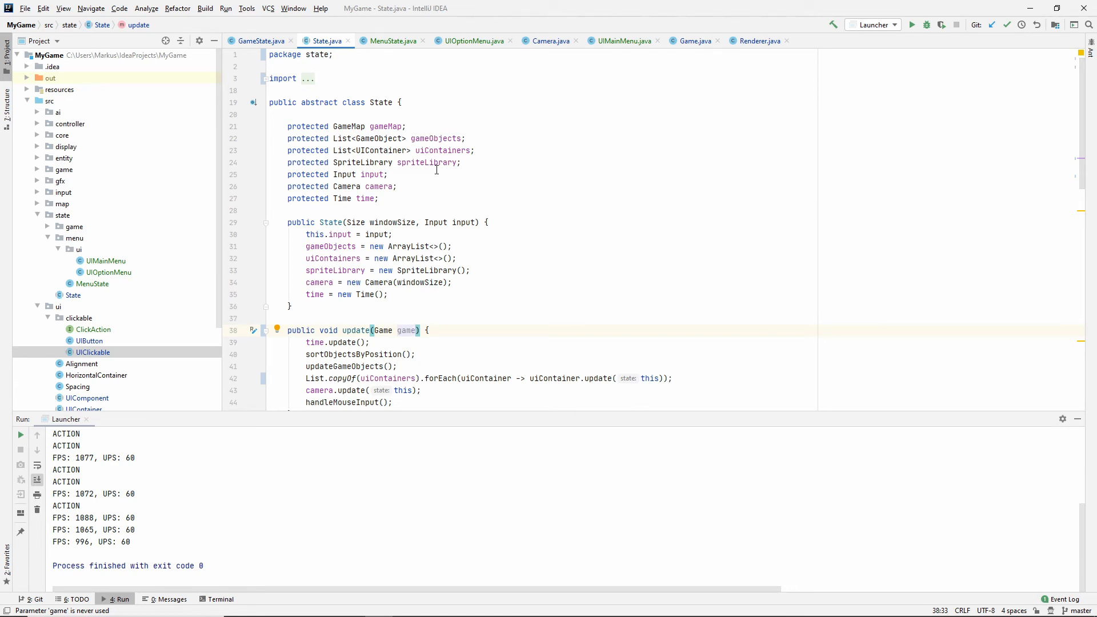
scroll(down, 3)
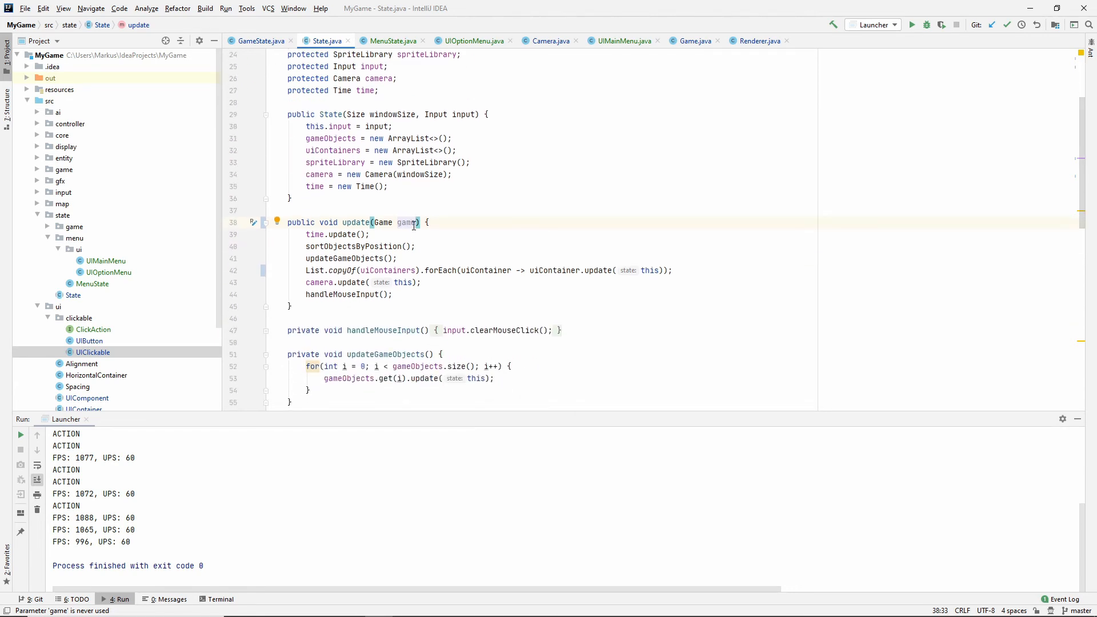
click(428, 222)
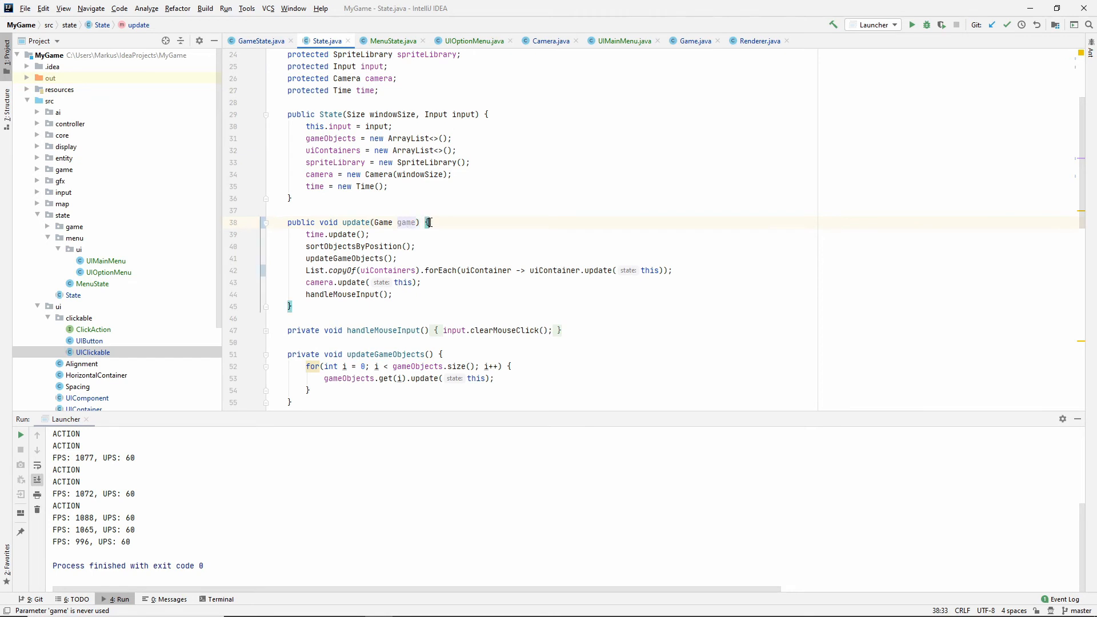
scroll(up, 3)
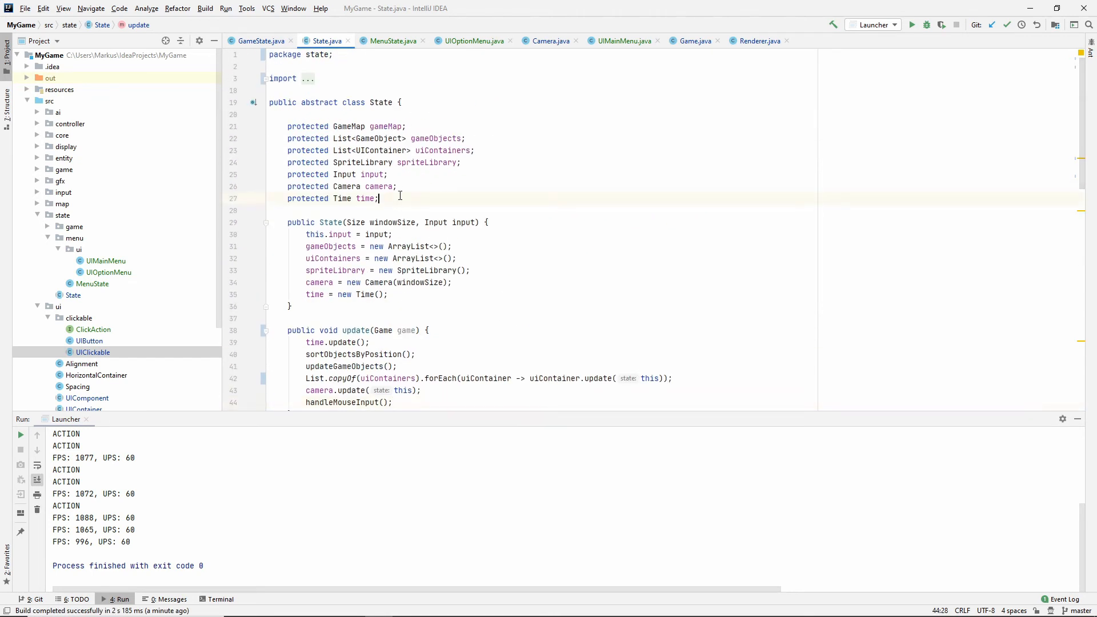
key(enter)
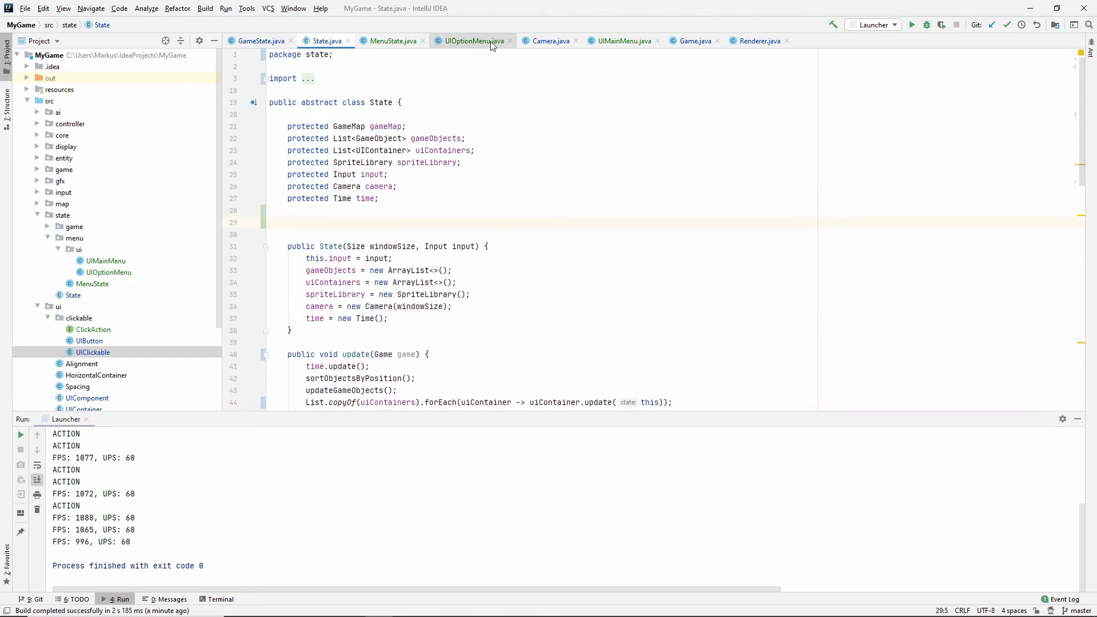
click(473, 40)
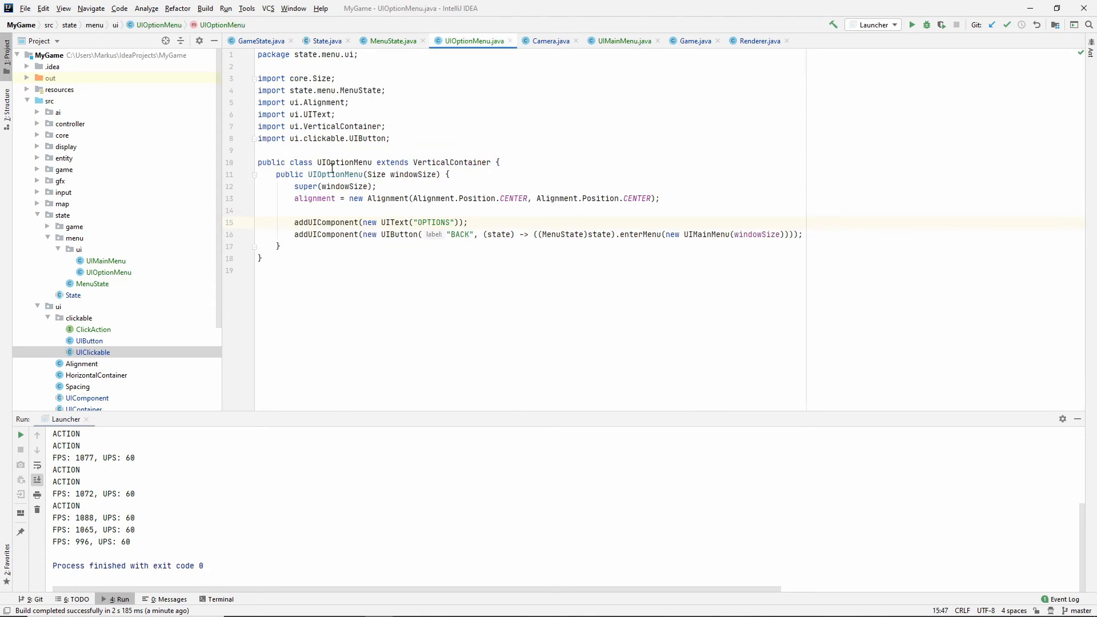
double_click(333, 163)
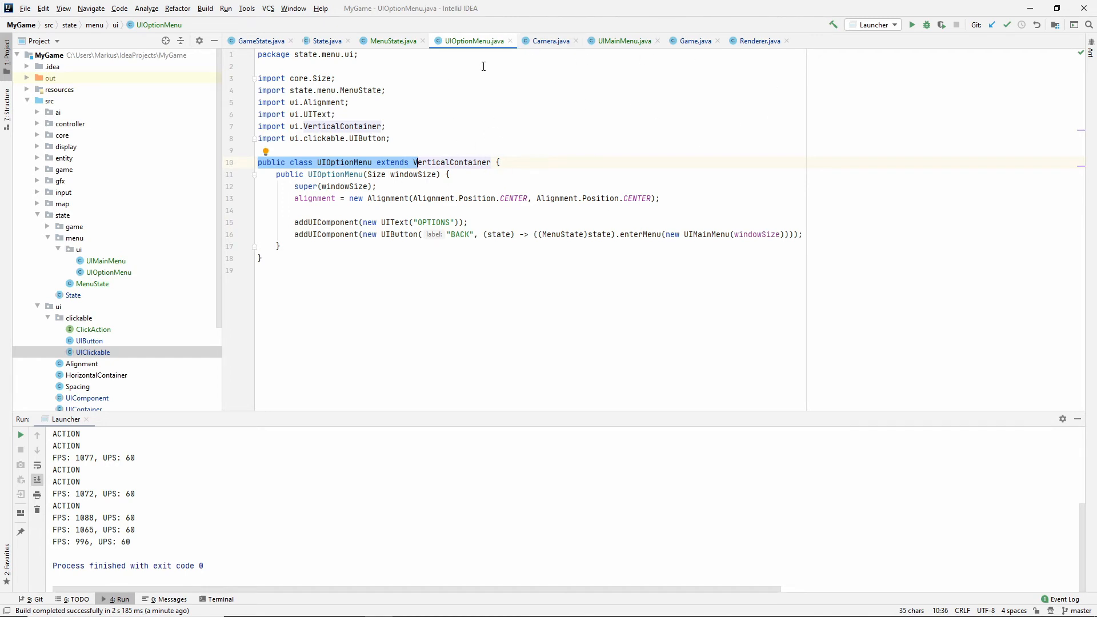
mouse_move(457, 185)
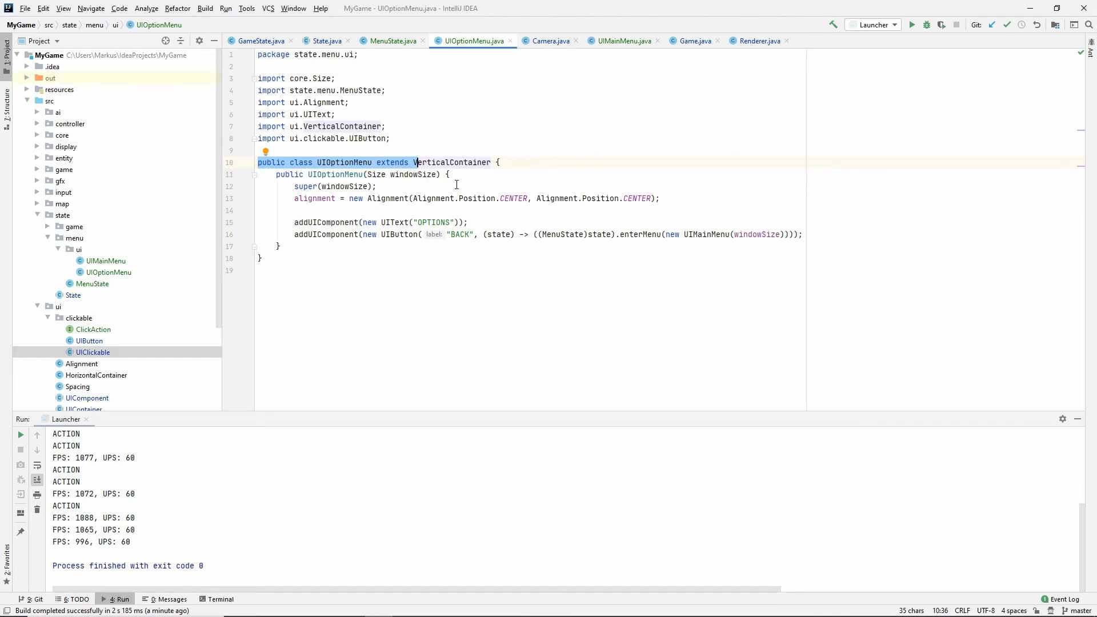
mouse_move(338, 328)
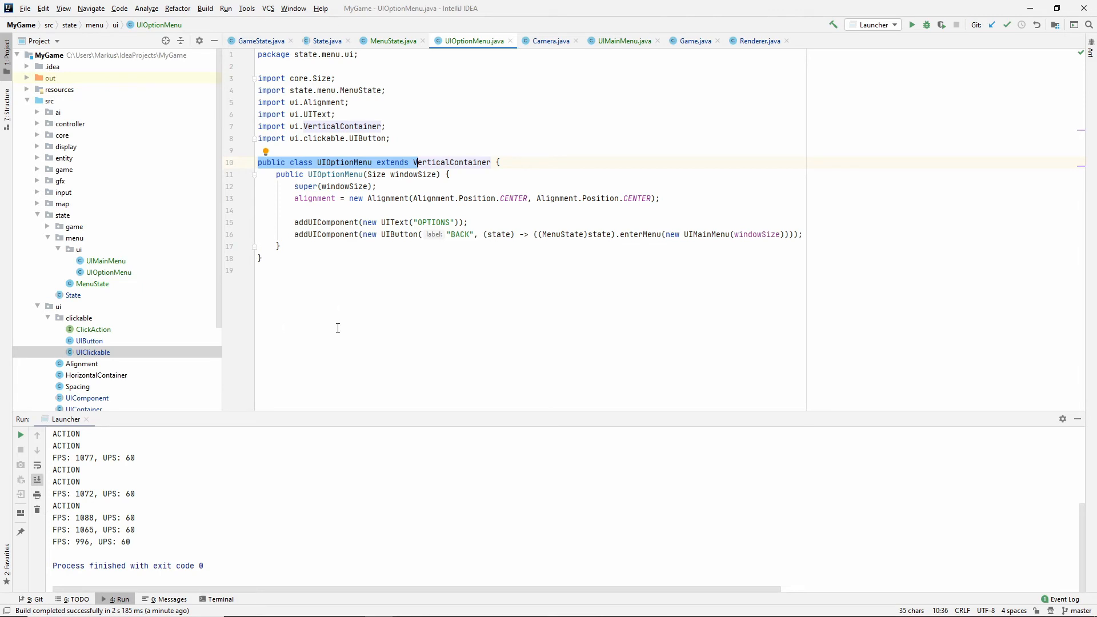
mouse_move(450, 269)
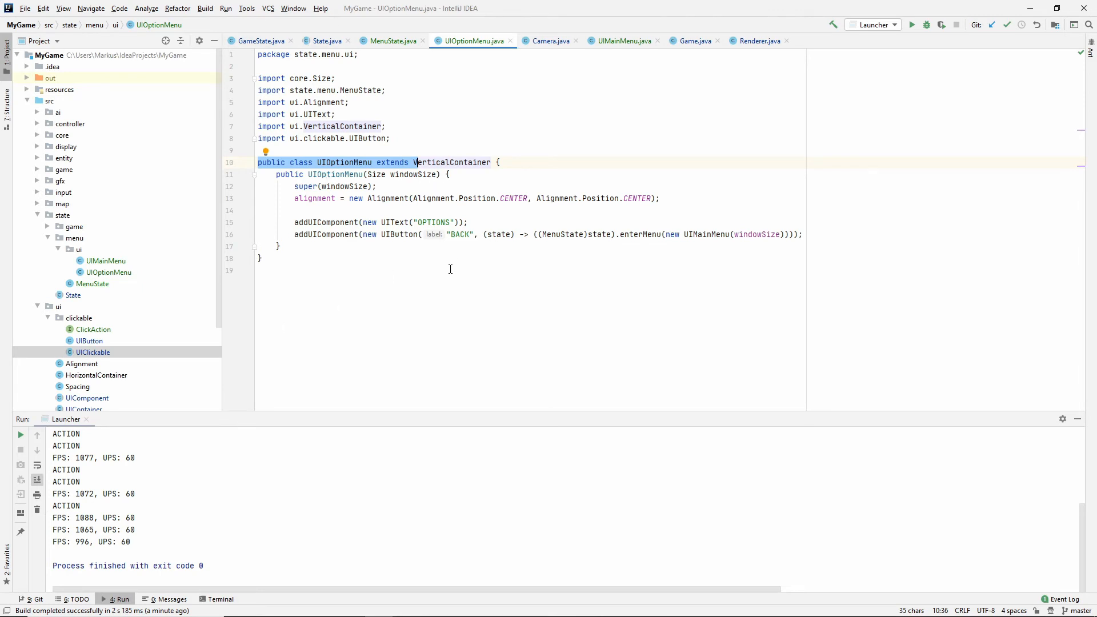
mouse_move(220, 215)
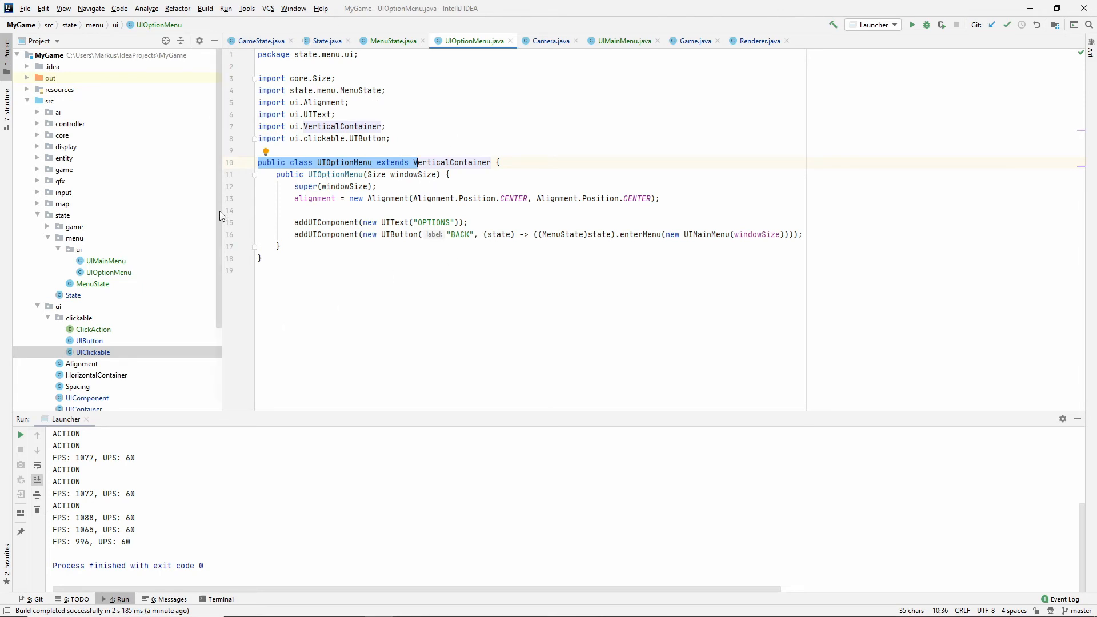
- Declare 'private State nextState;' in the State class
click(326, 40)
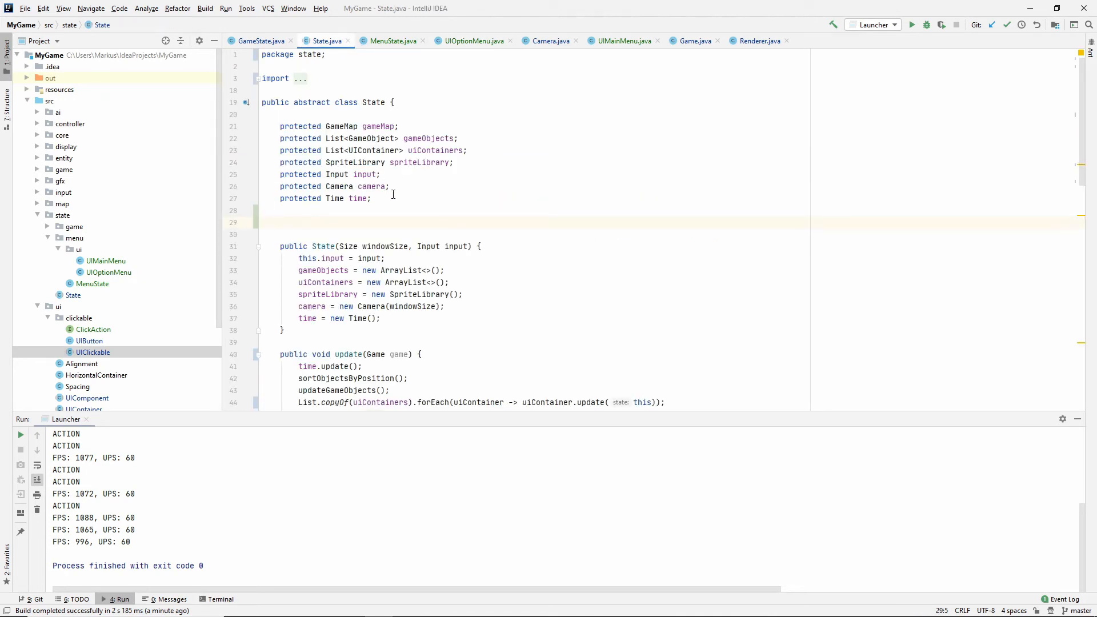
text(private)
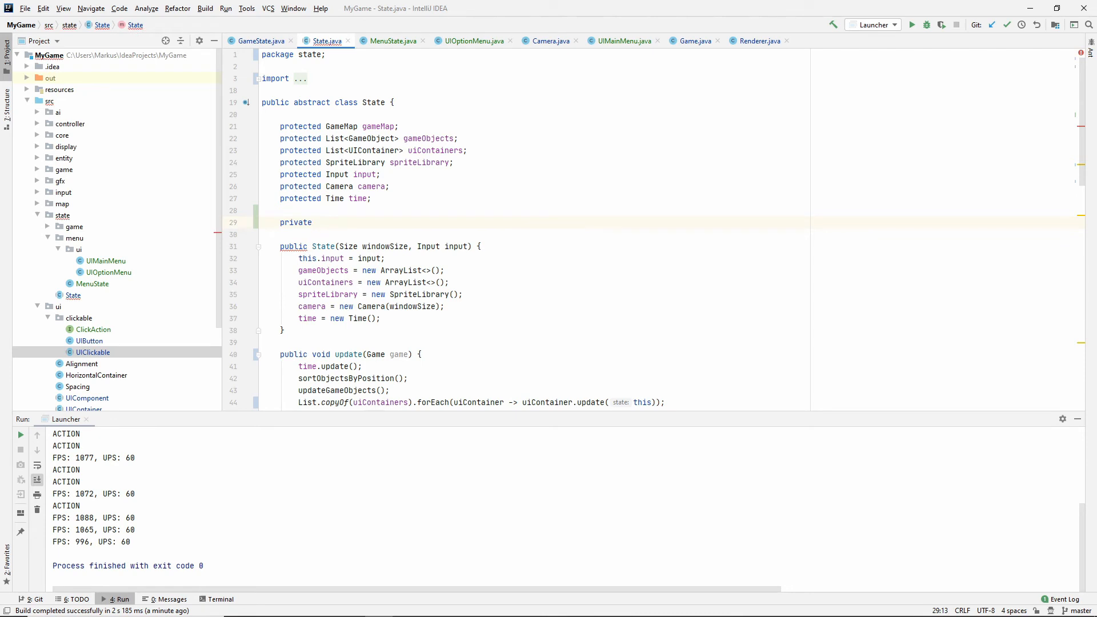
text(State)
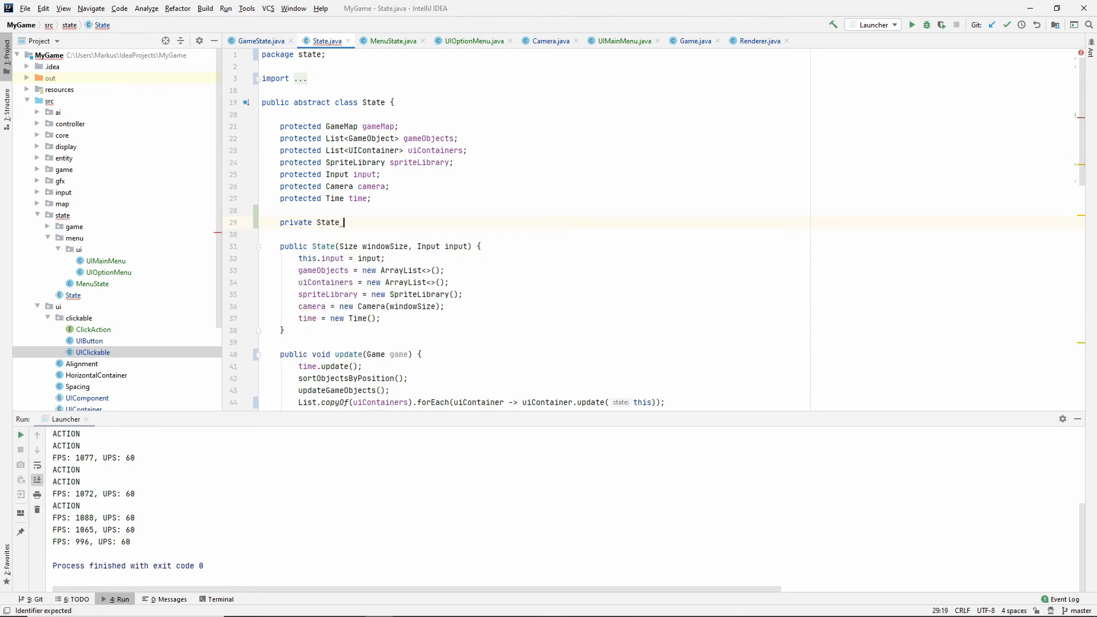
text(nextState;)
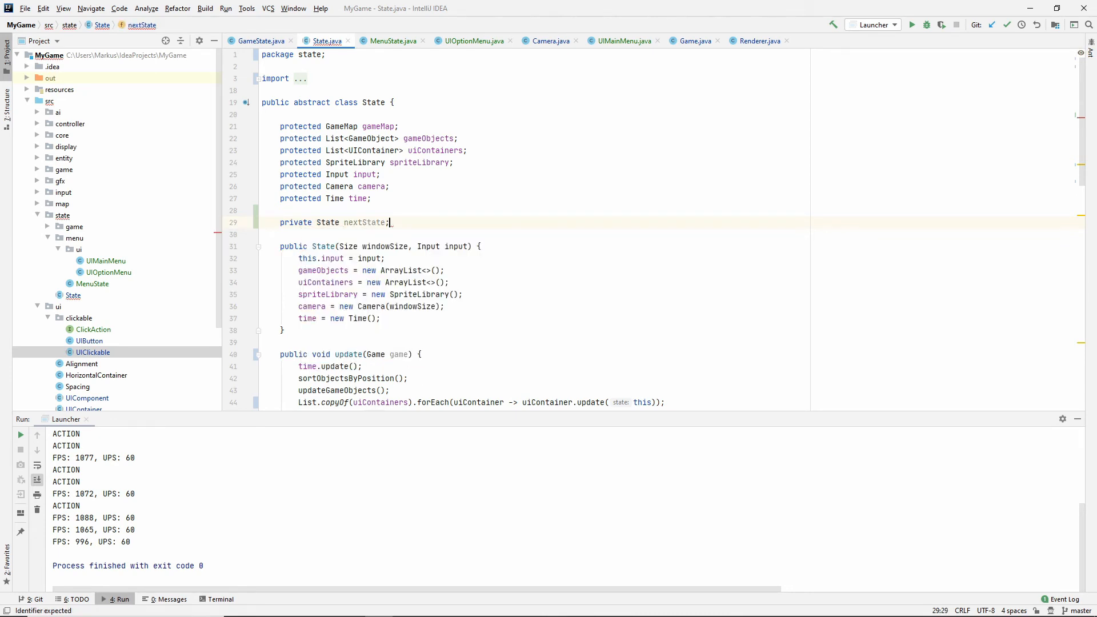
- Generate a setNextState setter for the nextState field via Alt+Insert
scroll(down, 3)
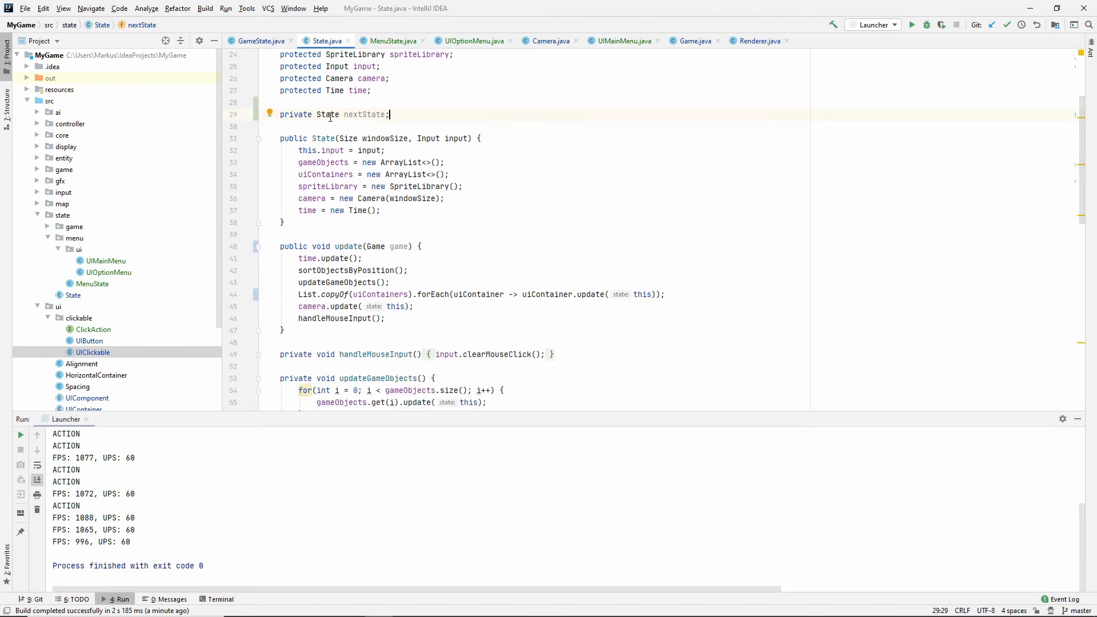
mouse_move(400, 228)
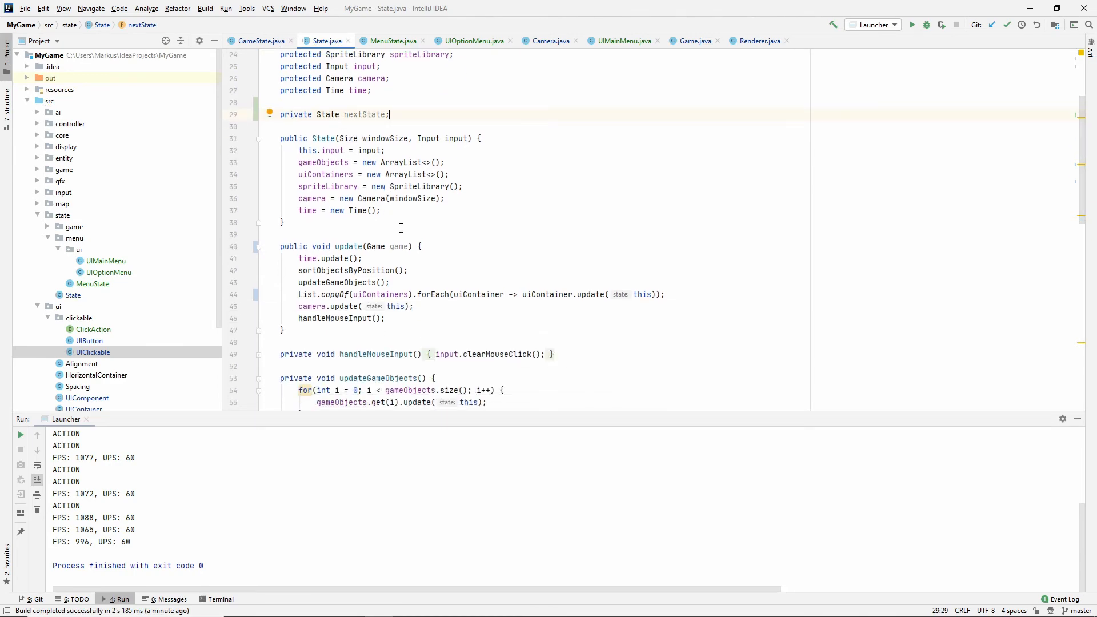
scroll(down, 3)
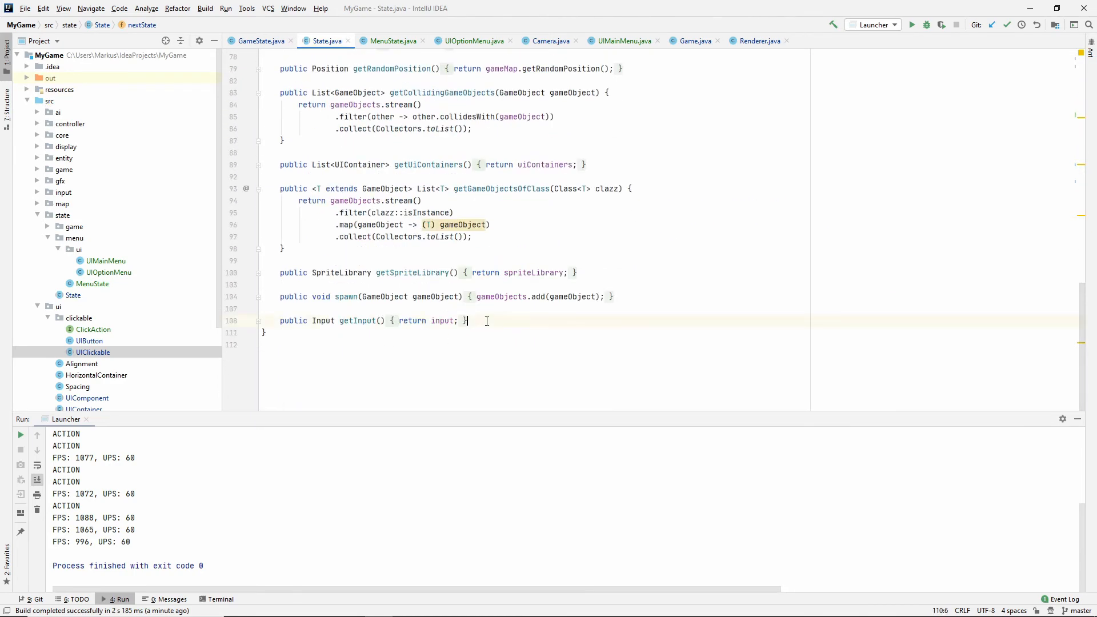
key(alt+insert)
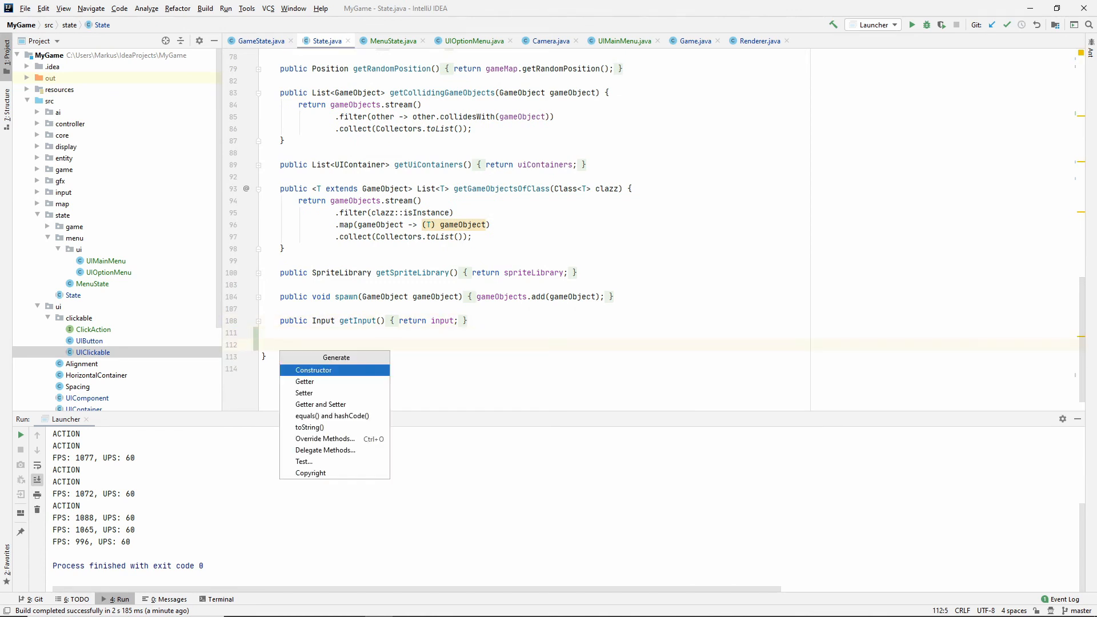
click(303, 393)
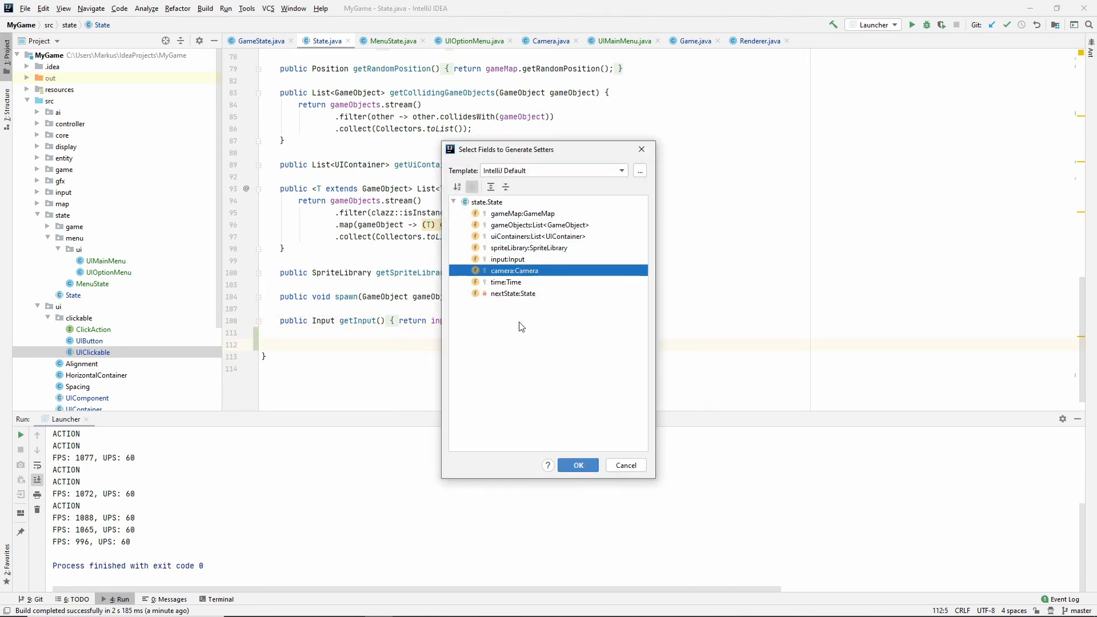
click(577, 465)
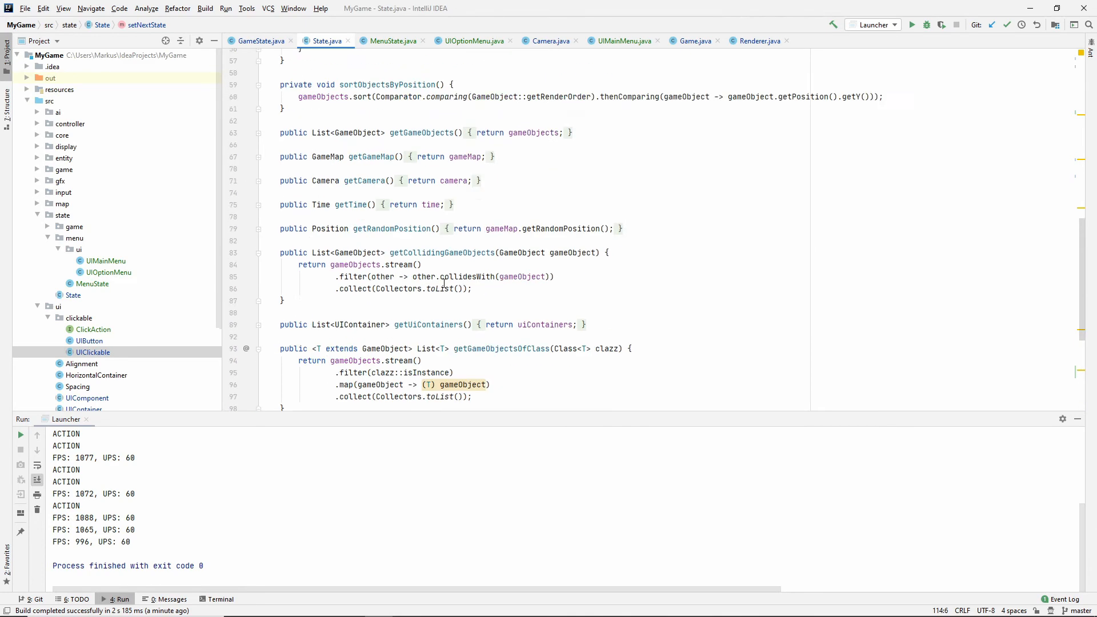
scroll(up, 3)
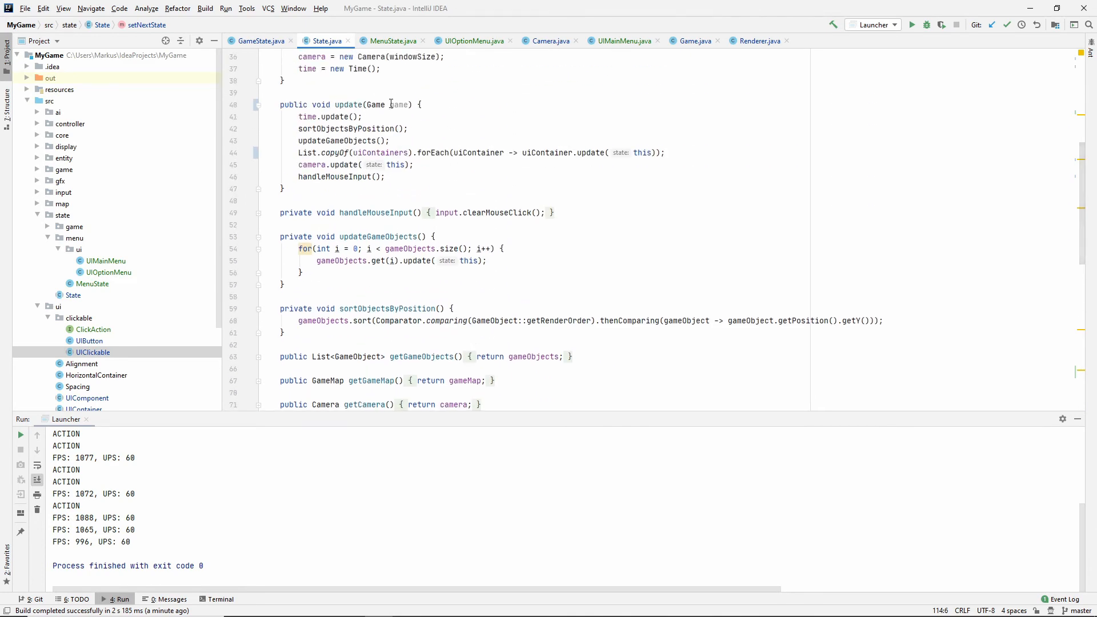
key(enter)
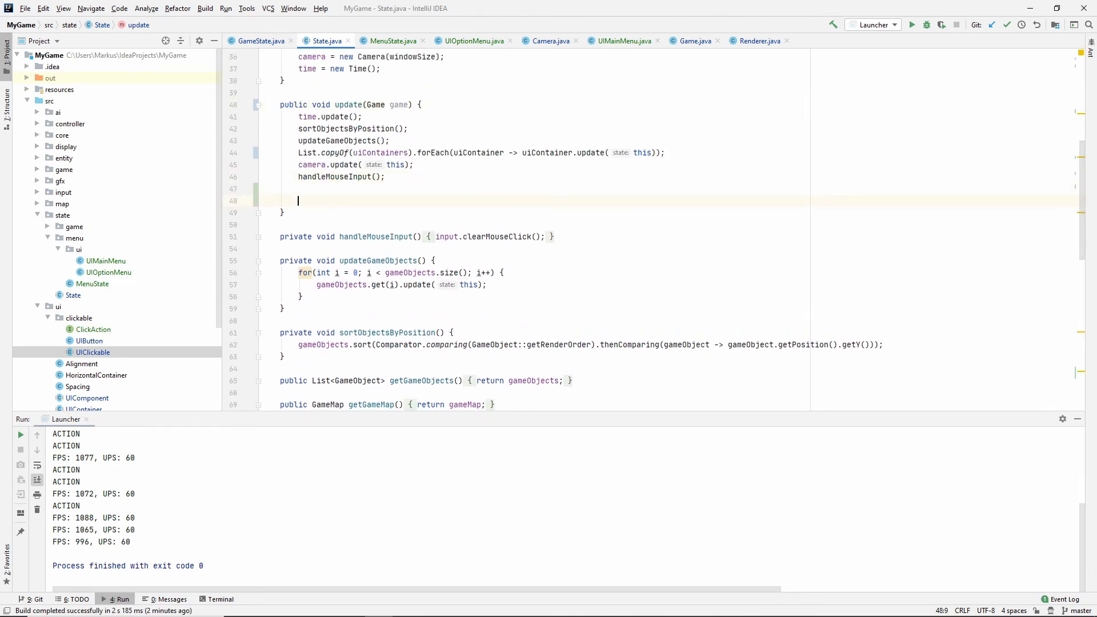
- Add if (nextState != null) game.enterState(nextState) to State.update and create enterState in Game
text(if(nextState !)
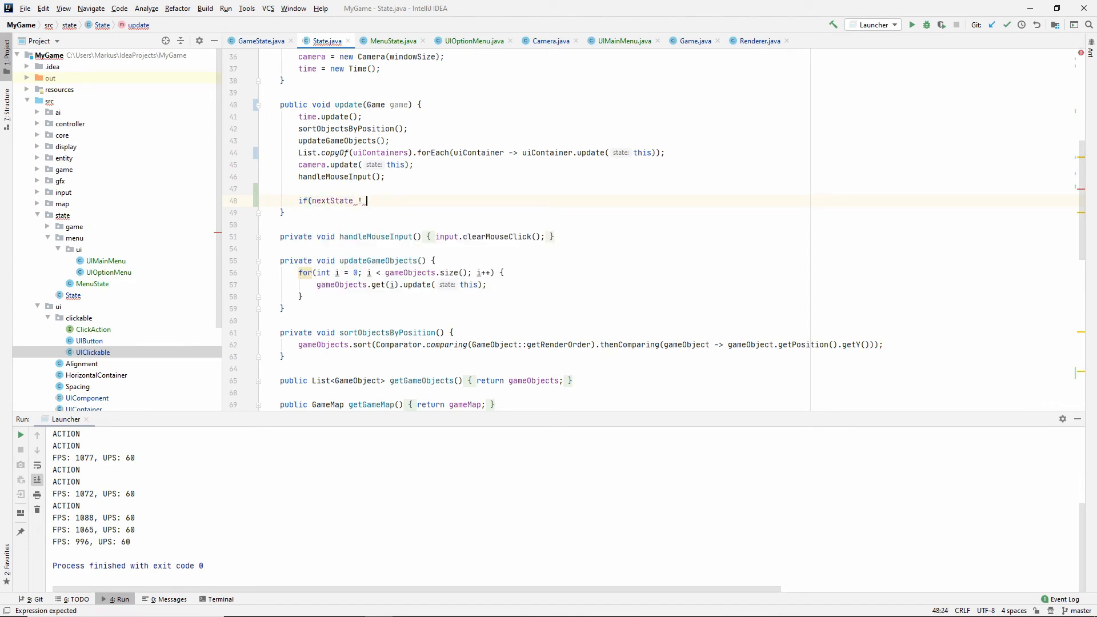
text(= null) {)
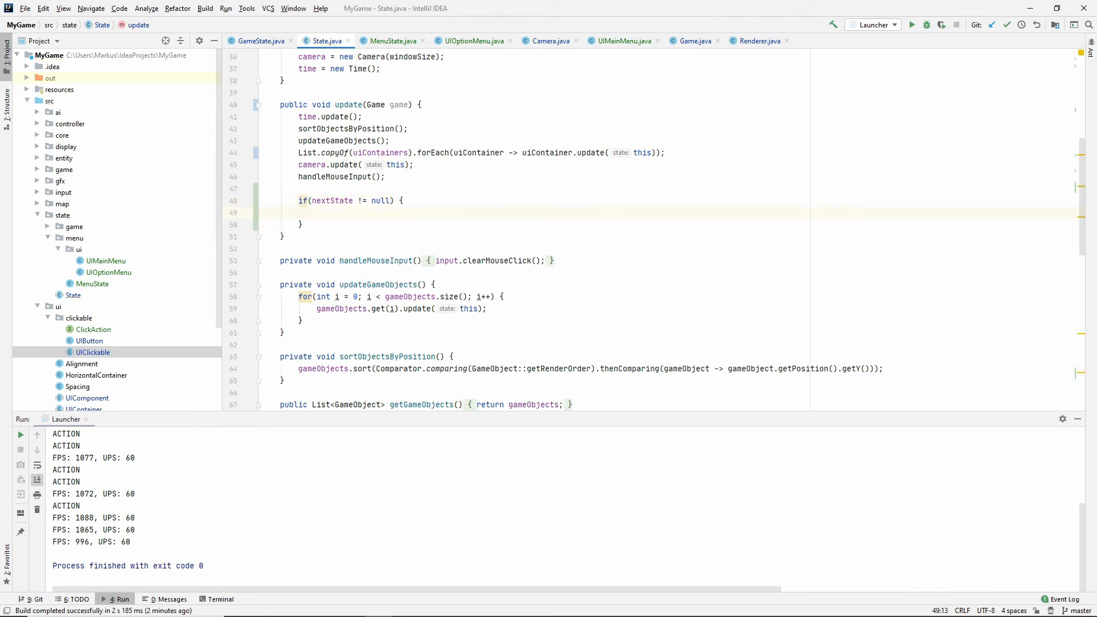
text(game.)
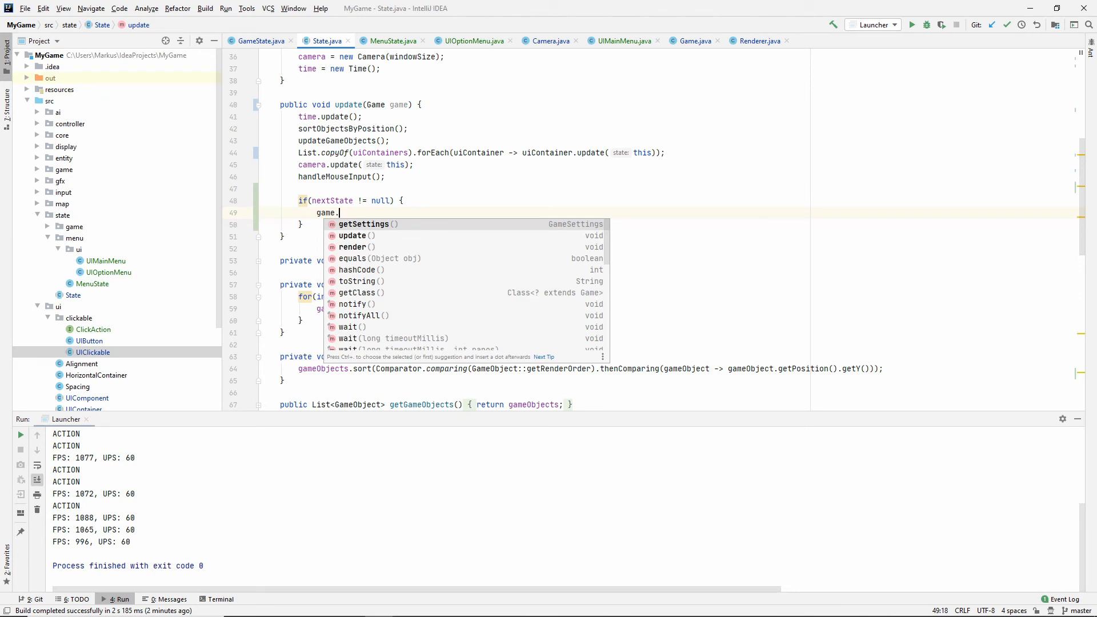
text(enterS)
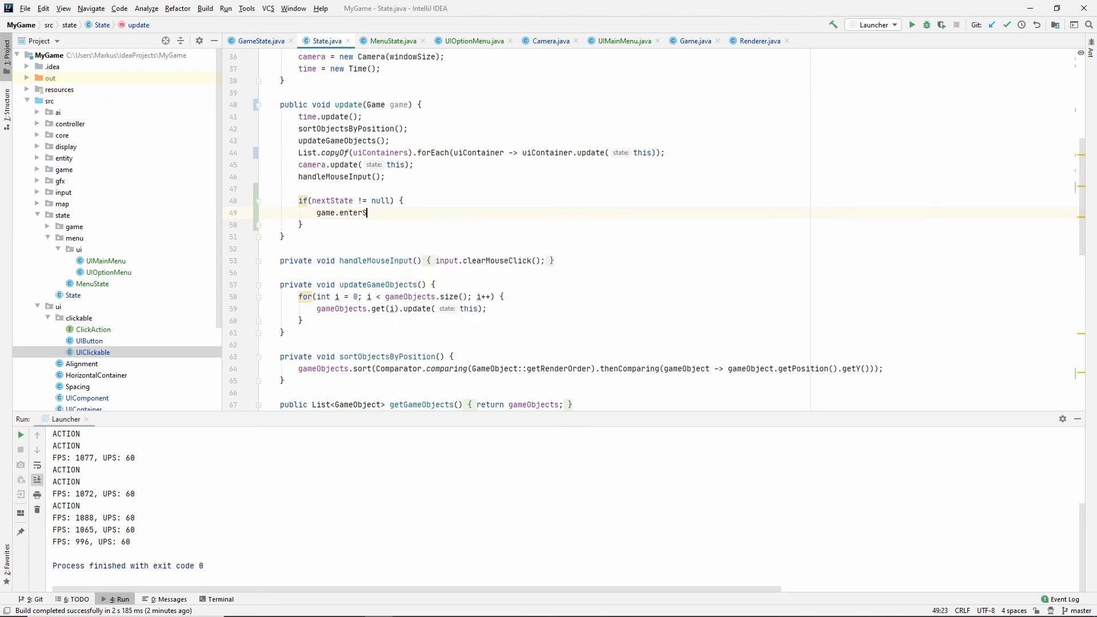
text(tate())
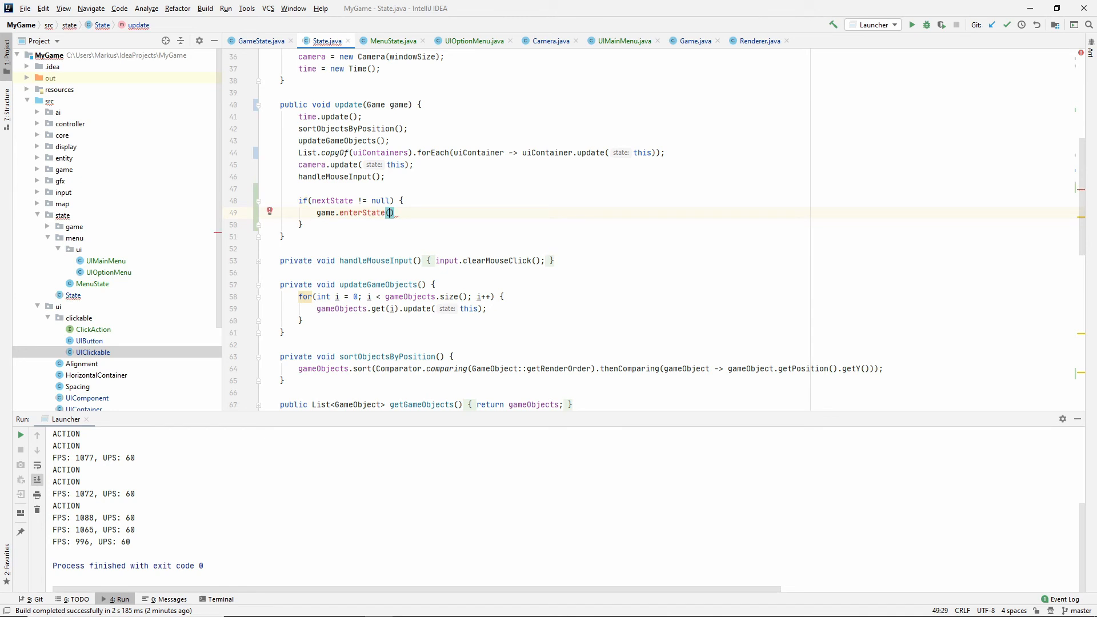
text(st)
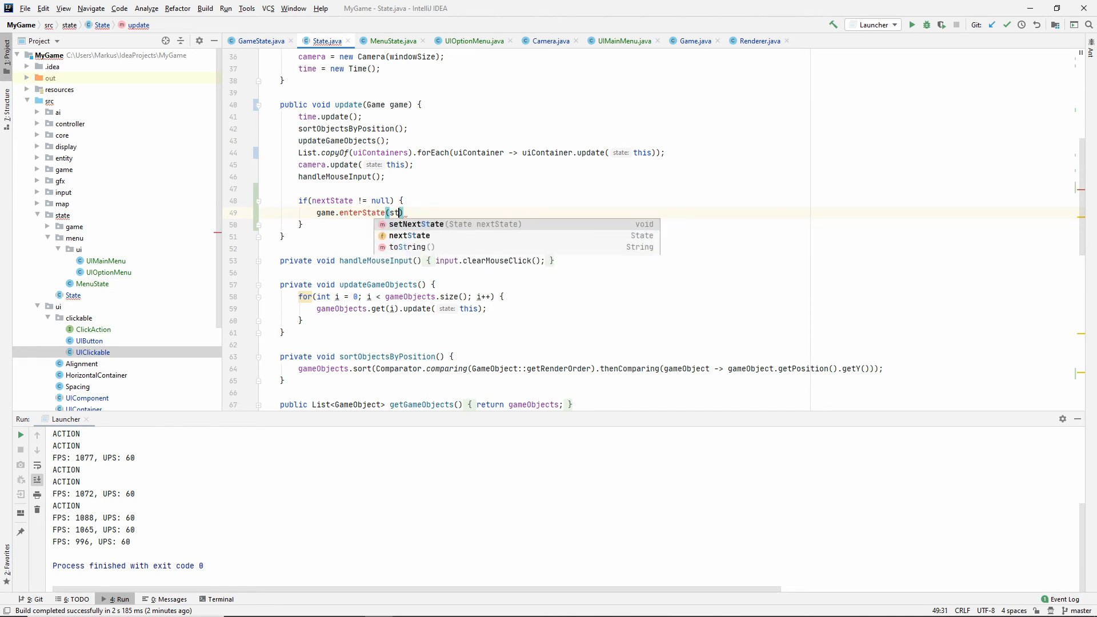
click(409, 236)
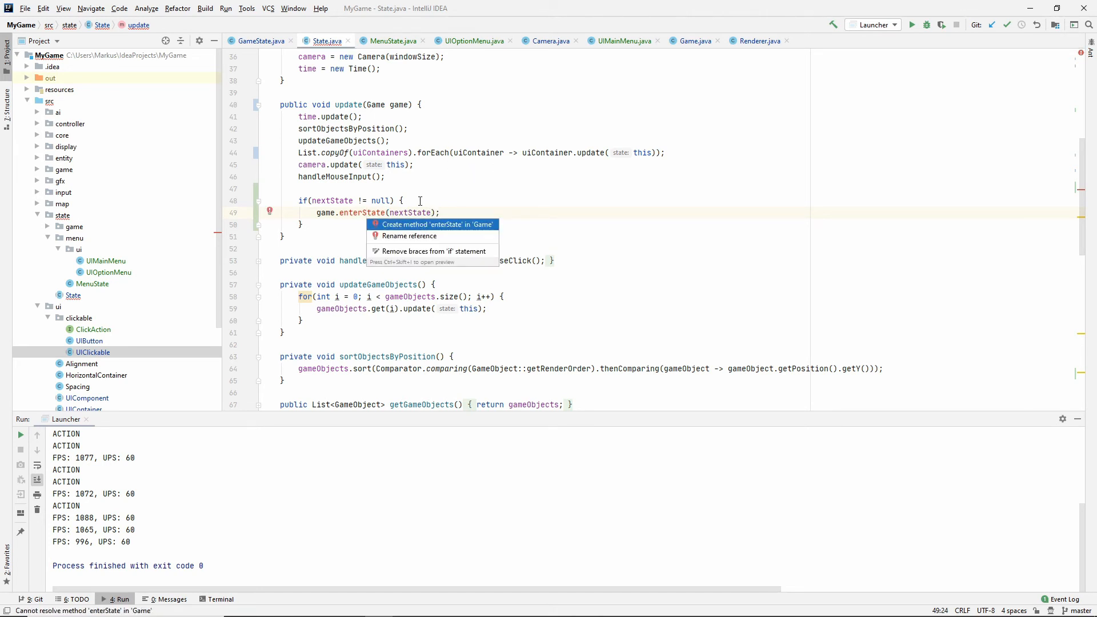
click(433, 224)
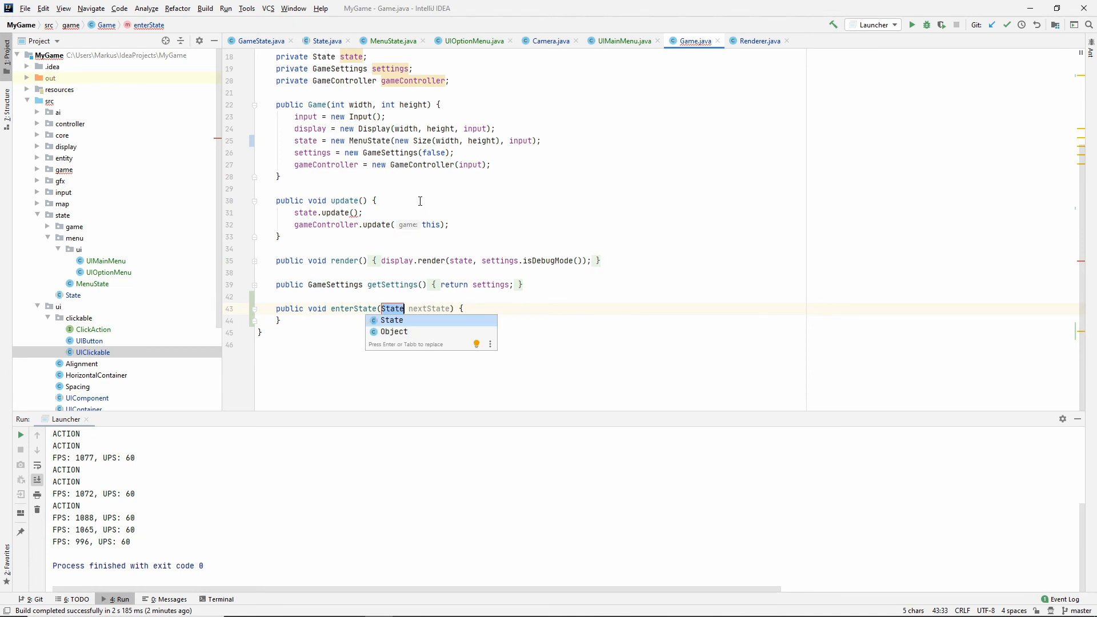
- Write state = nextState in Game's generated enterState method
key(enter)
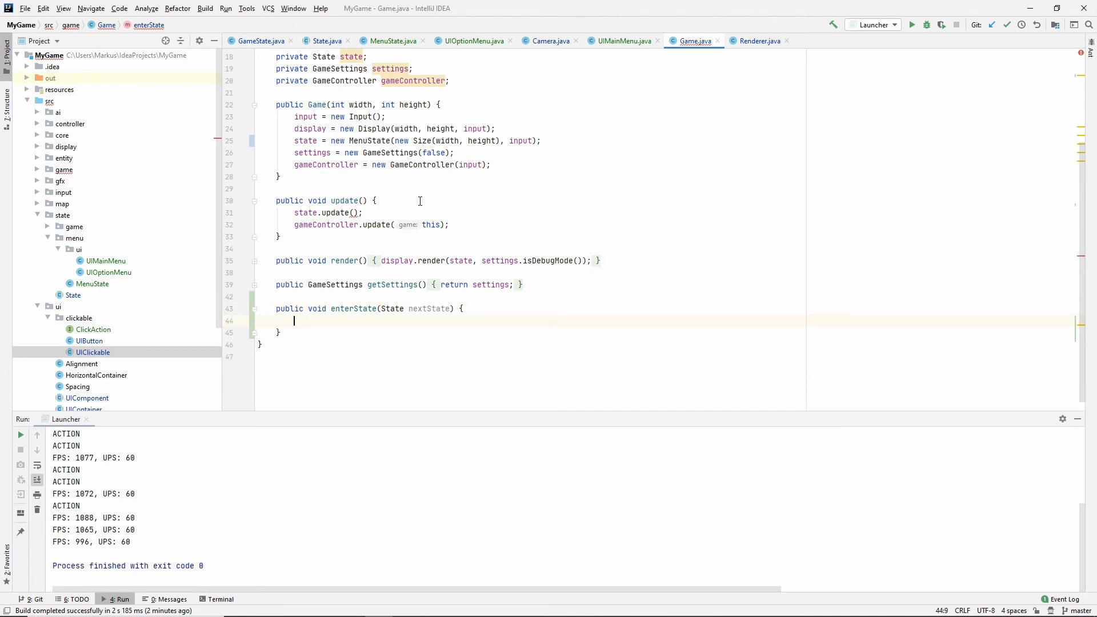
text(state)
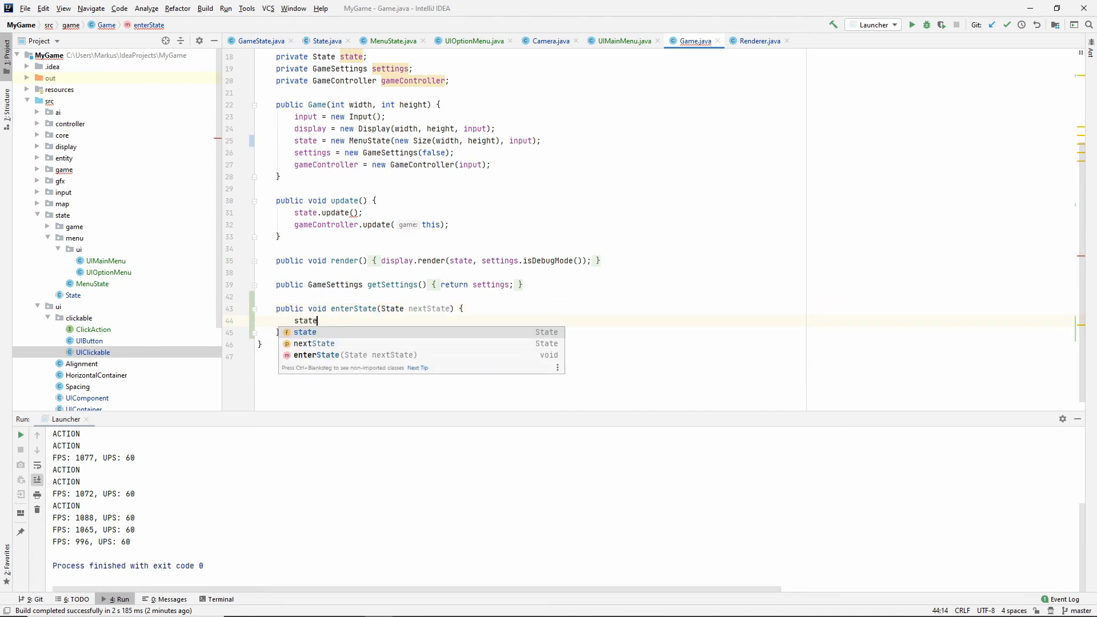
text(= _nextState;)
click(351, 213)
text(this)
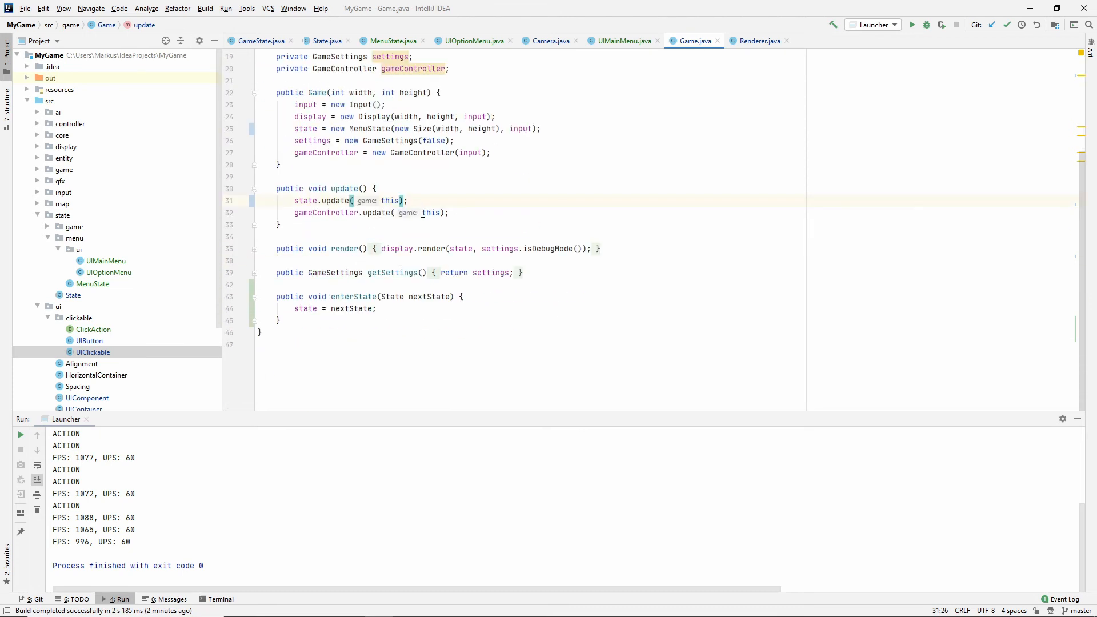
click(621, 41)
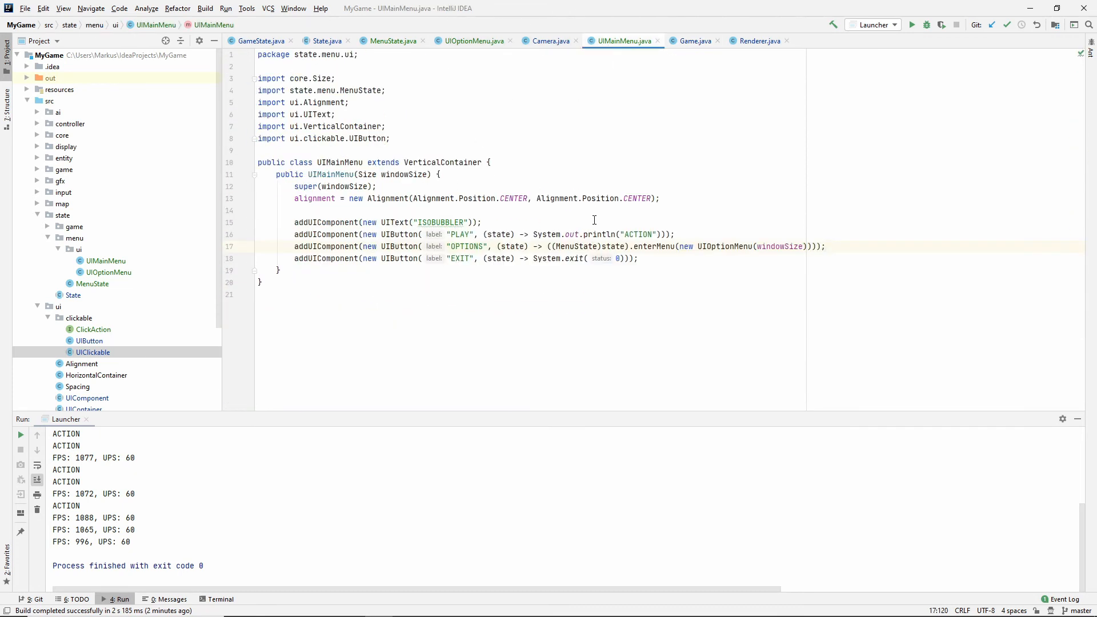
- Have PLAY call state.setNextState(new GameState(windowSize, state.getInput())), then run the build
click(540, 234)
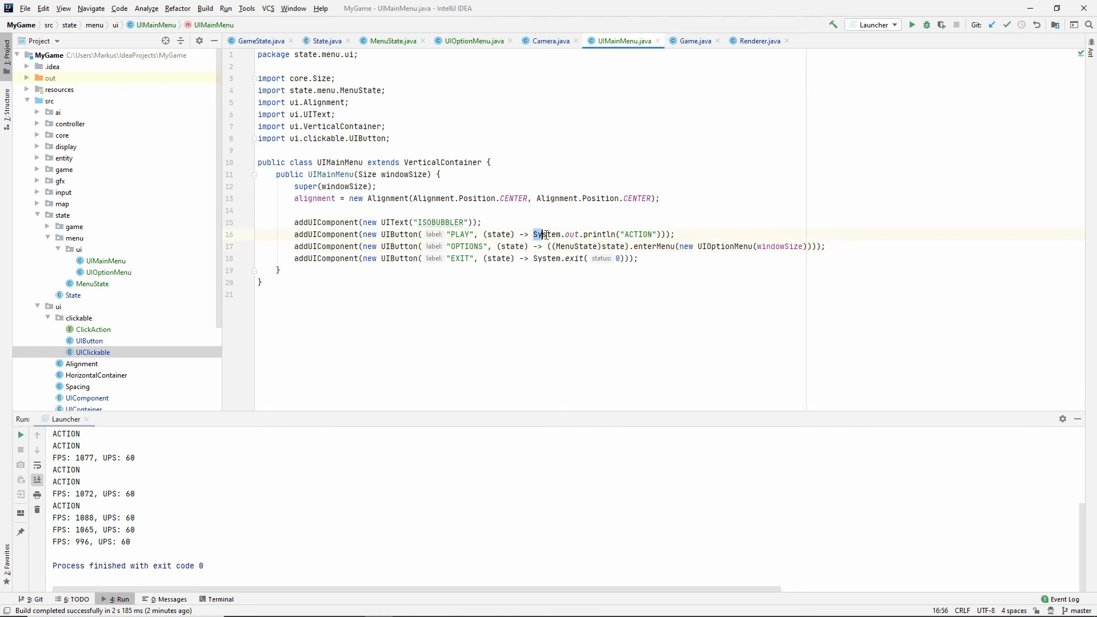
text(st)
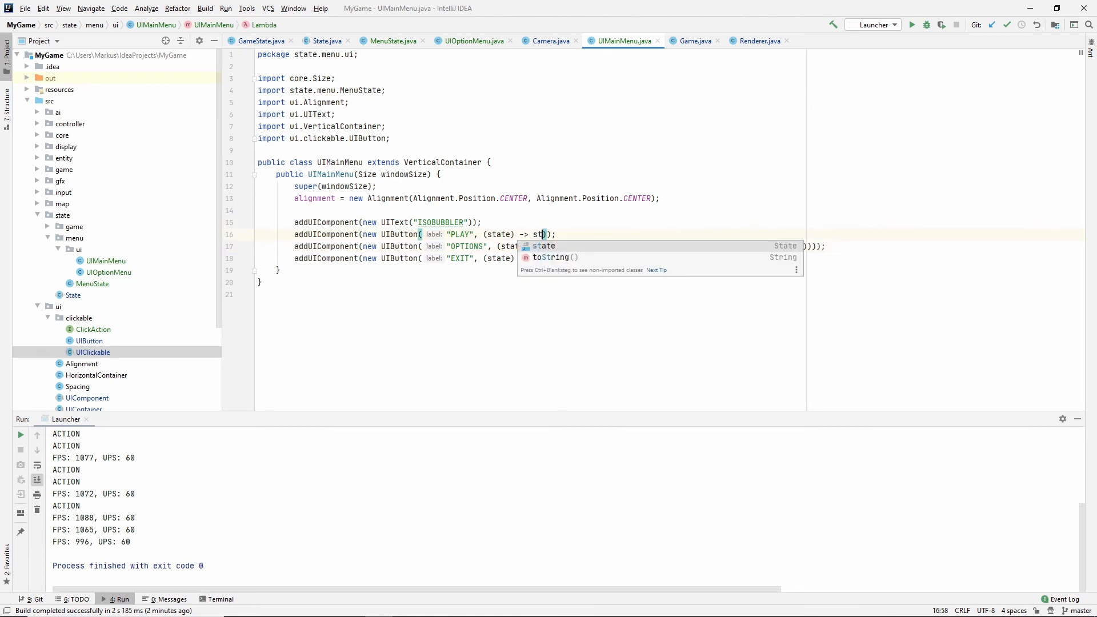
text(.setNextState(new GameState()
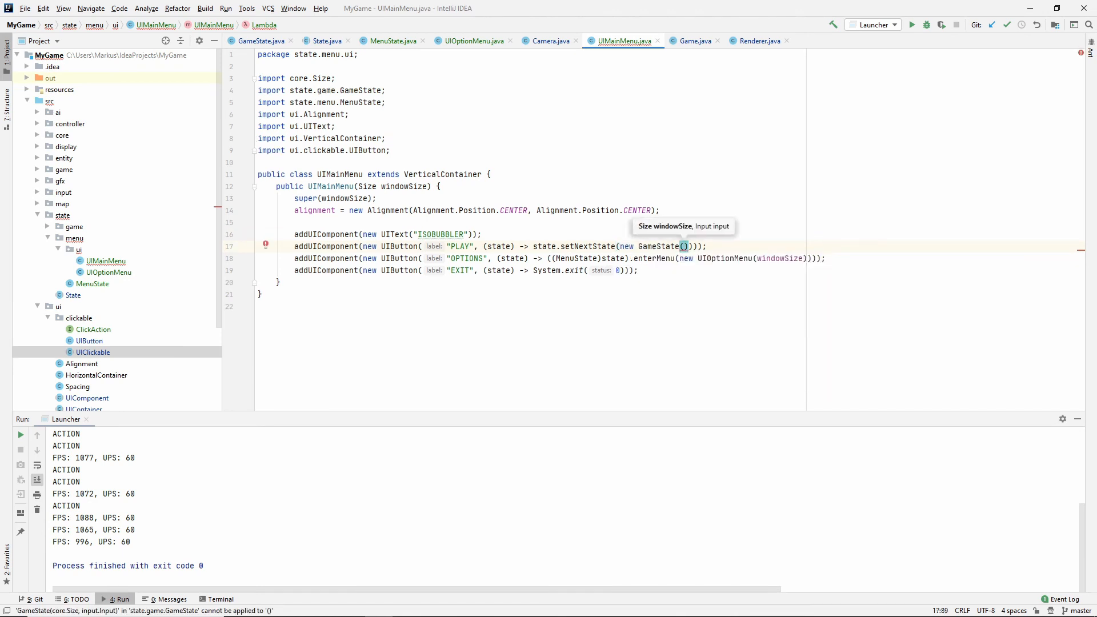
text(windowSize)
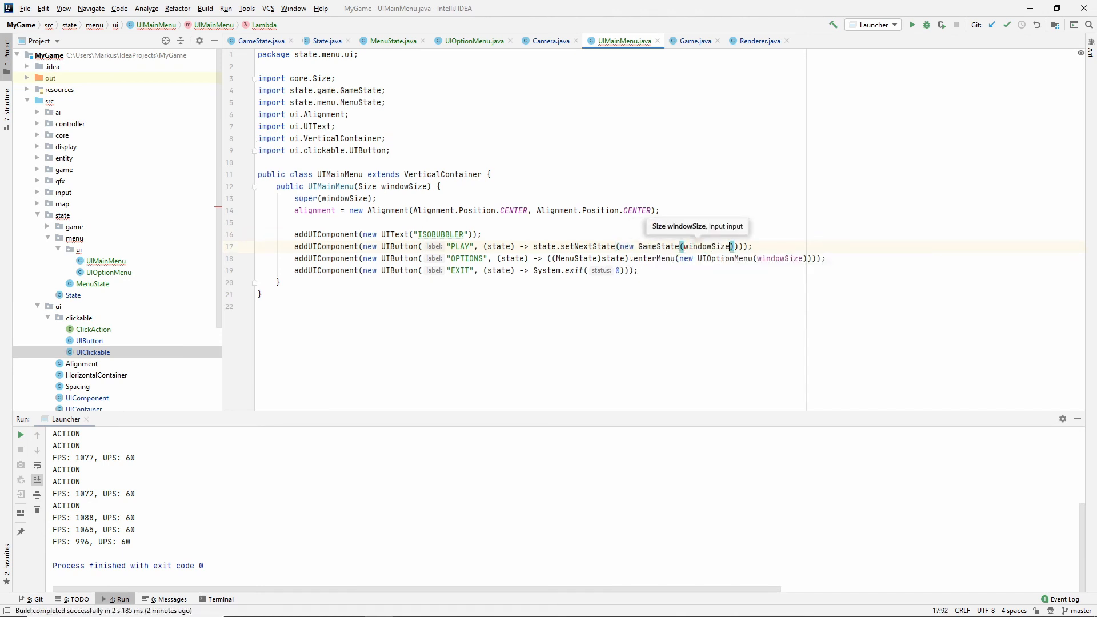
text(,)
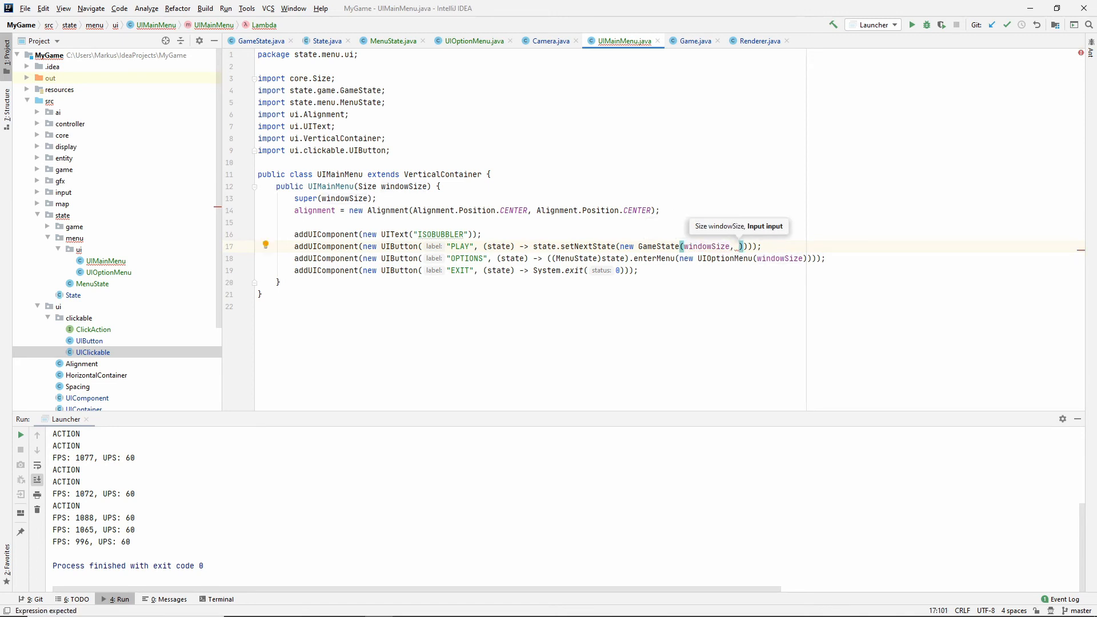
text(_state.getInput()
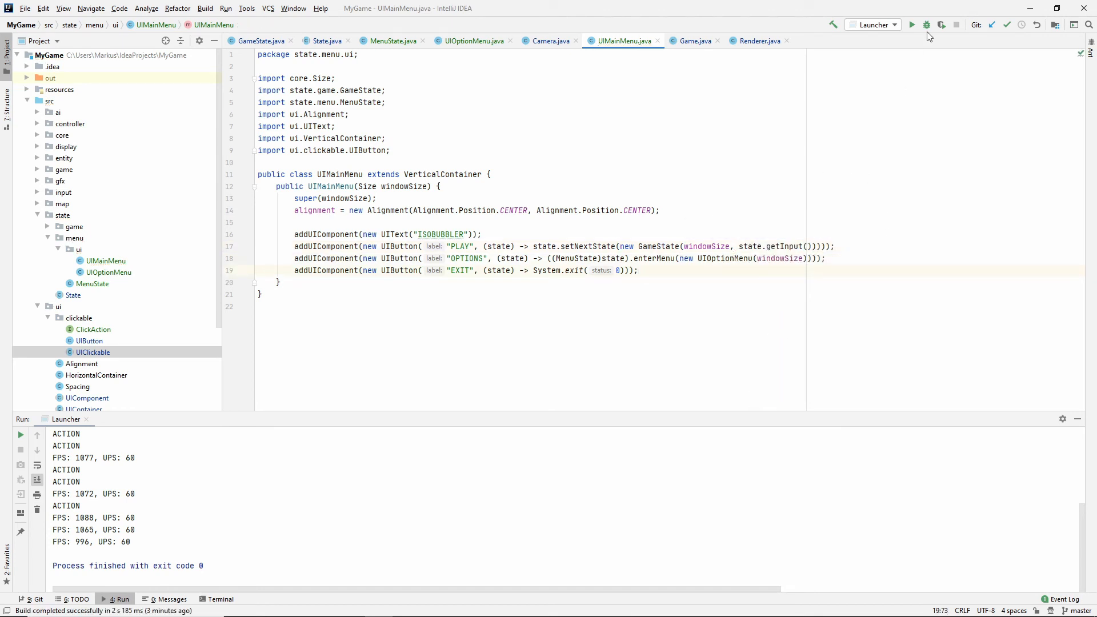
click(912, 24)
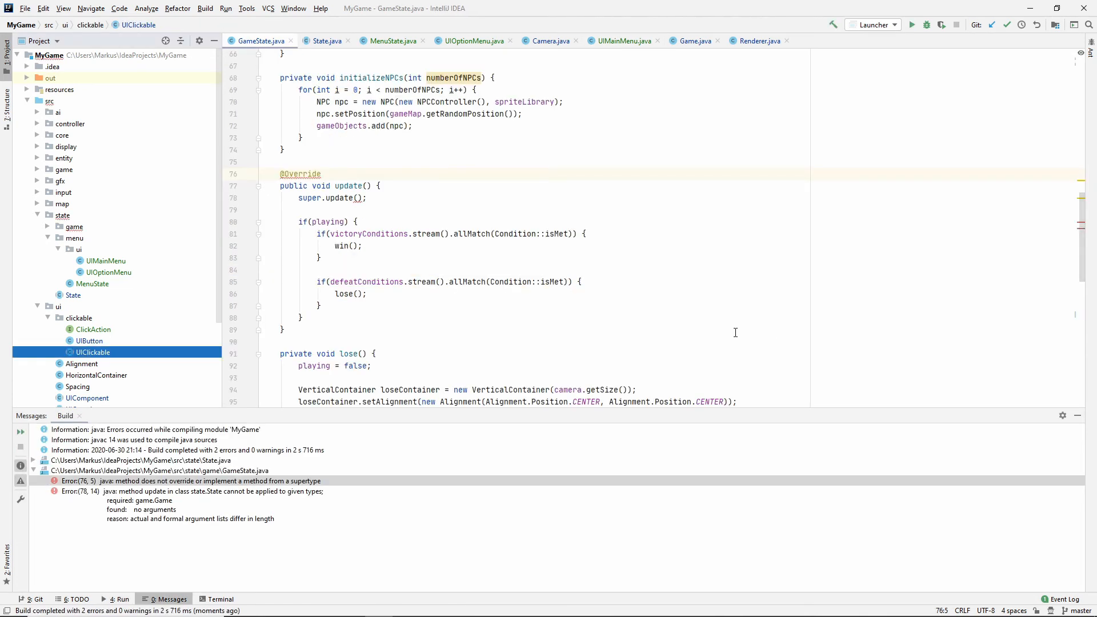
- Change GameState to update(Game game) calling super.update(game), and relaunch the game
click(356, 197)
text(Game )
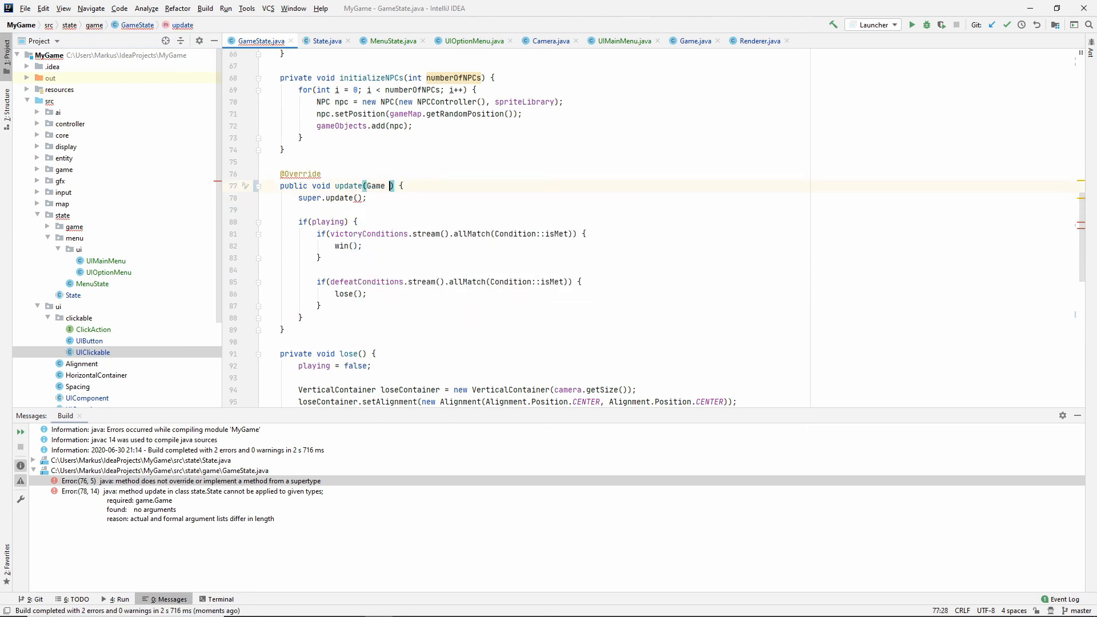
text(game)
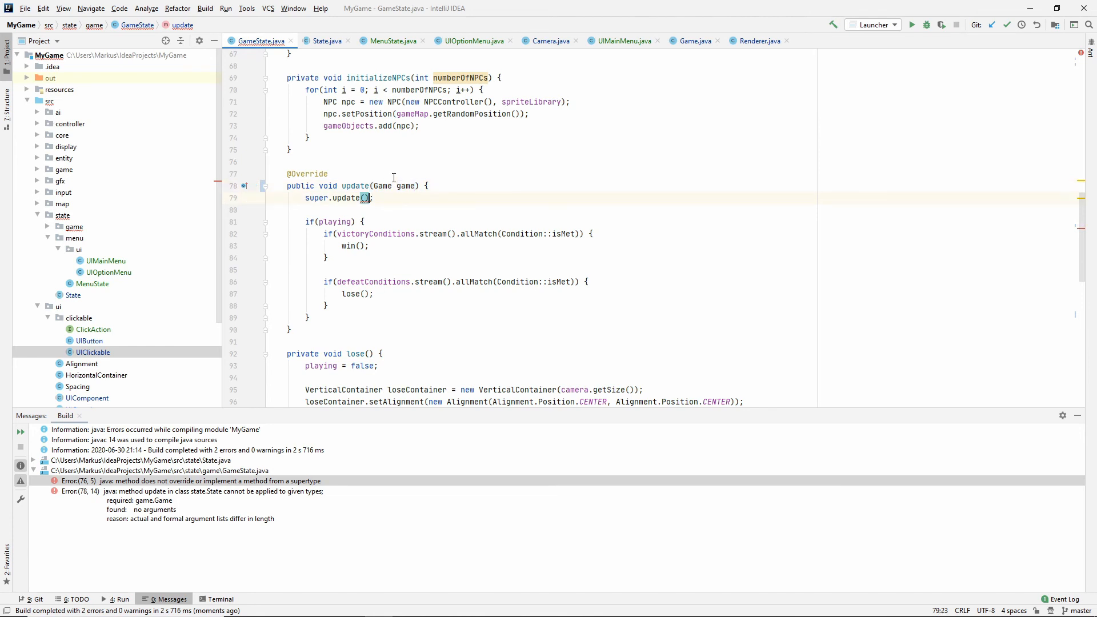
text(game)
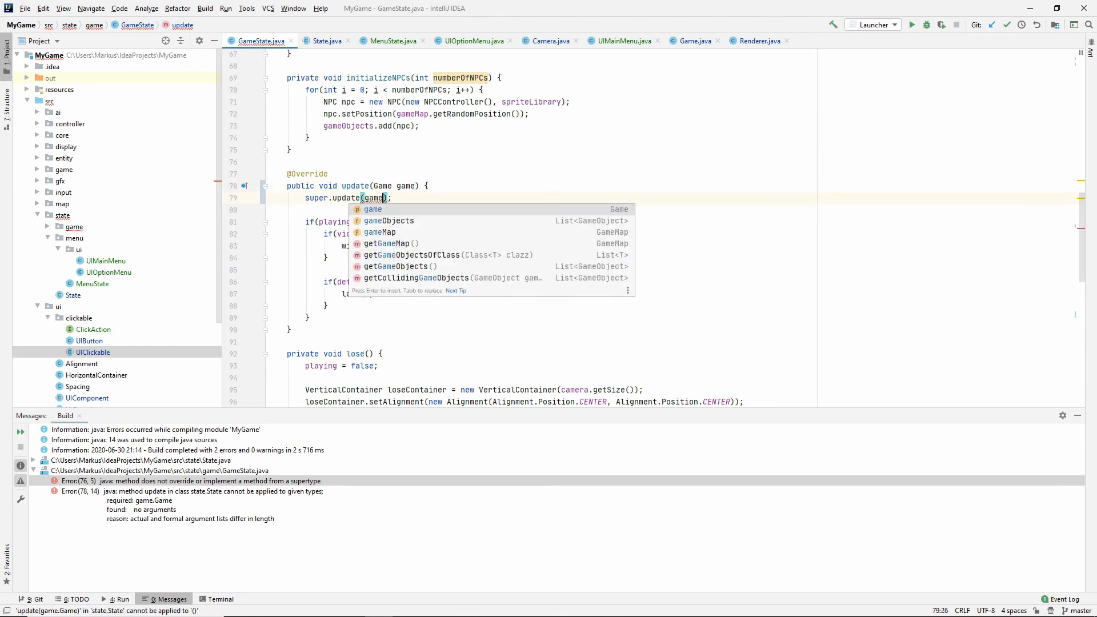
key(Escape)
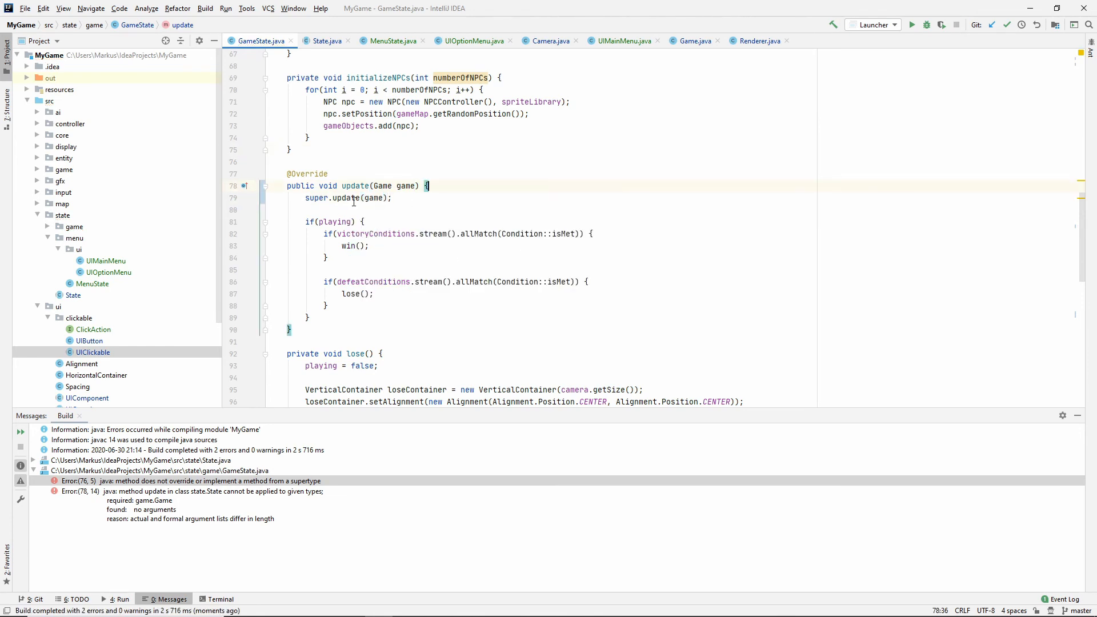
double_click(346, 197)
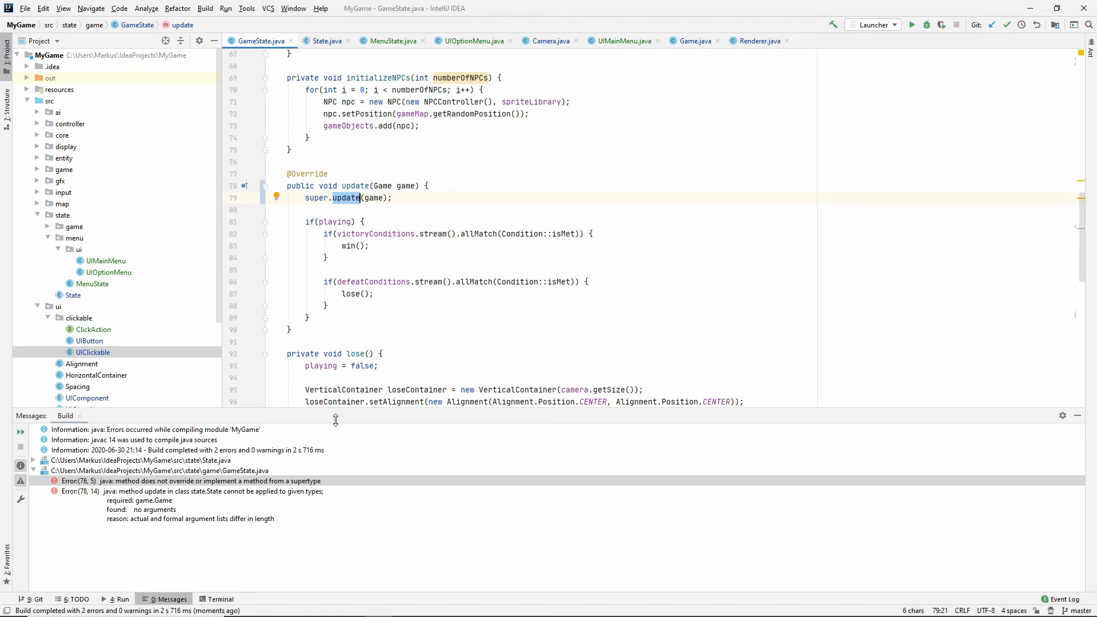
click(287, 174)
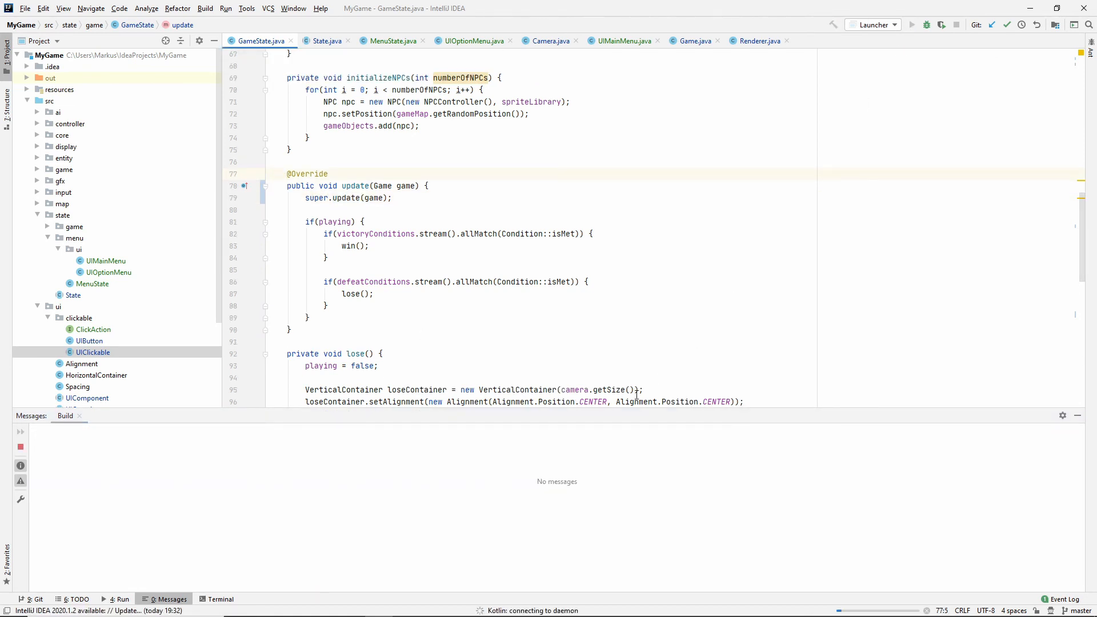
click(912, 25)
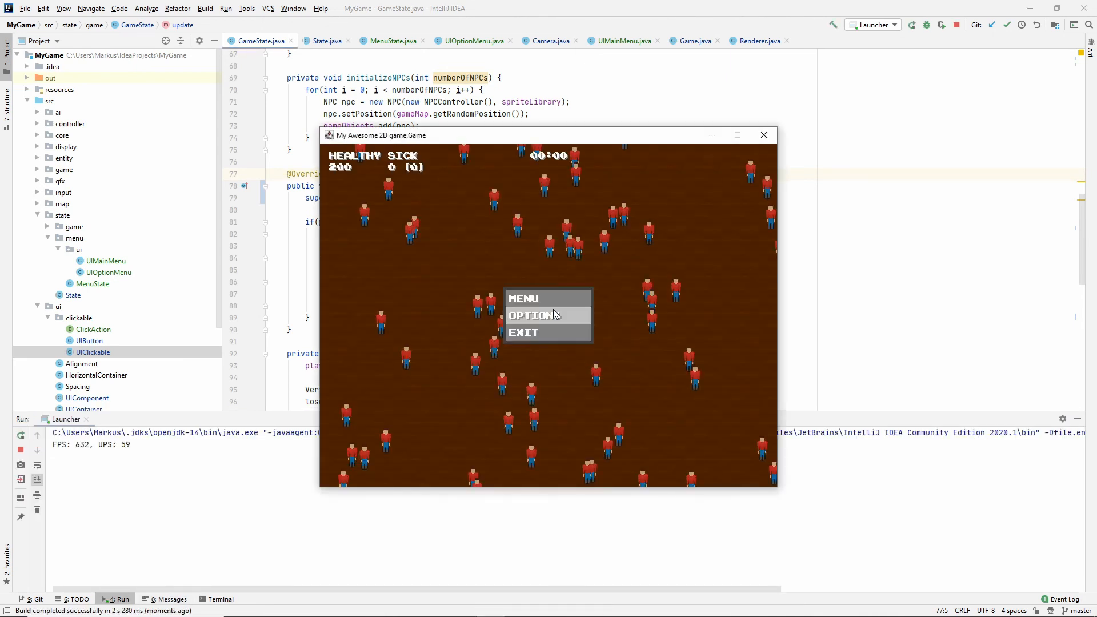
mouse_move(563, 340)
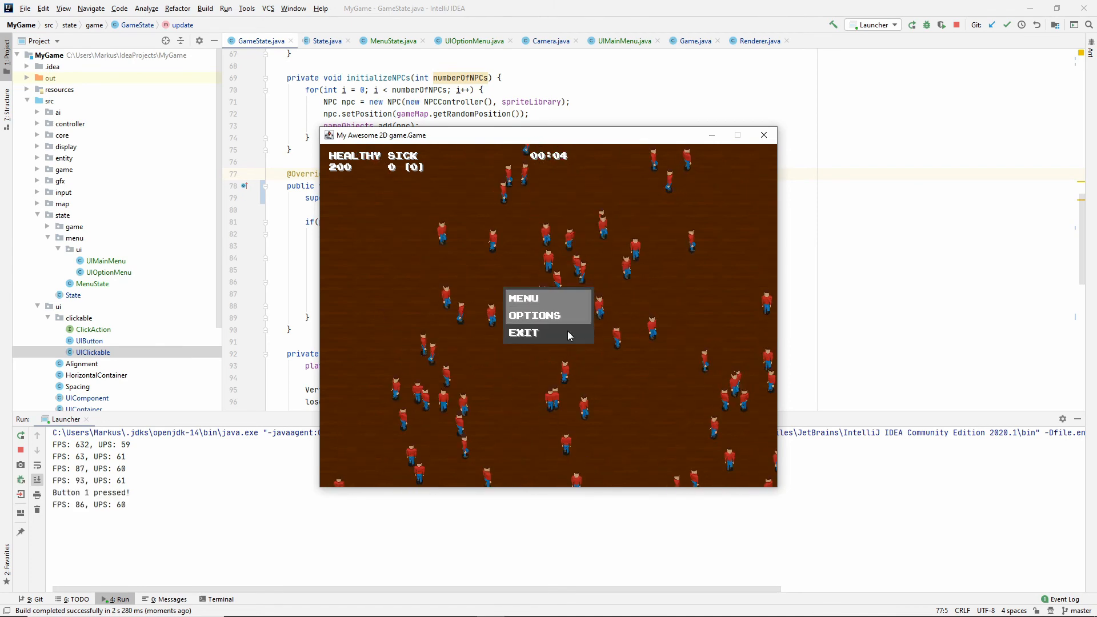
click(524, 333)
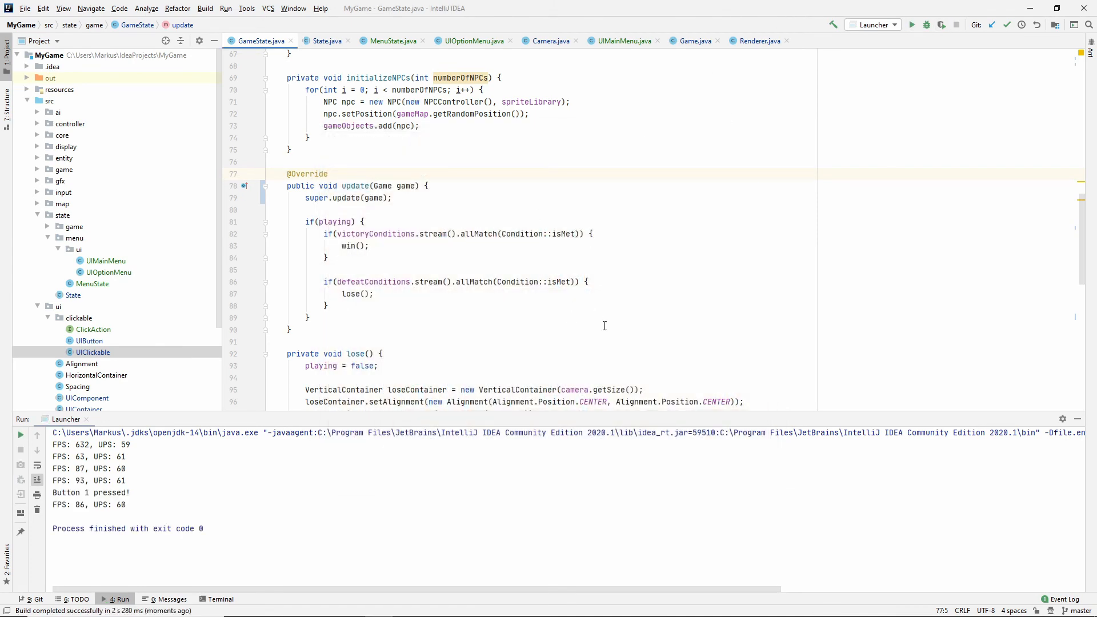
mouse_move(667, 109)
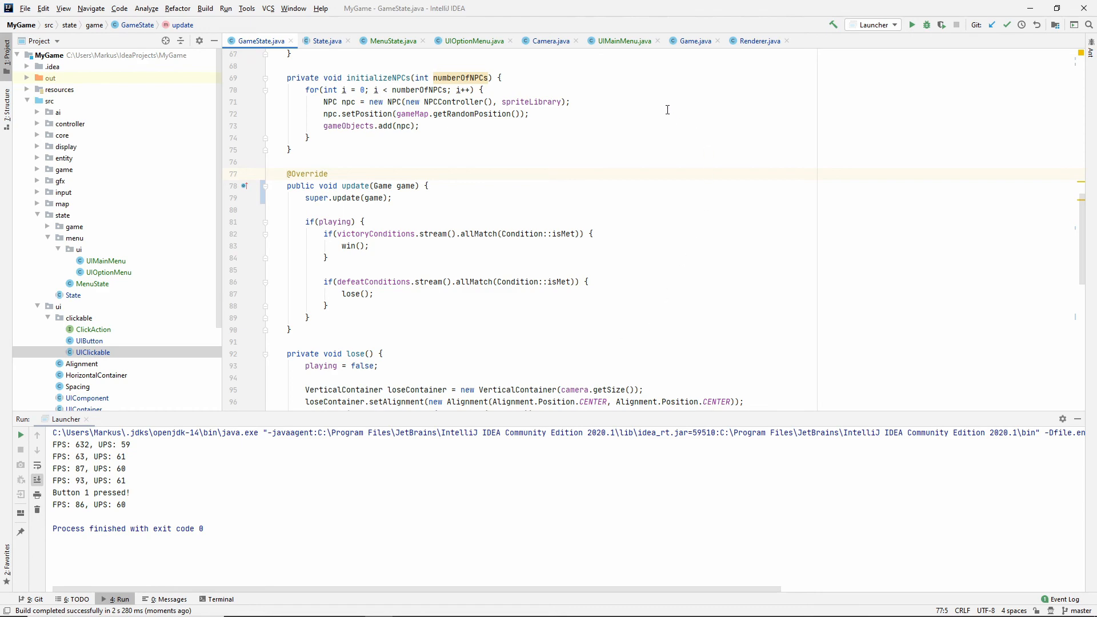
mouse_move(118, 289)
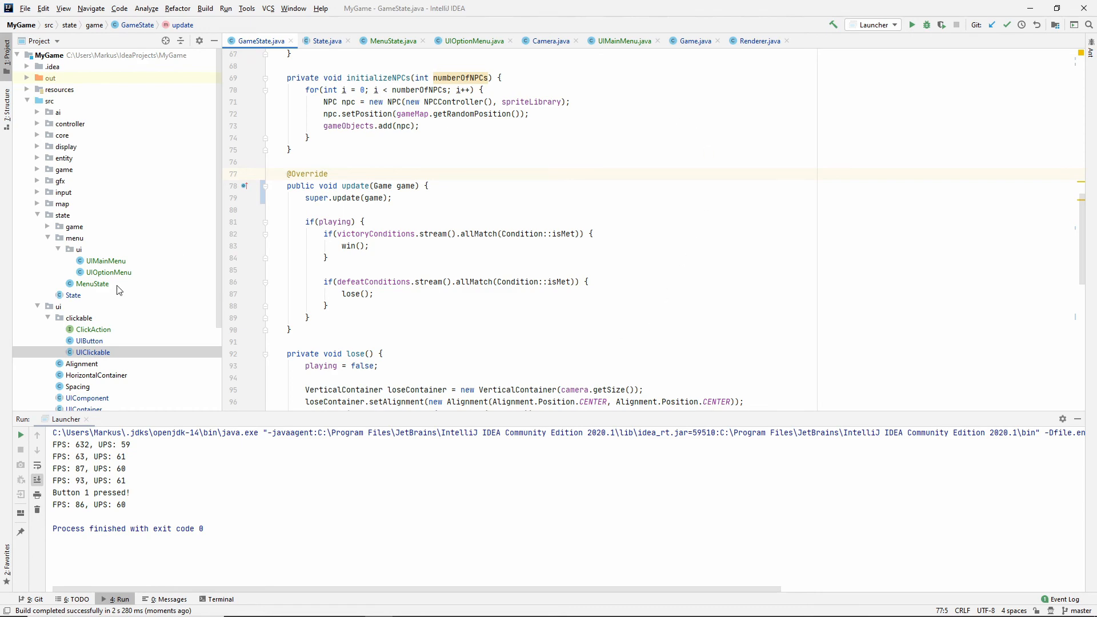
- Replace the win-screen Menu println with state.setNextState(new MenuState(windowSize, input))
scroll(down, 3)
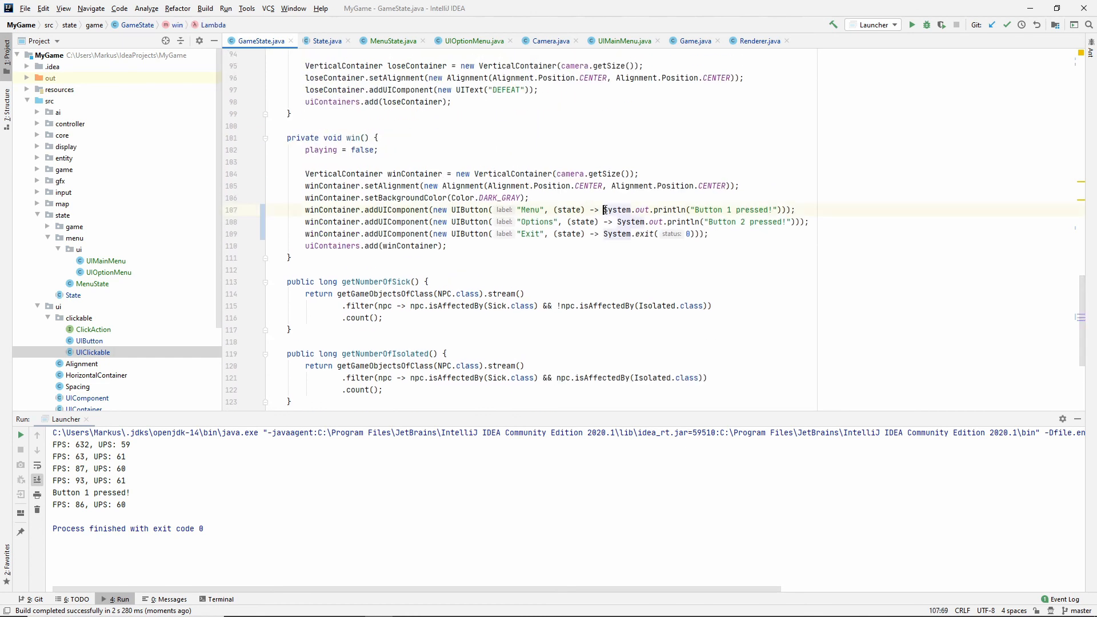
click(777, 210)
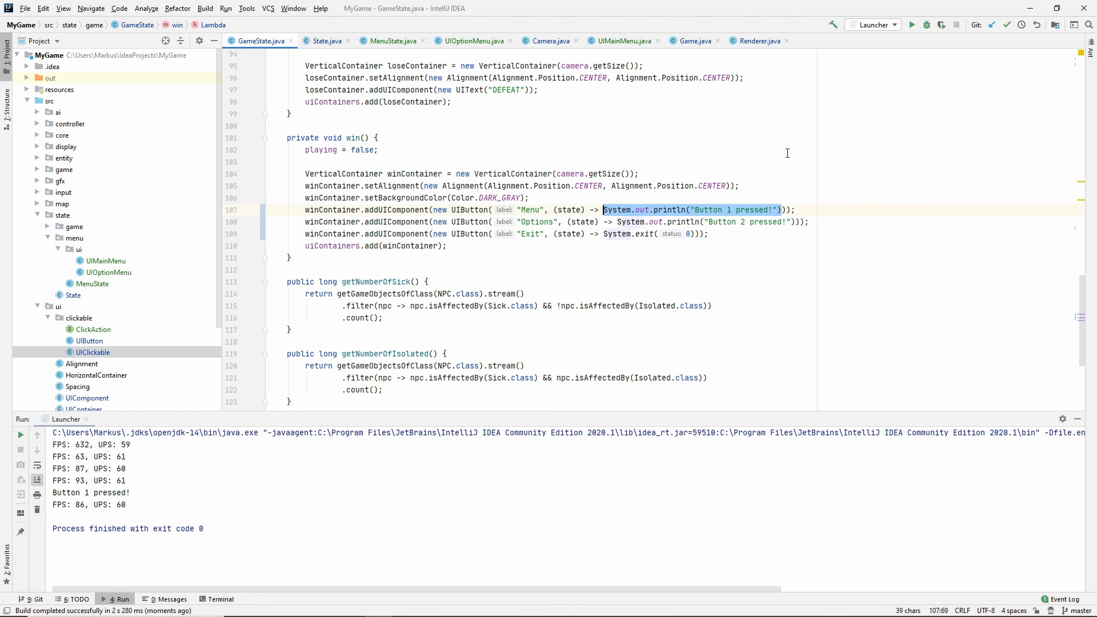
text(state.setNextState())
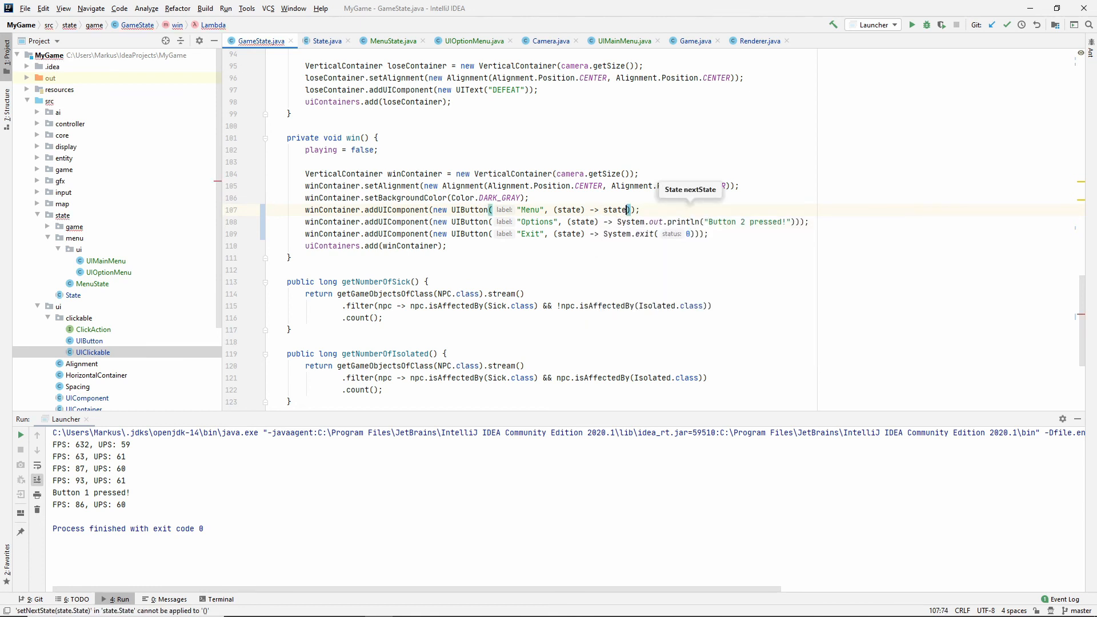
text(.setNextState()
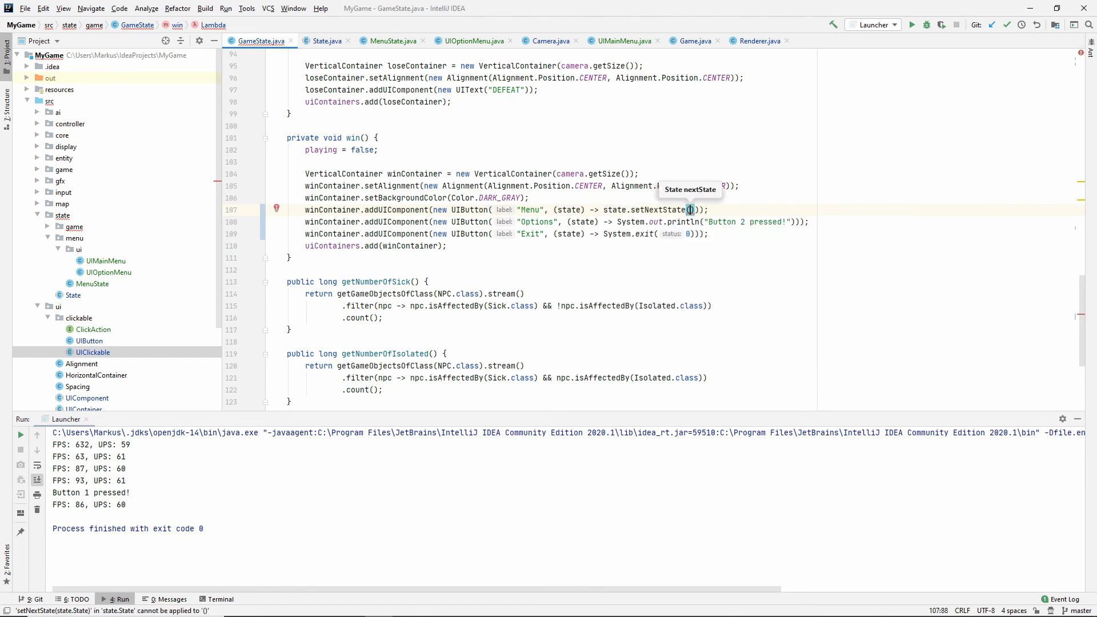
text(new)
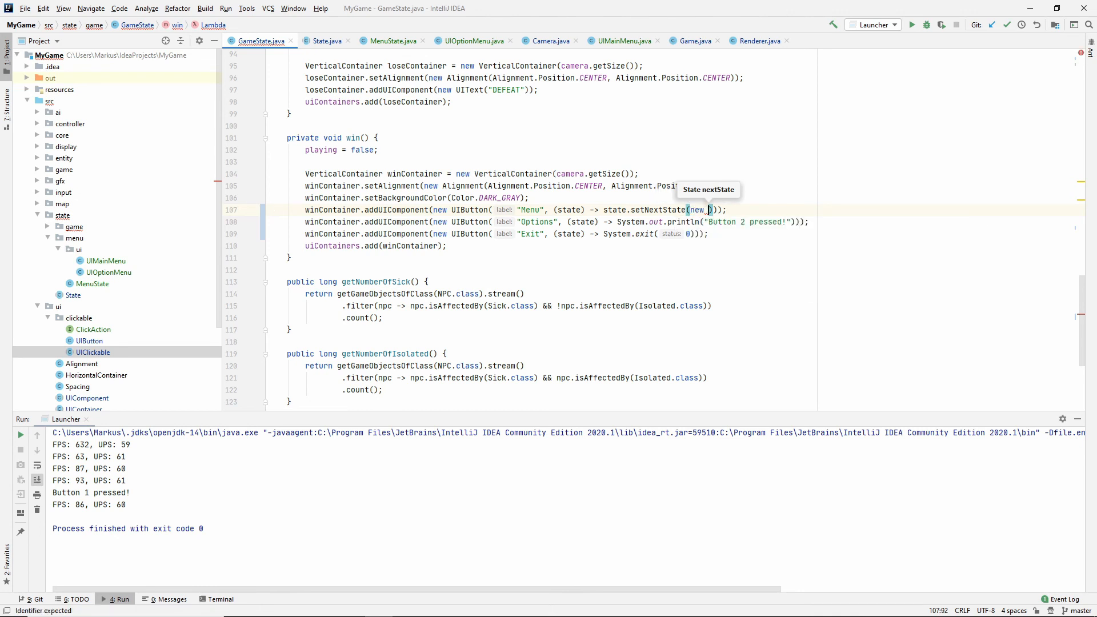
text(MenuState()
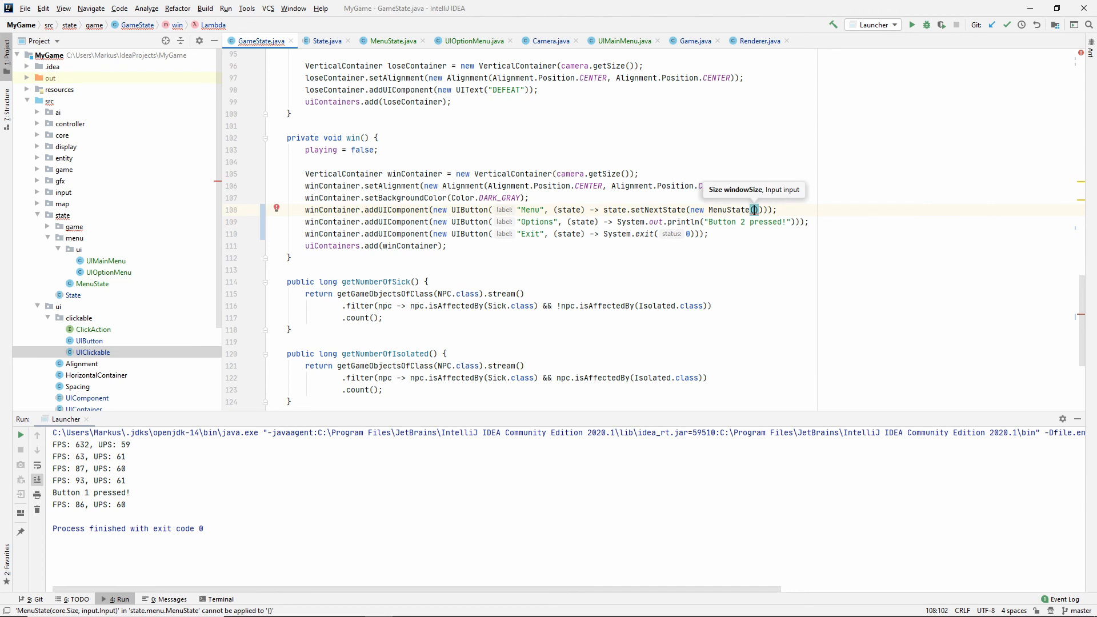
text(windowSize)
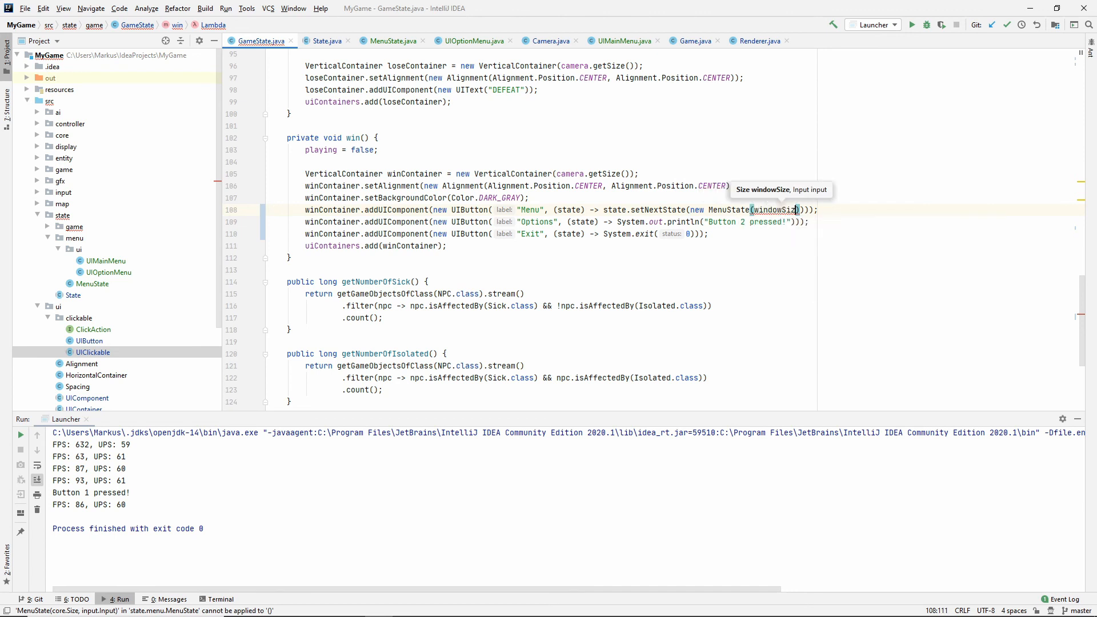
text(, _input)
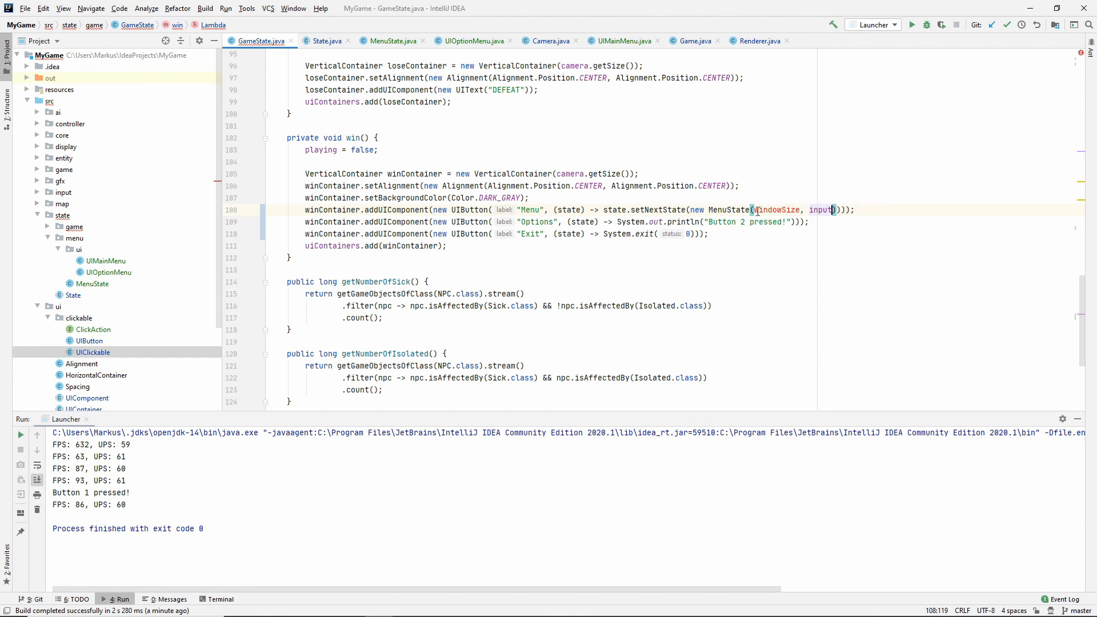
click(325, 41)
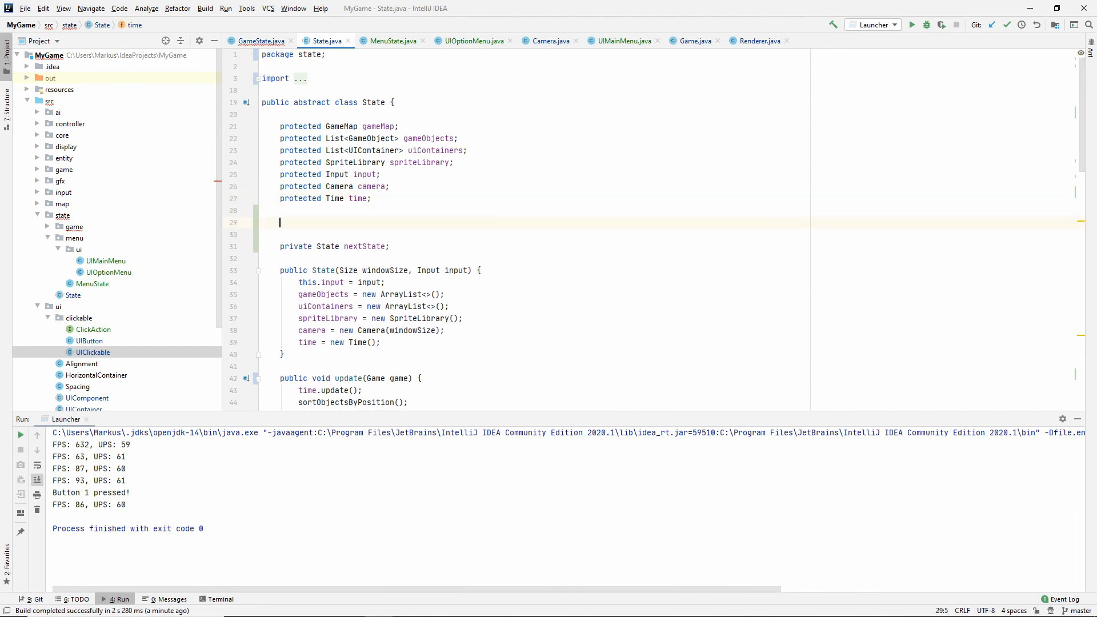
- Declare a protected Size windowSize field in State
text(protected)
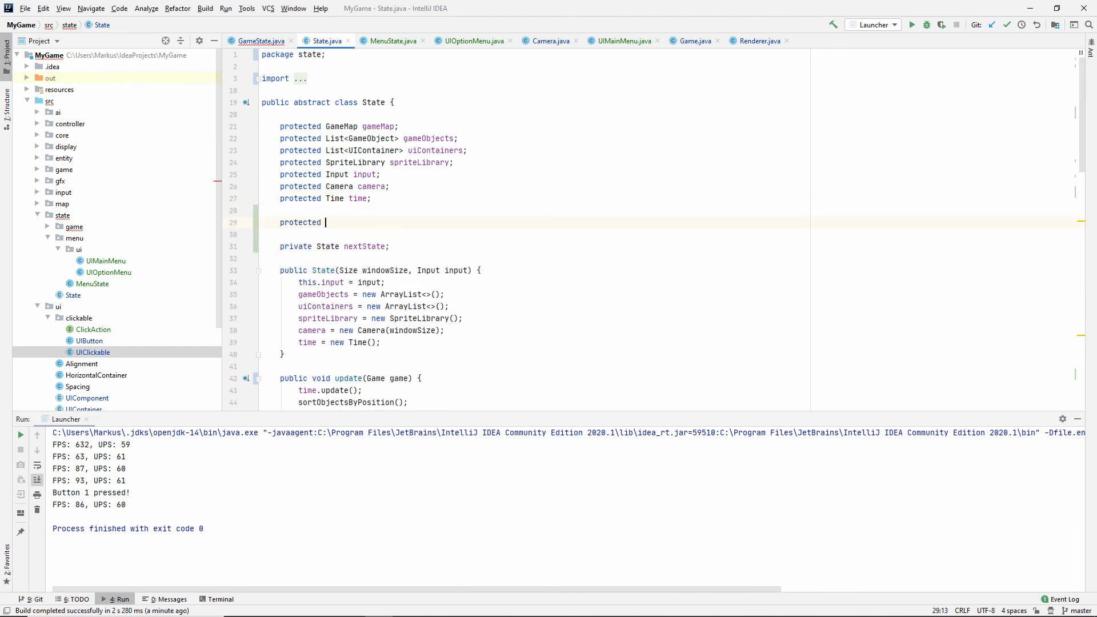
text(Size_w)
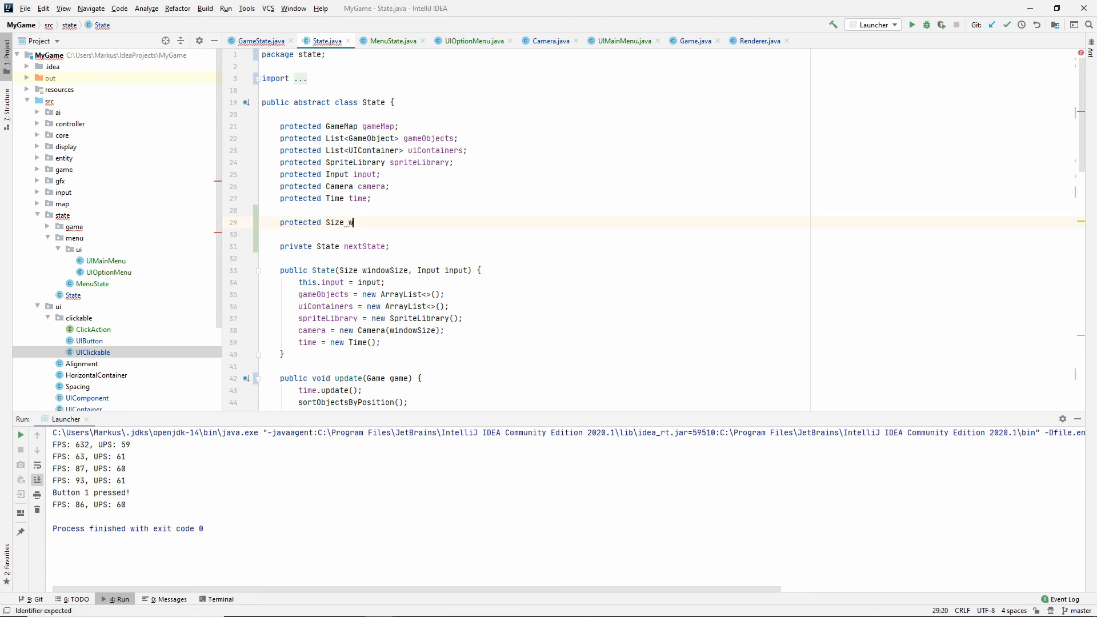
text(indowSize;)
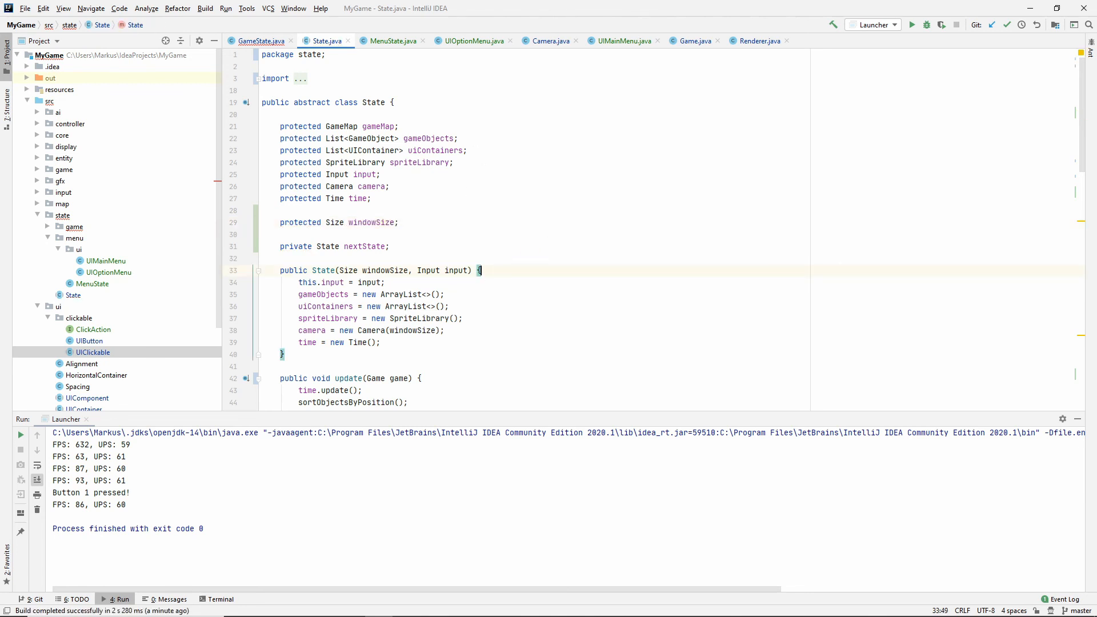
- Assign this.windowSize = windowSize in State's constructor and return to GameState.java
text(this.windowSize;)
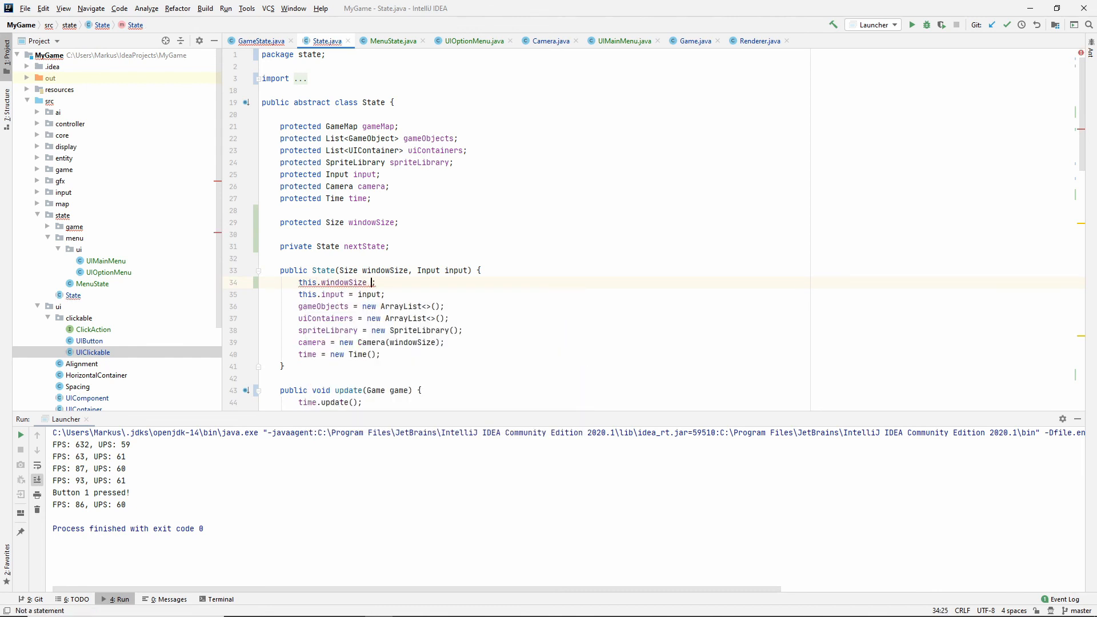
text(= windowSize)
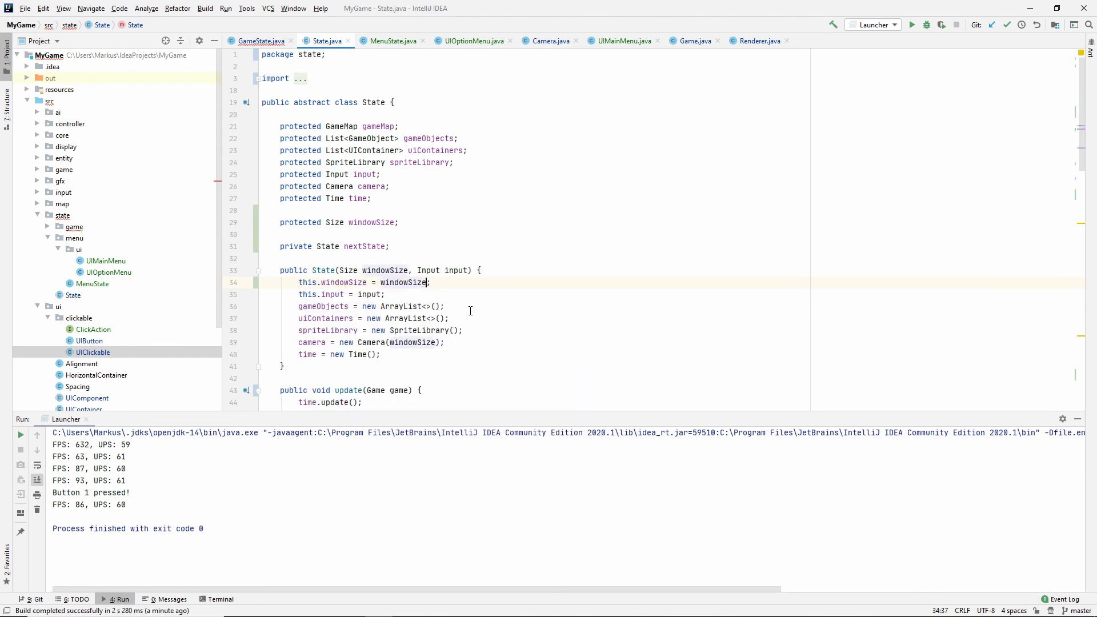
scroll(down, 3)
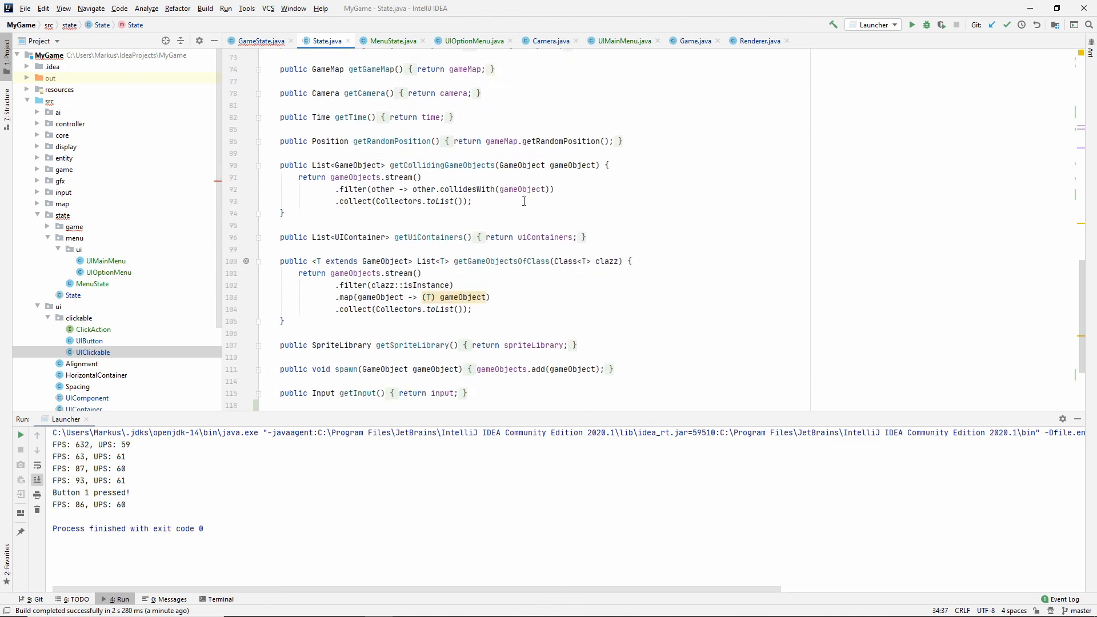
scroll(up, 3)
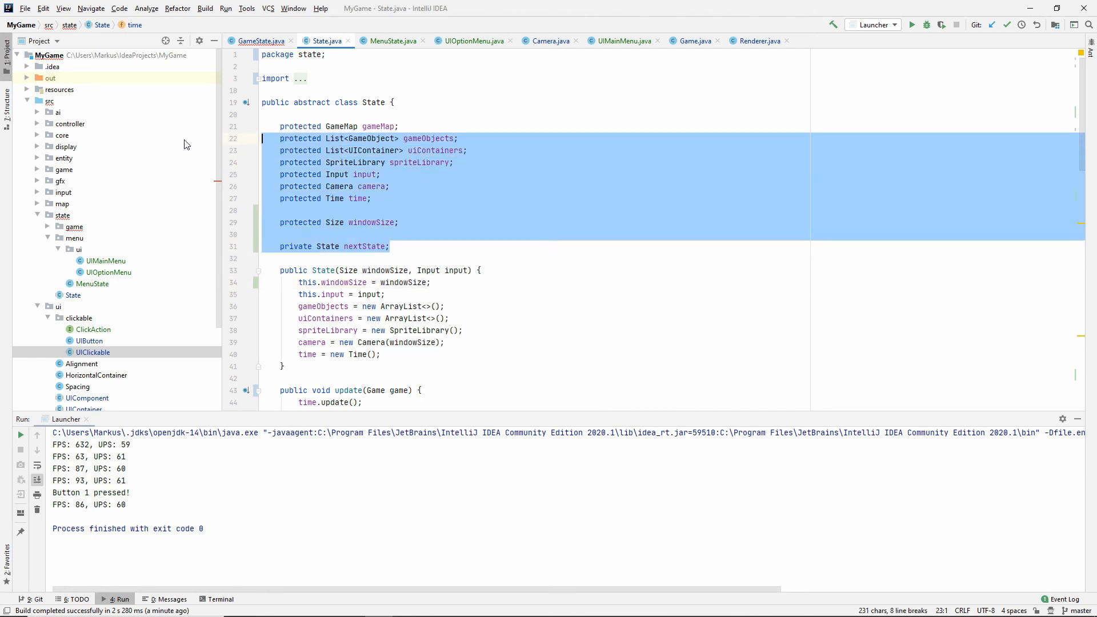
click(400, 222)
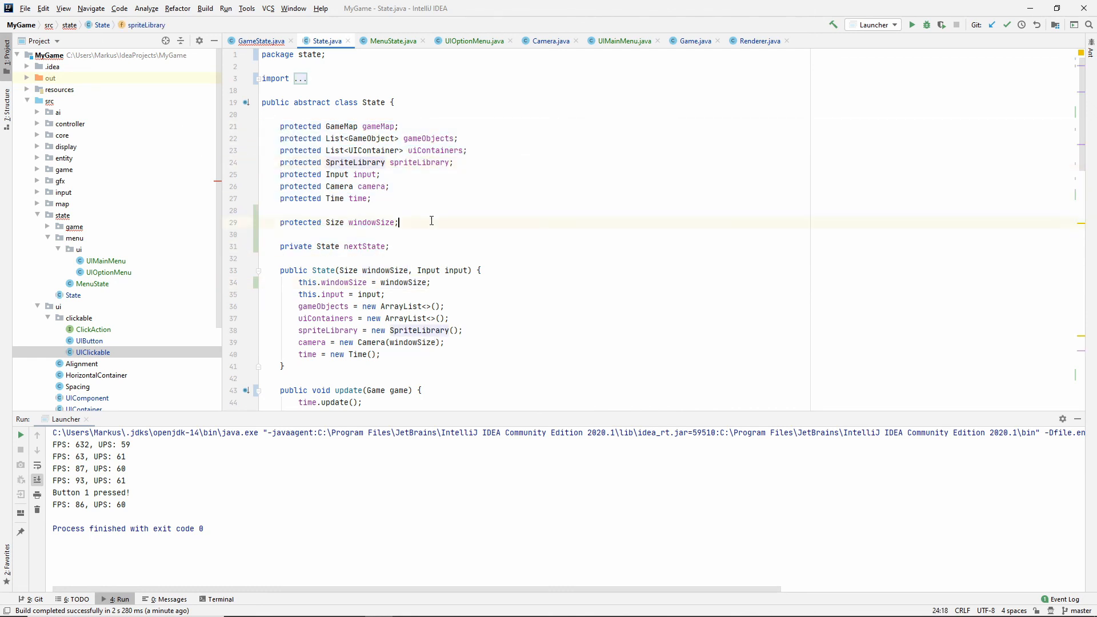
click(375, 222)
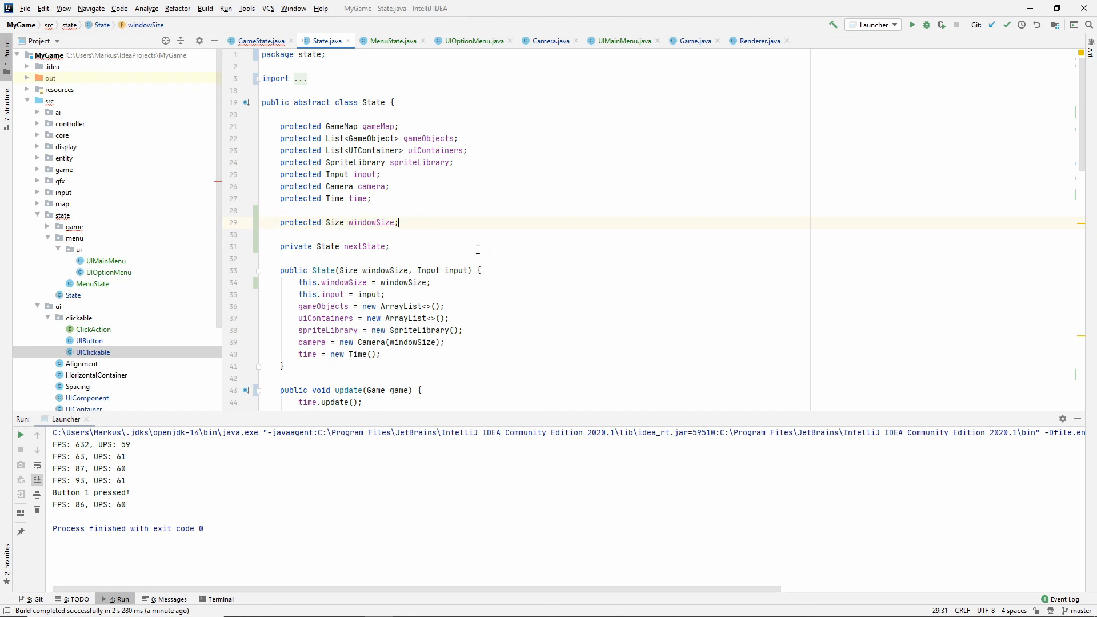
click(262, 41)
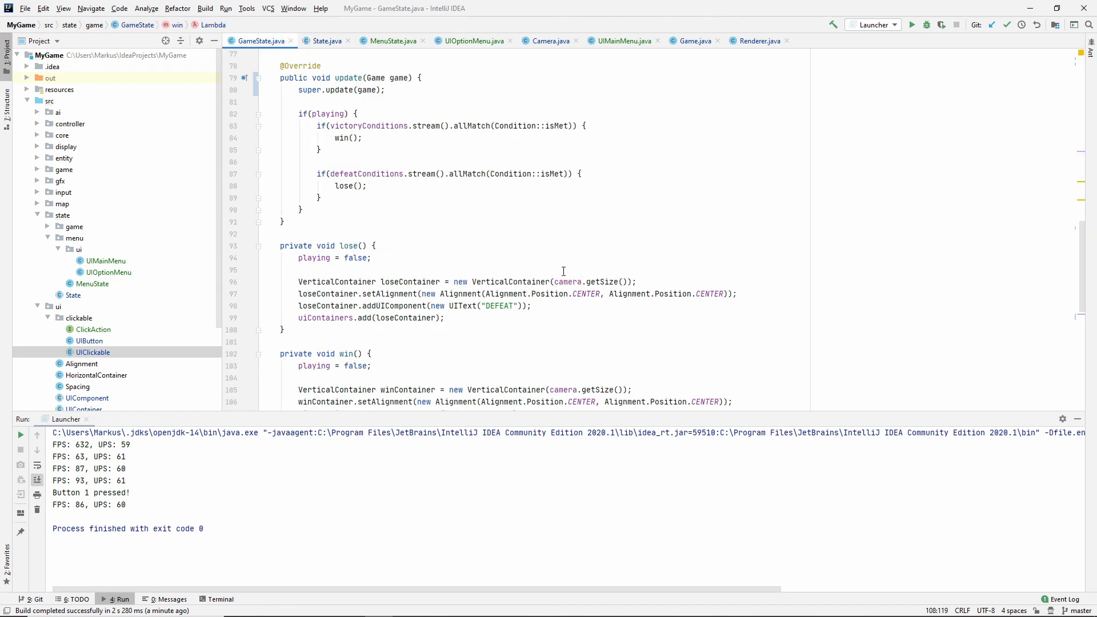
- Close line 108's setNextState call and run the Launcher configuration
scroll(down, 3)
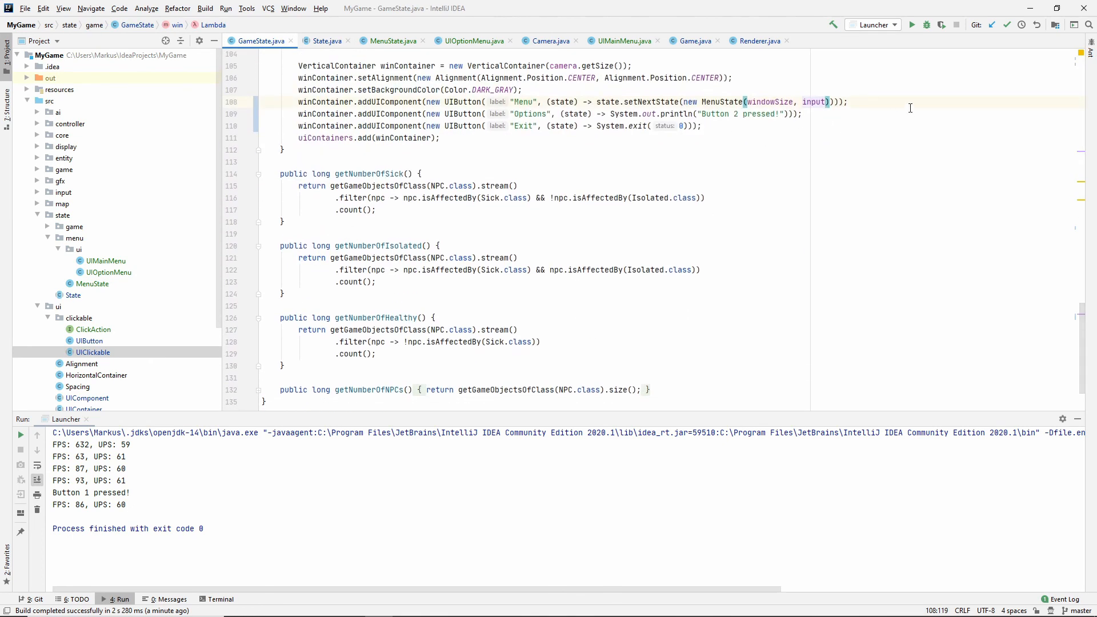
scroll(up, 3)
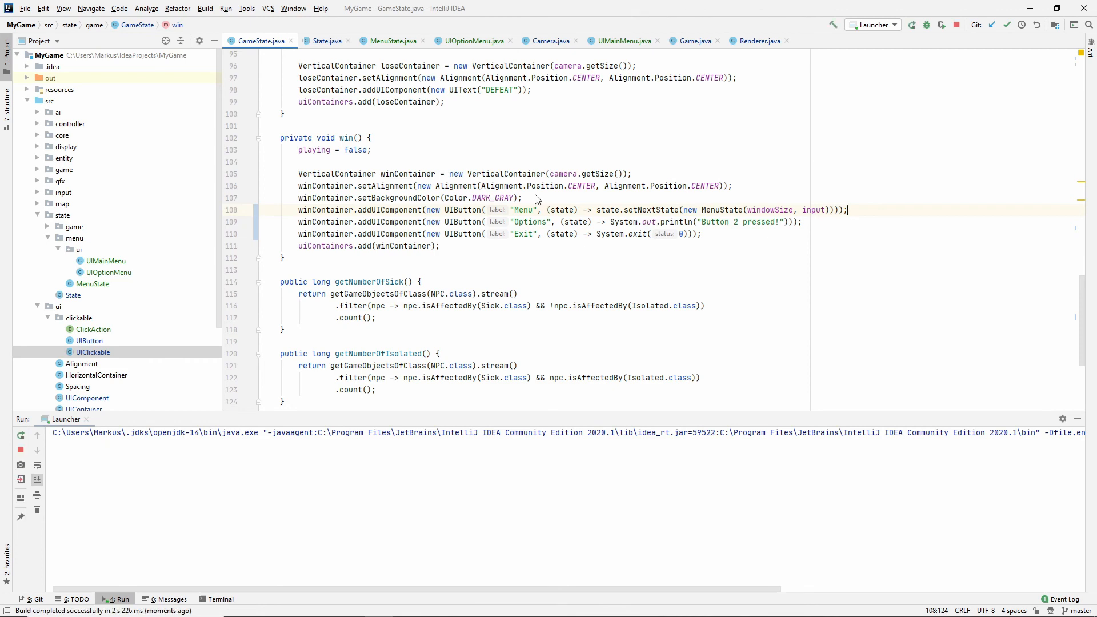
click(912, 24)
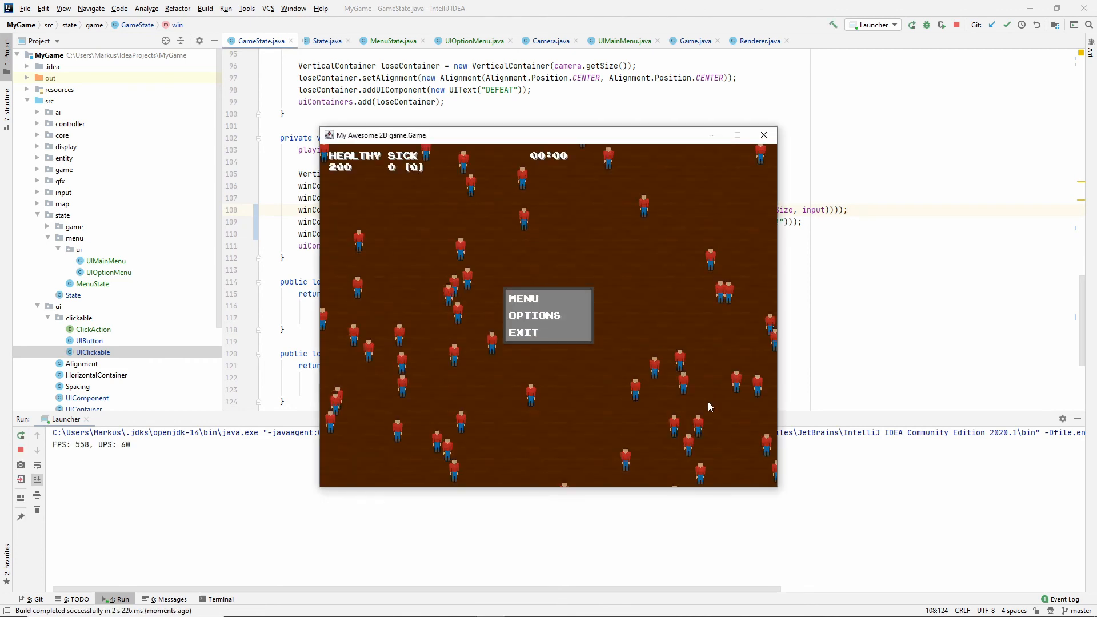
- Test the running game by clicking MENU, PLAY, OPTIONS, then MENU to check state switching
click(524, 299)
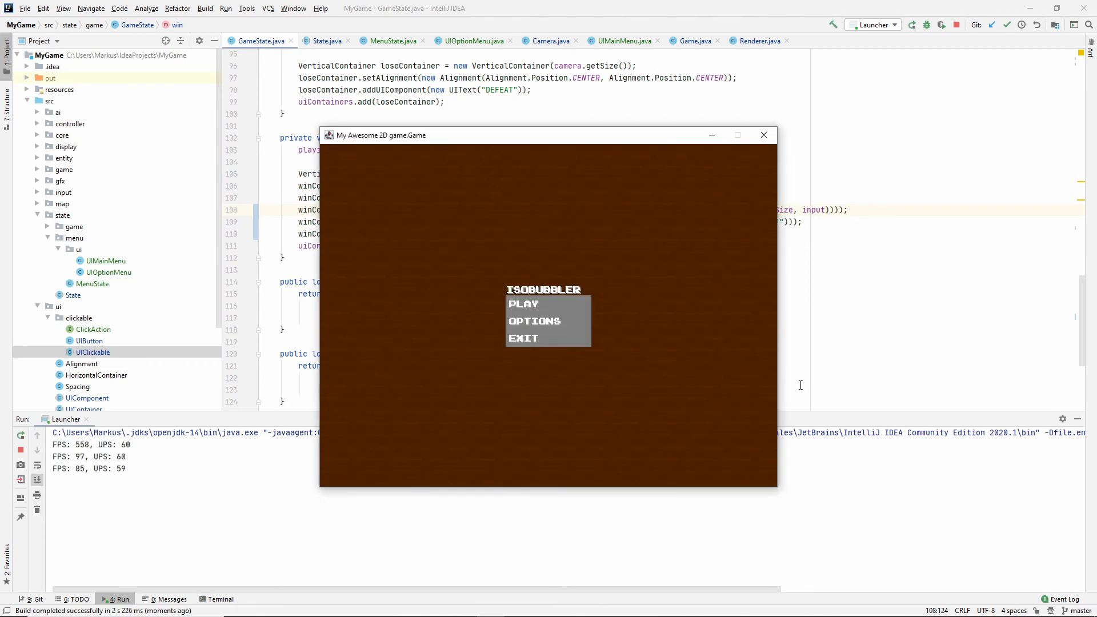
click(524, 304)
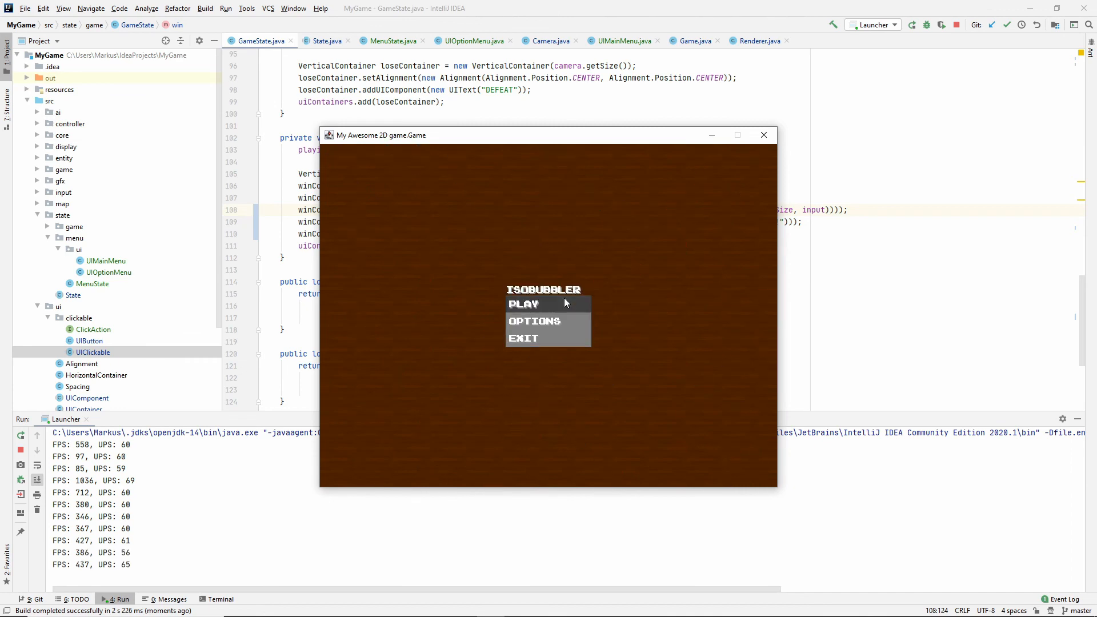
click(524, 304)
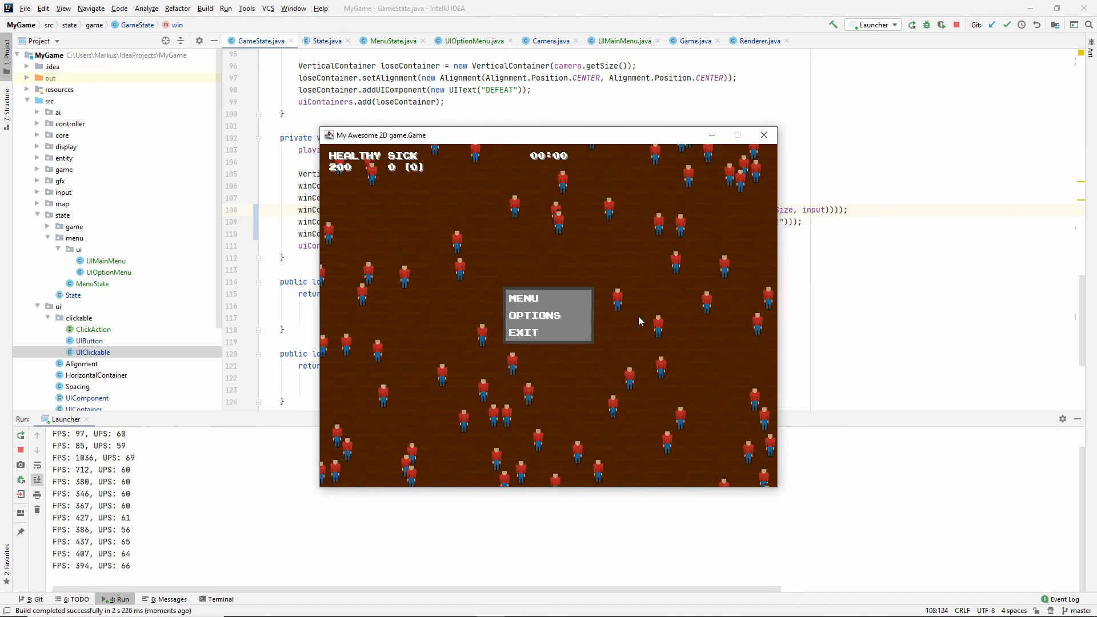
click(533, 315)
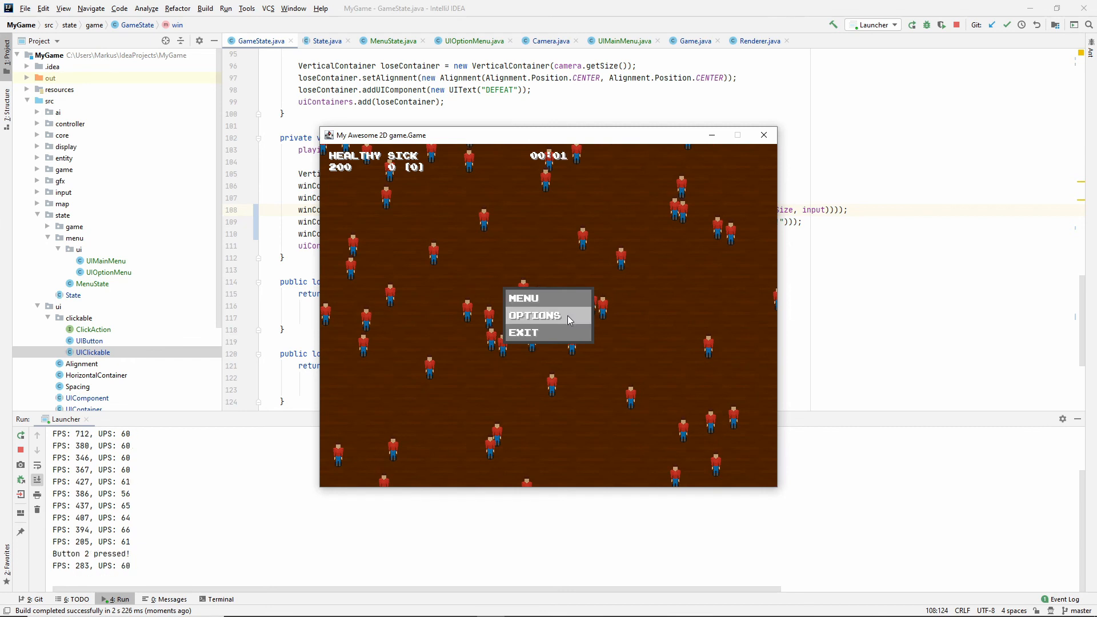
click(535, 315)
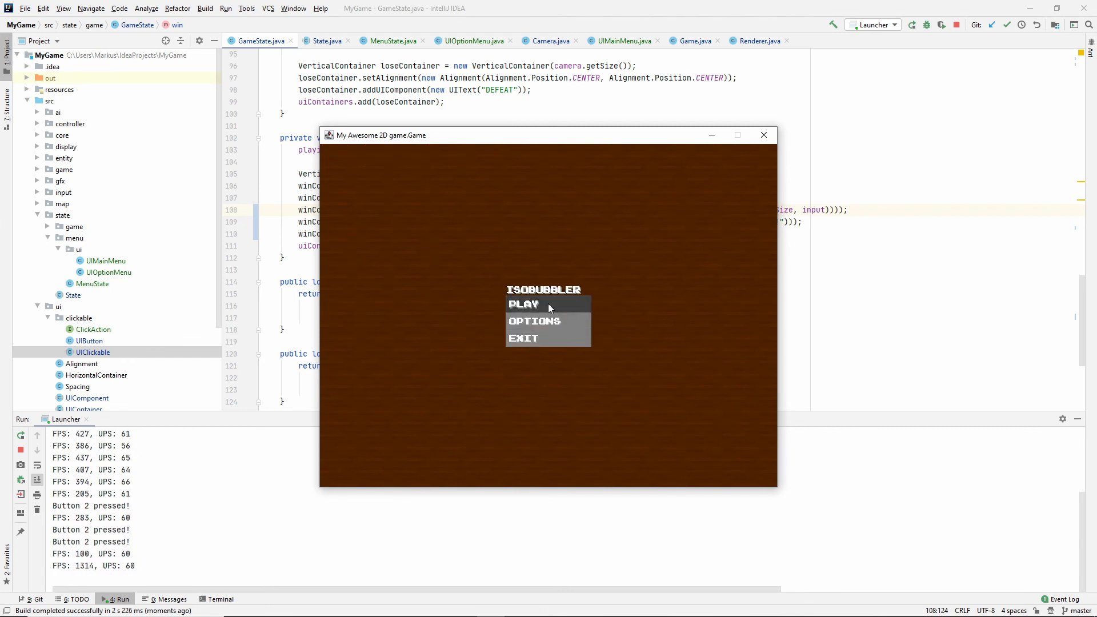